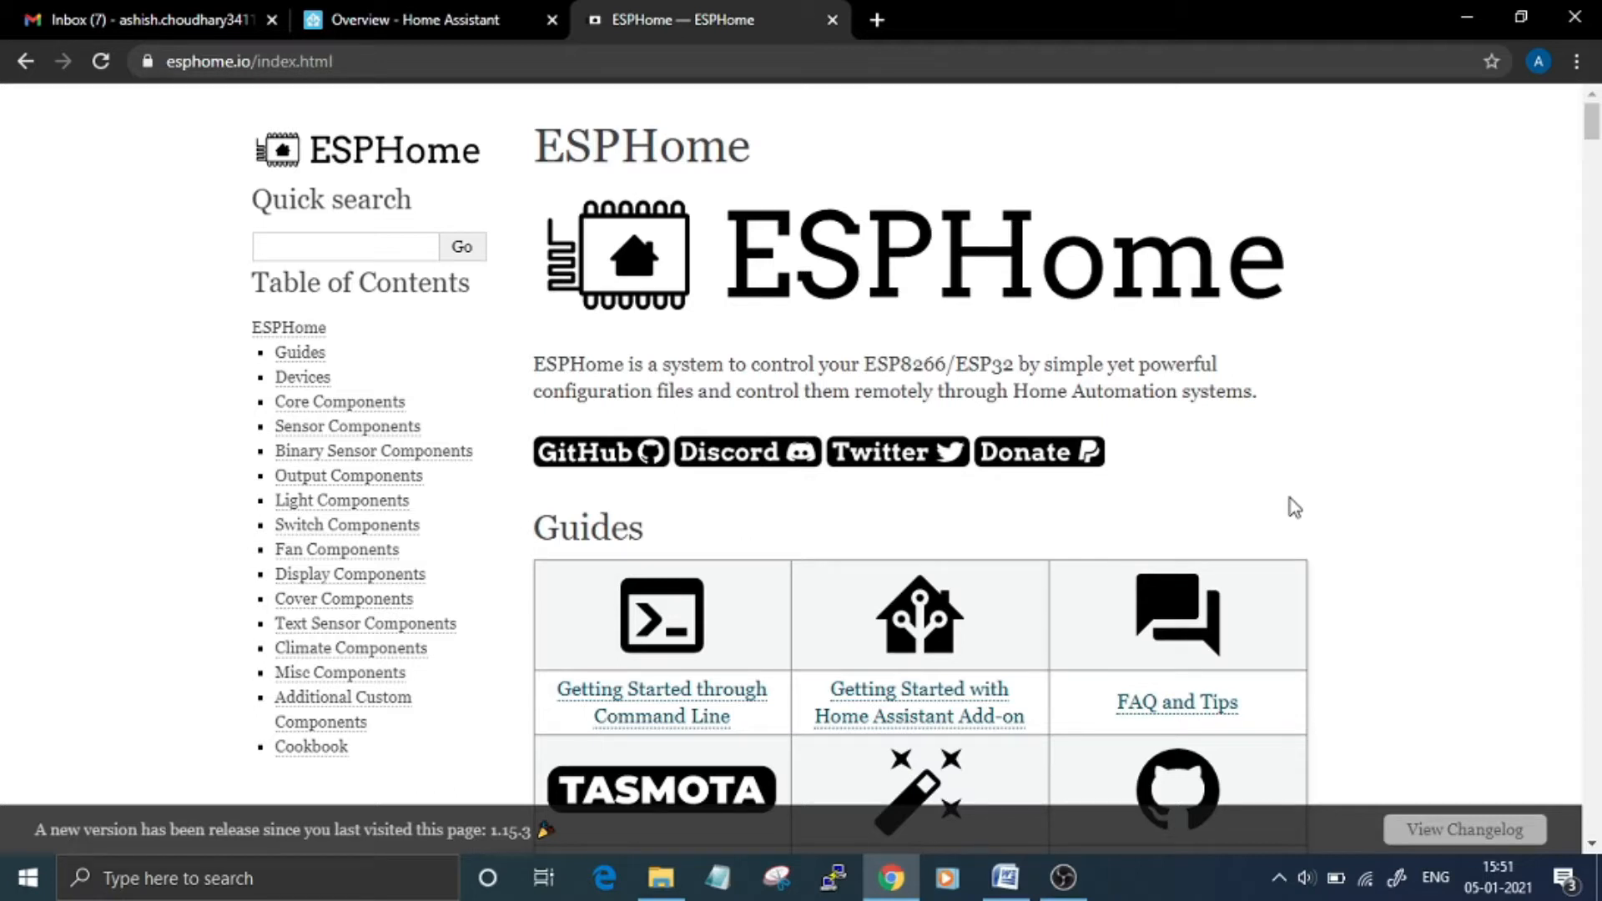
{"action": "mouse_move", "coordinate": [1332, 490]}
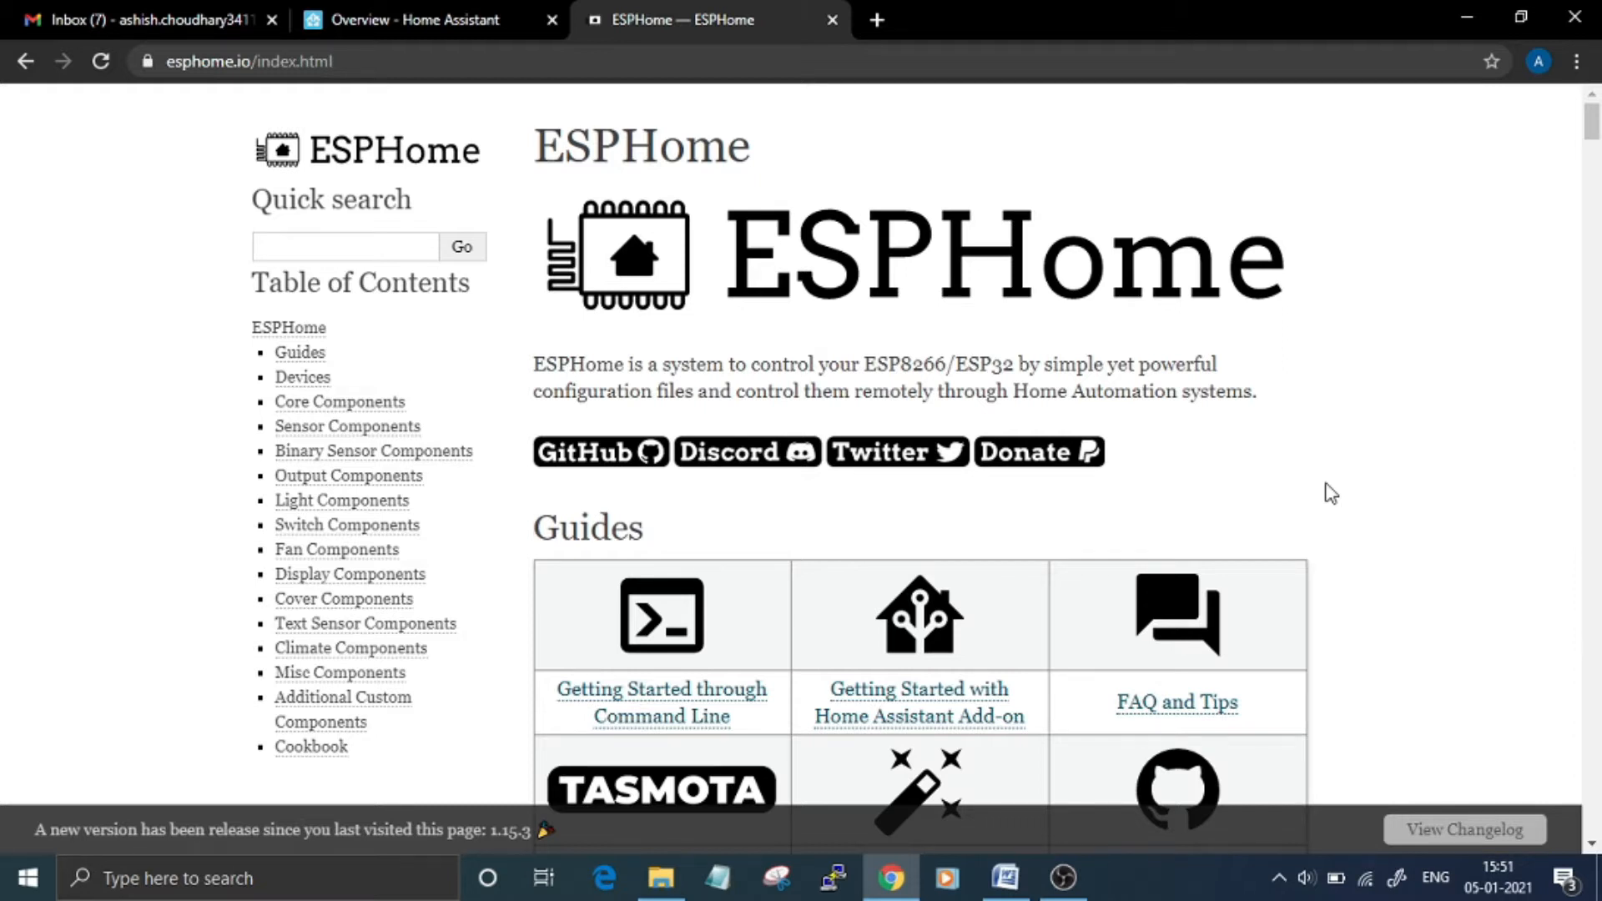
Scroll through the current page, then switch to the Home Assistant page.
{"action": "scroll", "scroll_direction": "down", "scroll_amount": 3}
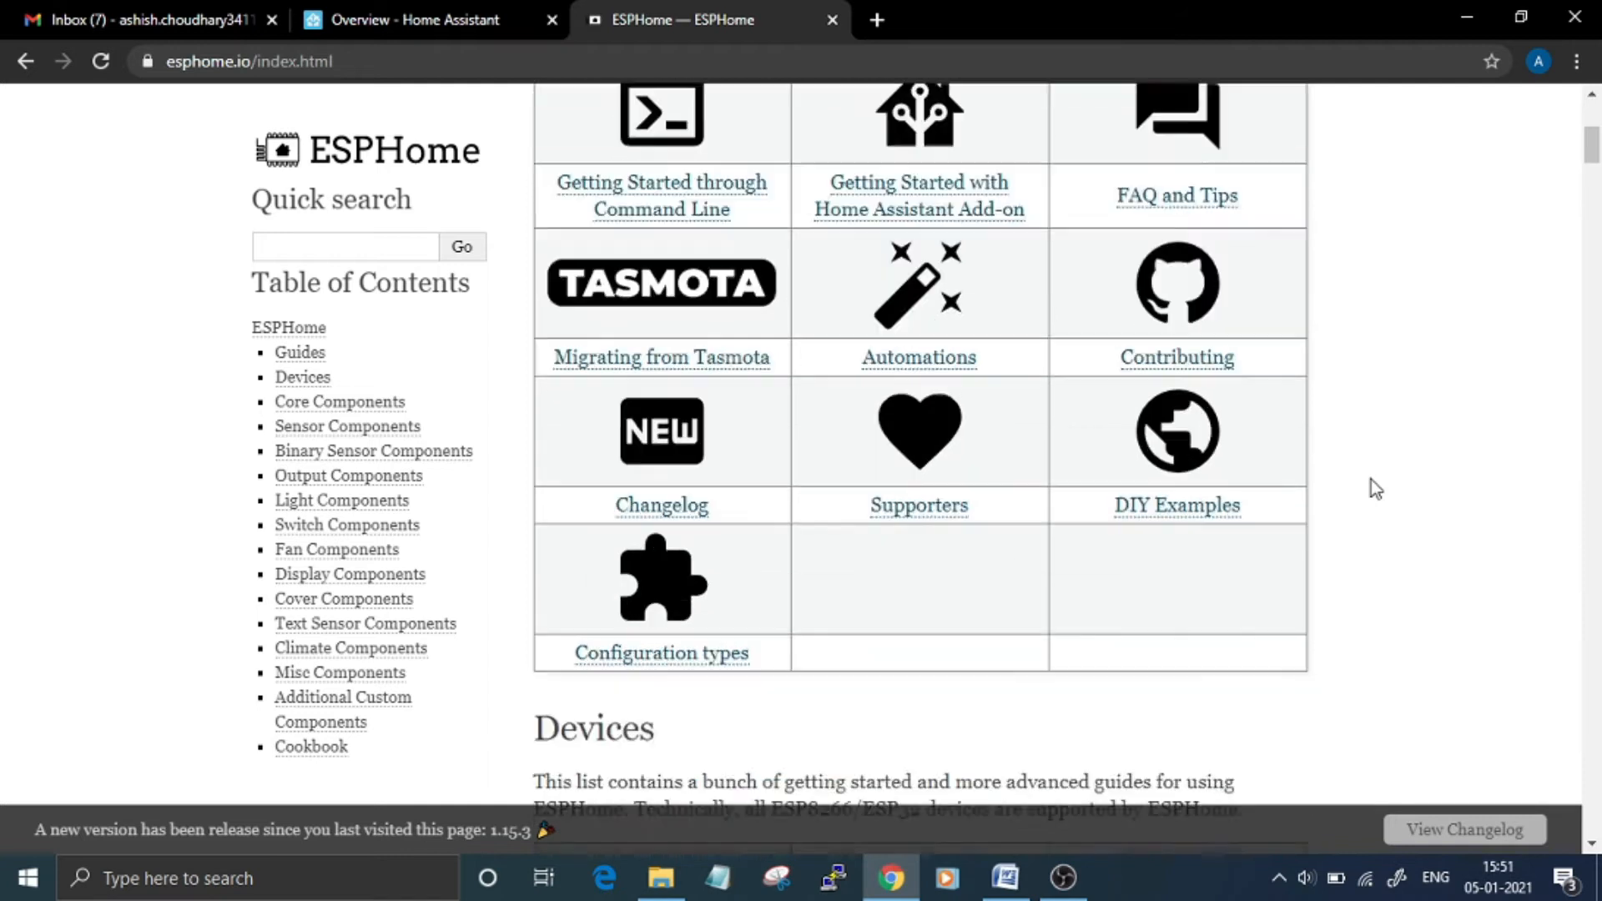
{"action": "scroll", "scroll_direction": "down", "scroll_amount": 3}
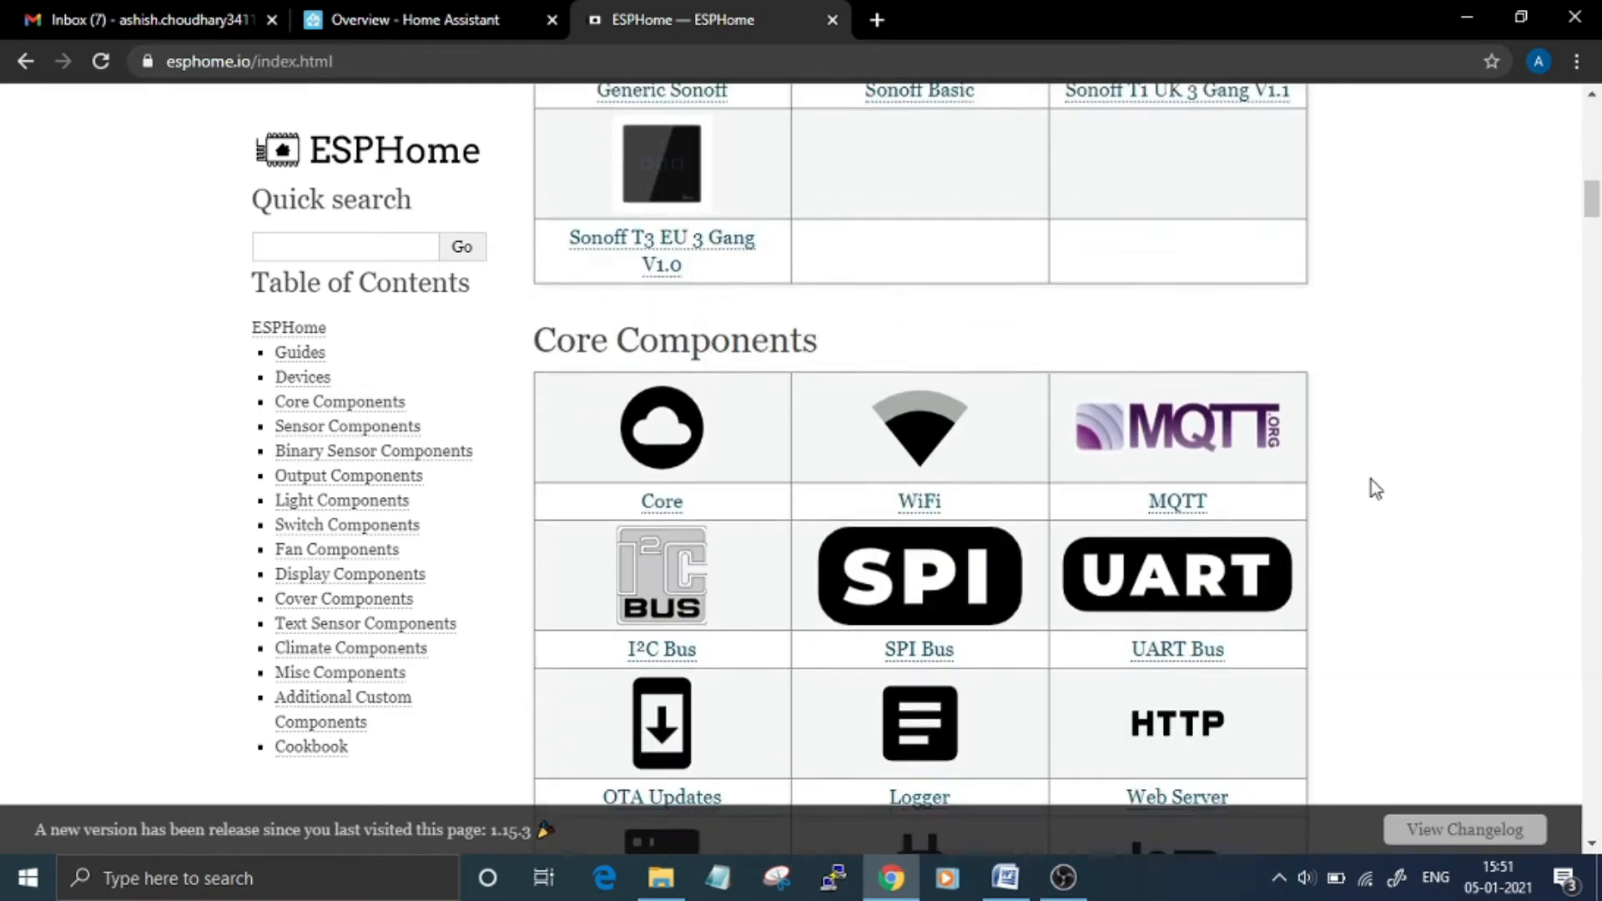
{"action": "scroll", "scroll_direction": "down", "scroll_amount": 3}
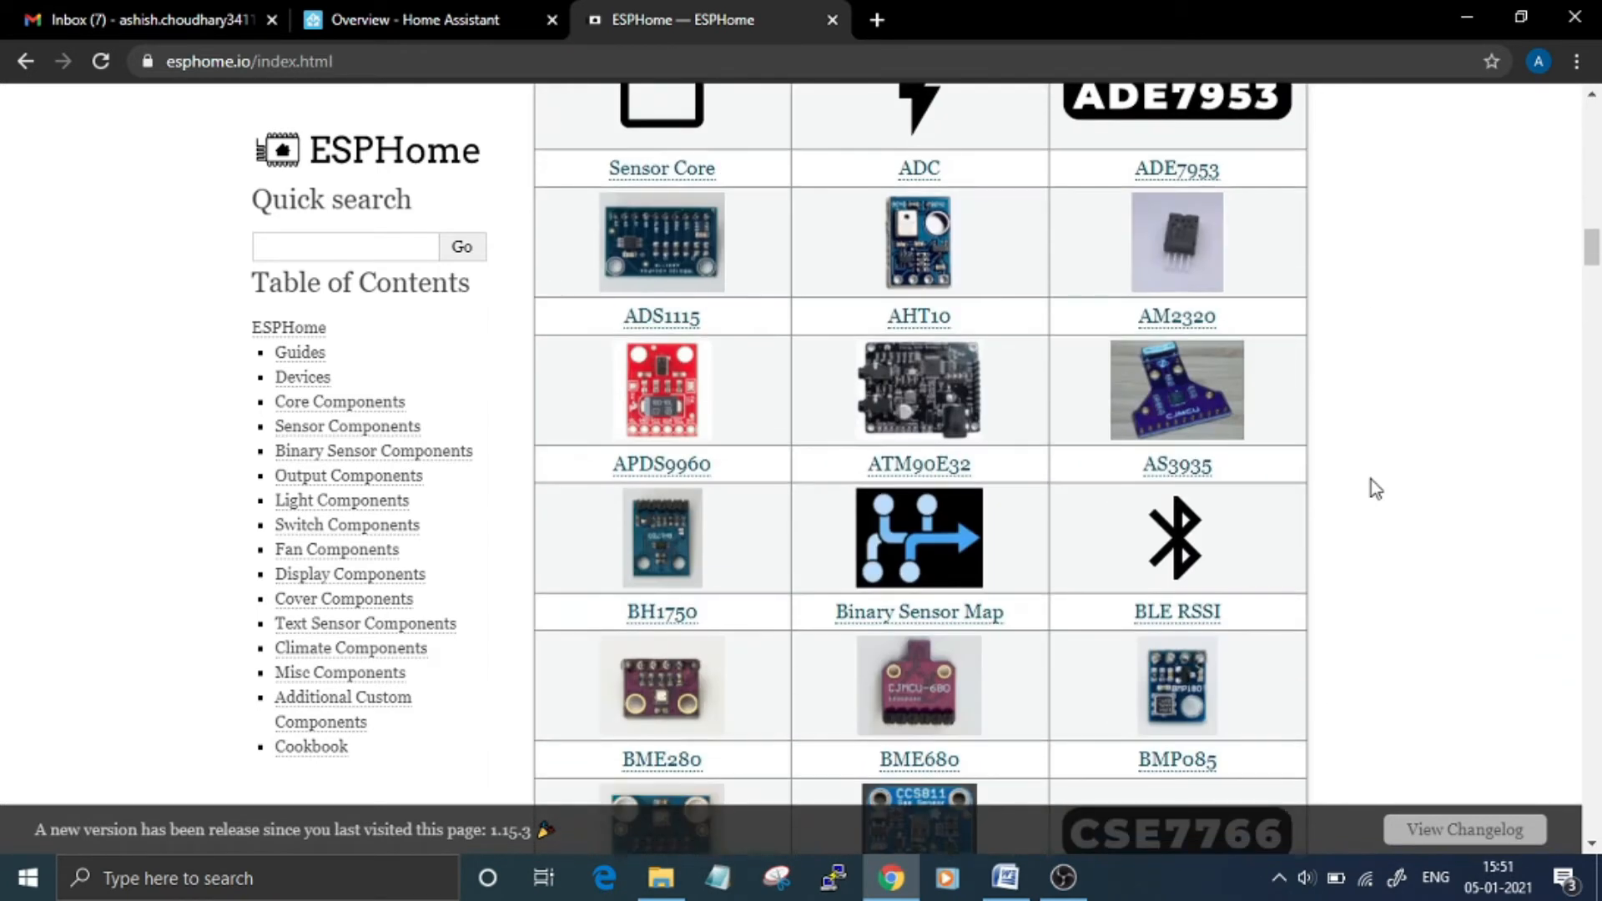
{"action": "scroll", "scroll_direction": "down", "scroll_amount": 3}
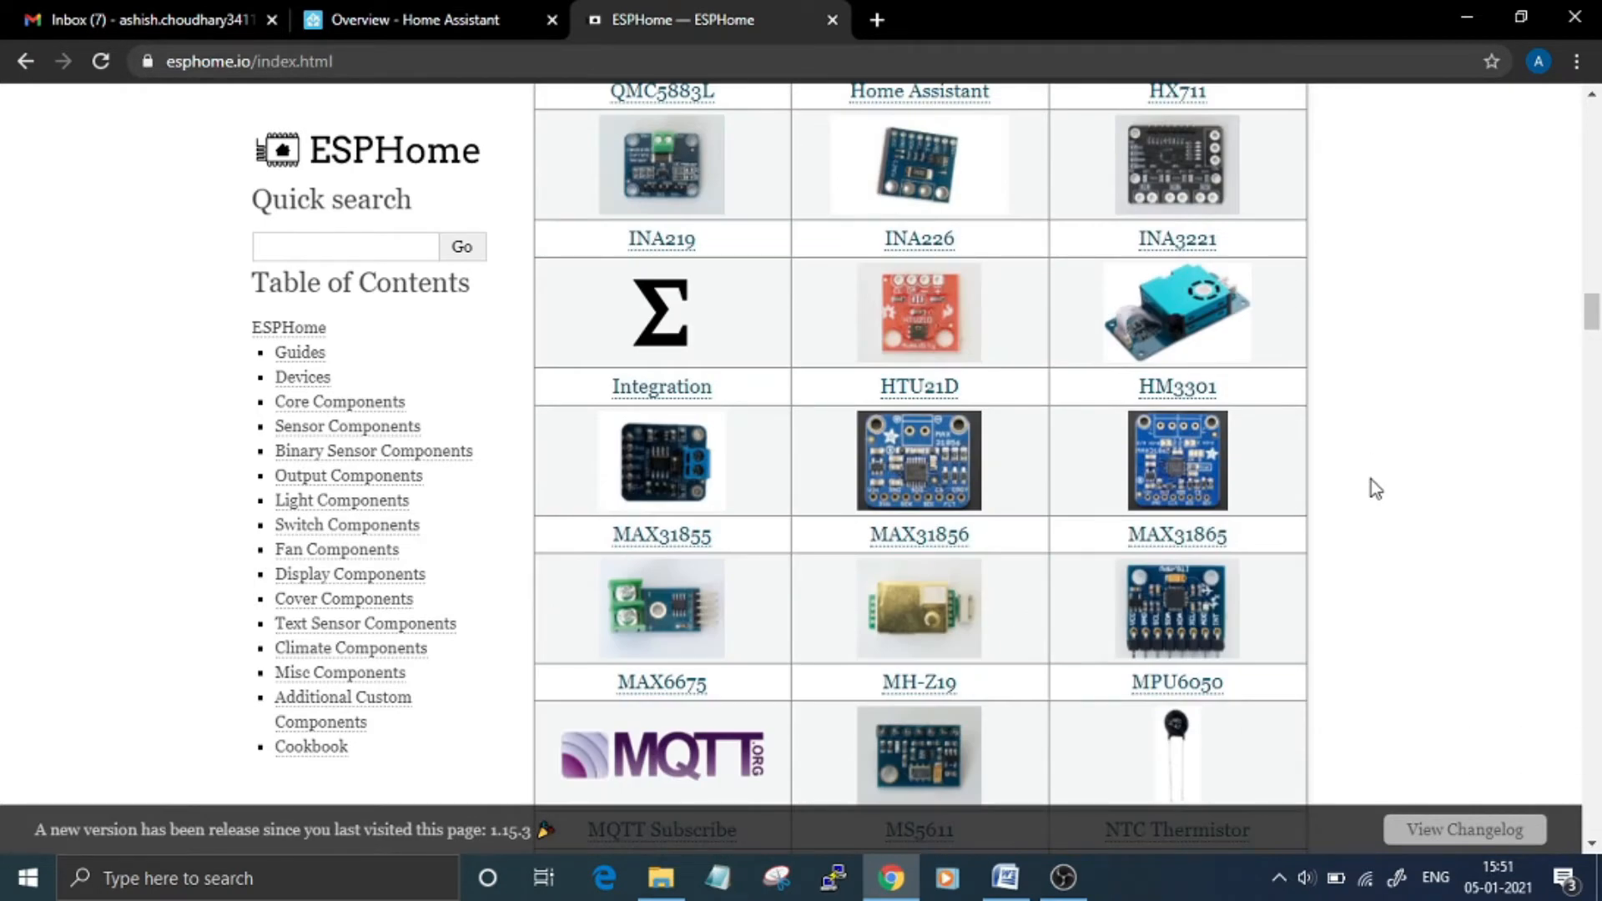
{"action": "scroll", "scroll_direction": "down", "scroll_amount": 3}
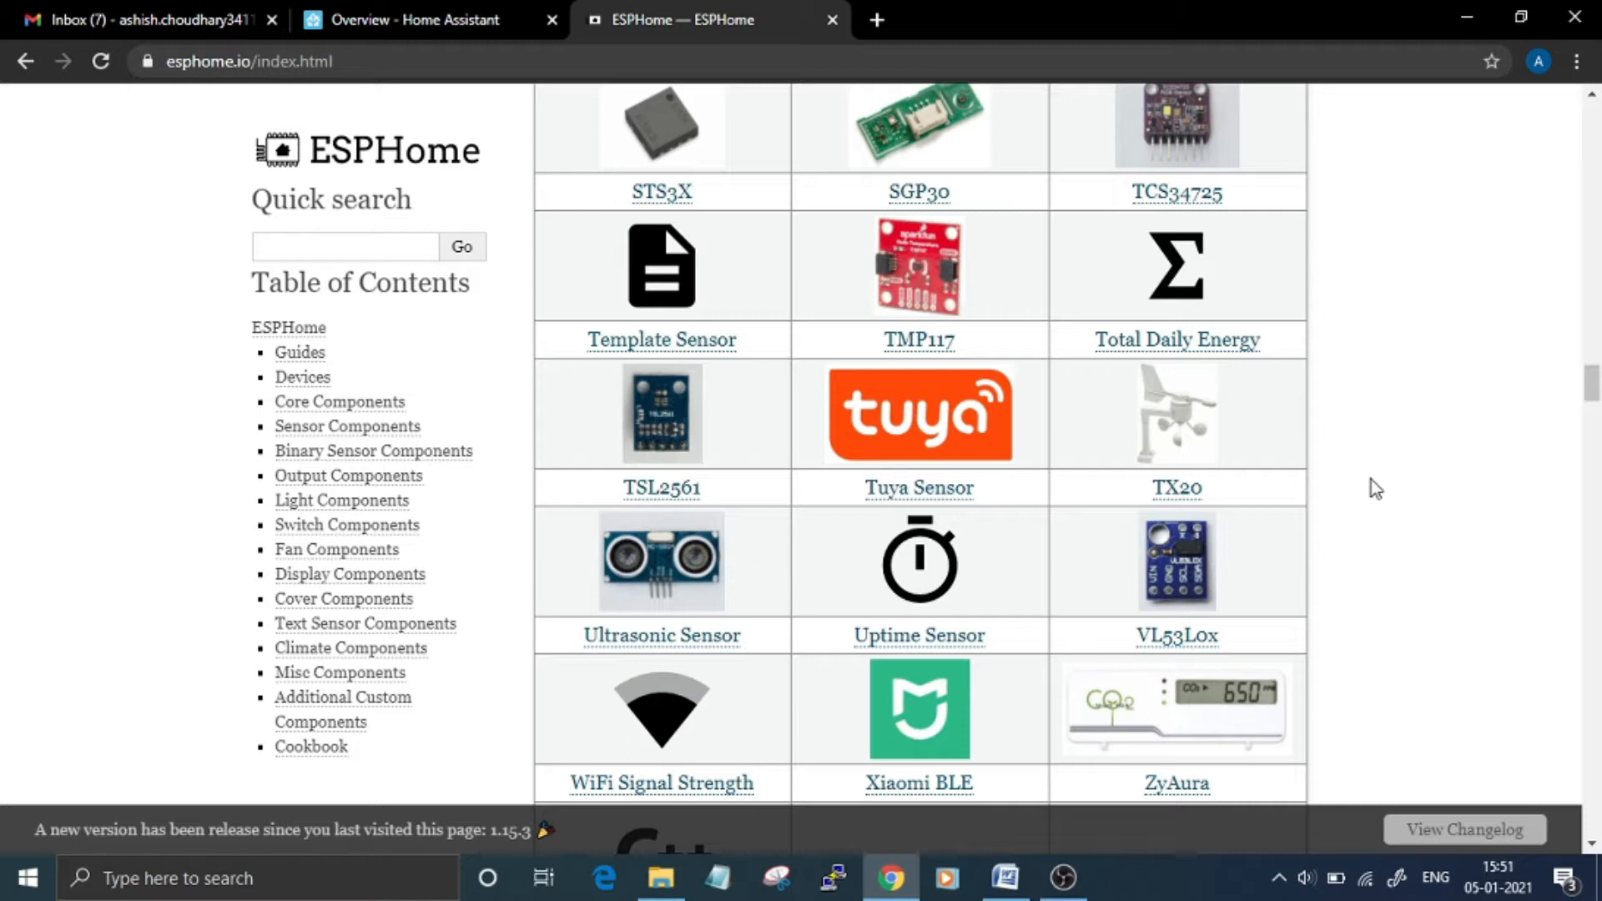
{"action": "scroll", "scroll_direction": "up", "scroll_amount": 3}
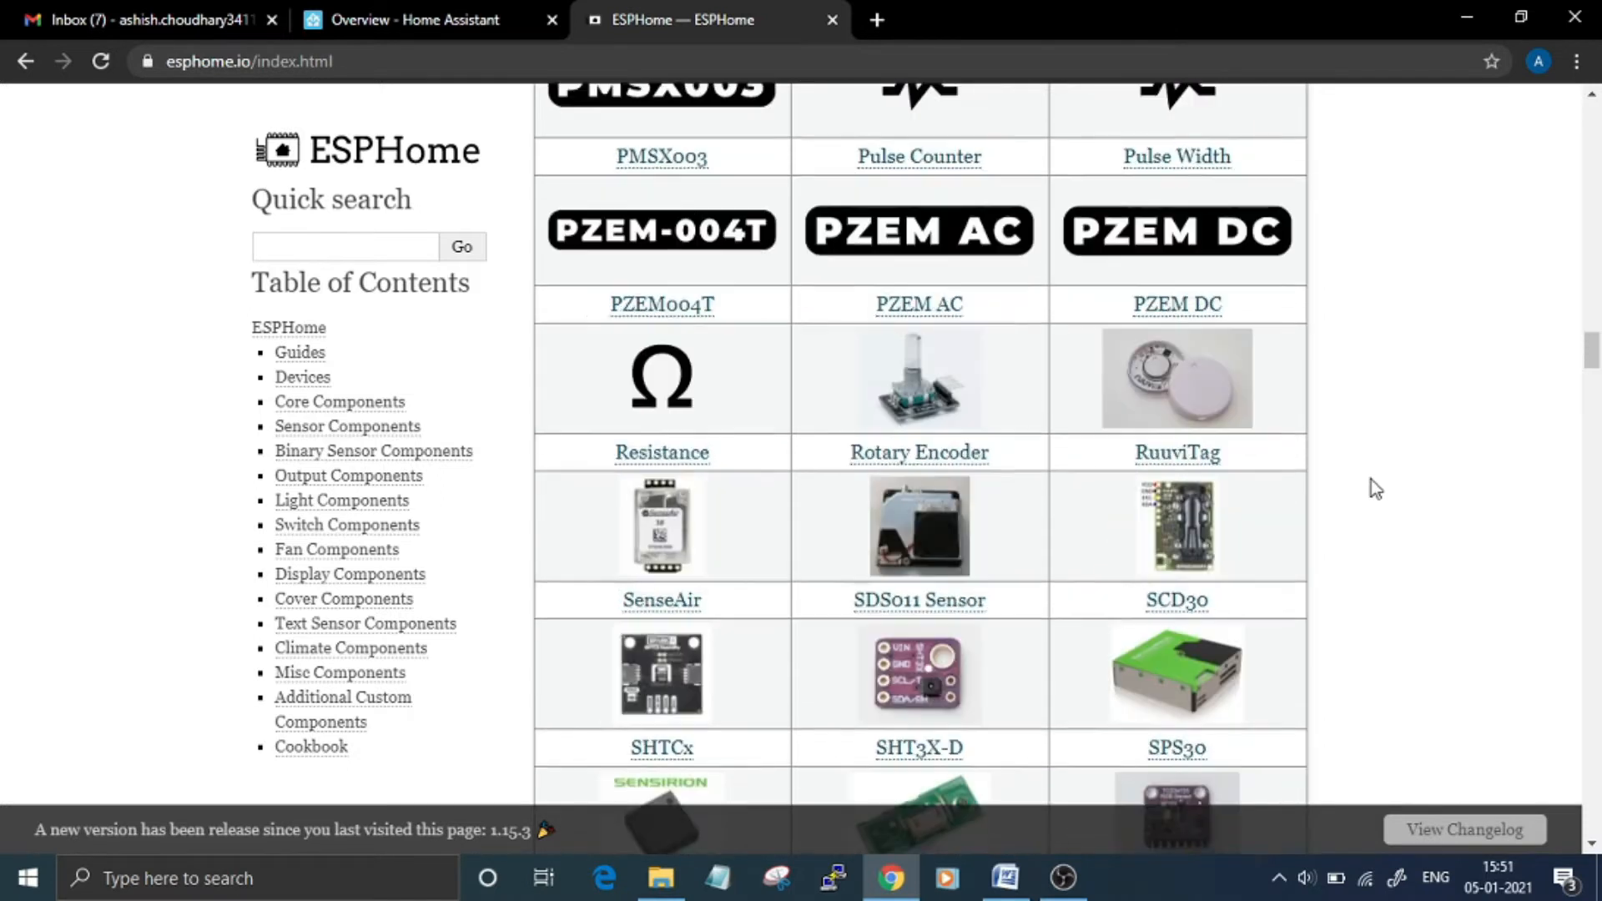
{"action": "scroll", "scroll_direction": "up", "scroll_amount": 3}
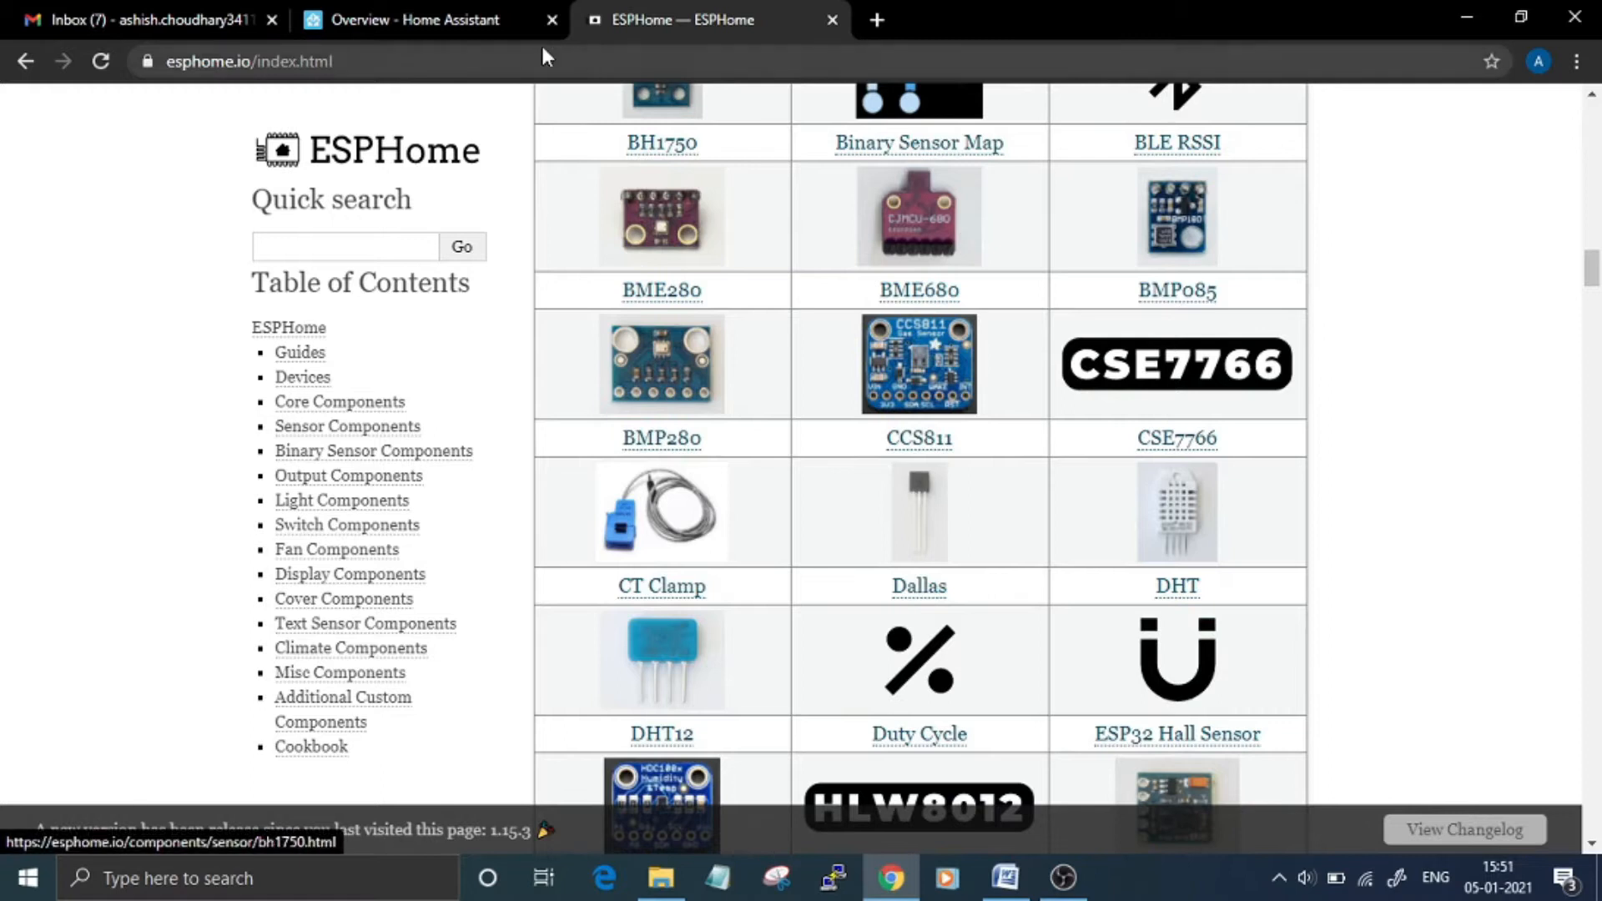
{"action": "left_click", "coordinate": [413, 20]}
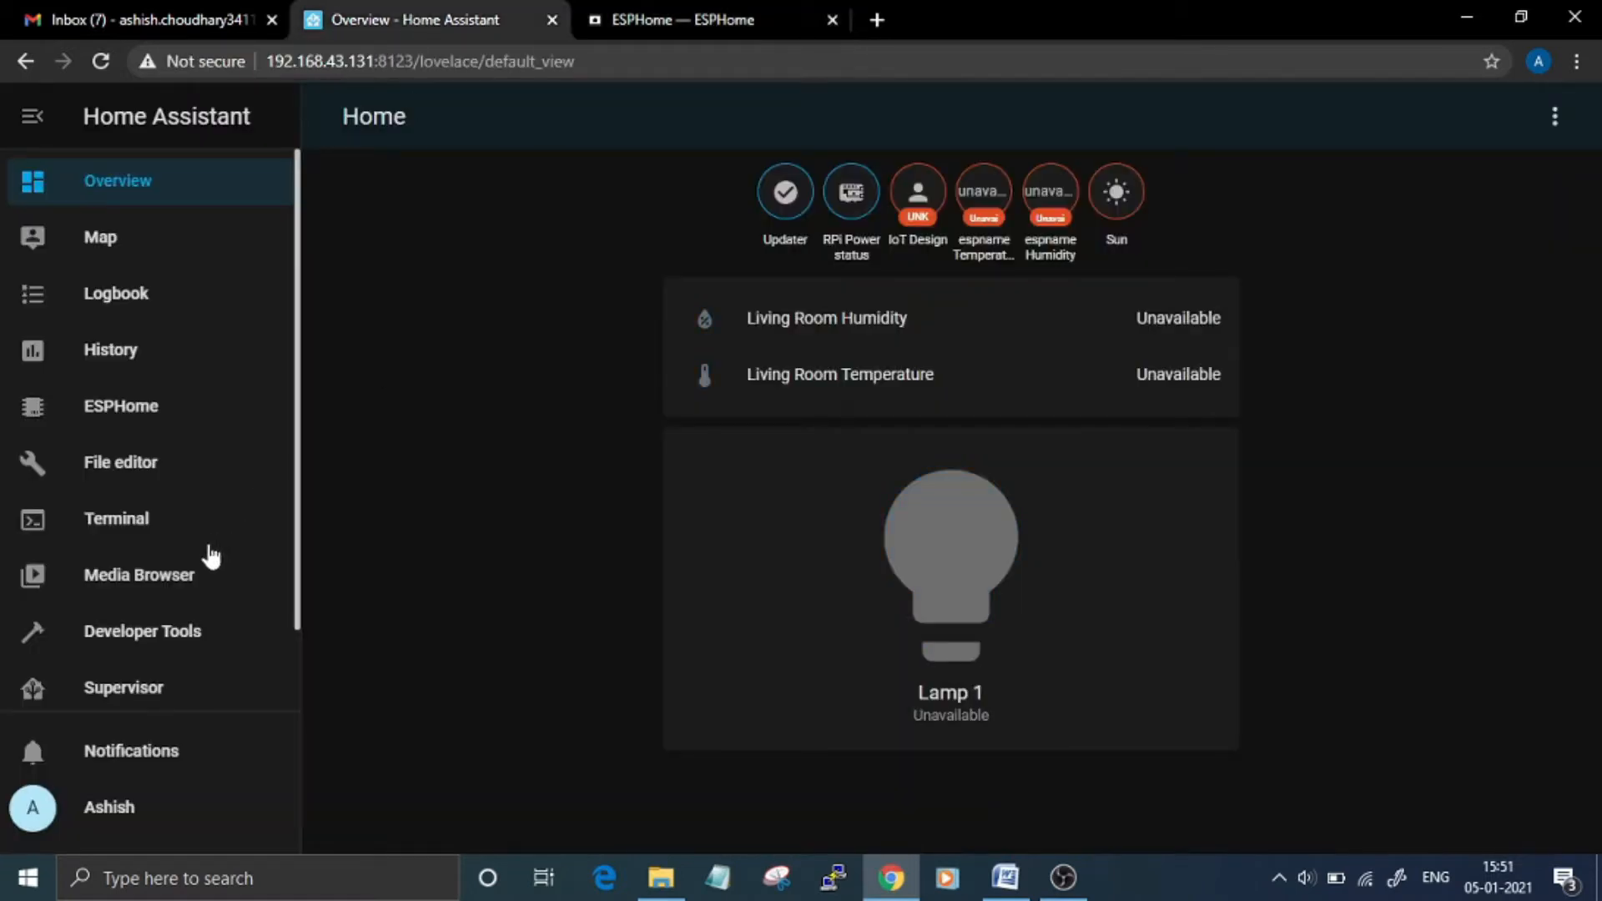
Go to Supervisor's Add-on Store and browse down to the ESPHome add-on.
{"action": "left_click", "coordinate": [123, 686]}
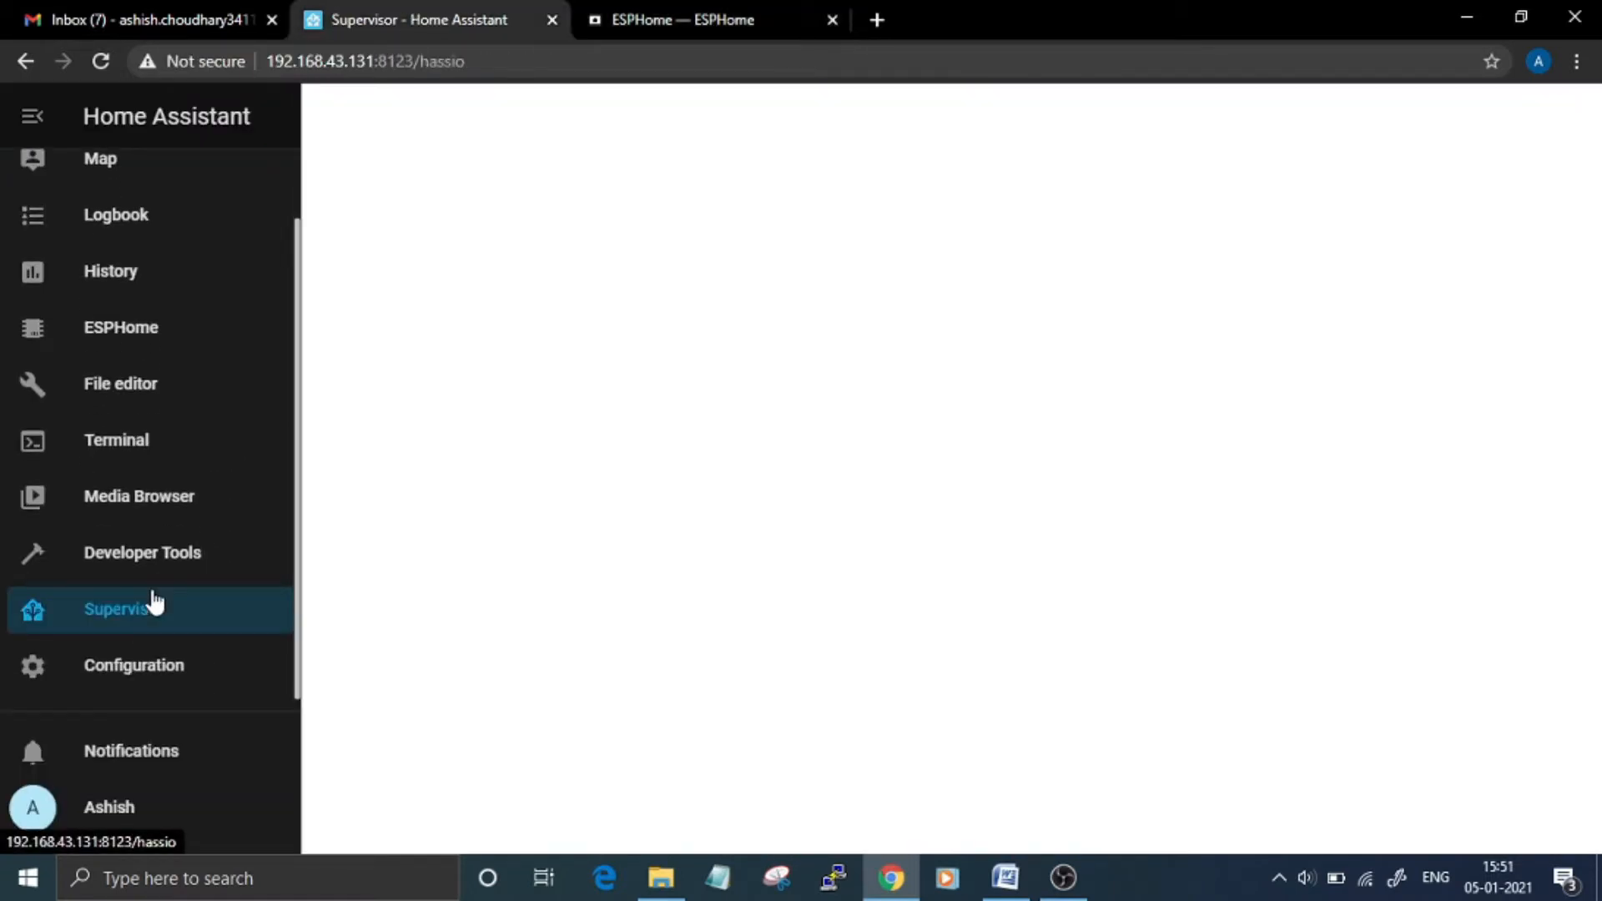
{"action": "left_click", "coordinate": [122, 608]}
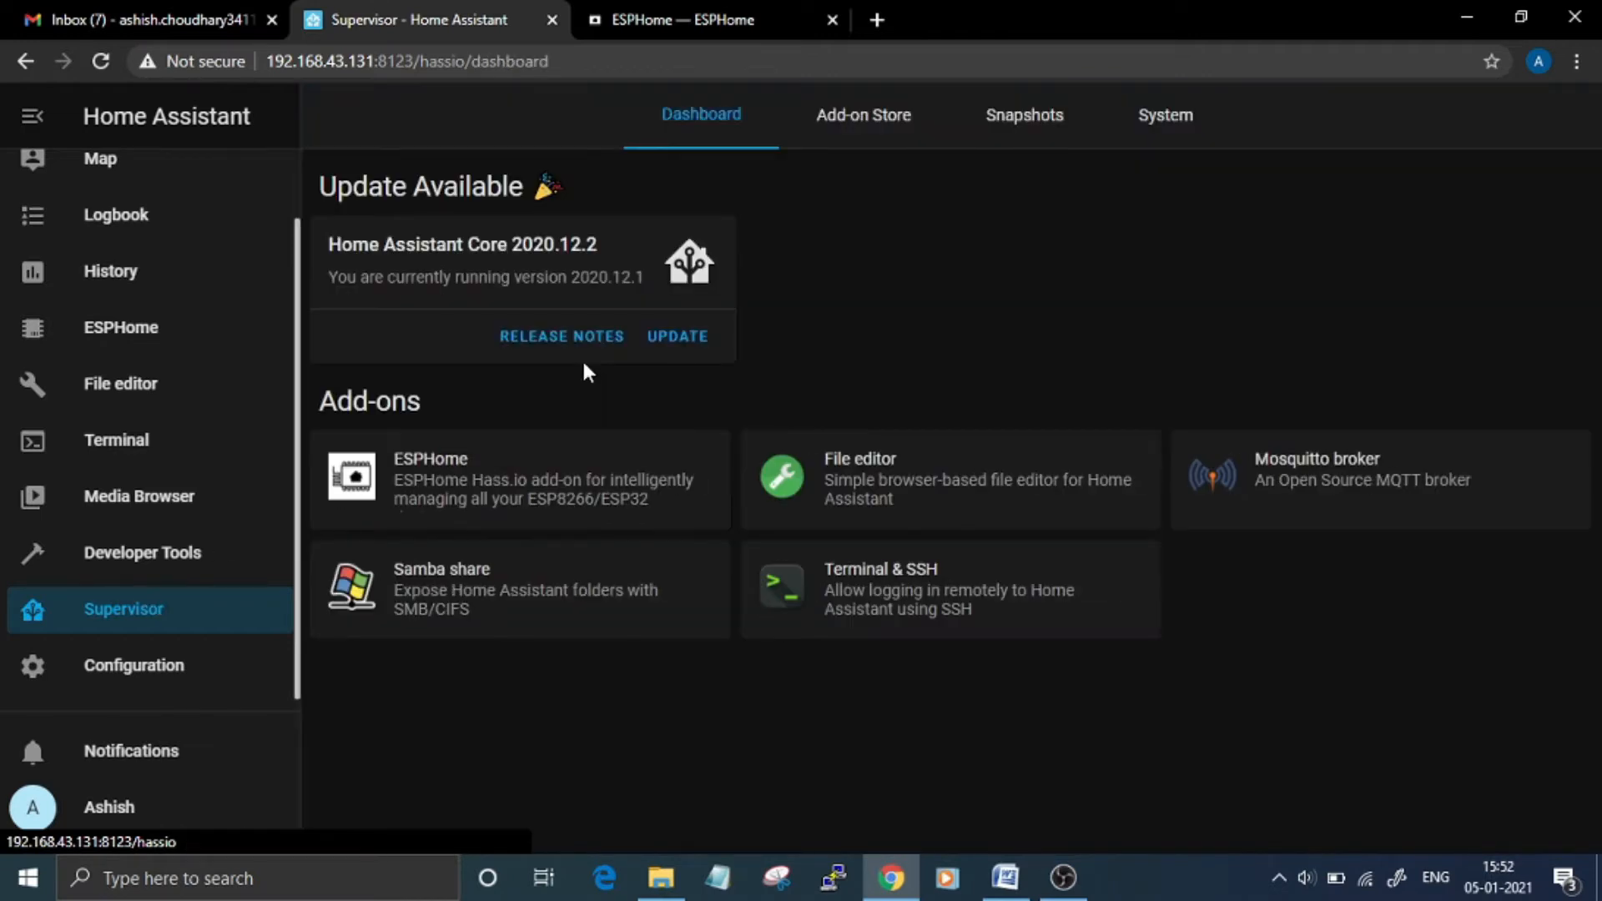
{"action": "left_click", "coordinate": [863, 115]}
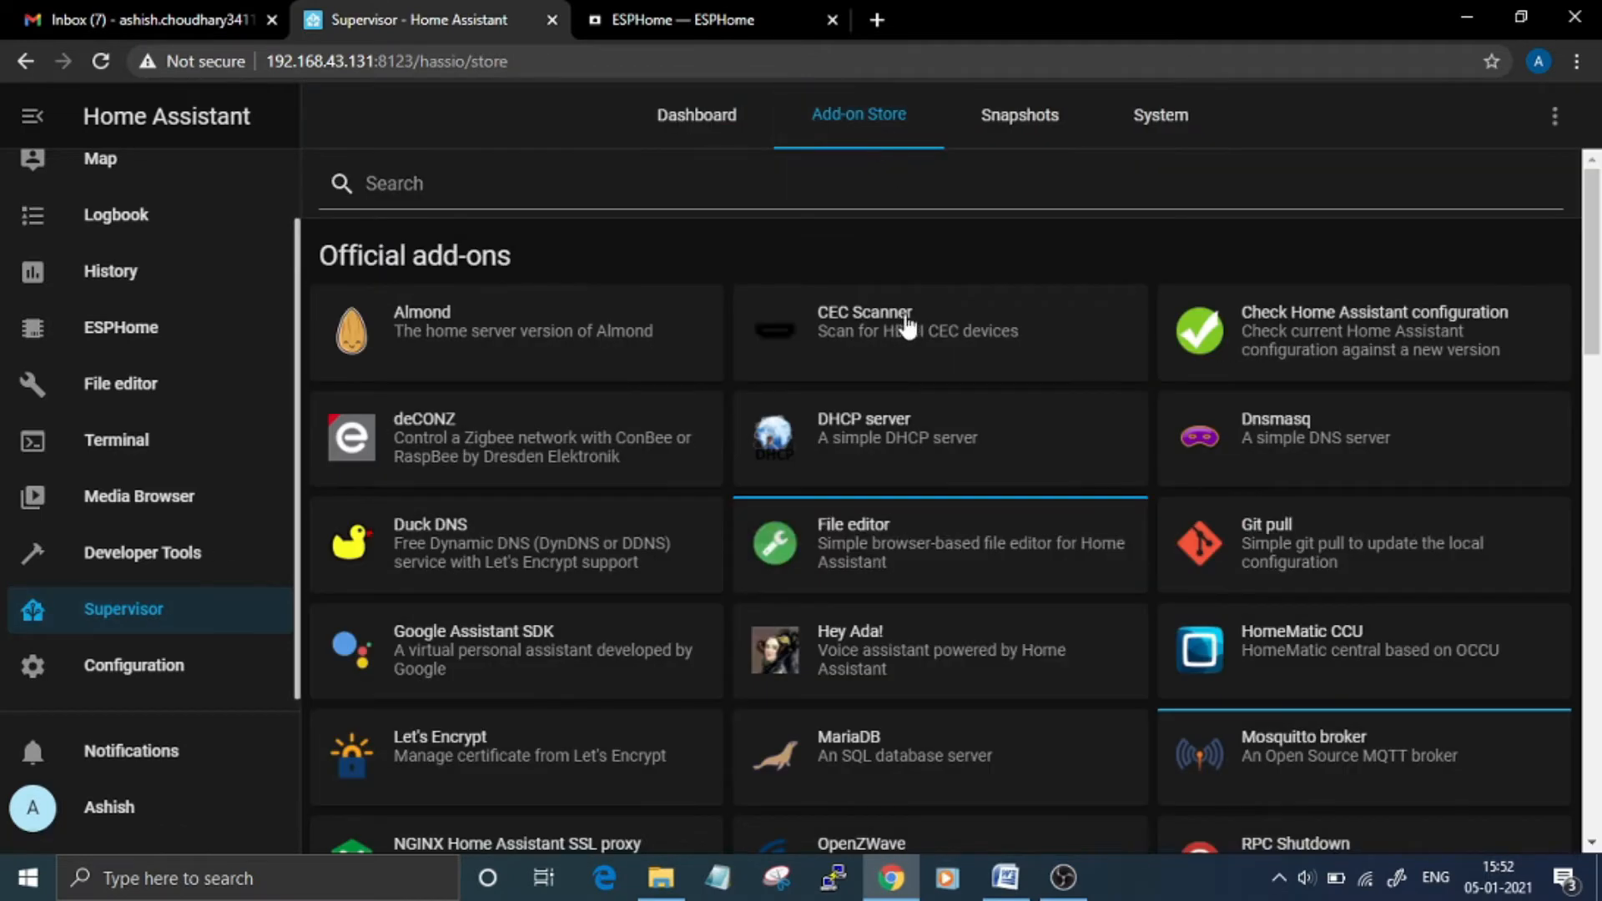
{"action": "scroll", "scroll_direction": "down", "scroll_amount": 3}
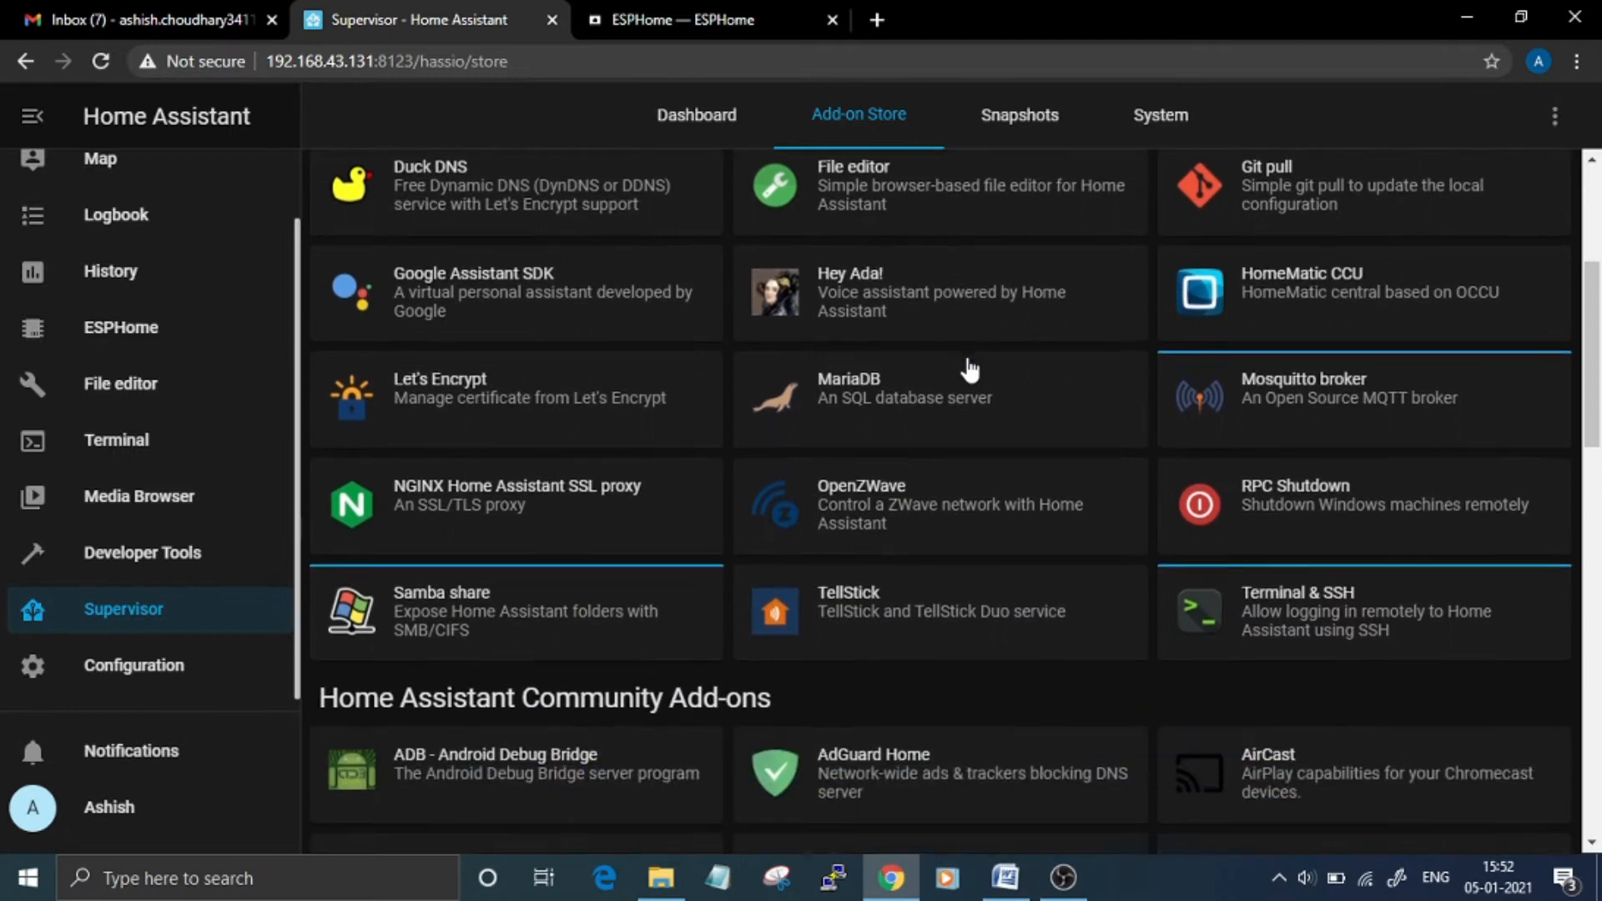
{"action": "scroll", "scroll_direction": "down", "scroll_amount": 3}
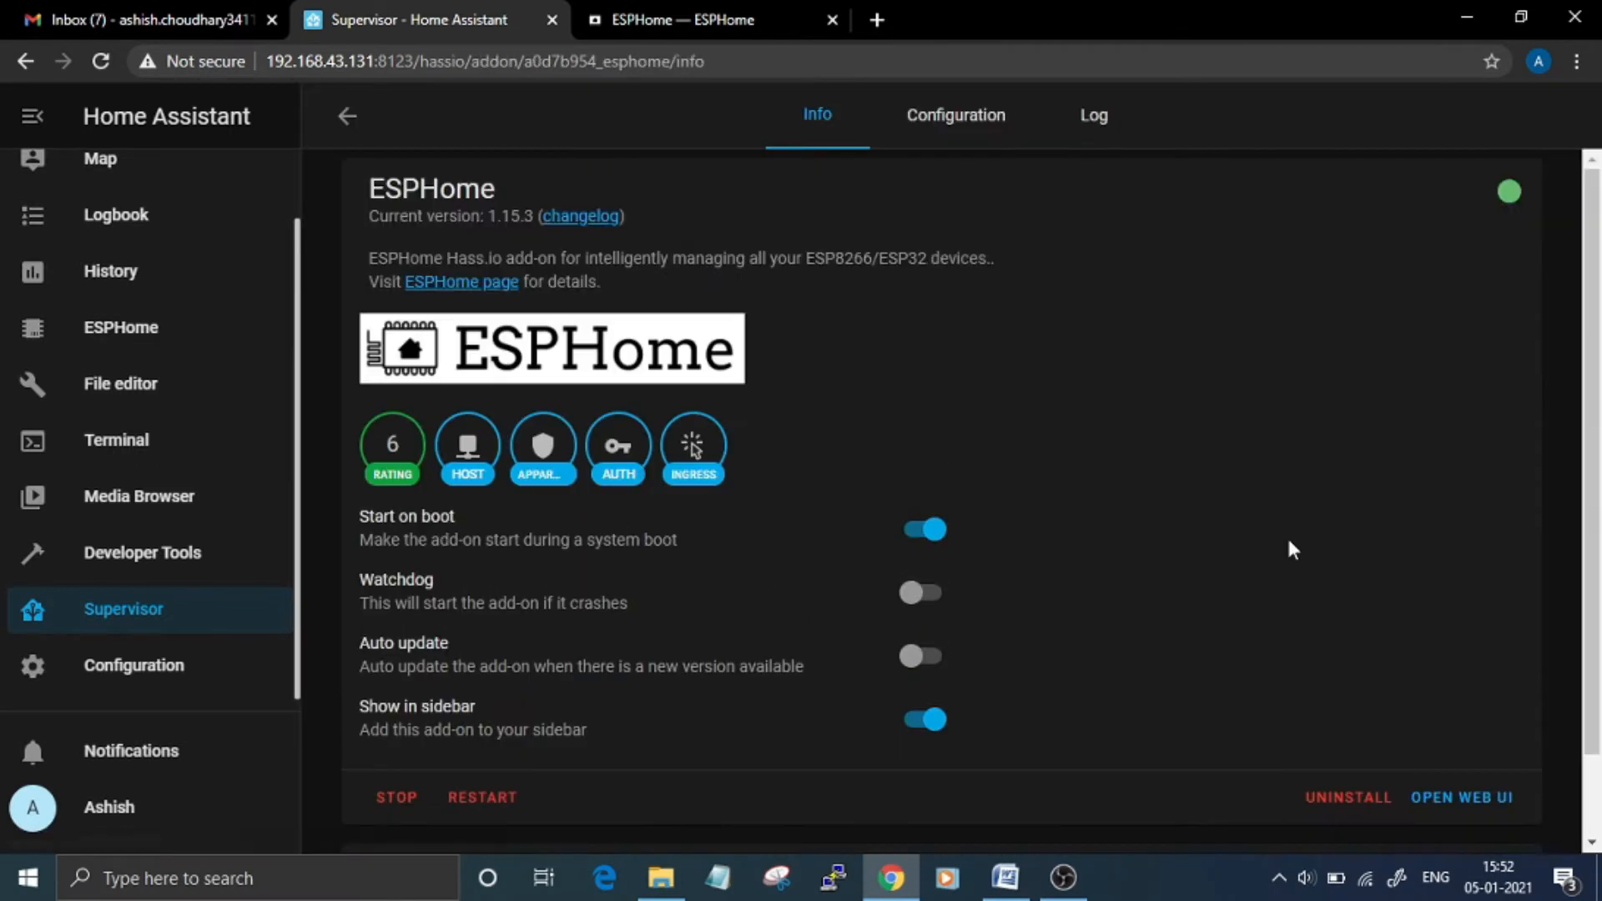
{"action": "scroll", "scroll_direction": "down", "scroll_amount": 3}
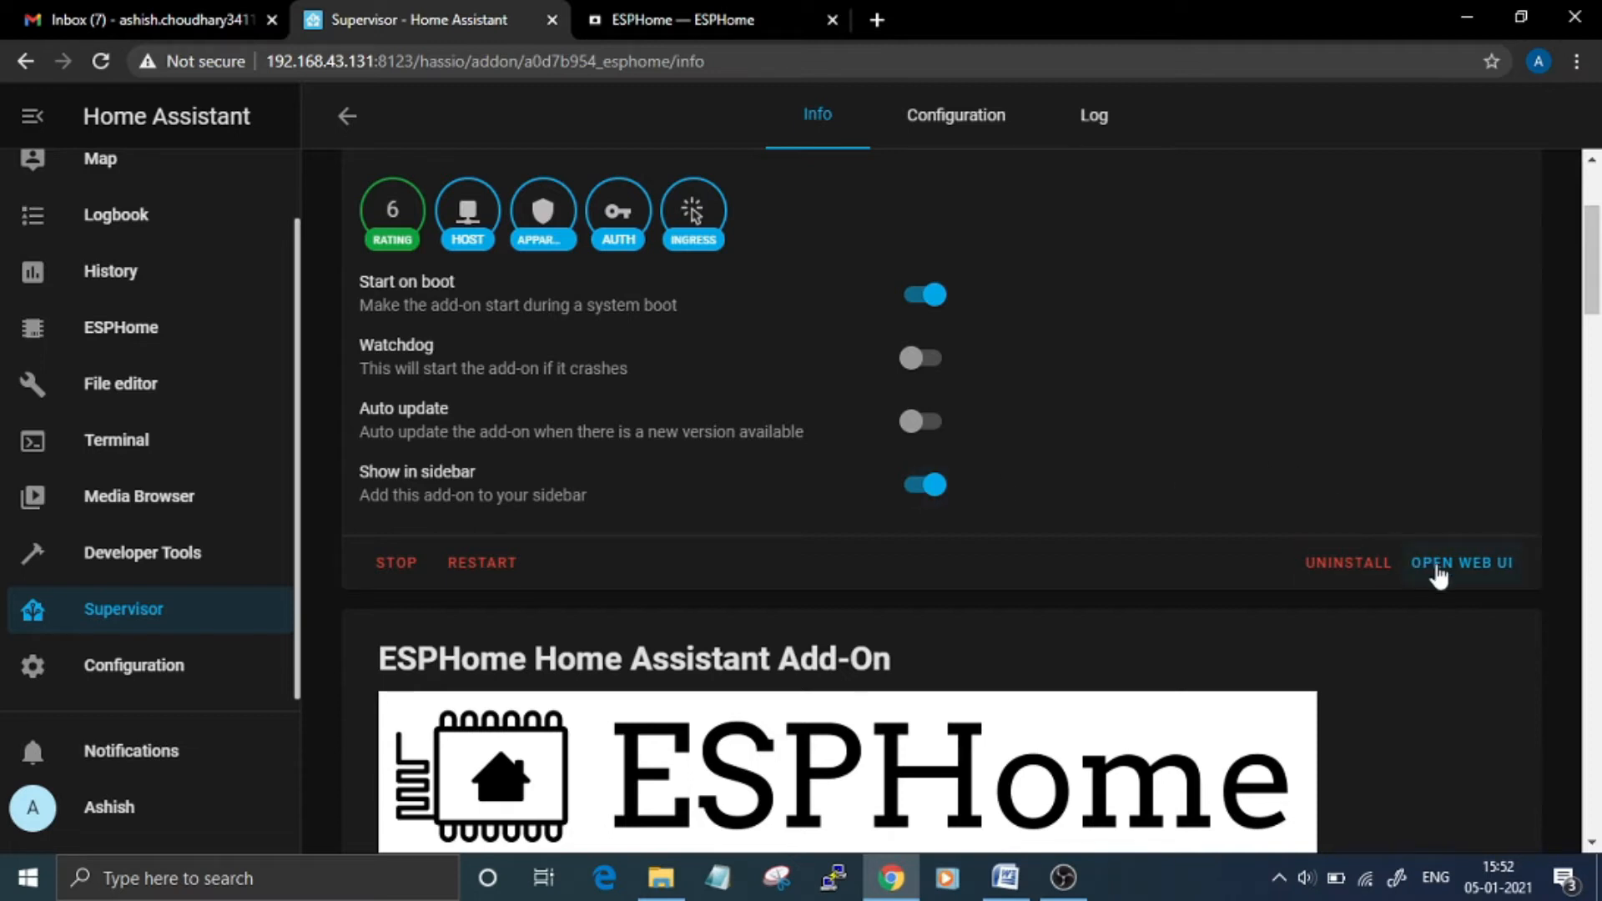
Launch the ESPHome web UI, which lists the office_temperature node.
{"action": "left_click", "coordinate": [1462, 563]}
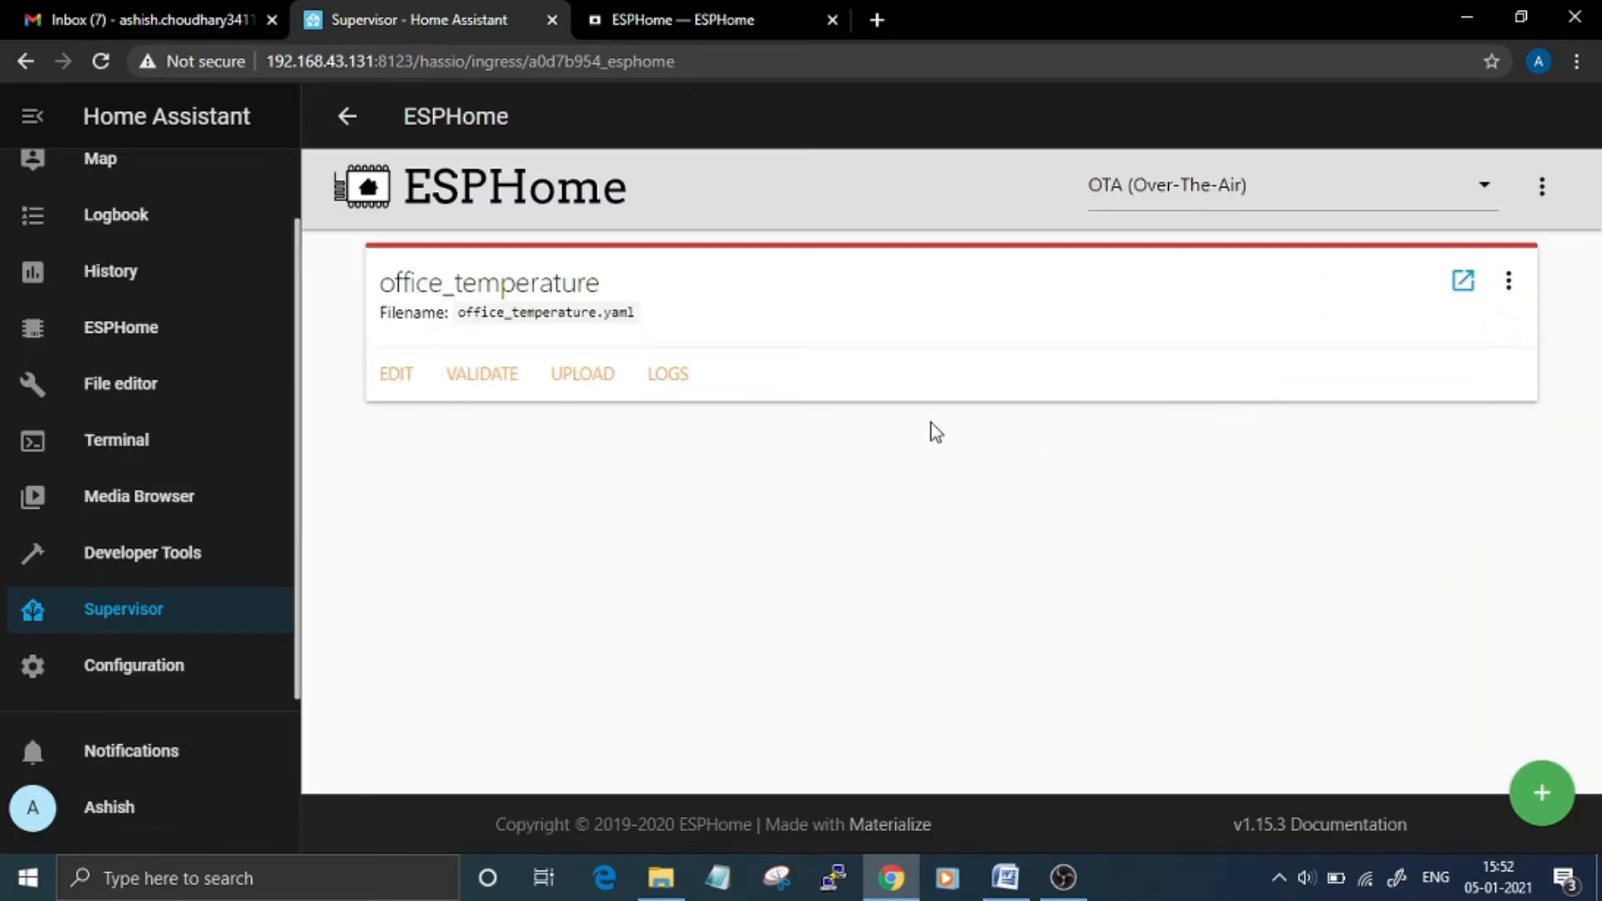
{"action": "mouse_move", "coordinate": [496, 314]}
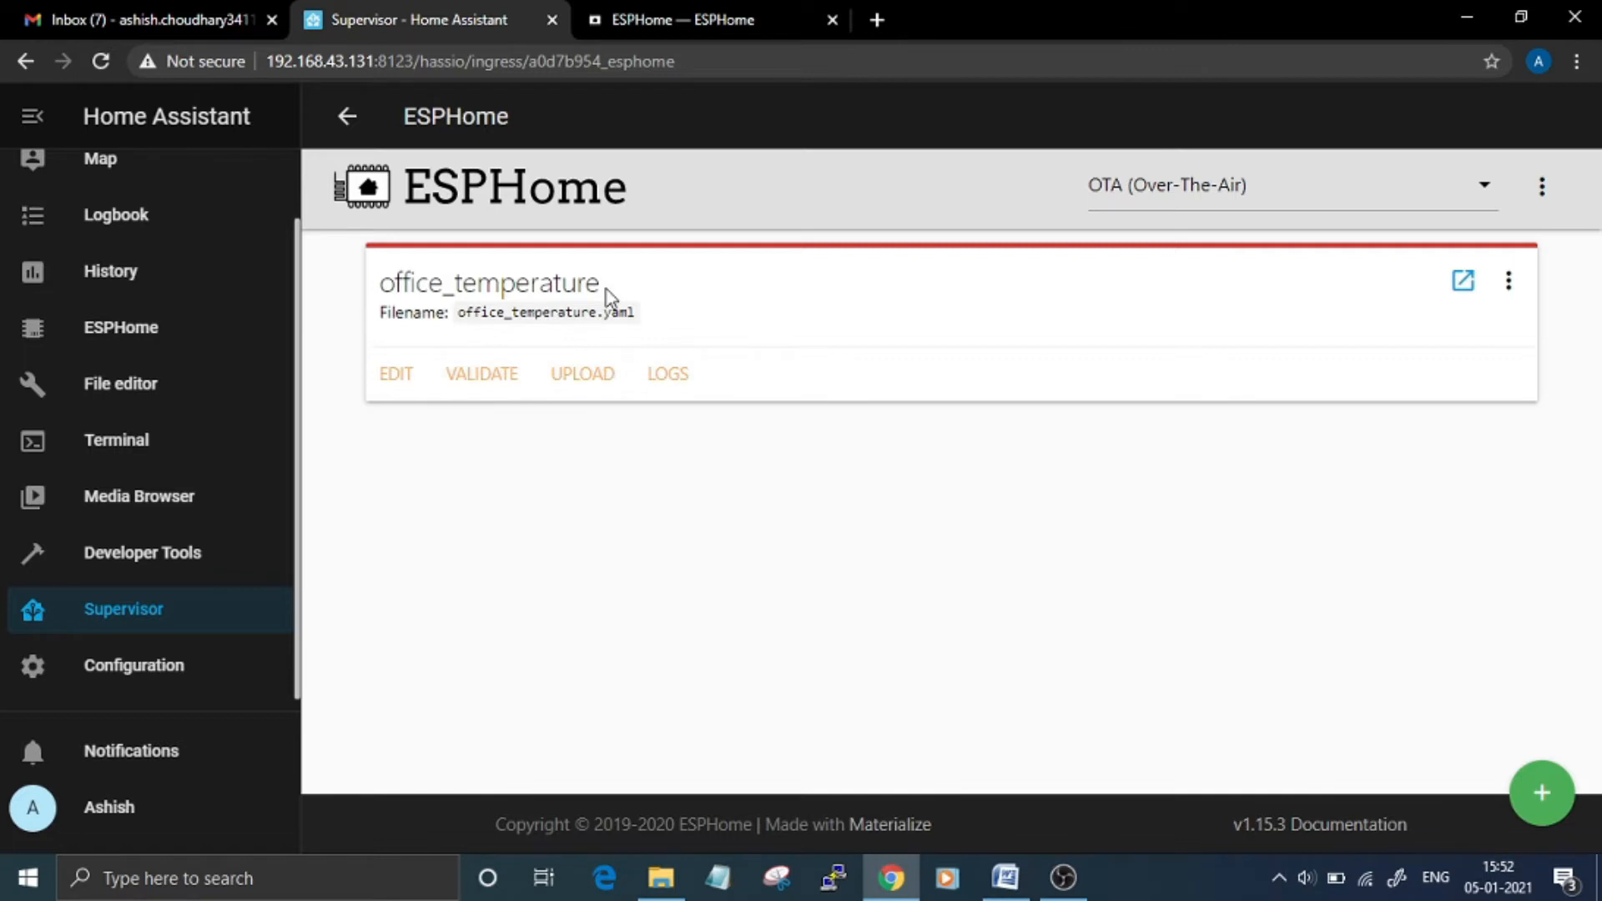
{"action": "mouse_move", "coordinate": [672, 310]}
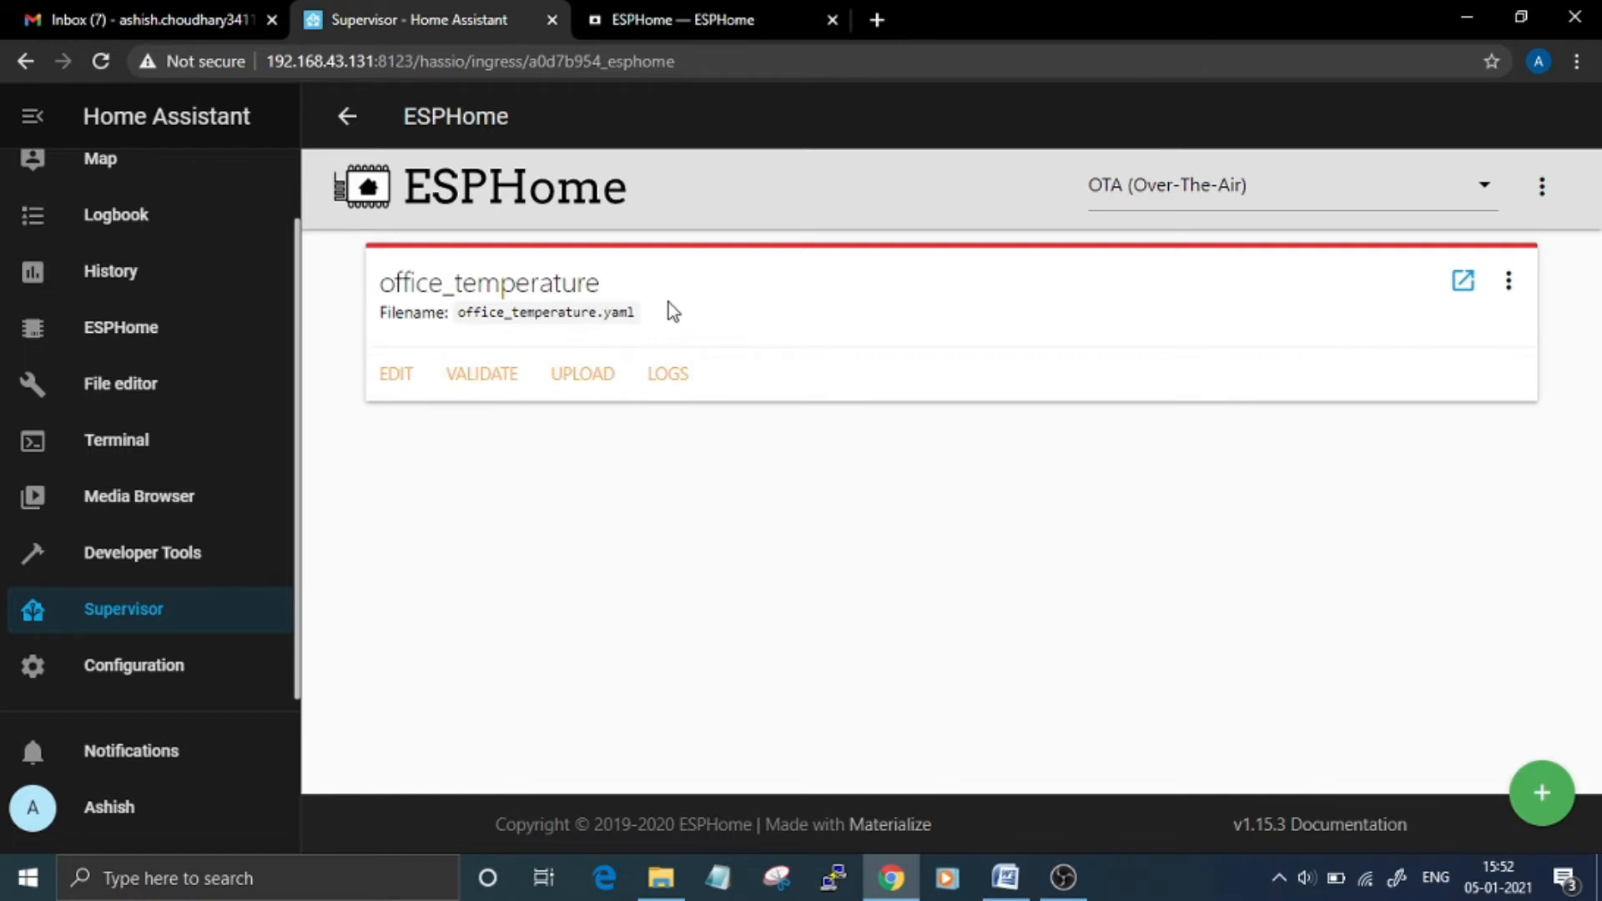
{"action": "mouse_move", "coordinate": [881, 427]}
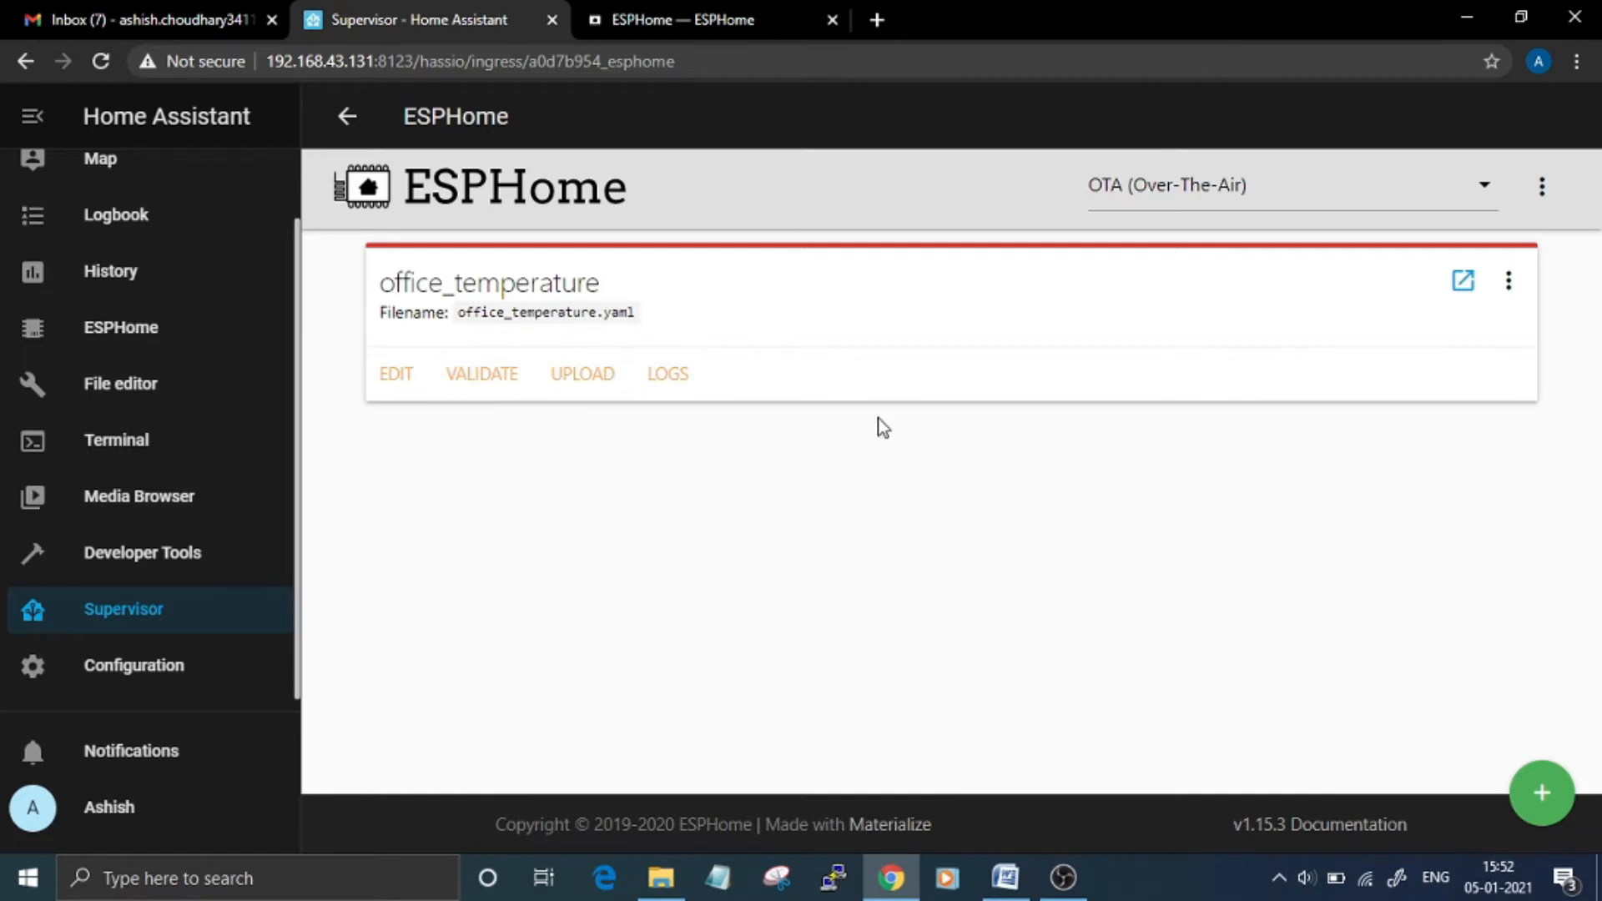
{"action": "mouse_move", "coordinate": [1540, 794]}
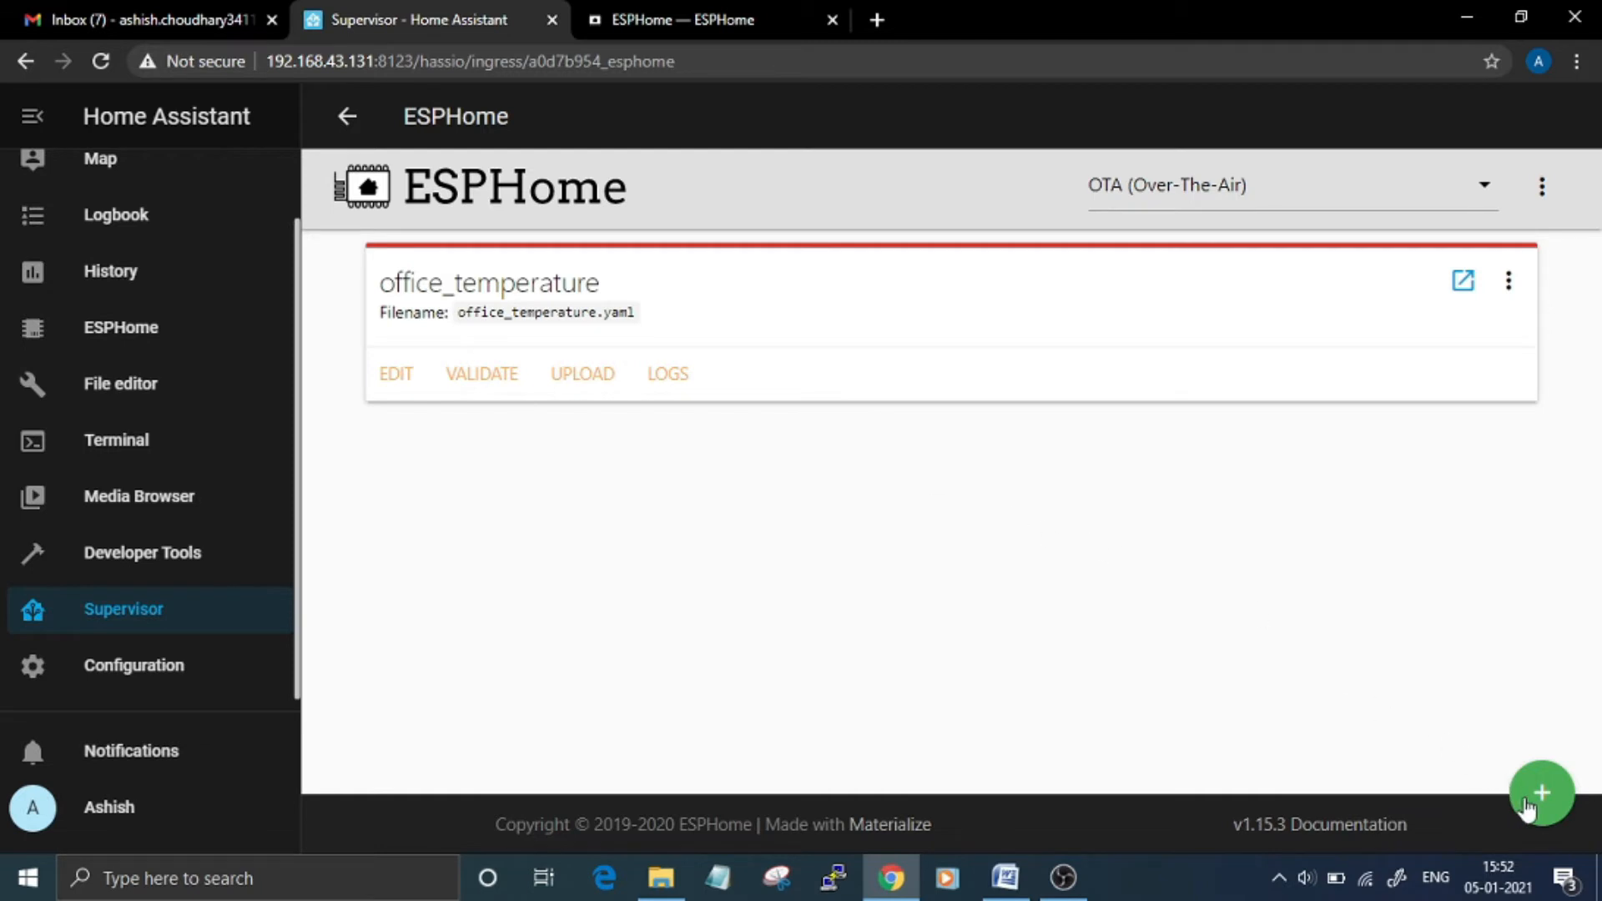
{"action": "mouse_move", "coordinate": [1540, 813]}
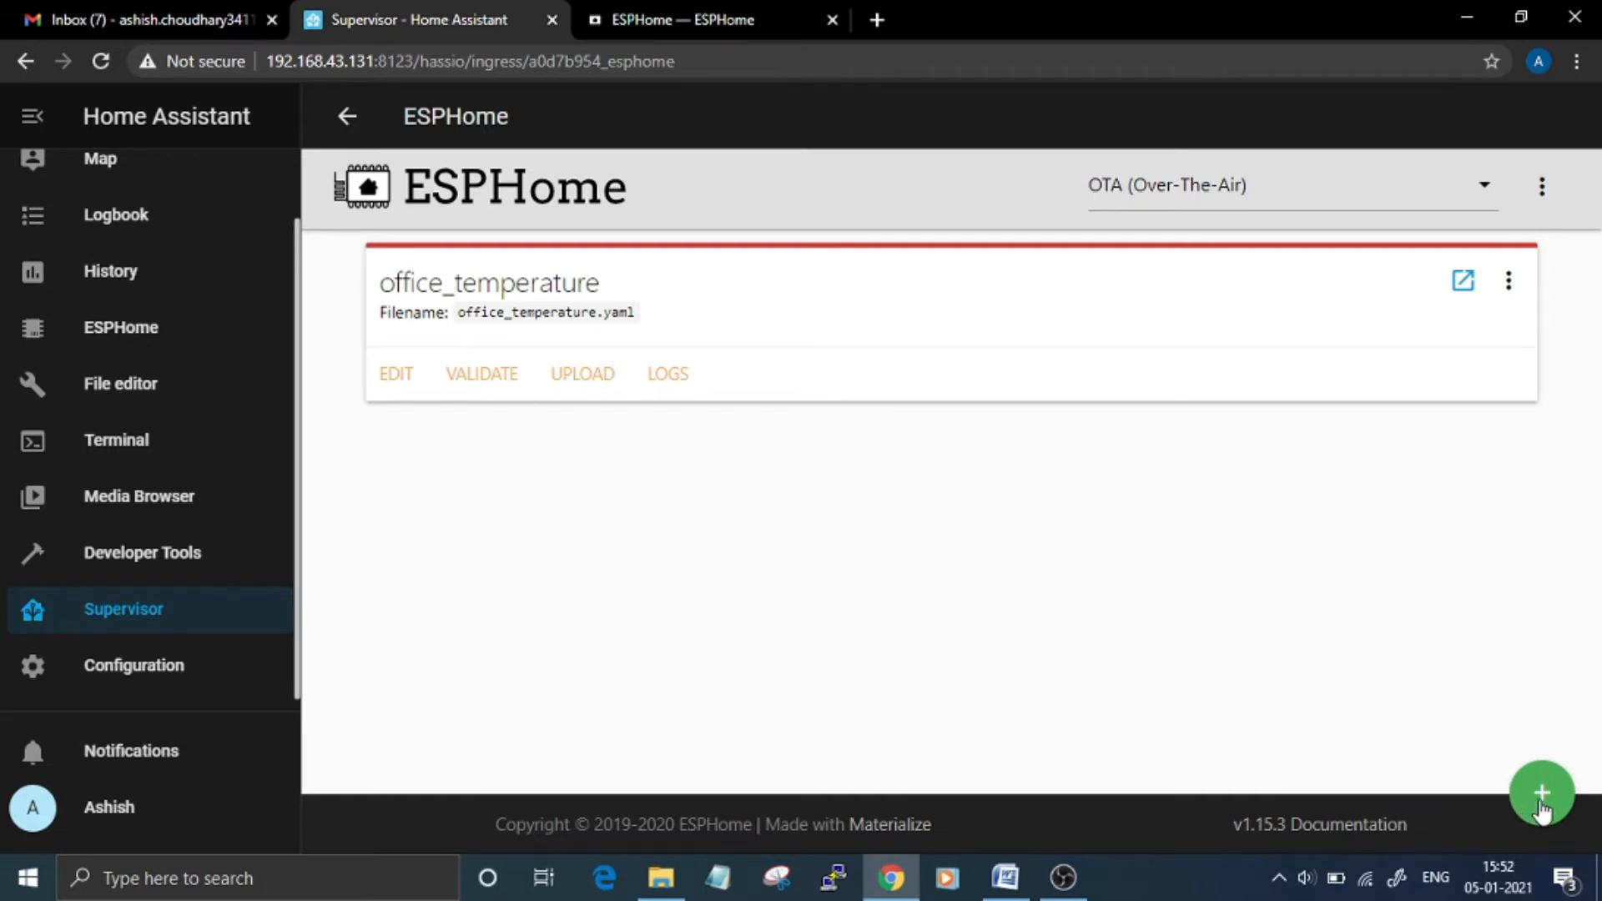
Start a new node named 'lamp' and choose Generic ESP8266 as its device type.
{"action": "left_click", "coordinate": [1540, 795]}
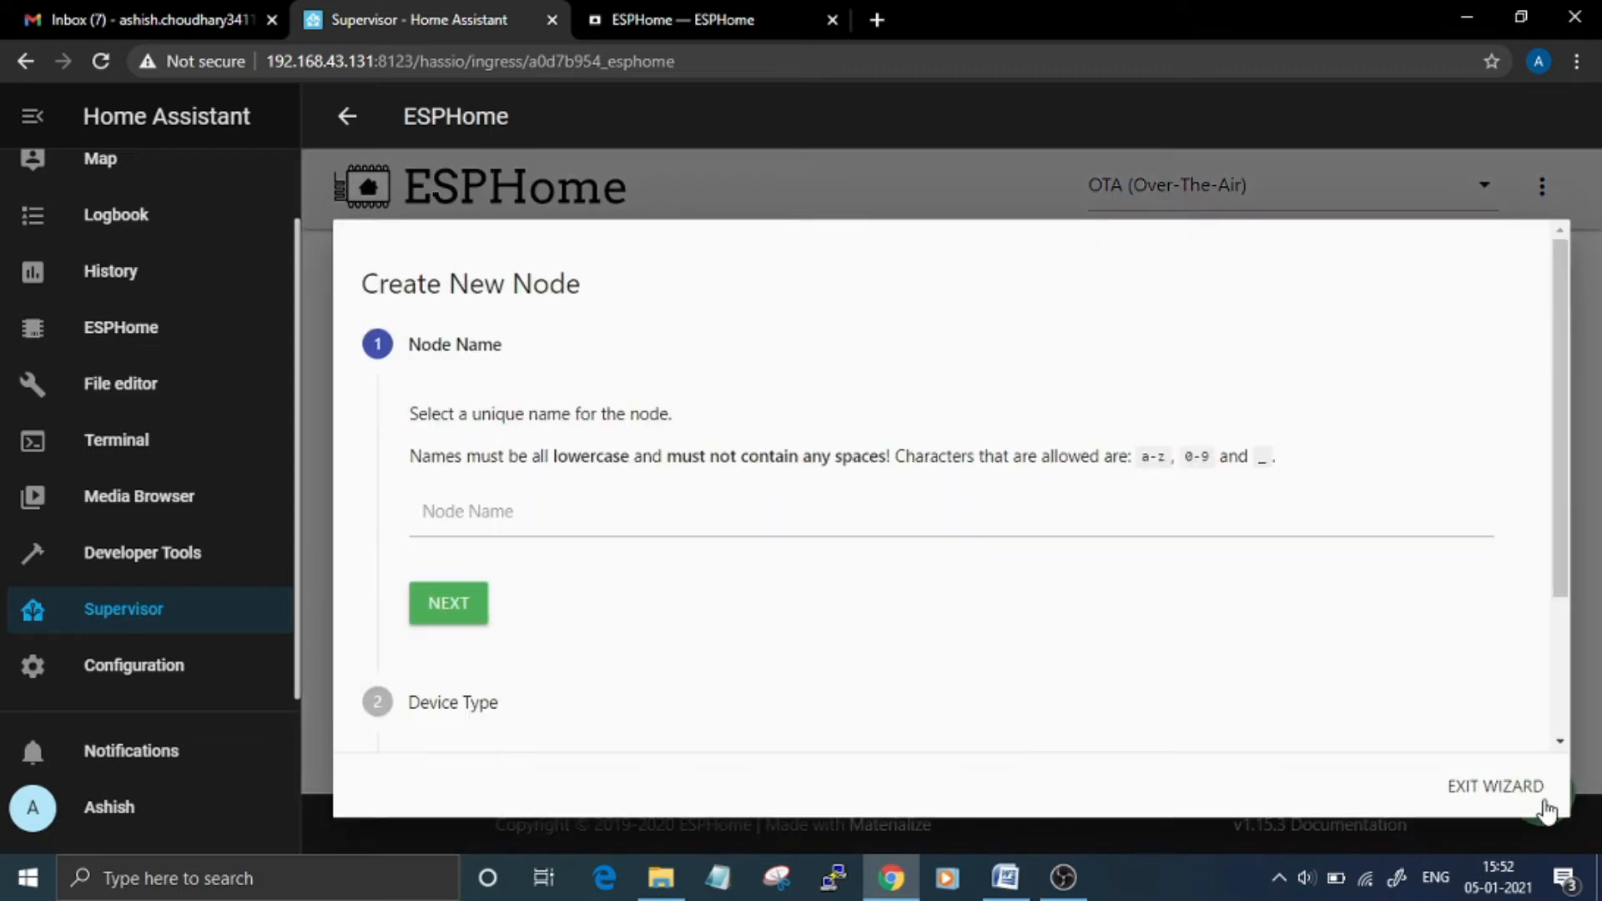
{"action": "left_click", "coordinate": [920, 511]}
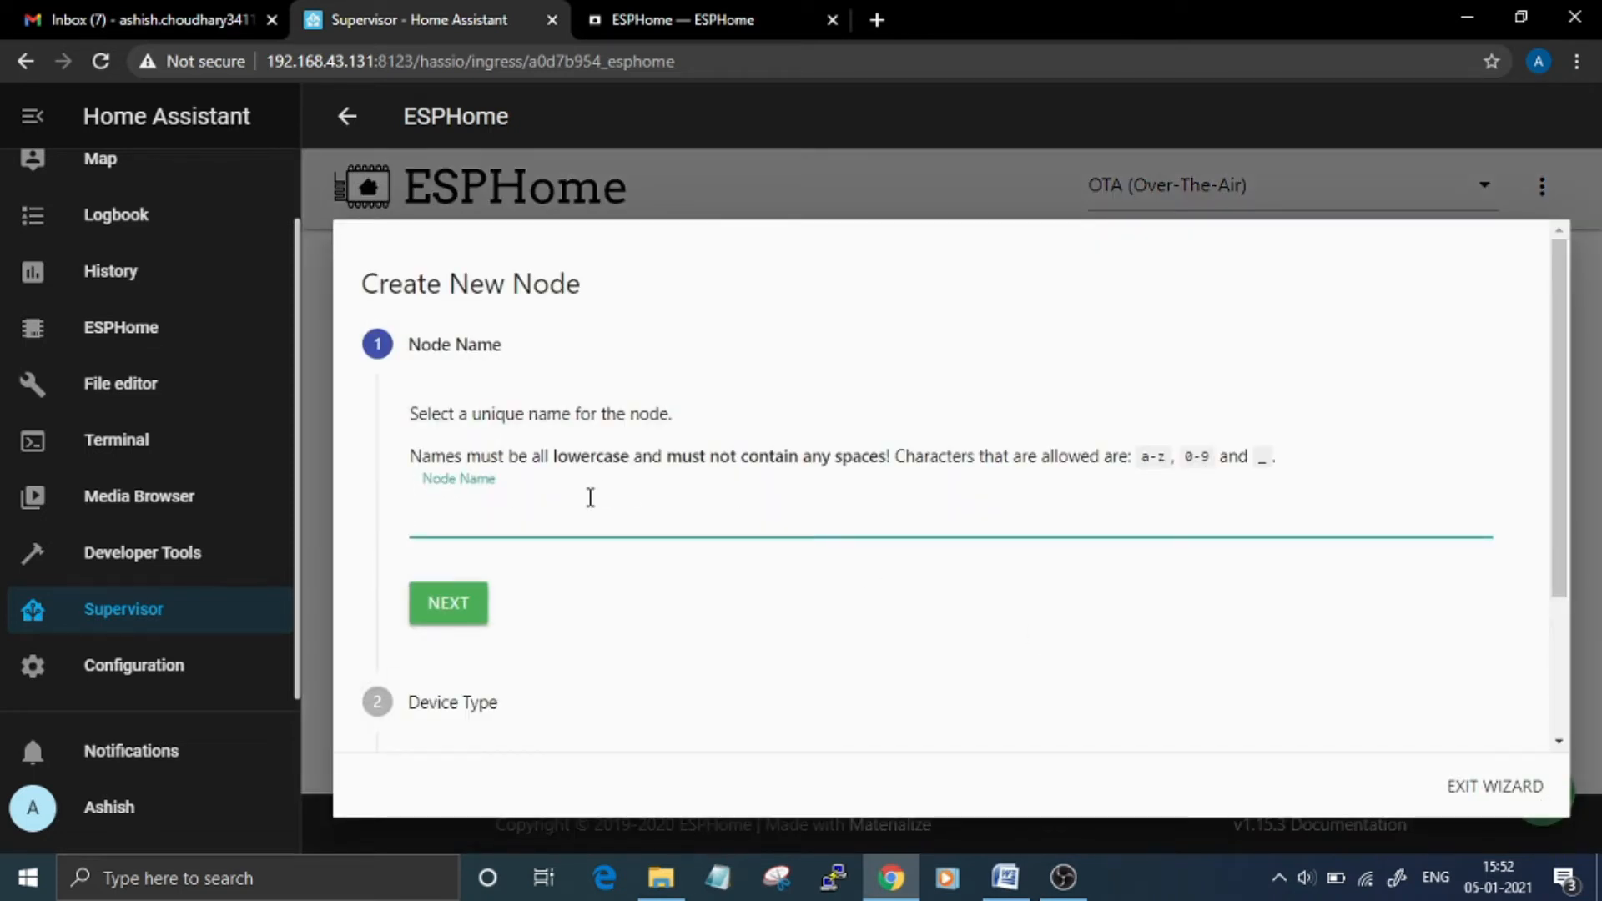
{"action": "type", "text": "la"}
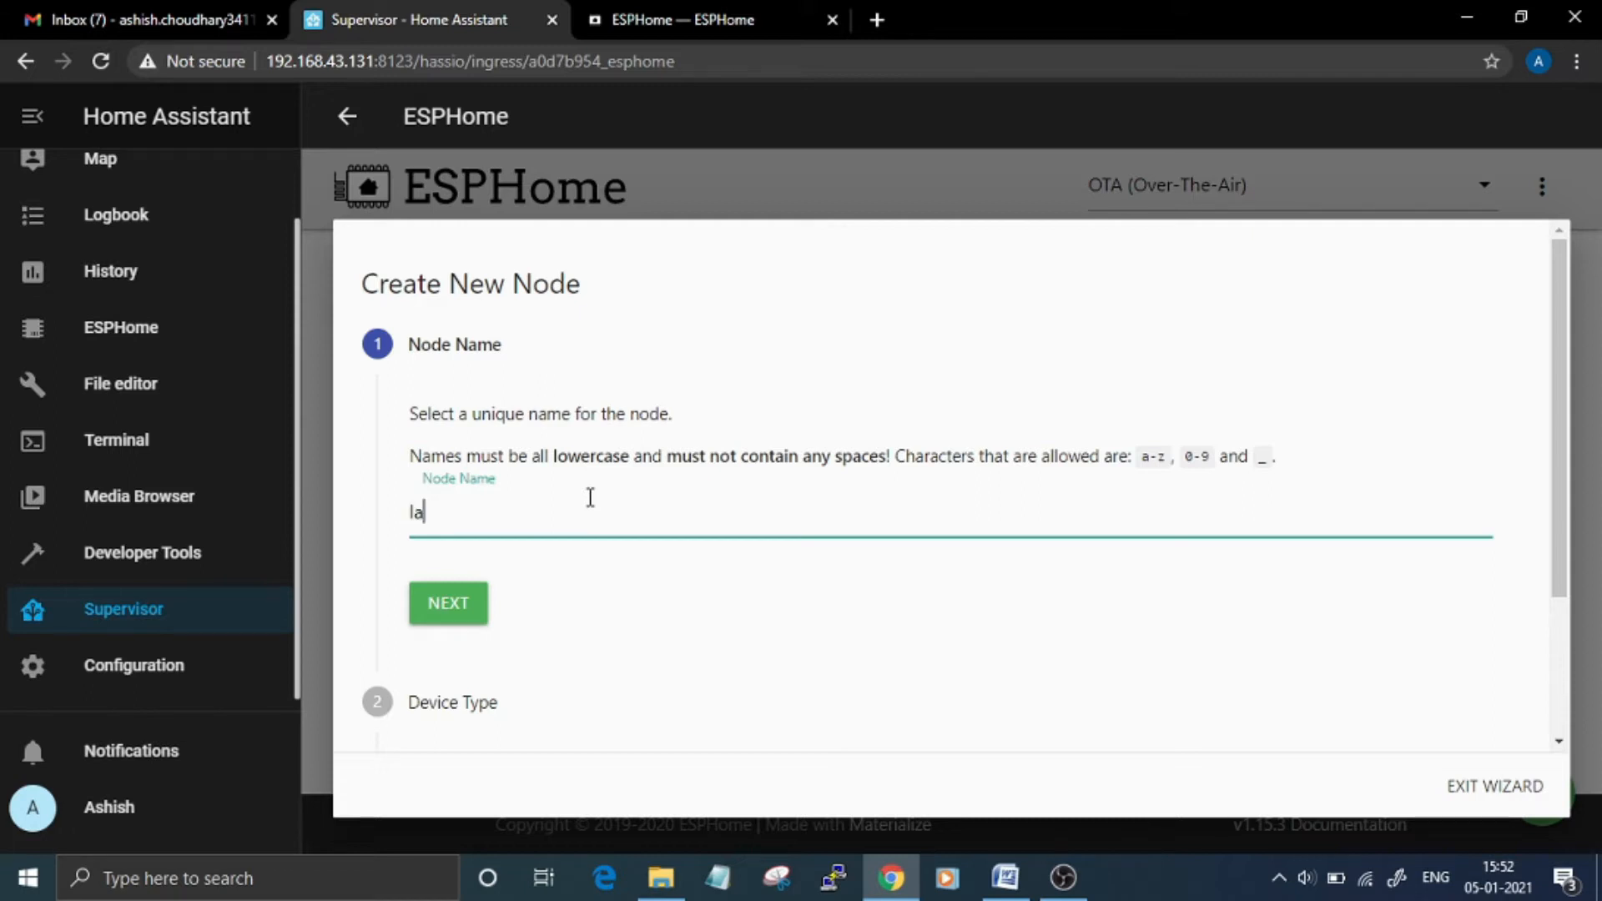
{"action": "type", "text": "mp"}
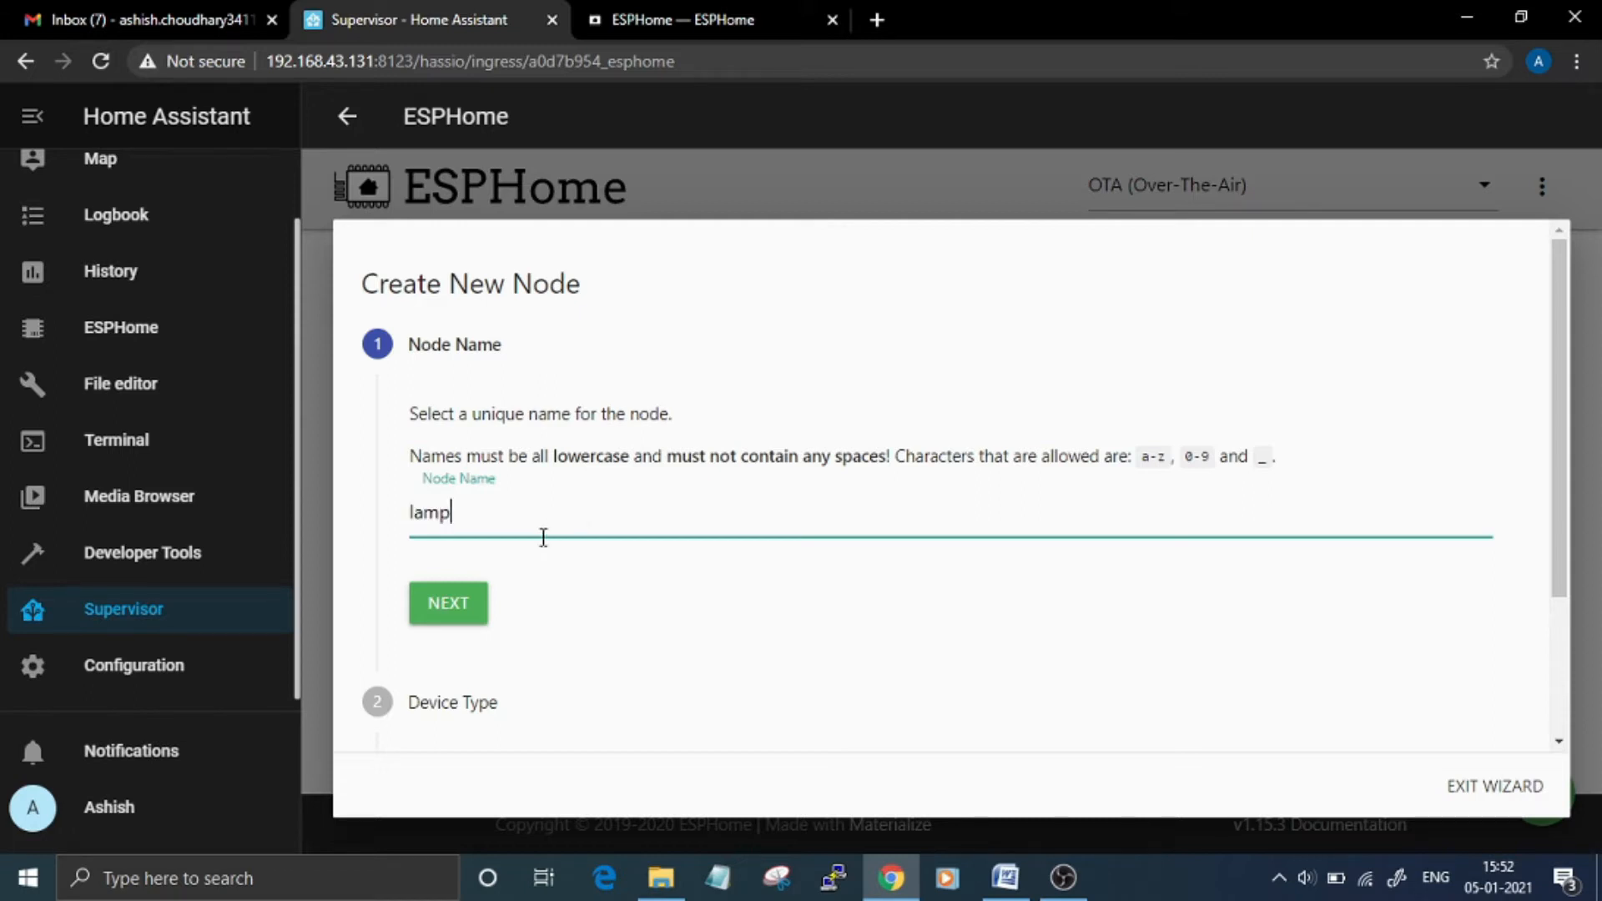
{"action": "left_click", "coordinate": [448, 602]}
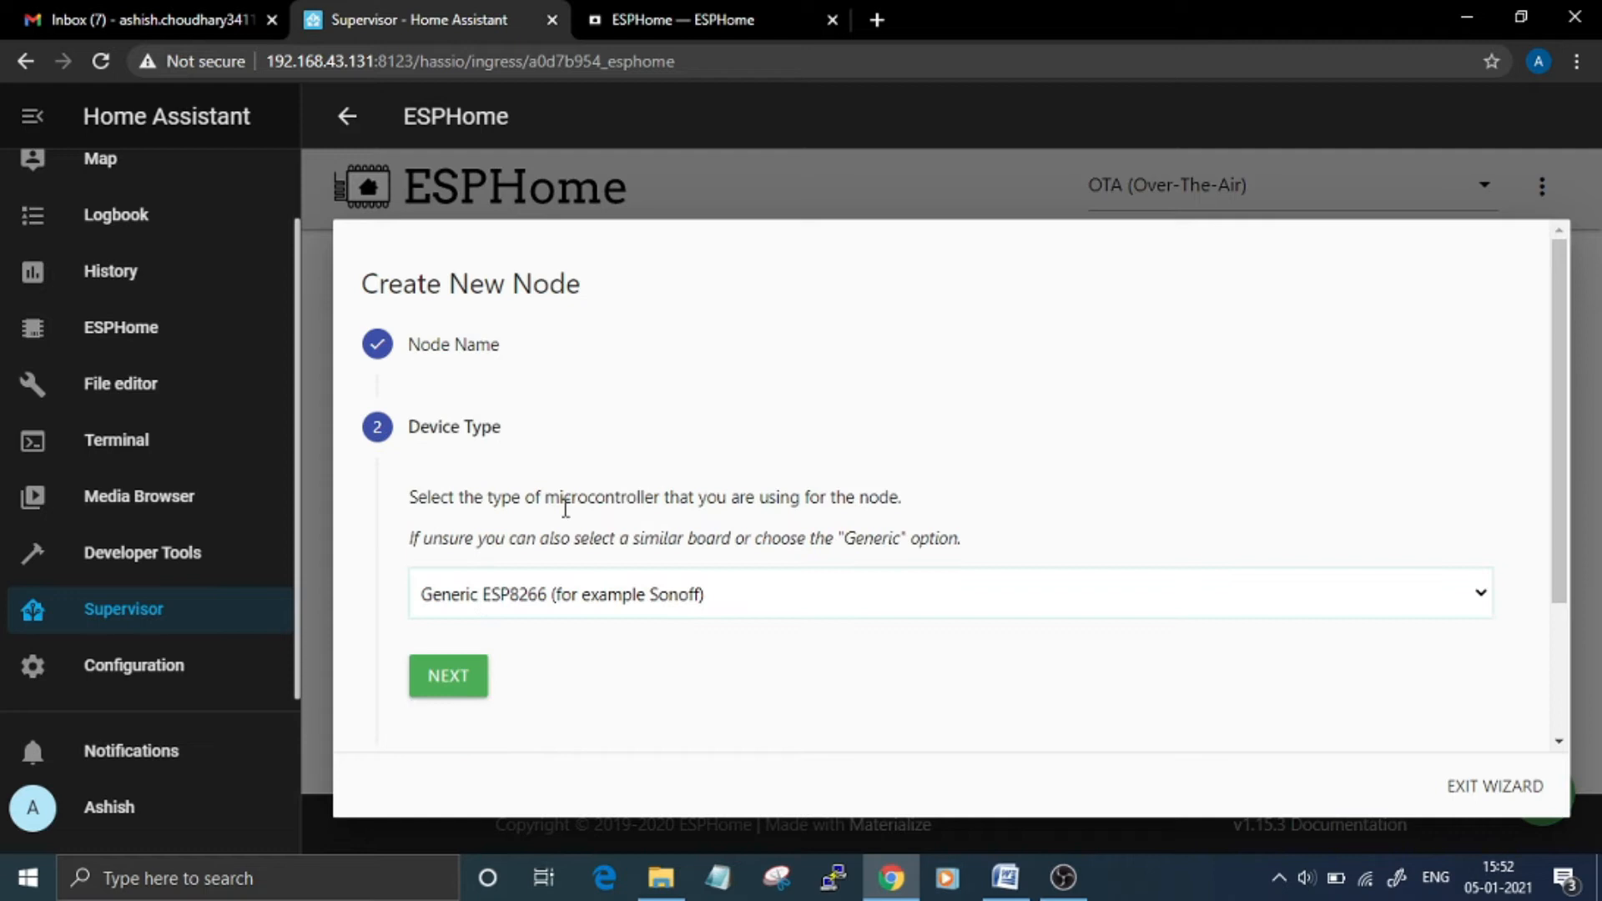
{"action": "scroll", "scroll_direction": "down", "scroll_amount": 3}
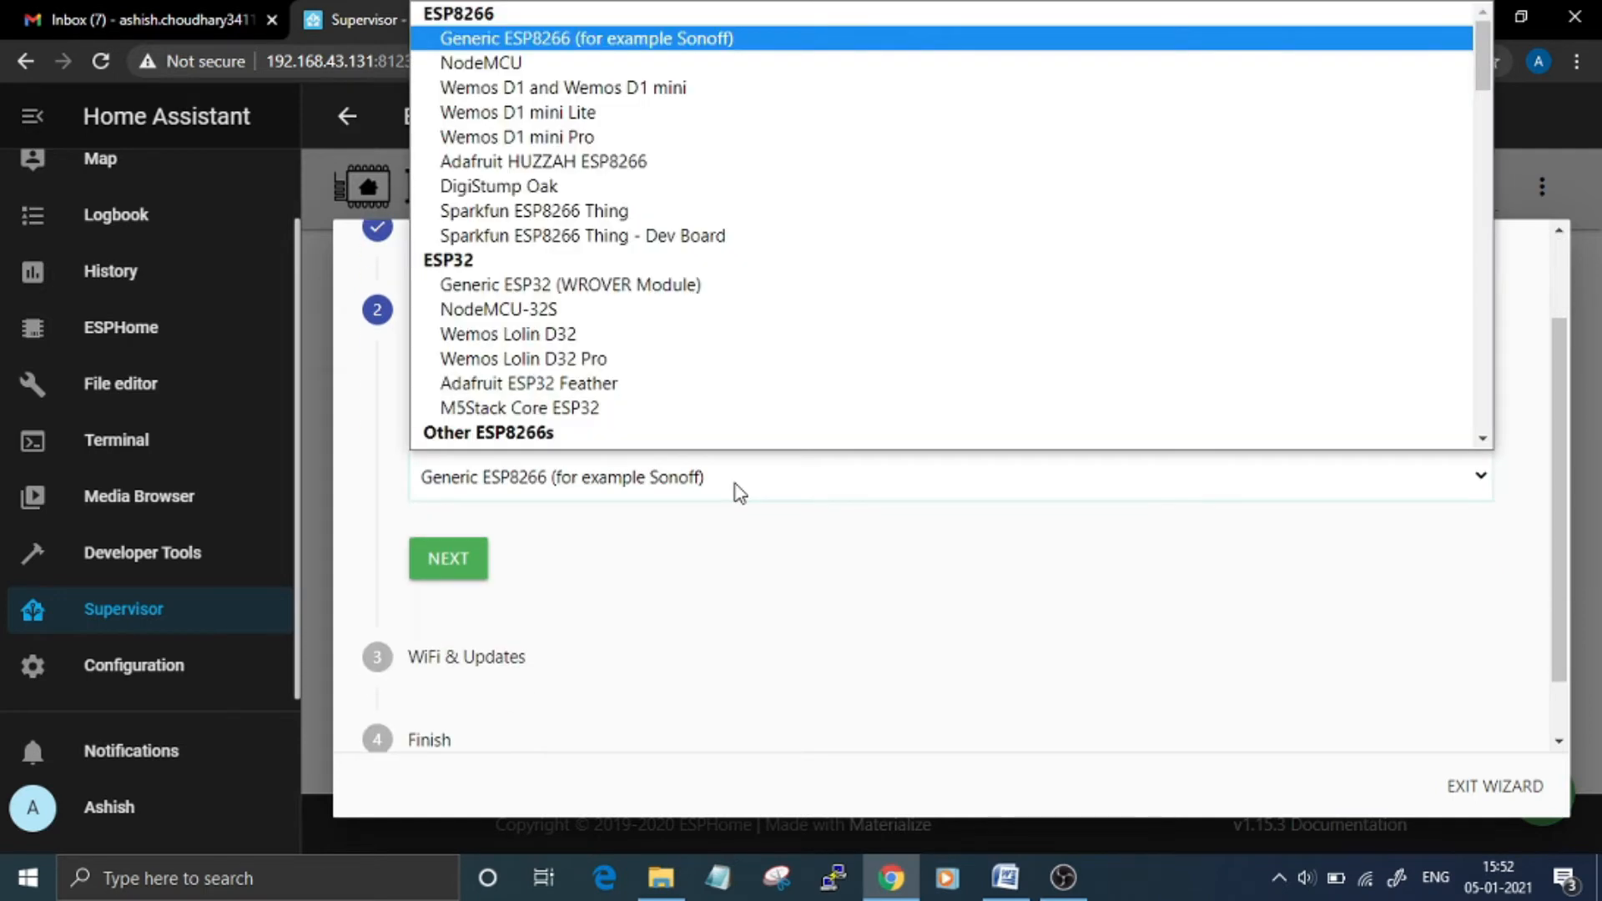
{"action": "mouse_move", "coordinate": [561, 52]}
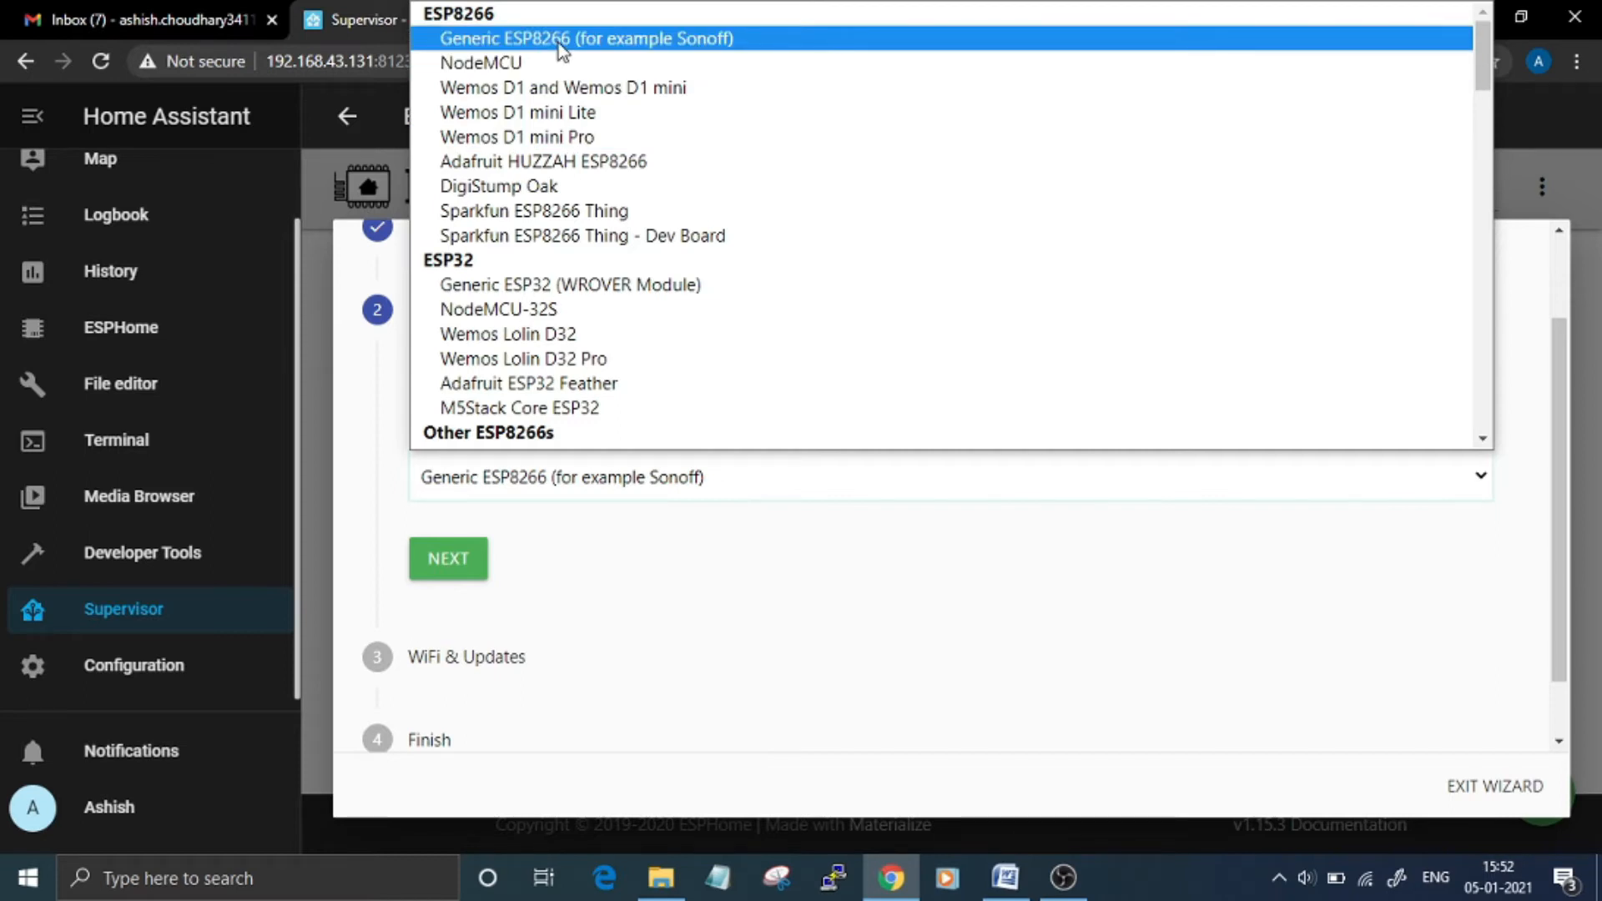
{"action": "left_click", "coordinate": [586, 38]}
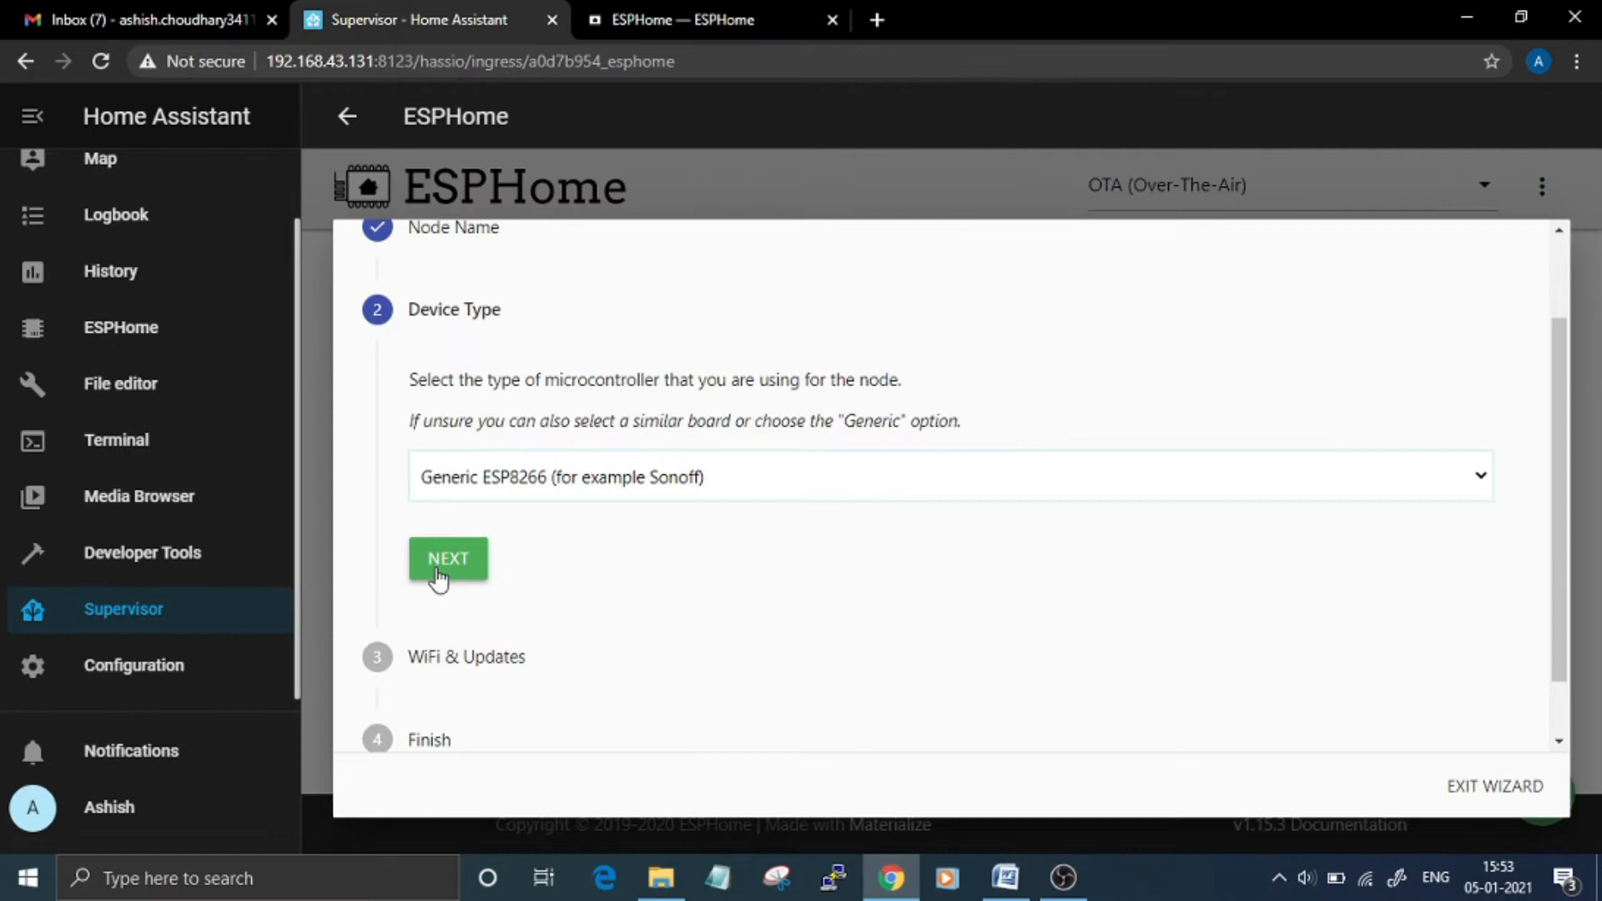
Enter WiFi SSID 'testwifi' with its password and an OTA password, reaching the Finish step.
{"action": "left_click", "coordinate": [447, 557]}
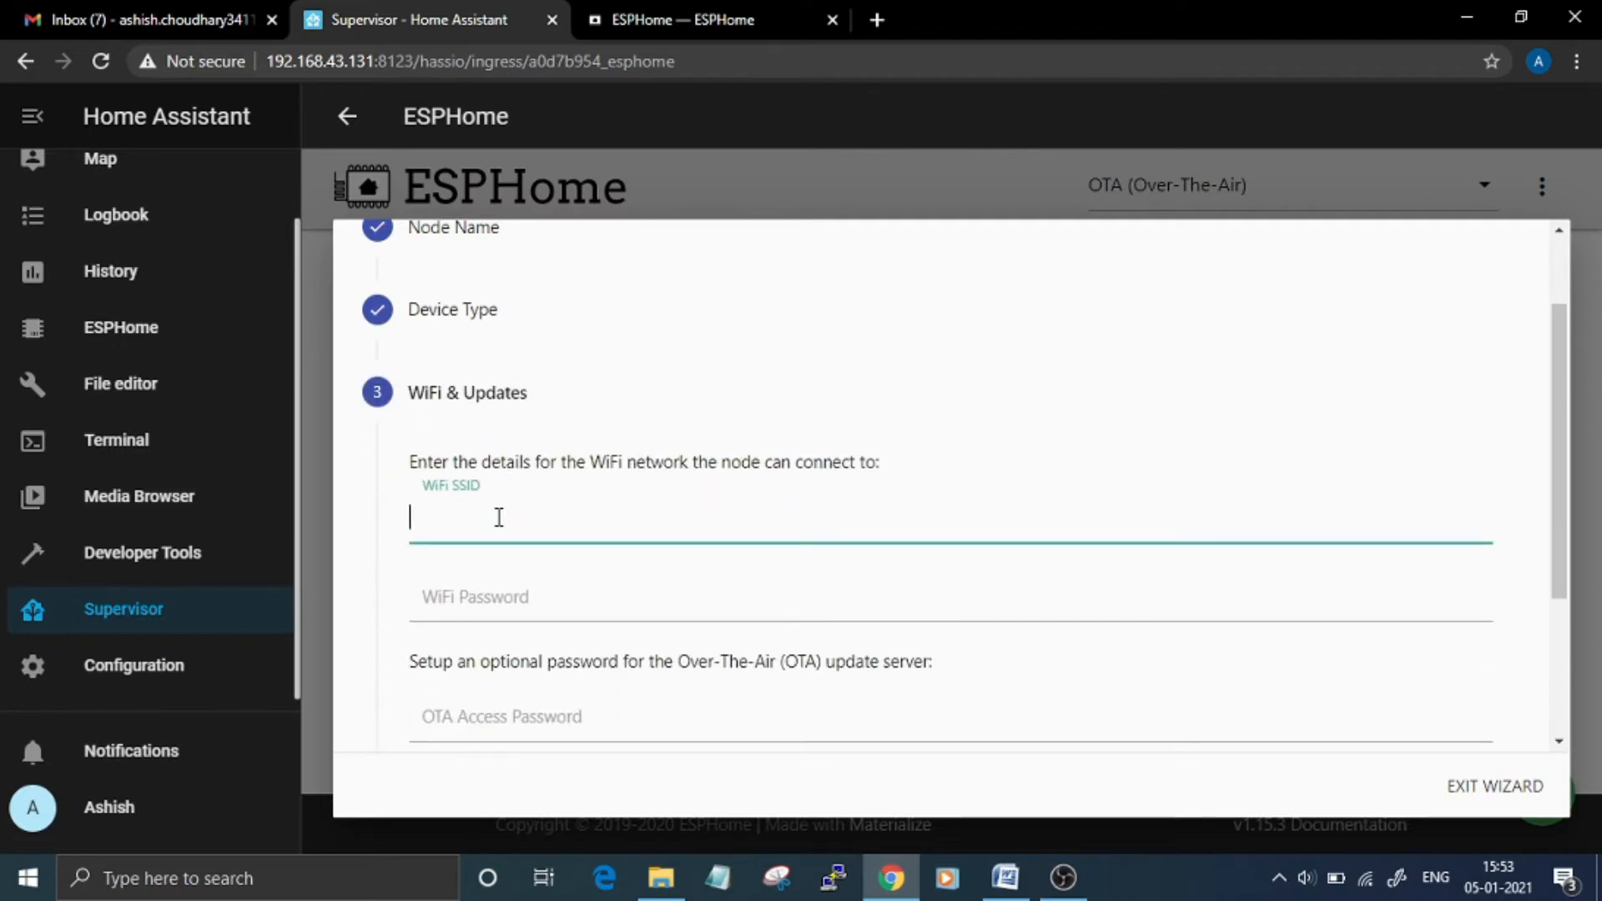
{"action": "type", "text": "tst"}
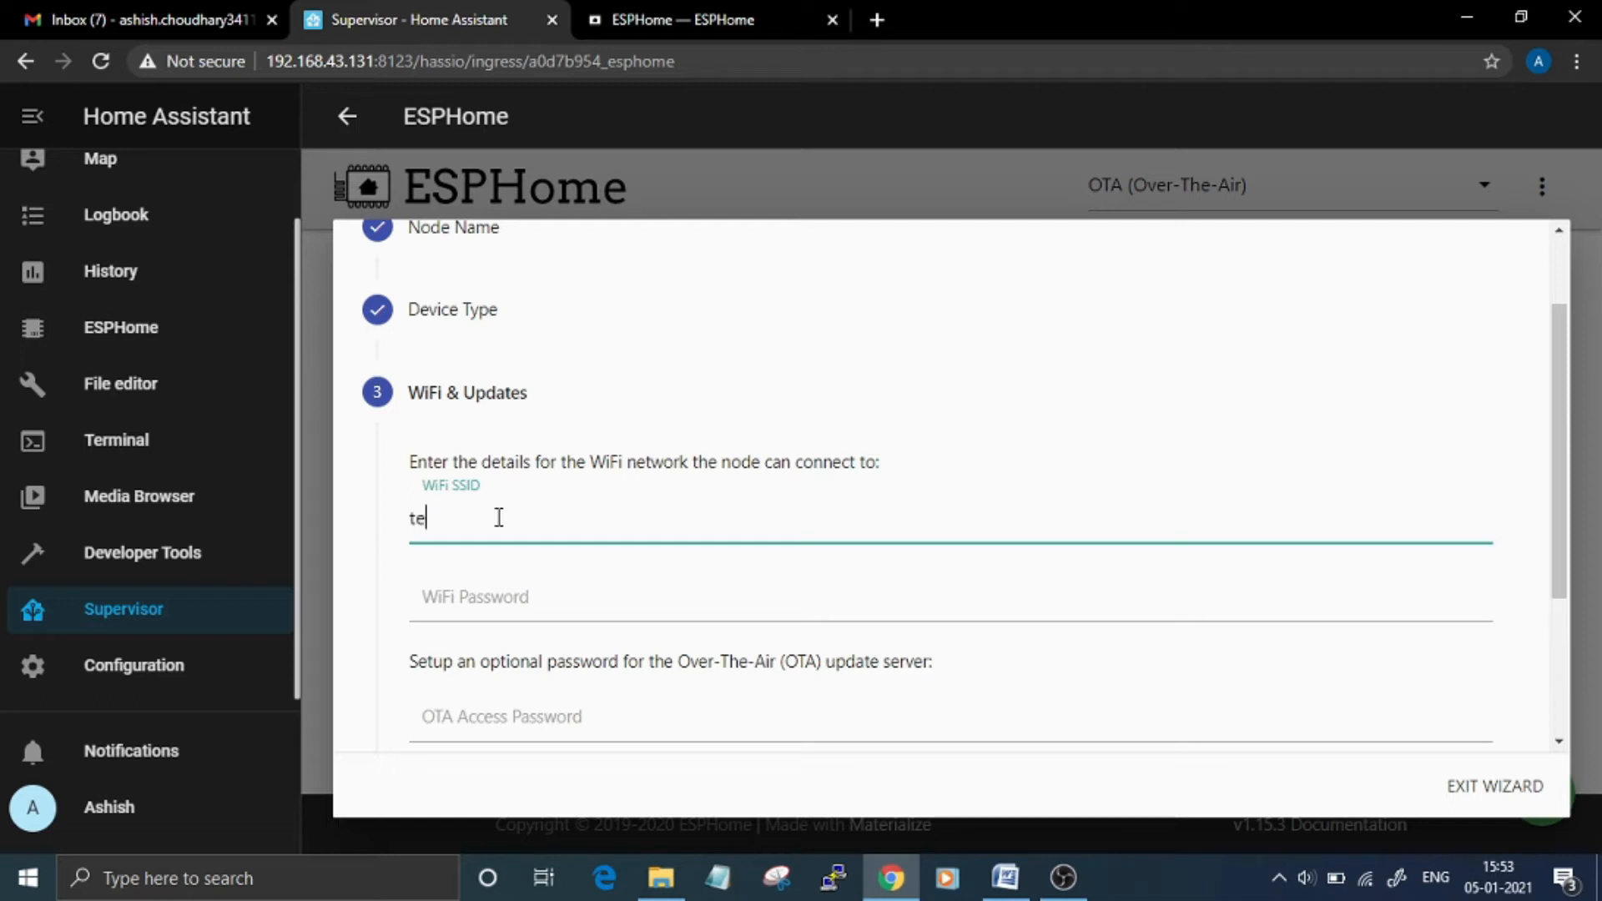
{"action": "type", "text": "stwifi"}
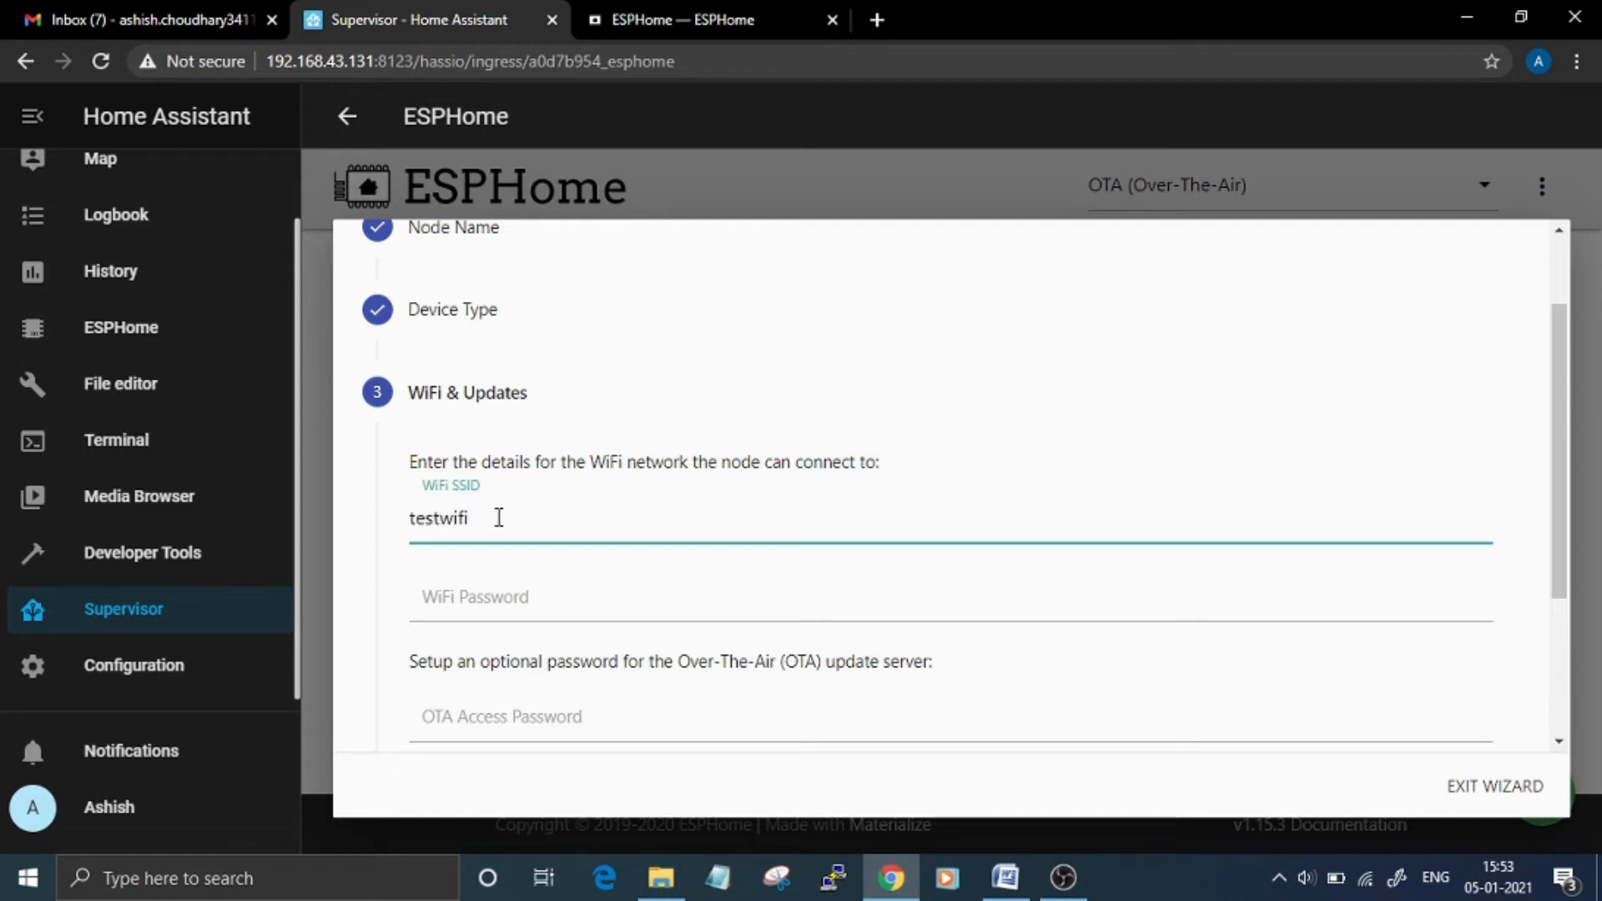
{"action": "type", "text": "•••••"}
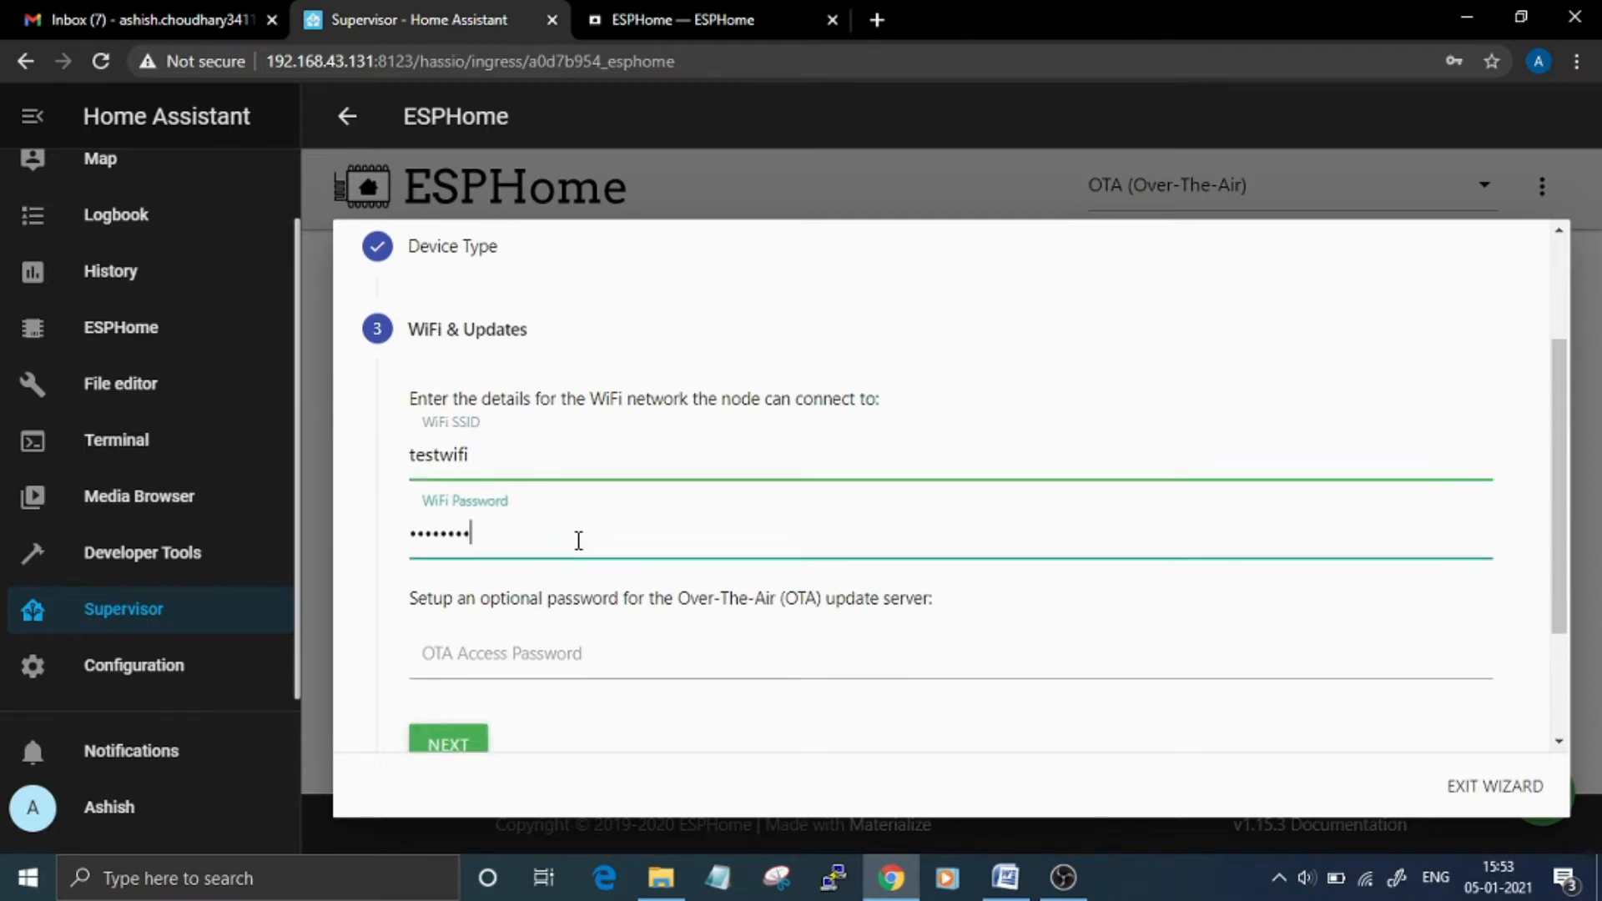
{"action": "scroll", "scroll_direction": "down", "scroll_amount": 3}
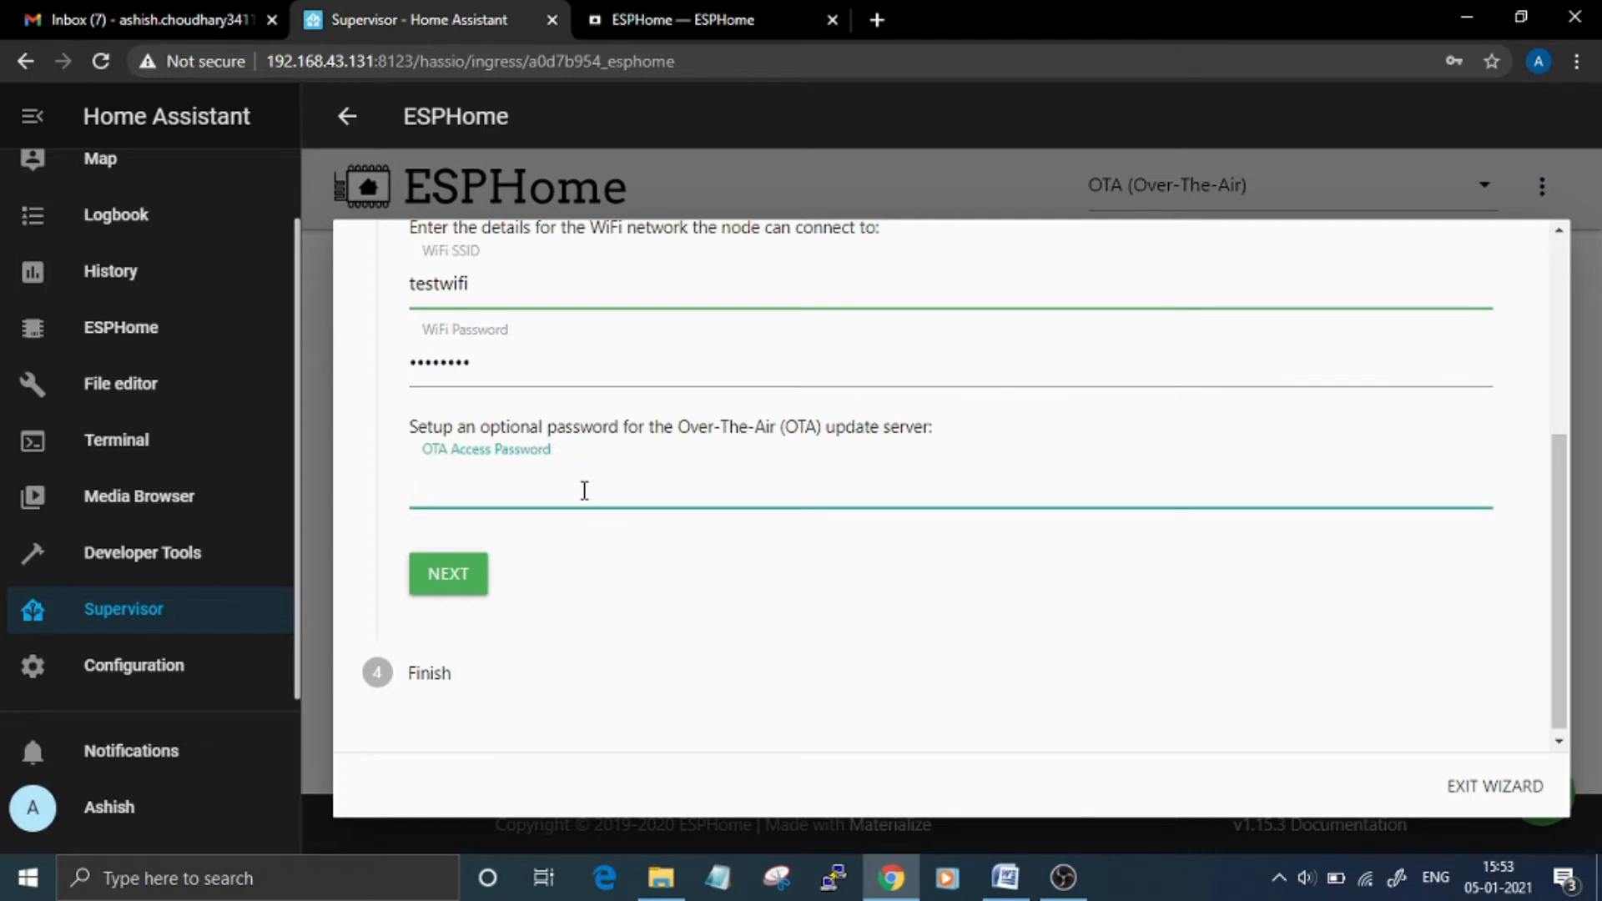
{"action": "type", "text": "••"}
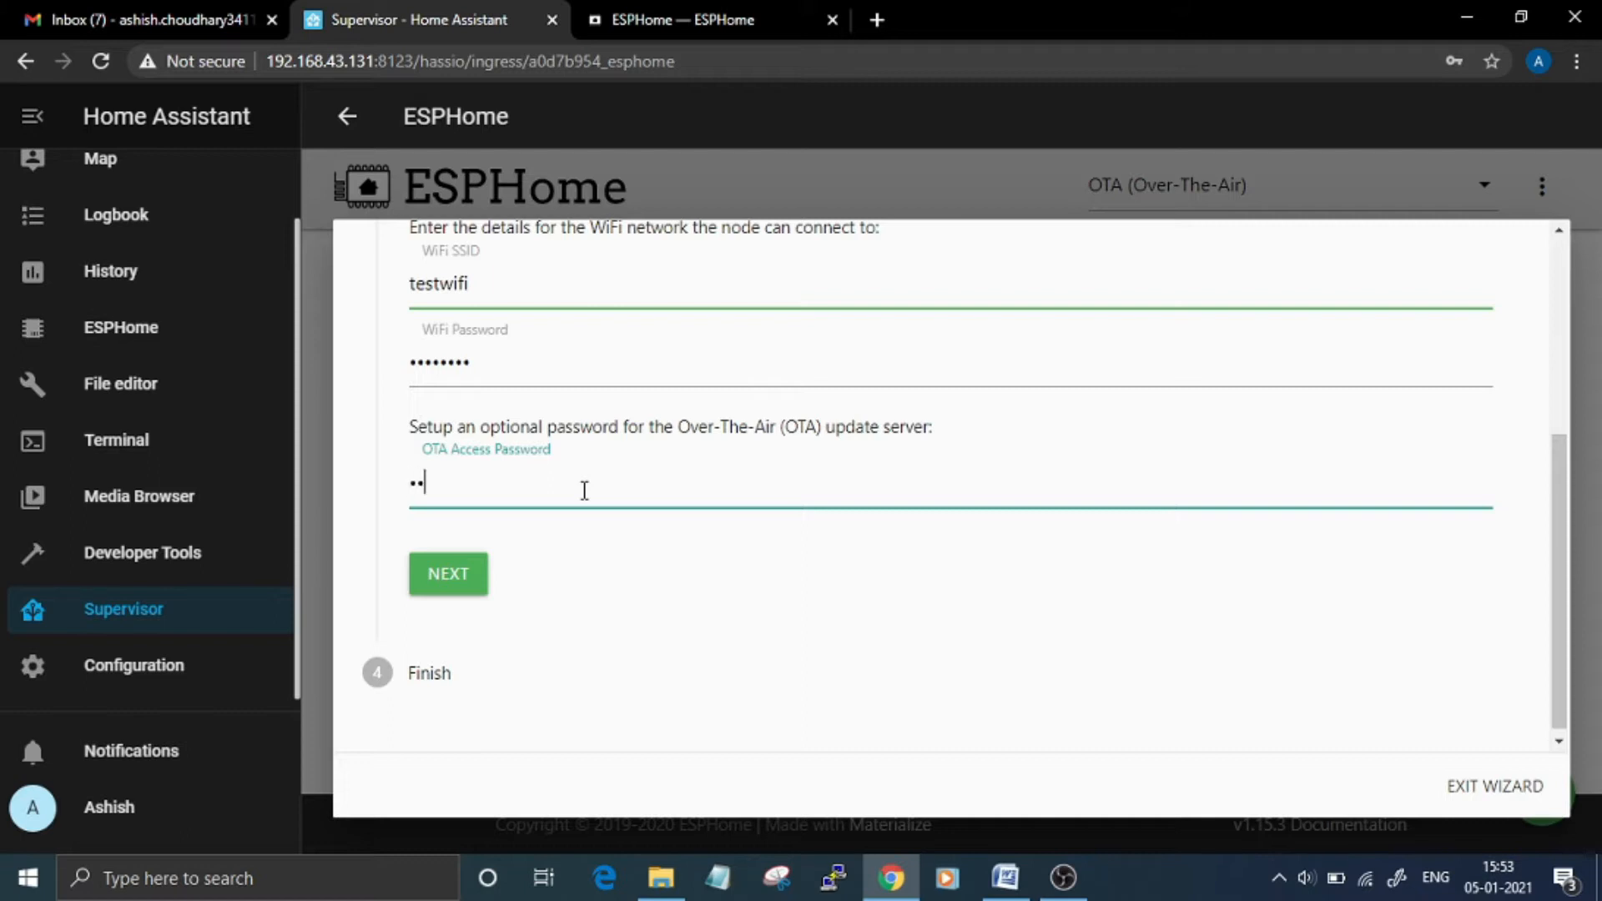
{"action": "type", "text": "password"}
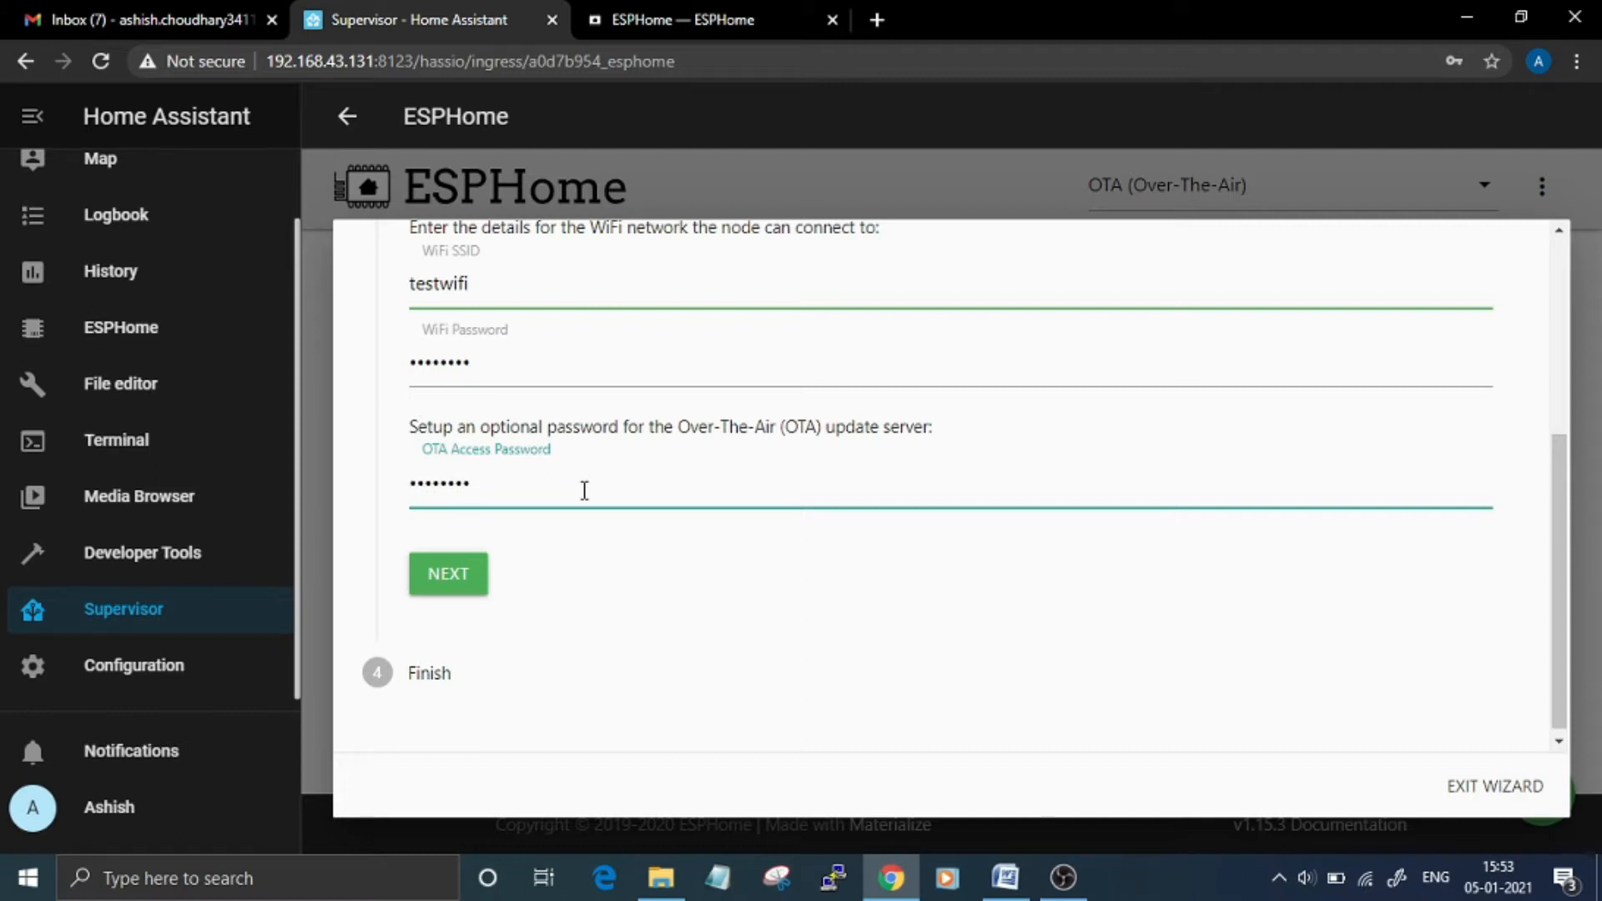
{"action": "left_click", "coordinate": [447, 572]}
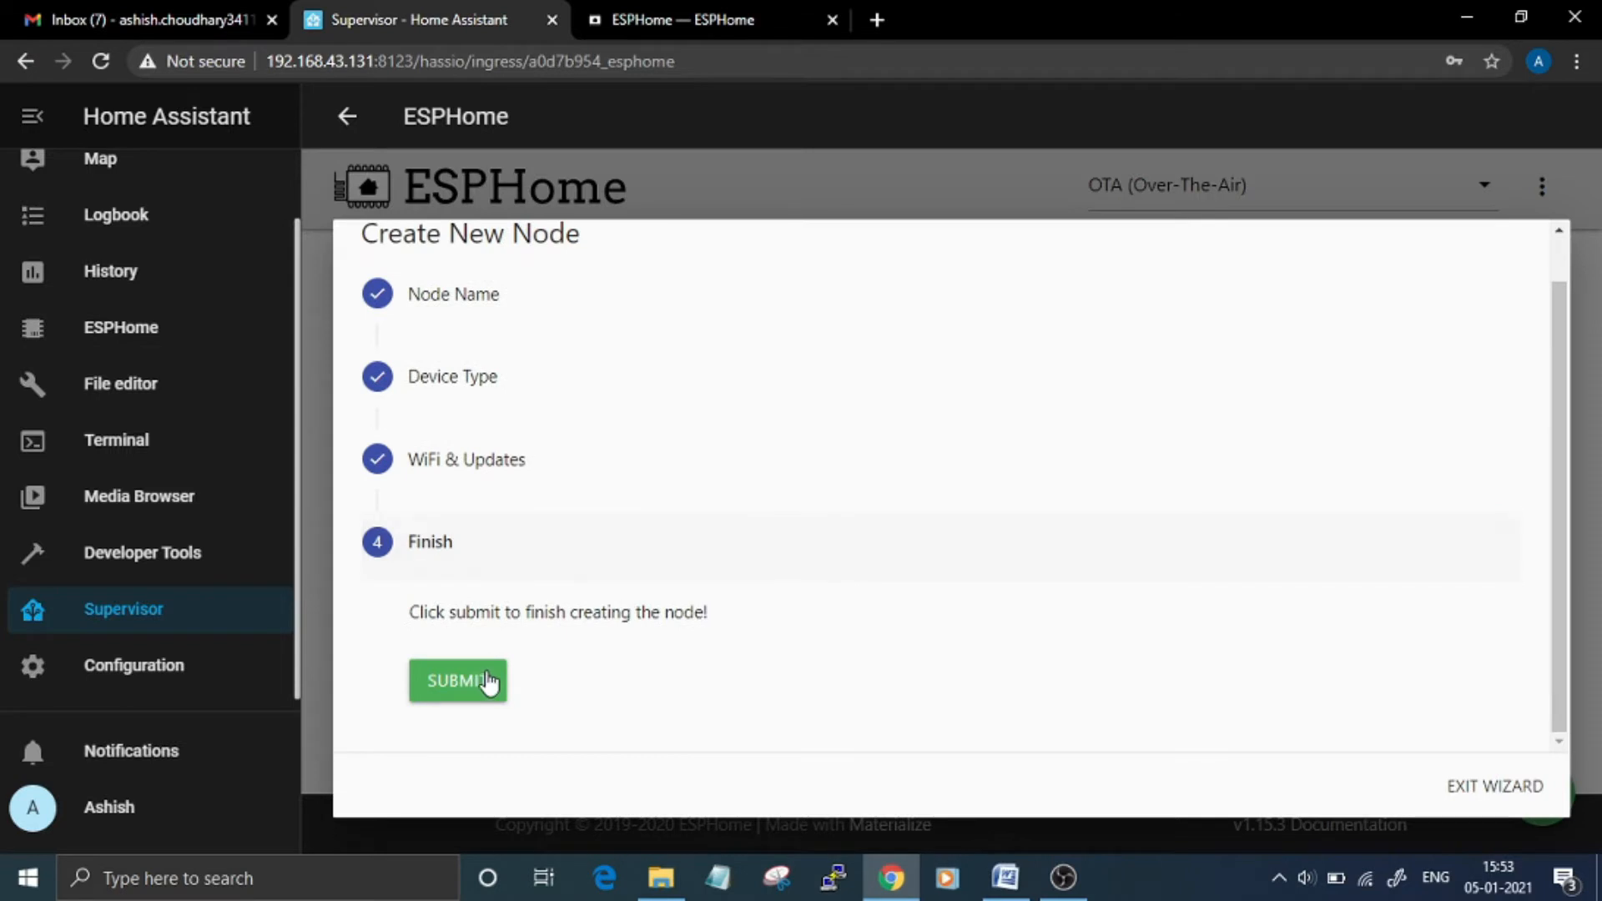
Submit the wizard to create the lamp node, then highlight the office_temperature name.
{"action": "left_click", "coordinate": [457, 681]}
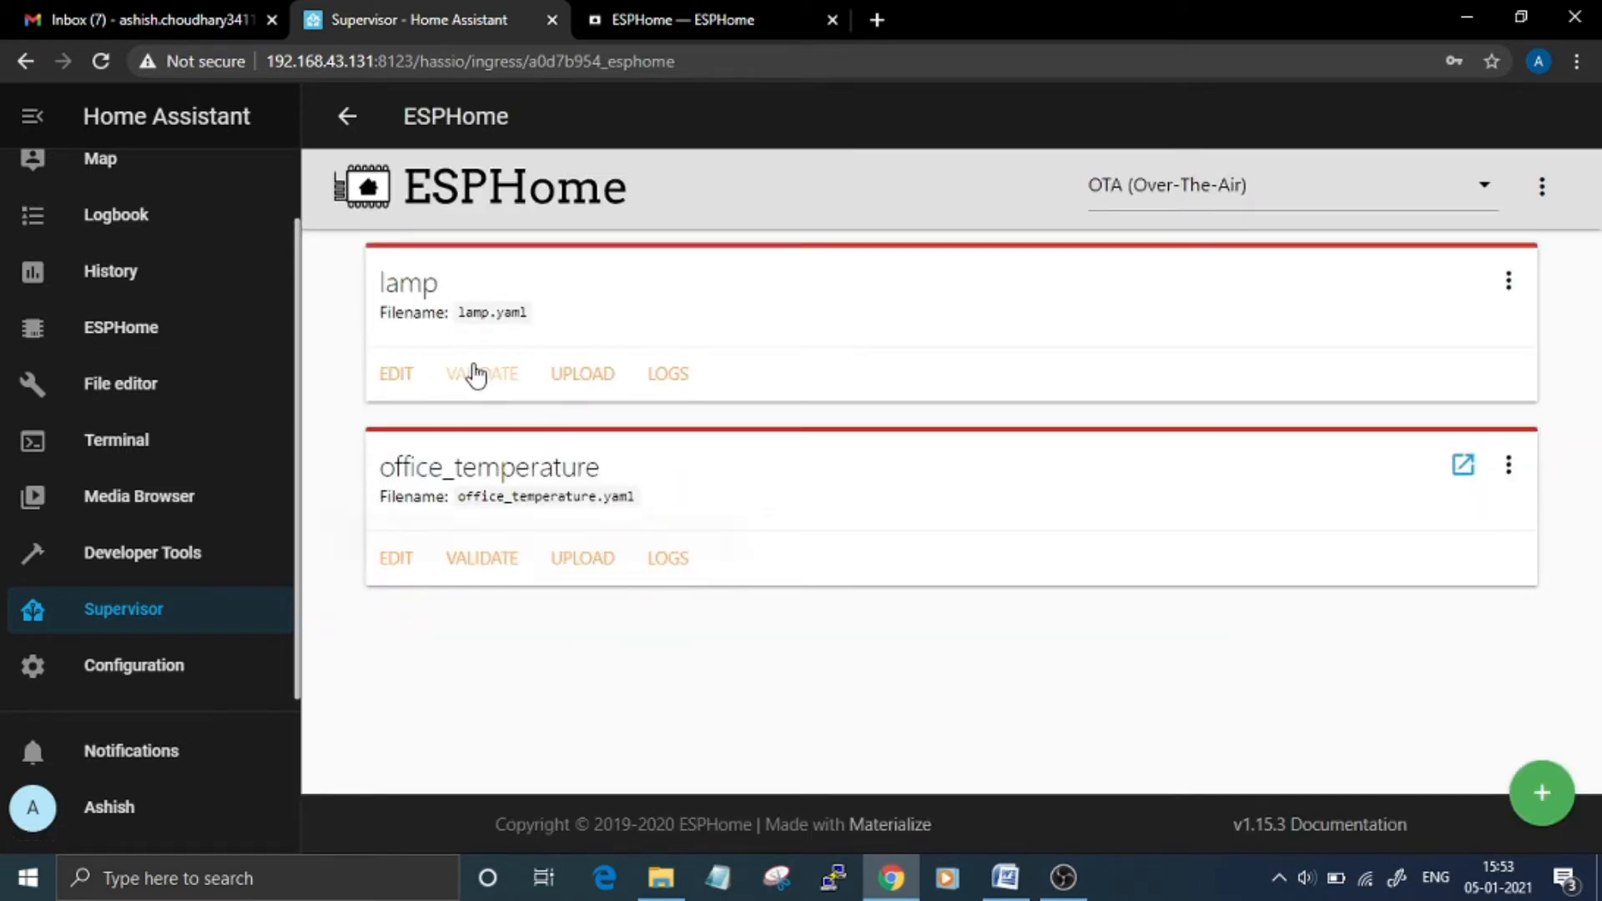
{"action": "mouse_move", "coordinate": [571, 307]}
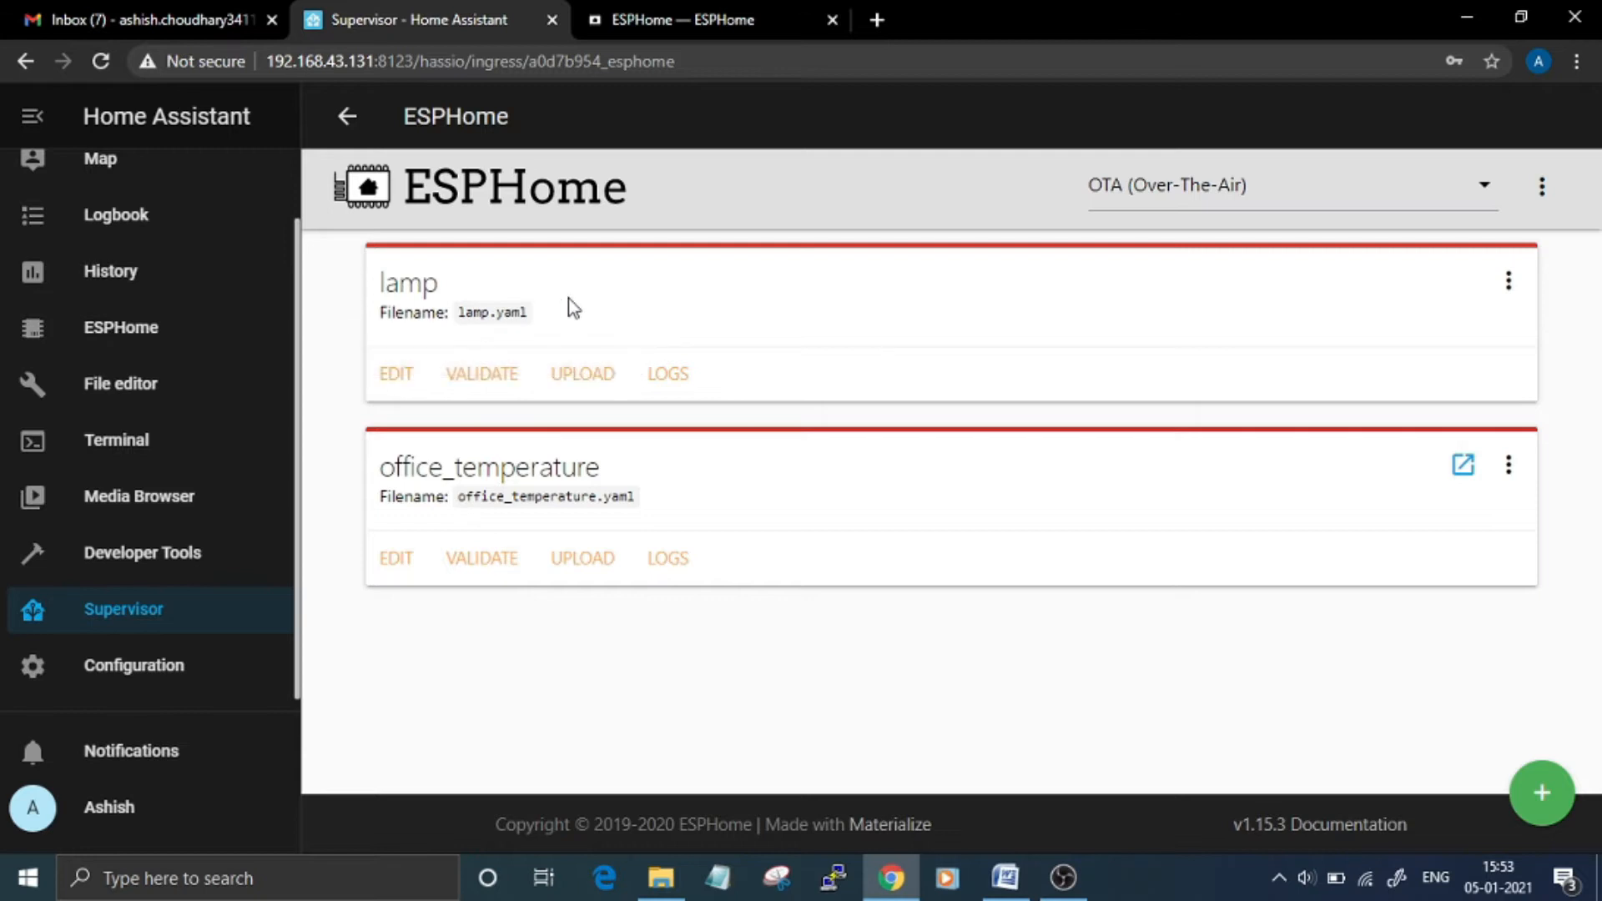
{"action": "mouse_move", "coordinate": [397, 481]}
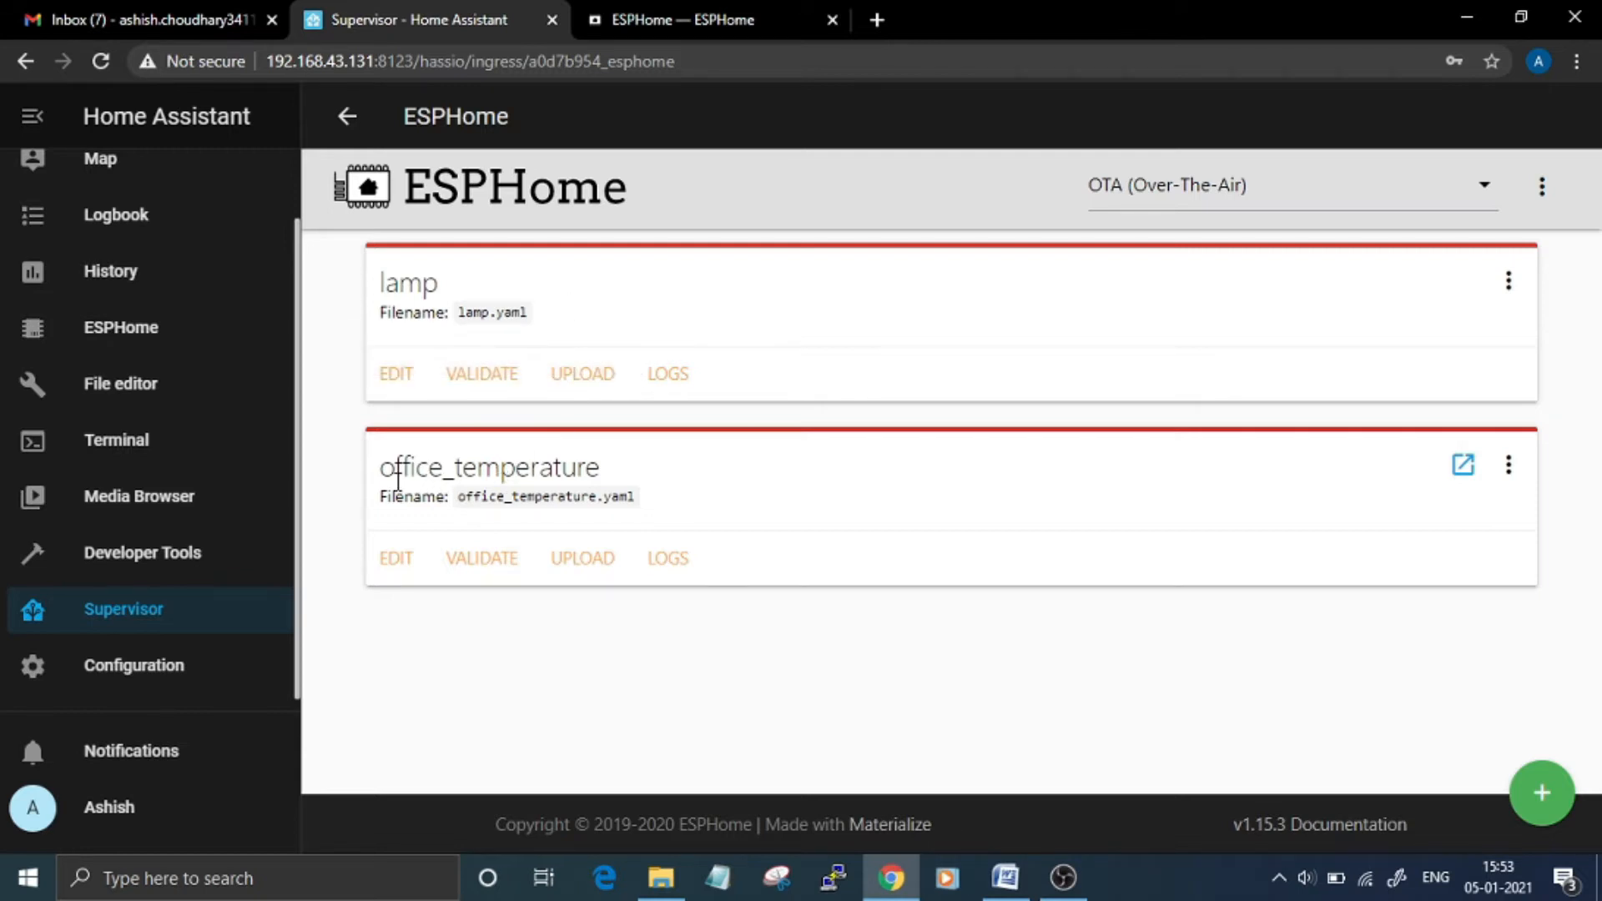
{"action": "double_click", "coordinate": [489, 467]}
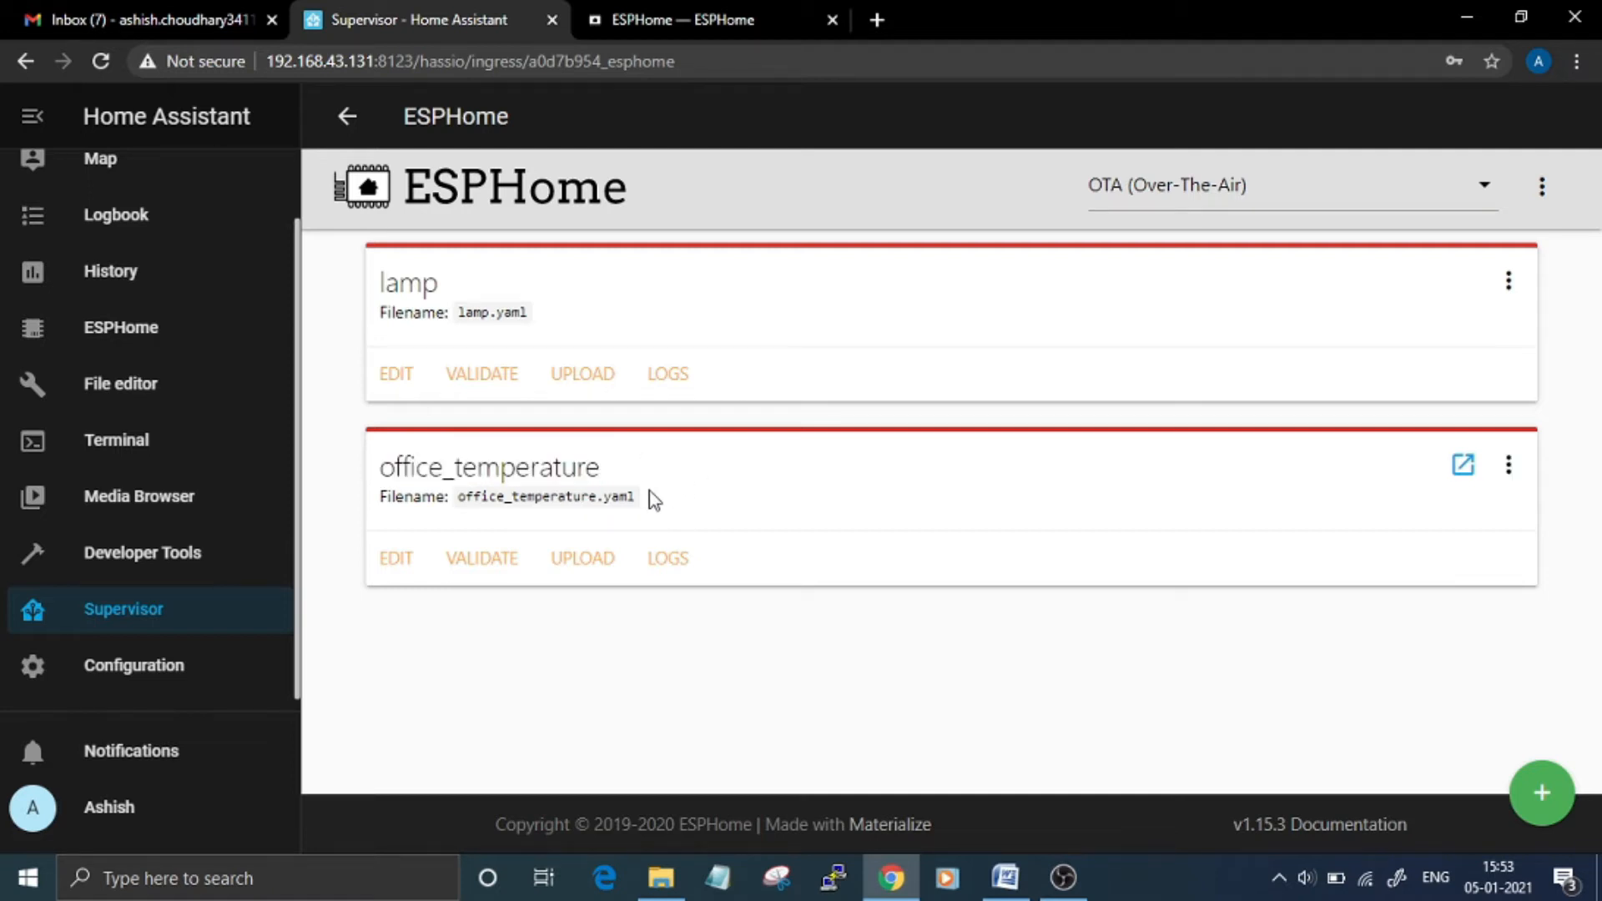
{"action": "mouse_move", "coordinate": [397, 374]}
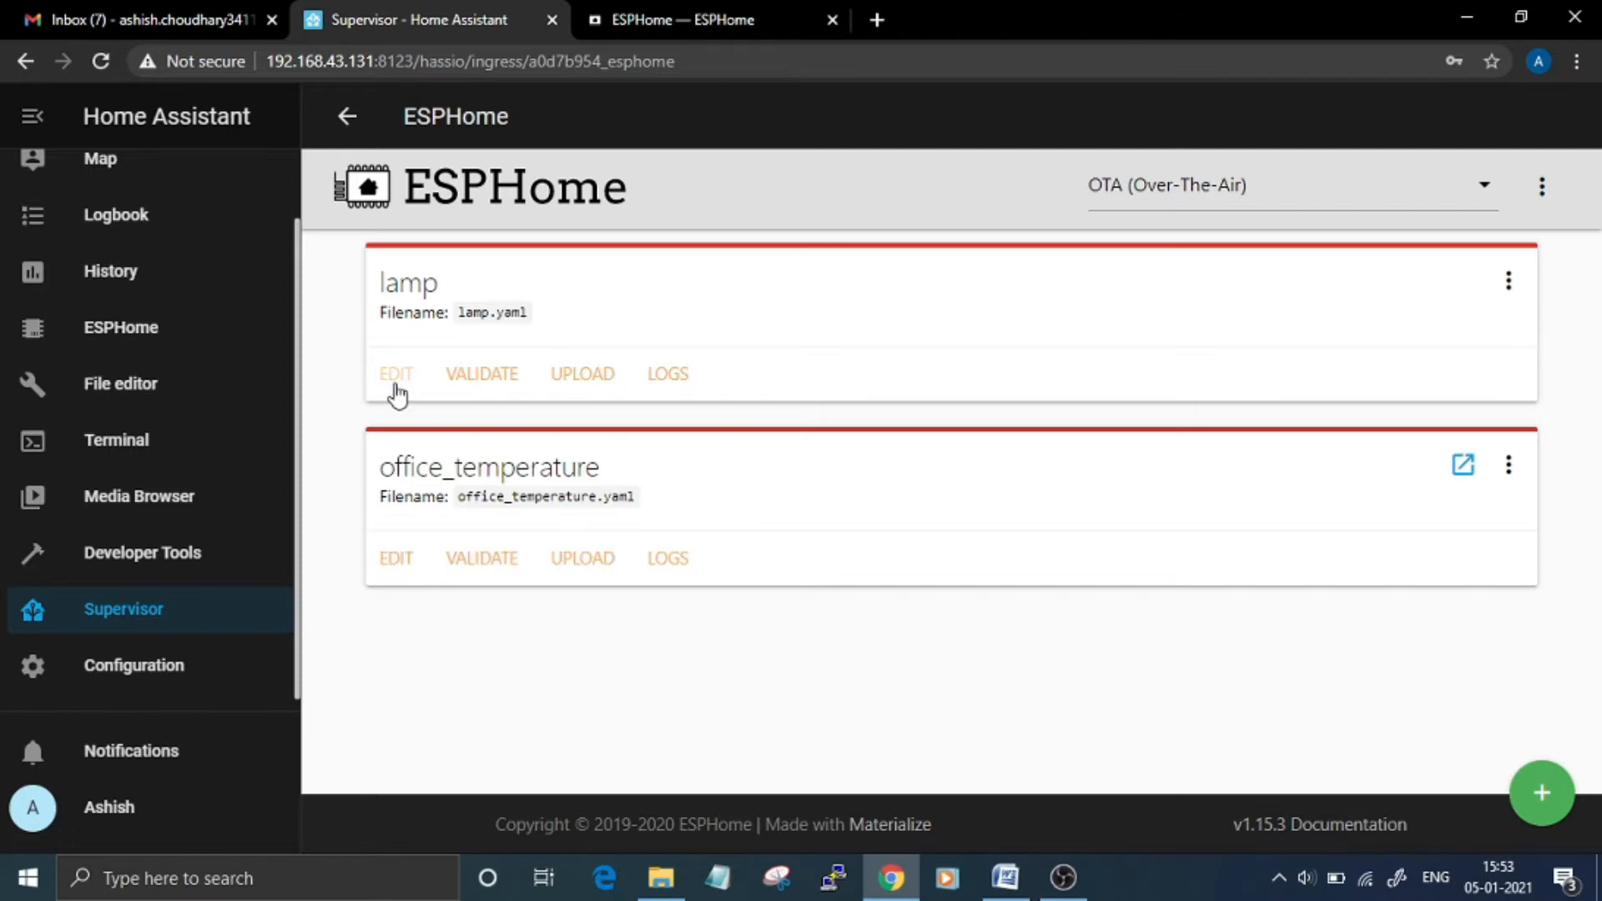
Edit lamp.yaml and scroll through its ESP8266 board and WiFi settings.
{"action": "left_click", "coordinate": [396, 372]}
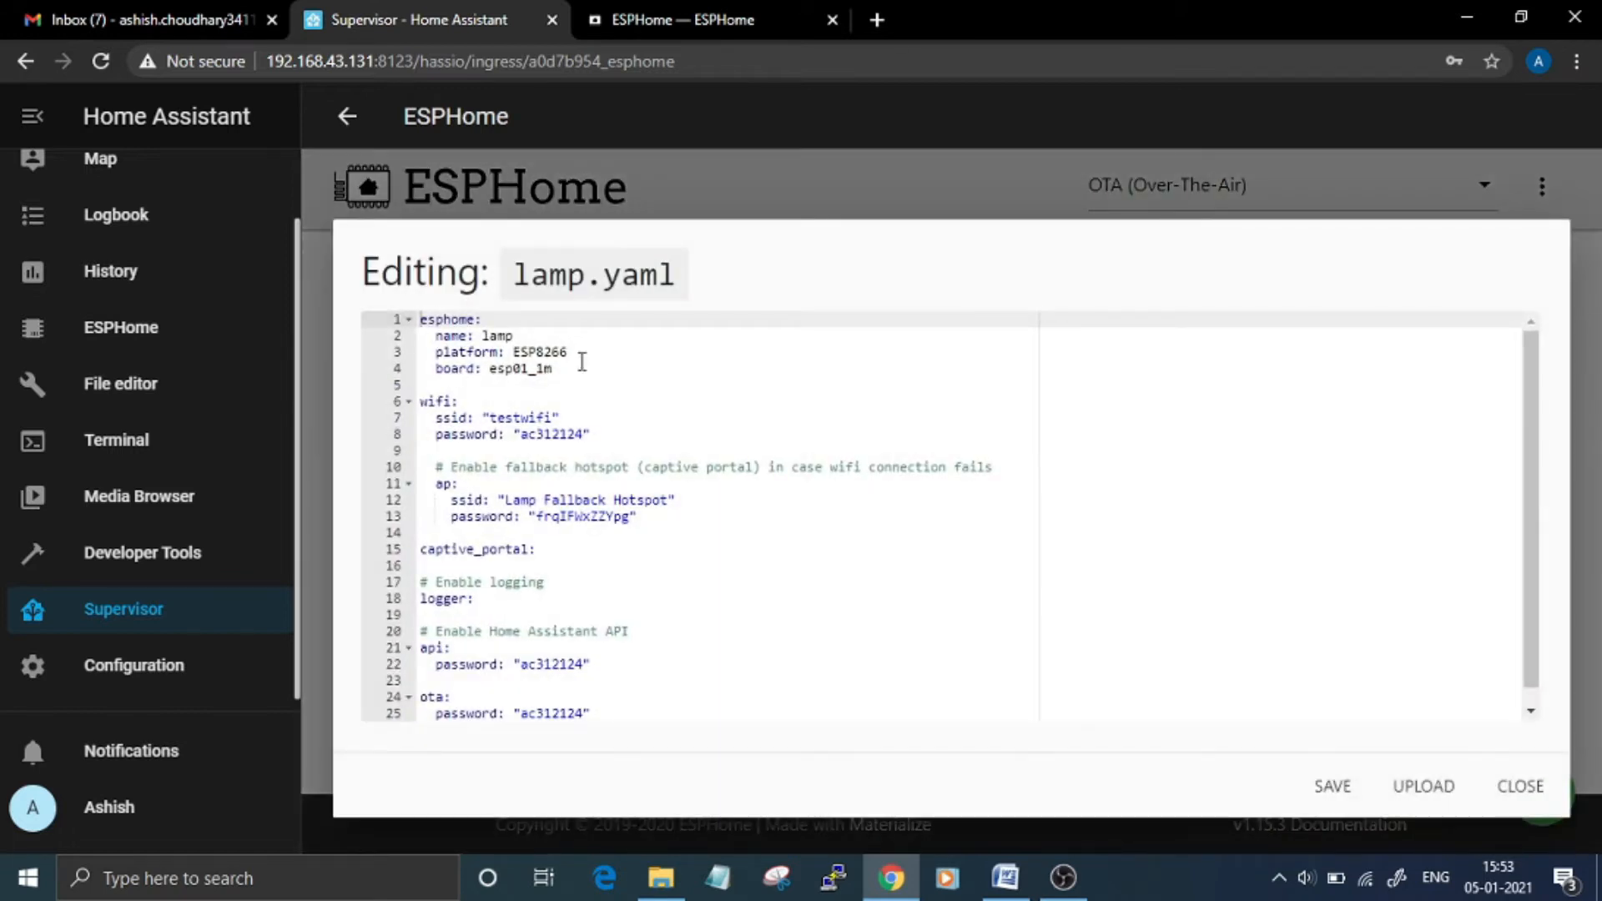
{"action": "scroll", "scroll_direction": "down", "scroll_amount": 3}
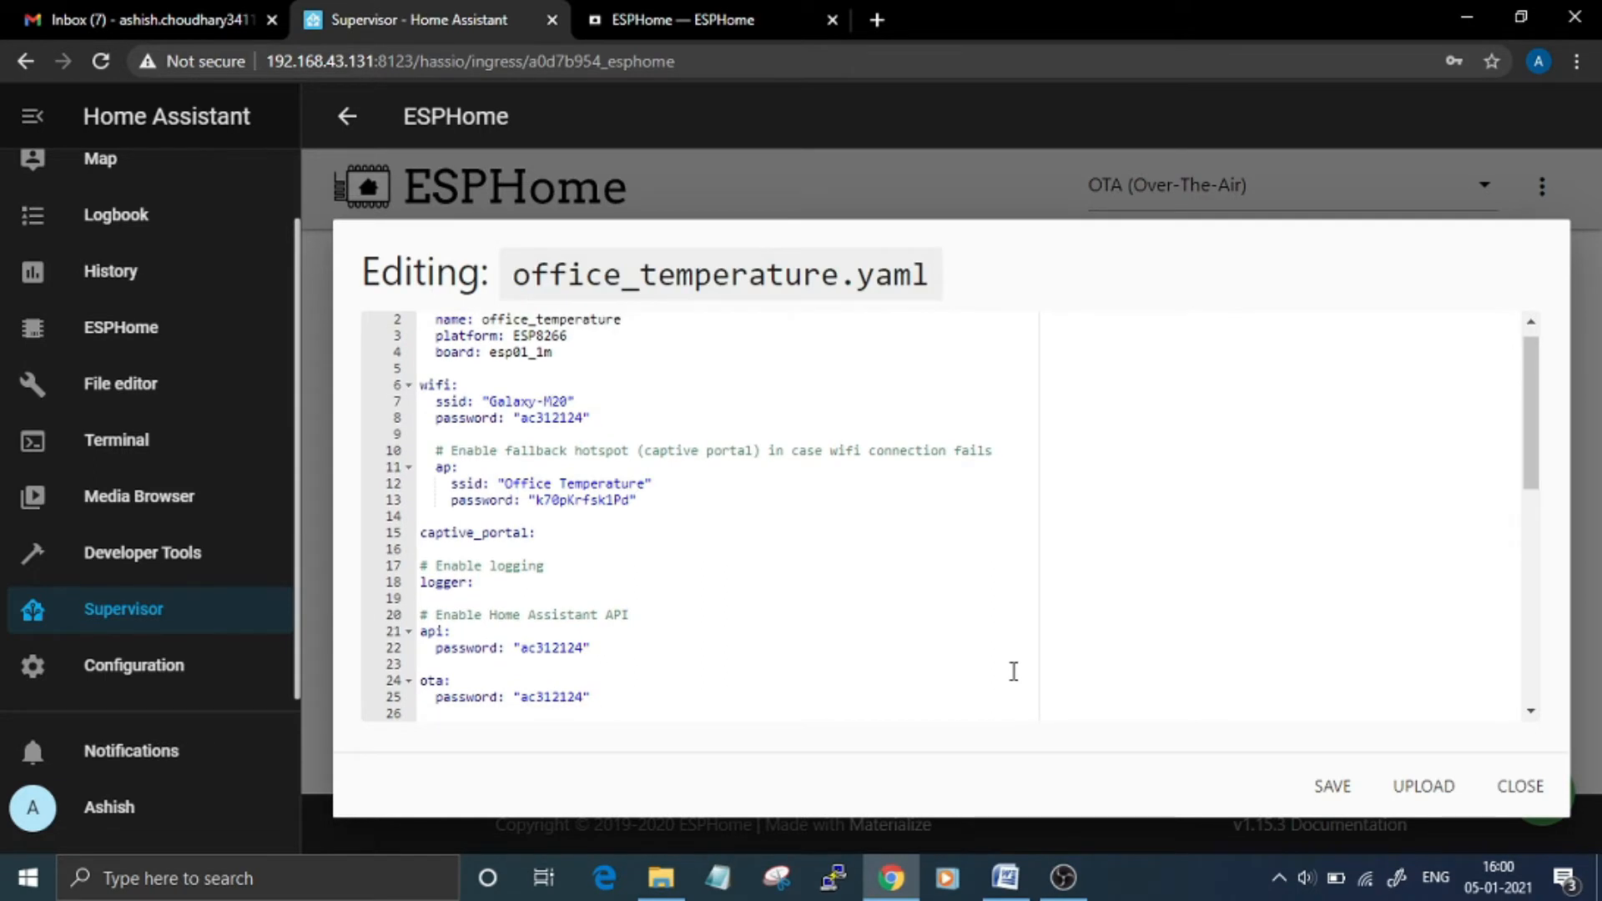
{"action": "mouse_move", "coordinate": [1026, 614]}
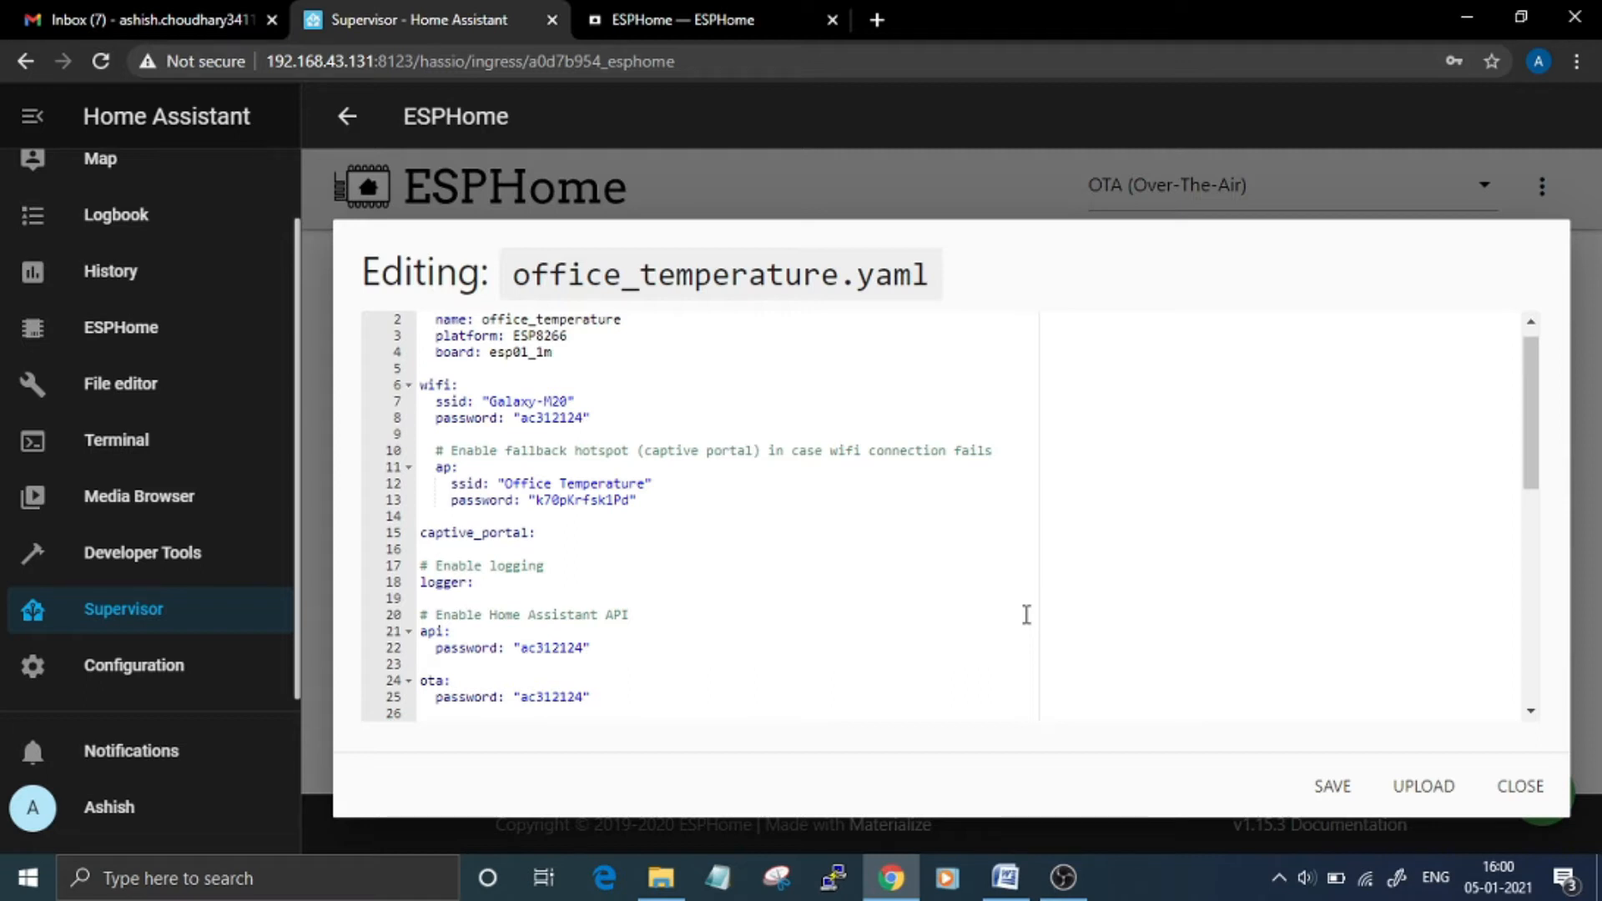
{"action": "scroll", "scroll_direction": "down", "scroll_amount": 3}
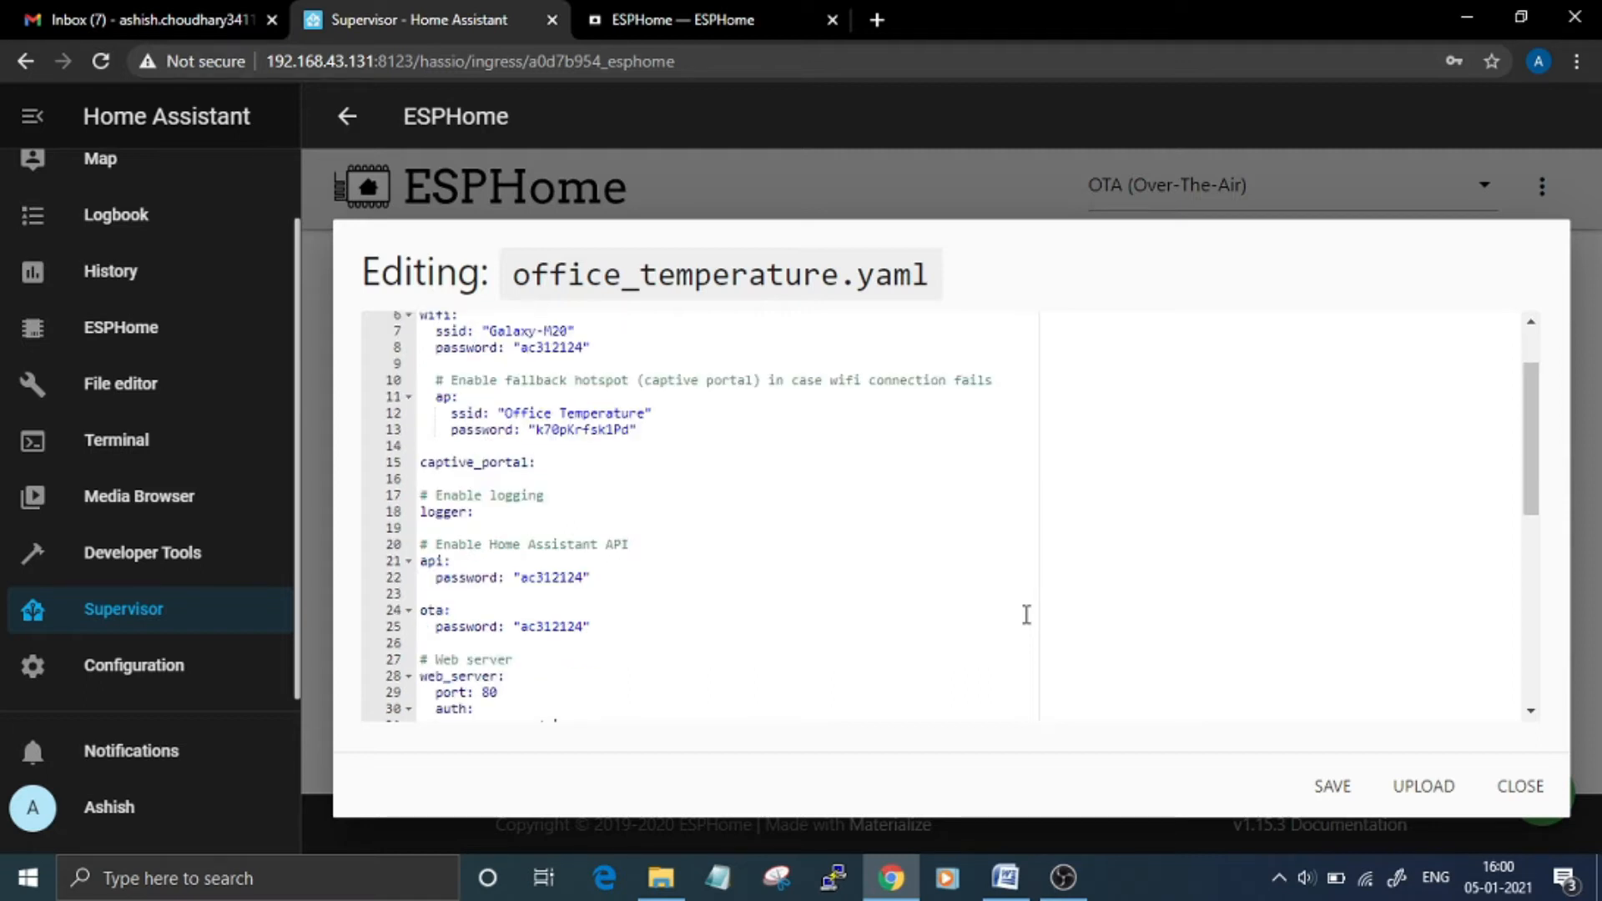
{"action": "scroll", "scroll_direction": "down", "scroll_amount": 3}
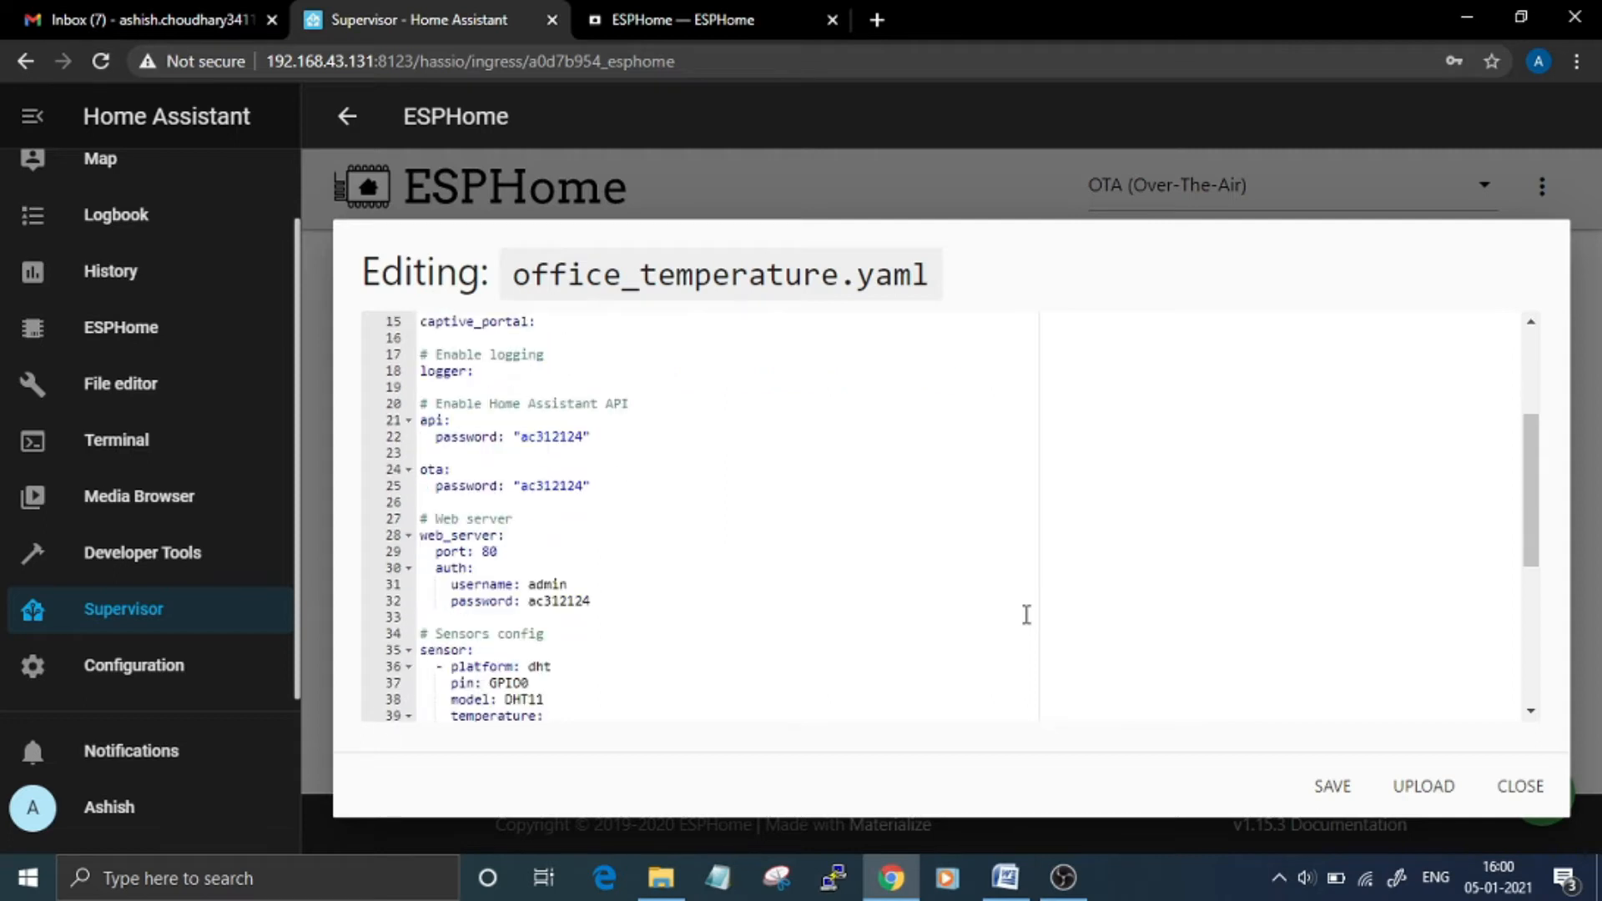
{"action": "scroll", "scroll_direction": "down", "scroll_amount": 3}
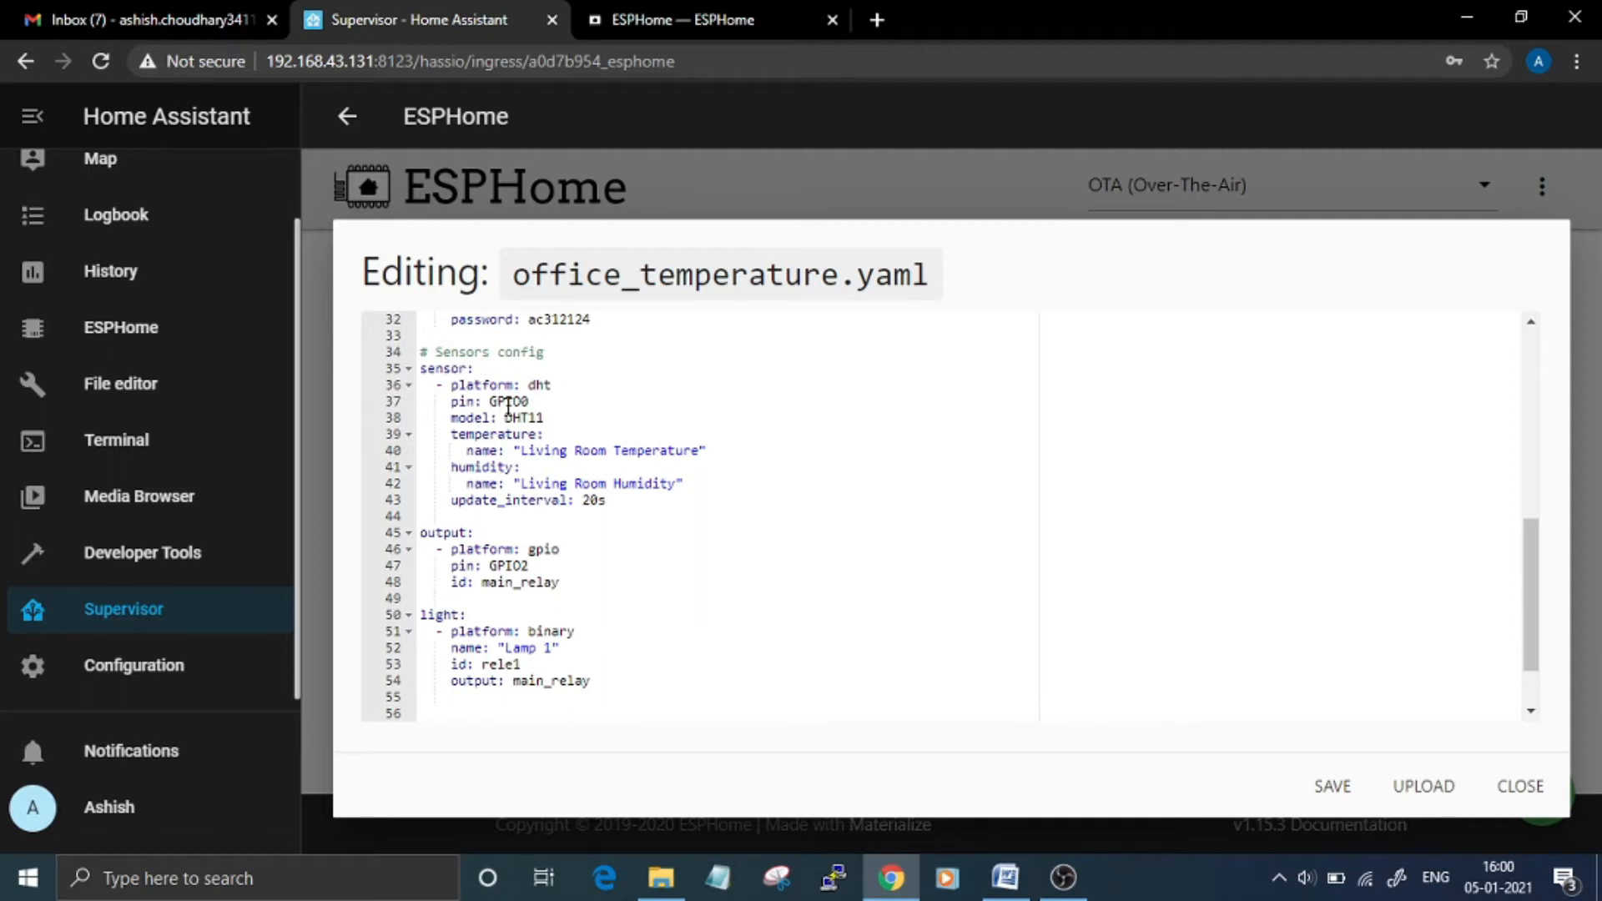
{"action": "mouse_move", "coordinate": [522, 424]}
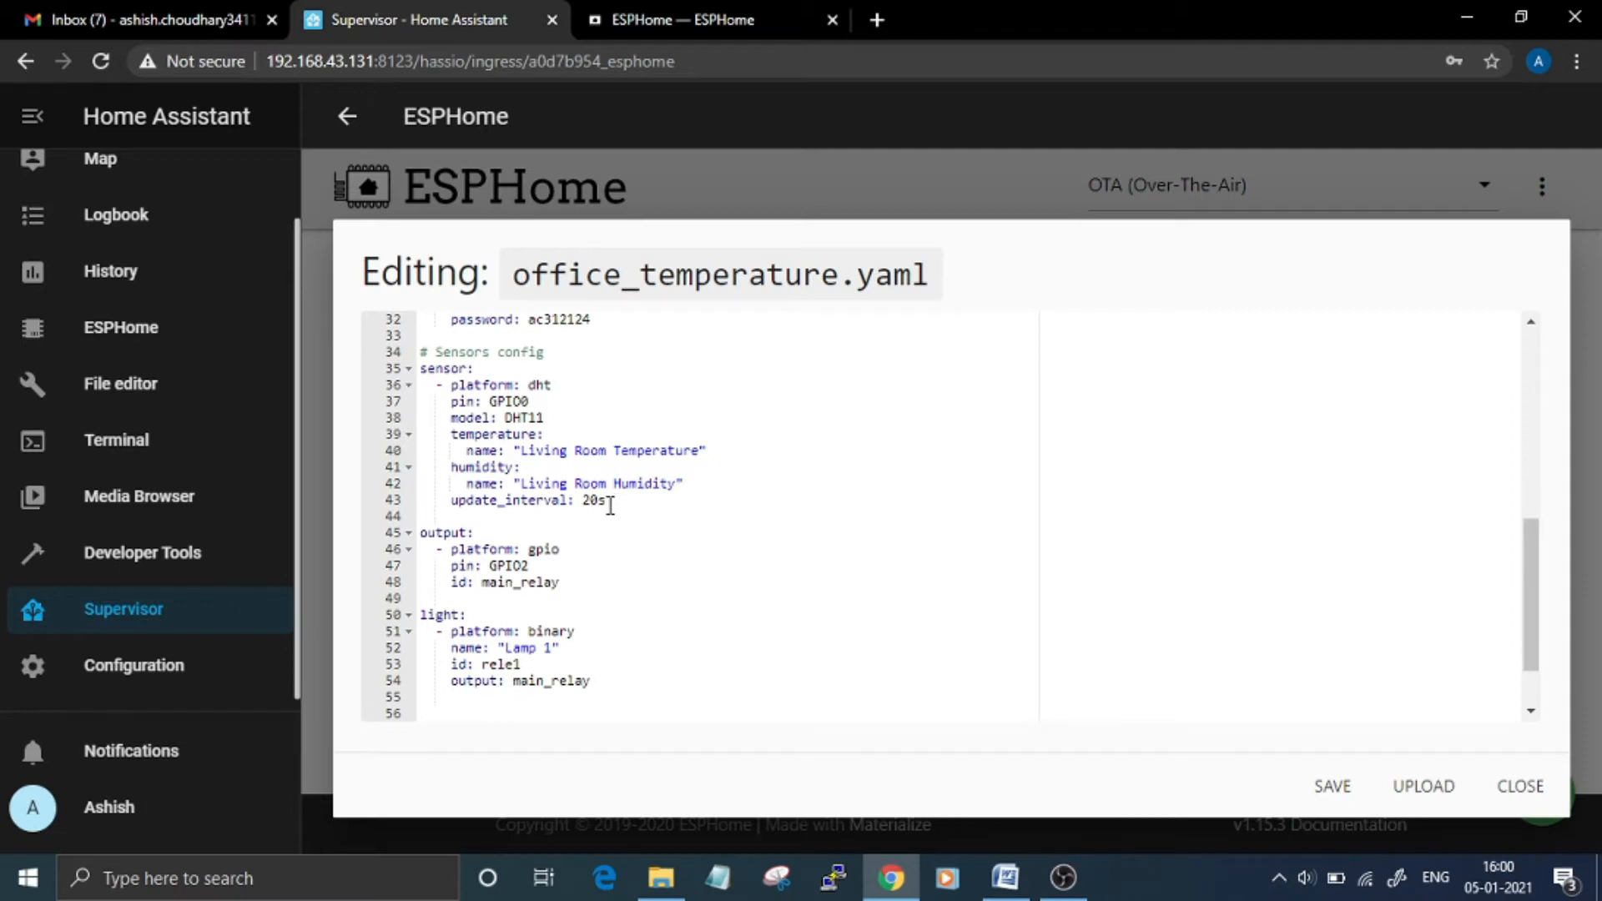
{"action": "mouse_move", "coordinate": [581, 627]}
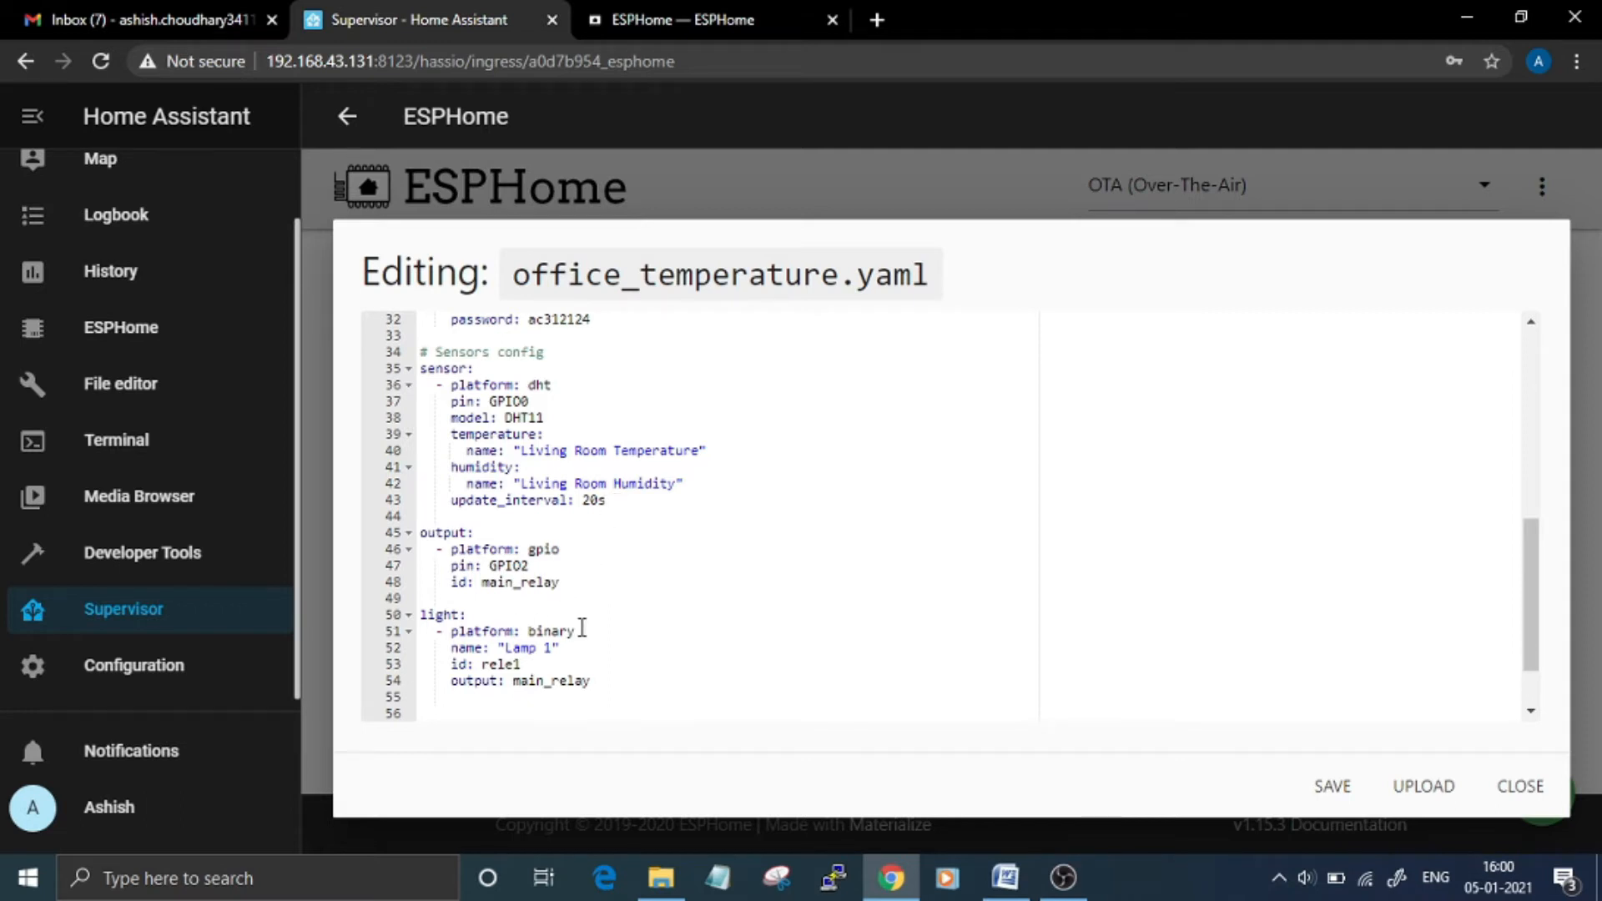
{"action": "scroll", "scroll_direction": "down", "scroll_amount": 3}
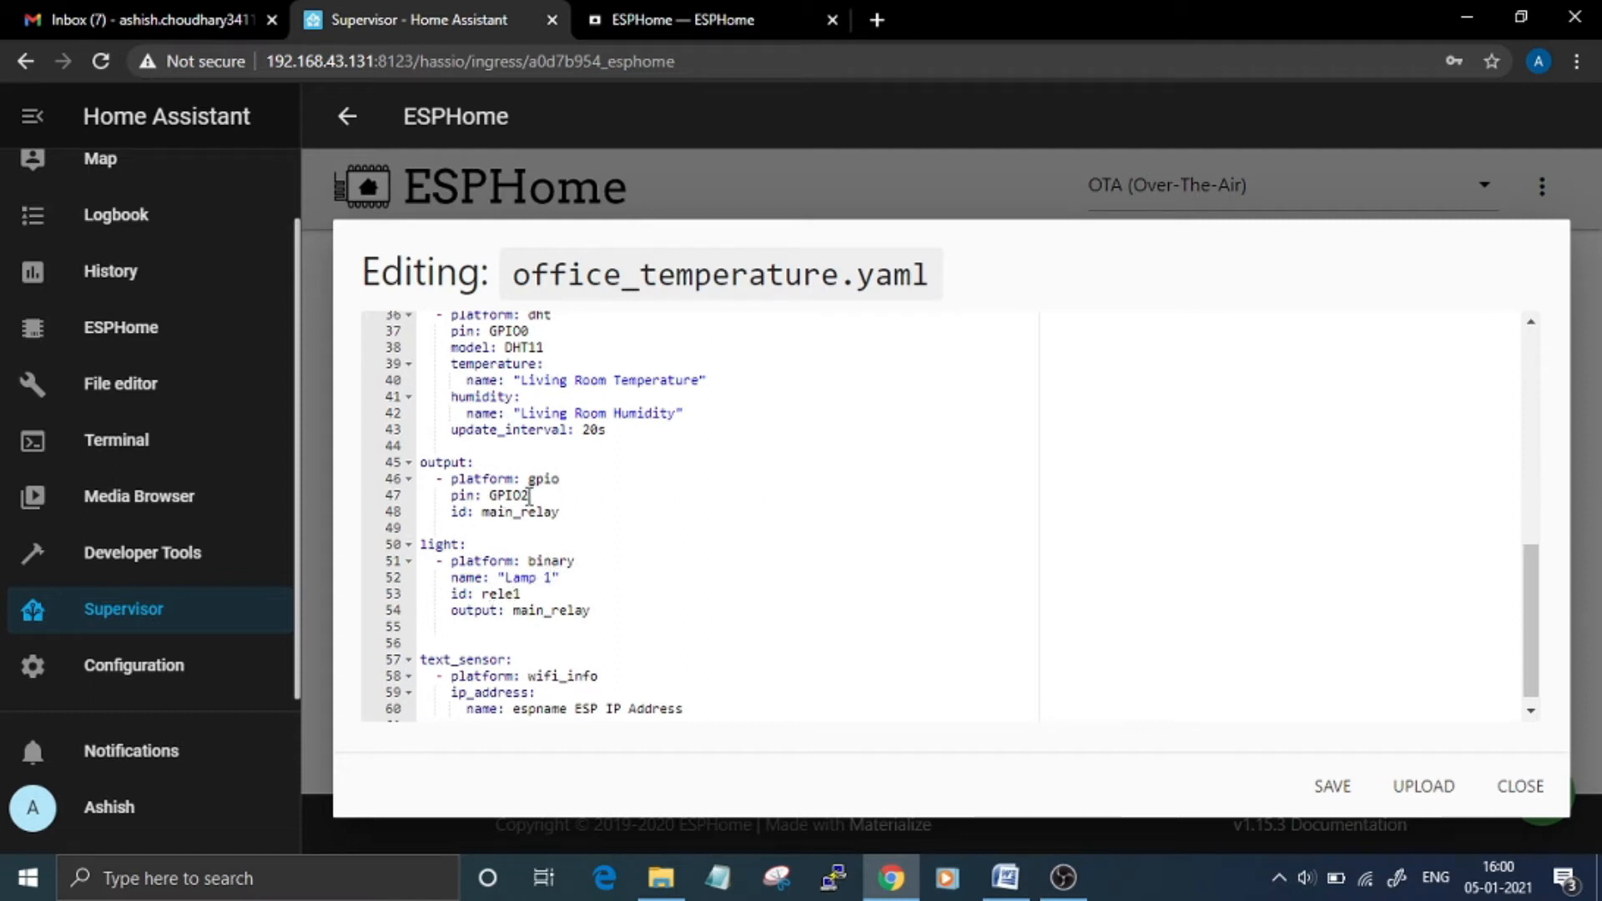
{"action": "scroll", "scroll_direction": "up", "scroll_amount": 3}
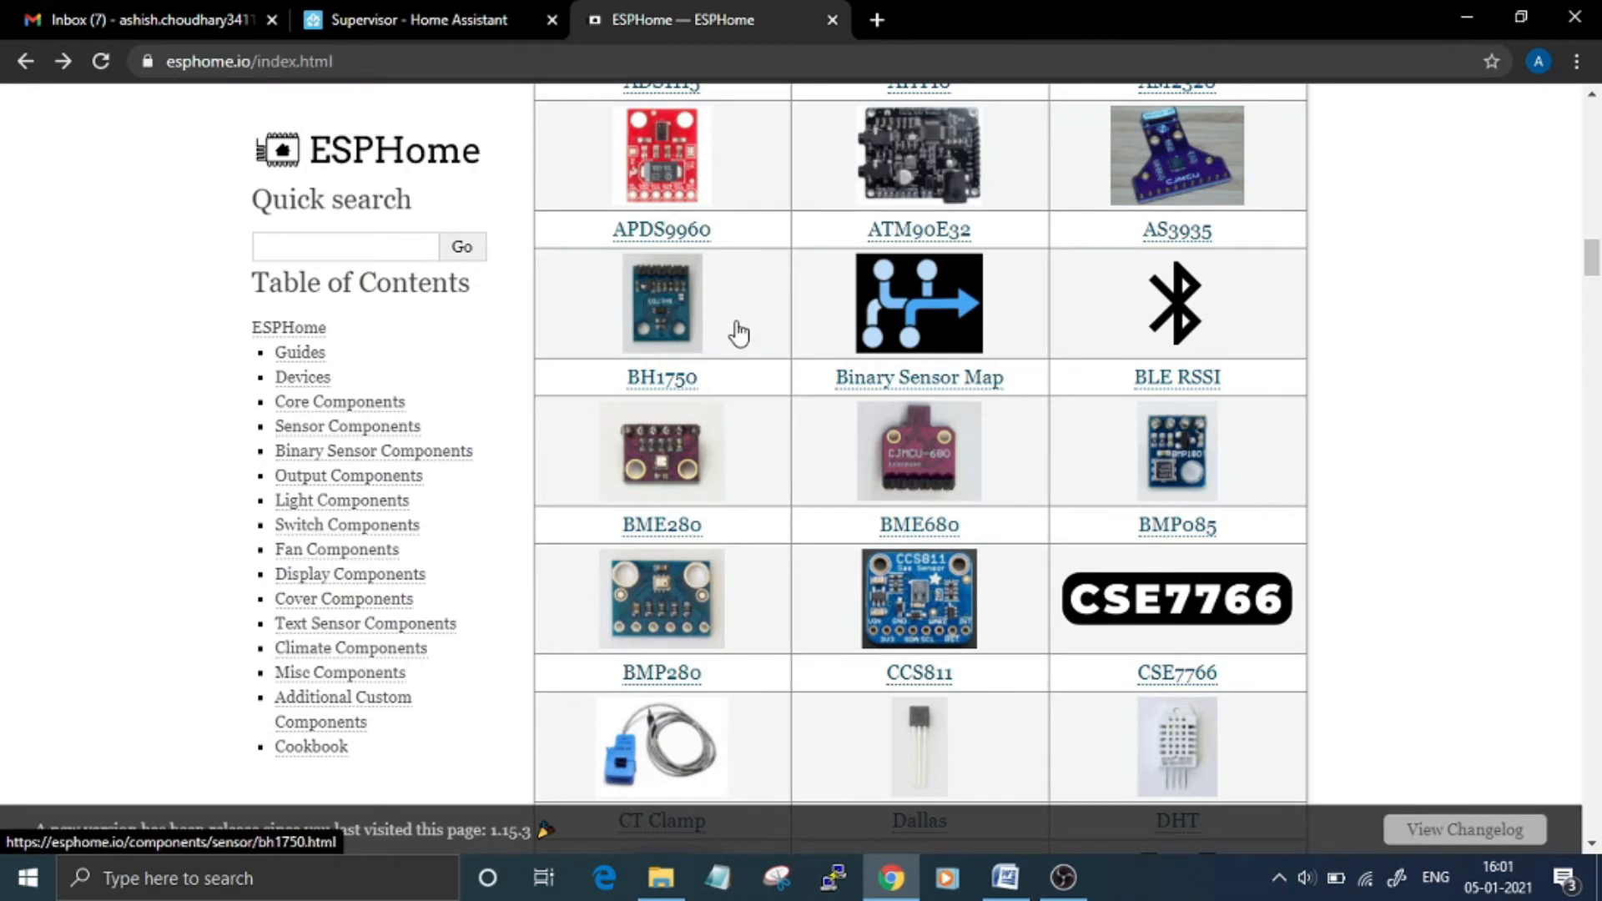
{"action": "mouse_move", "coordinate": [669, 461]}
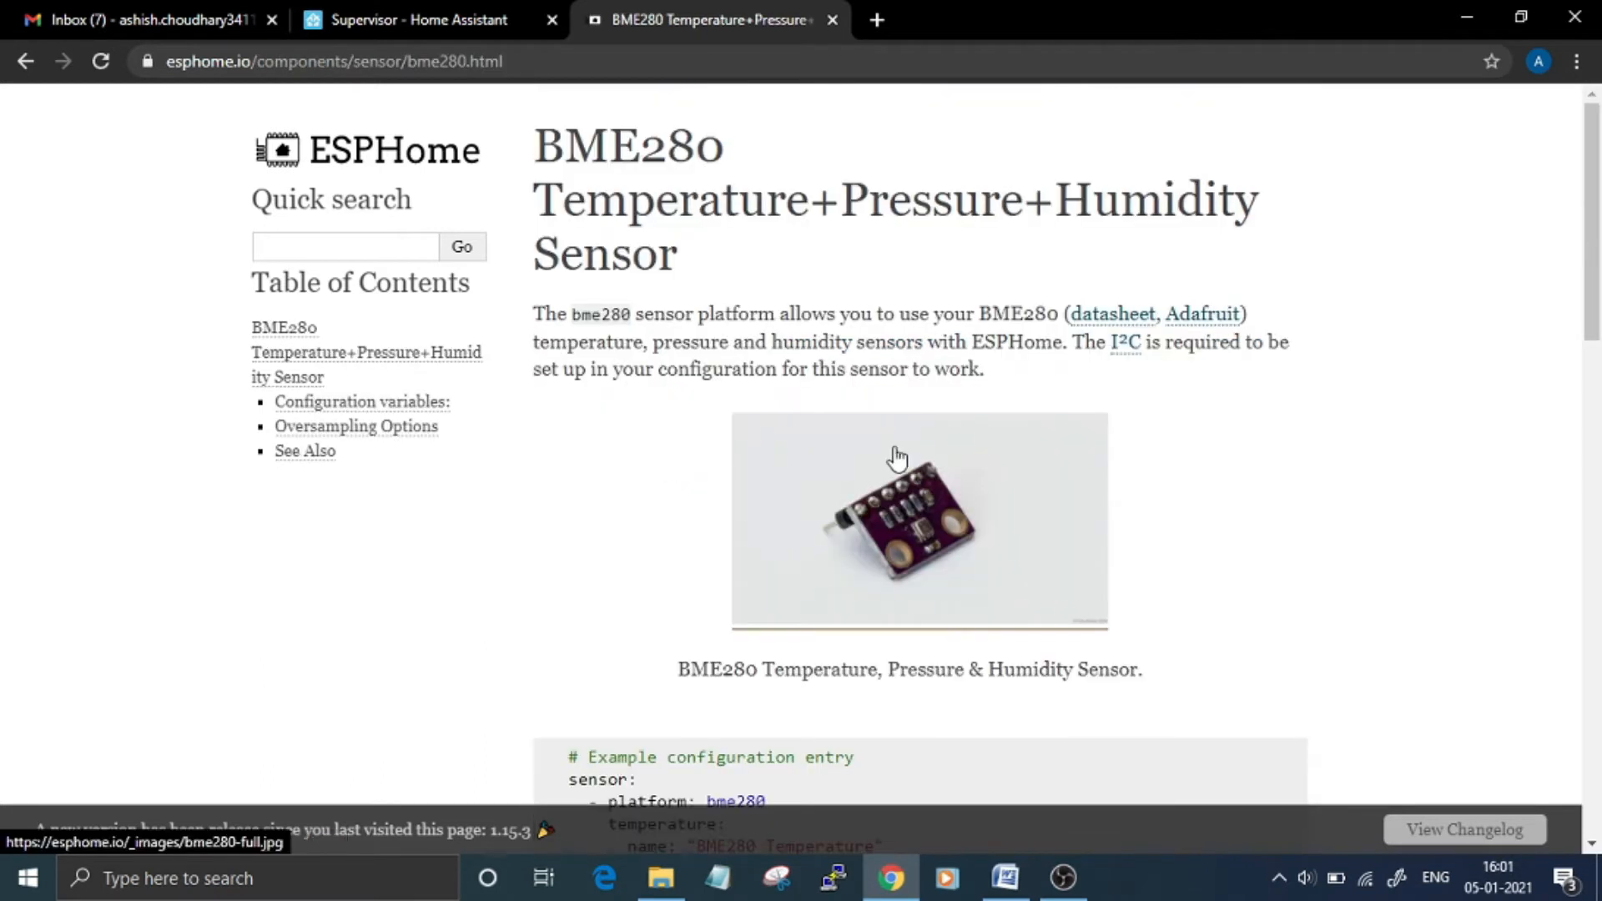
Review the BME280 example configuration, then go back to the components index.
{"action": "scroll", "scroll_direction": "down", "scroll_amount": 3}
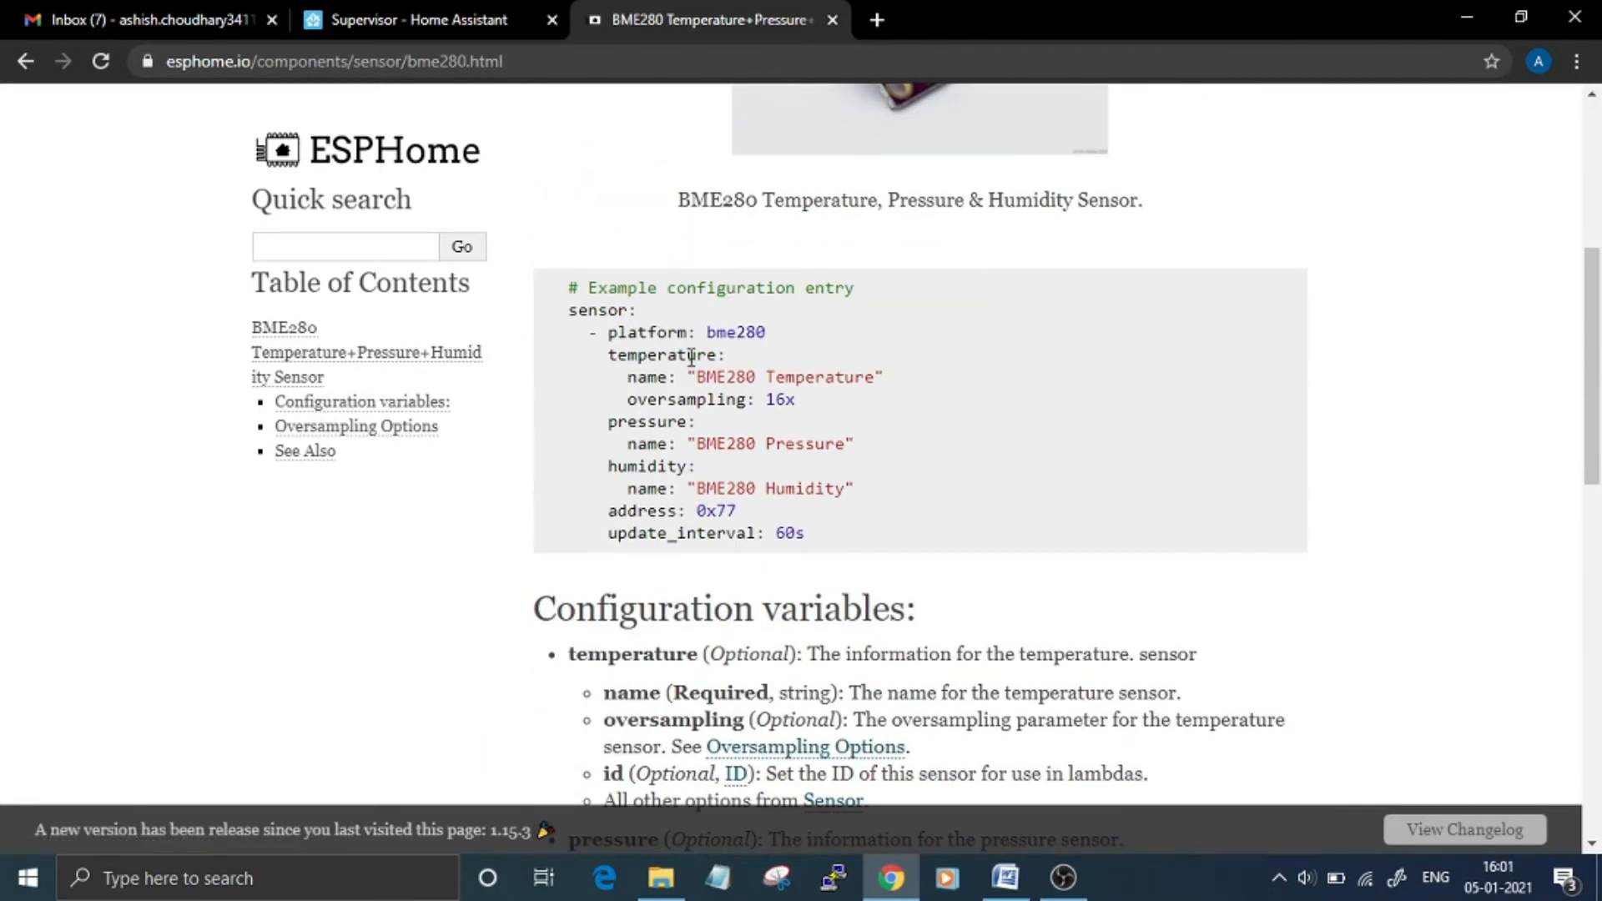
{"action": "double_click", "coordinate": [597, 311]}
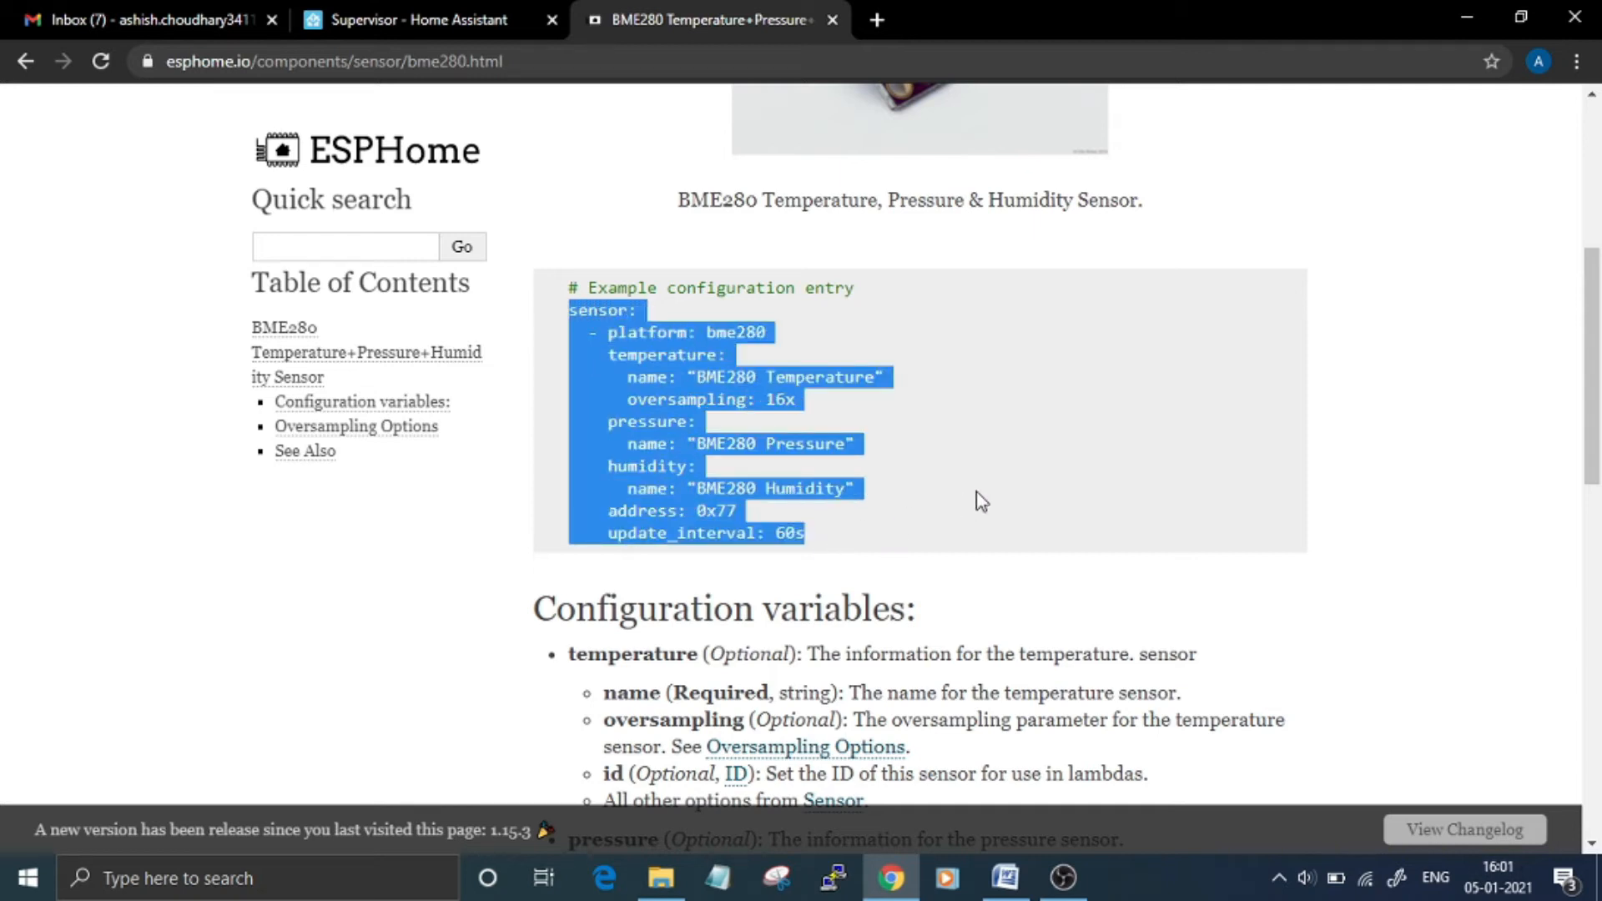
{"action": "left_click", "coordinate": [980, 499]}
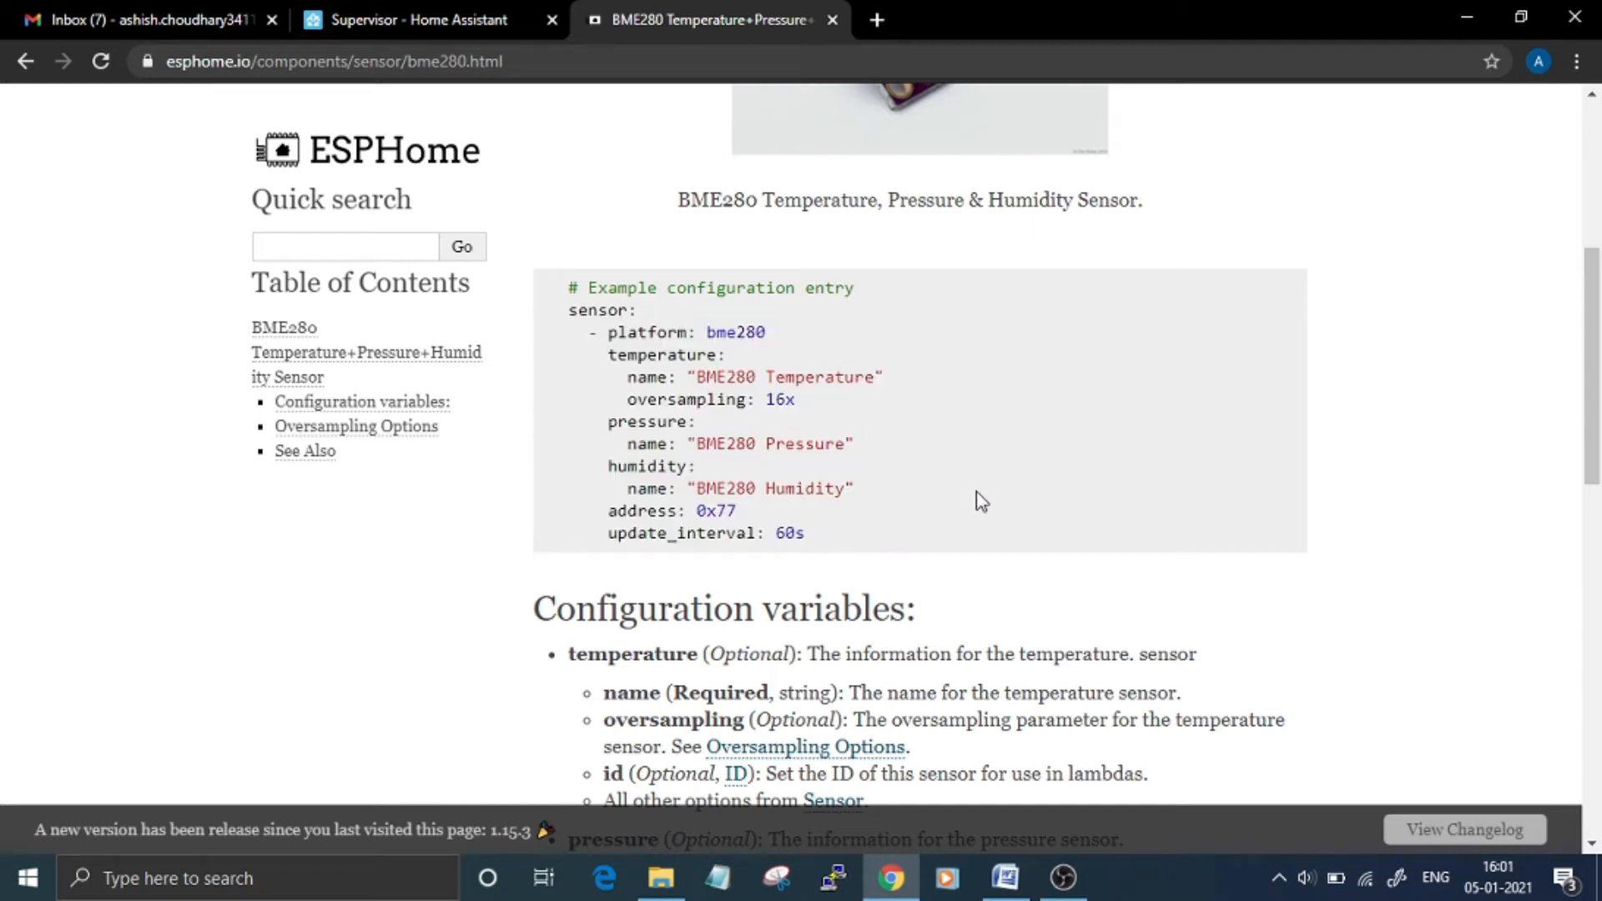
{"action": "scroll", "scroll_direction": "up", "scroll_amount": 3}
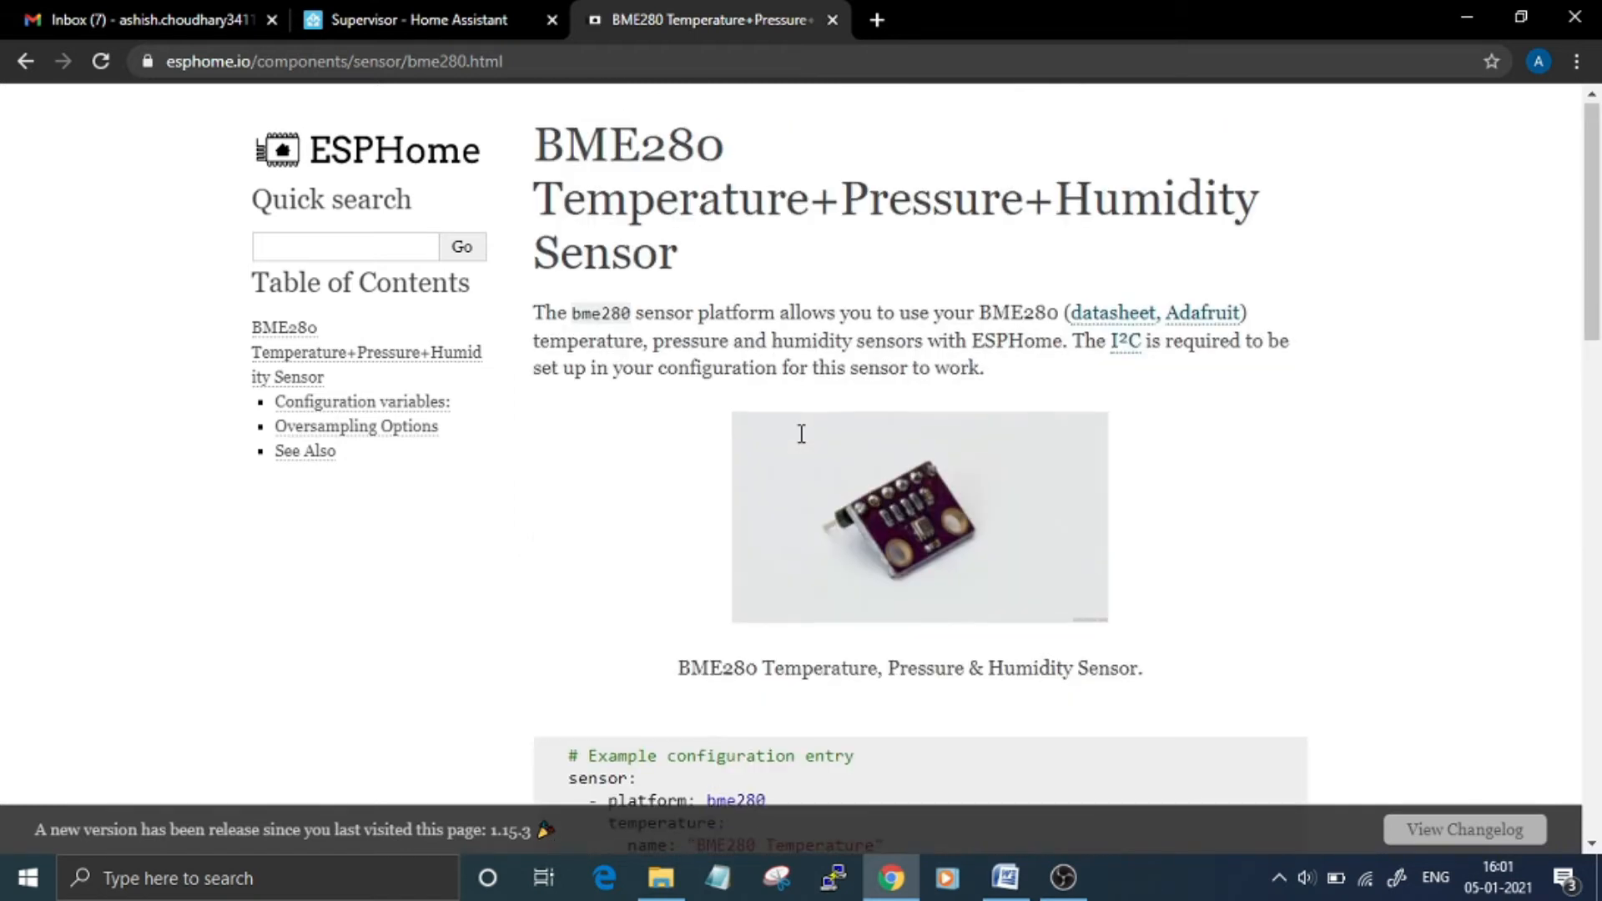
{"action": "left_click", "coordinate": [365, 149]}
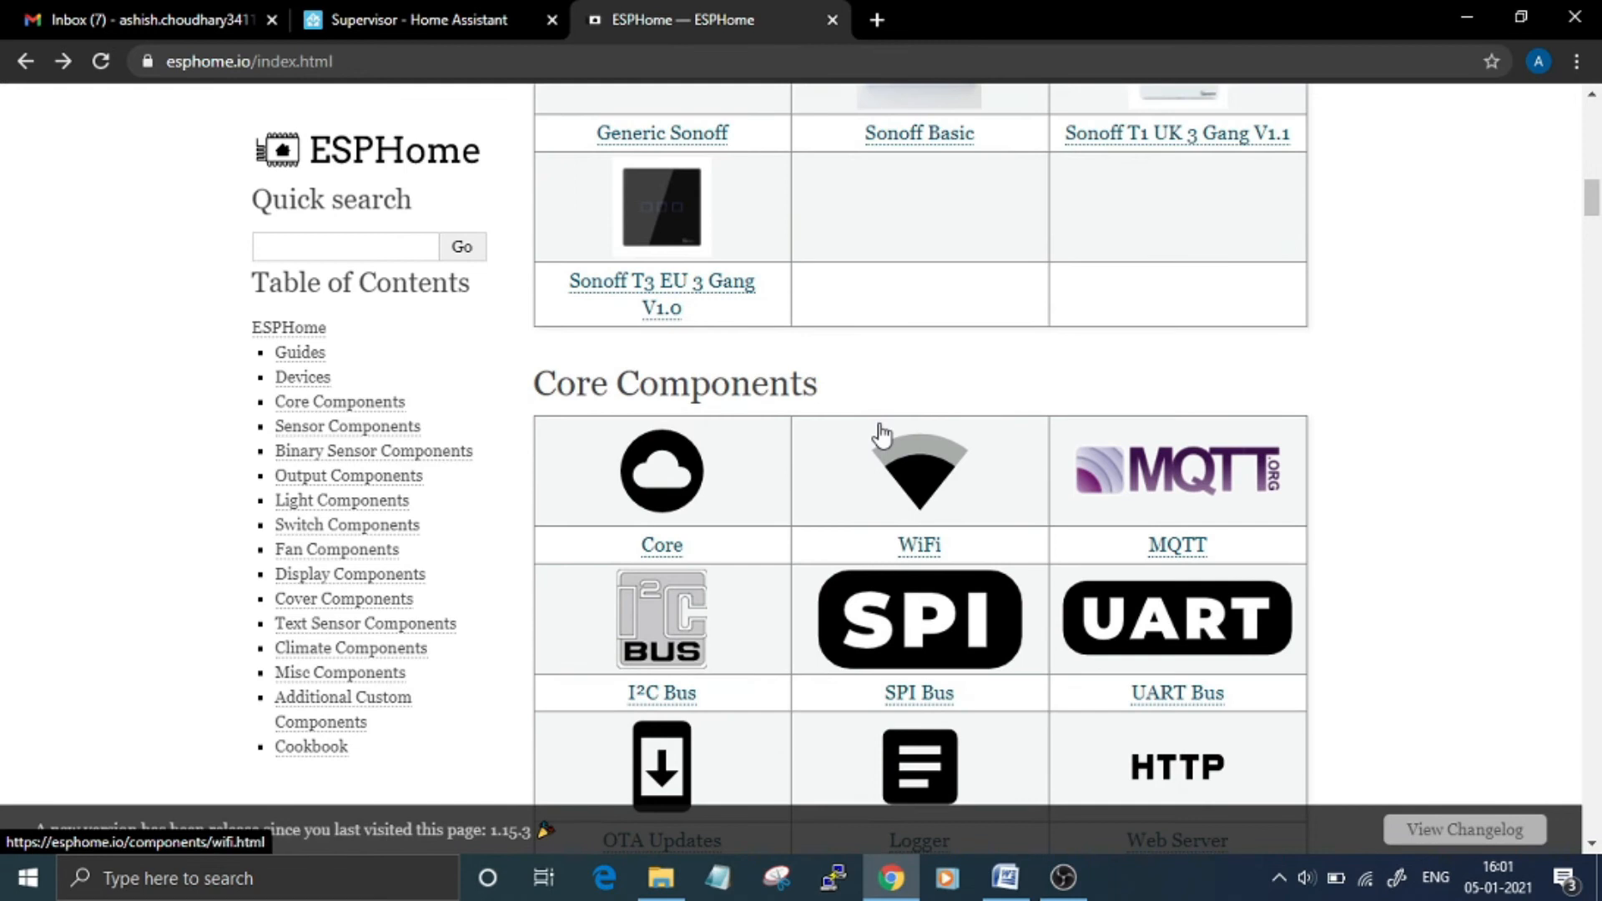
View the RGB Light documentation page, then return to the Light Components index.
{"action": "scroll", "scroll_direction": "down", "scroll_amount": 3}
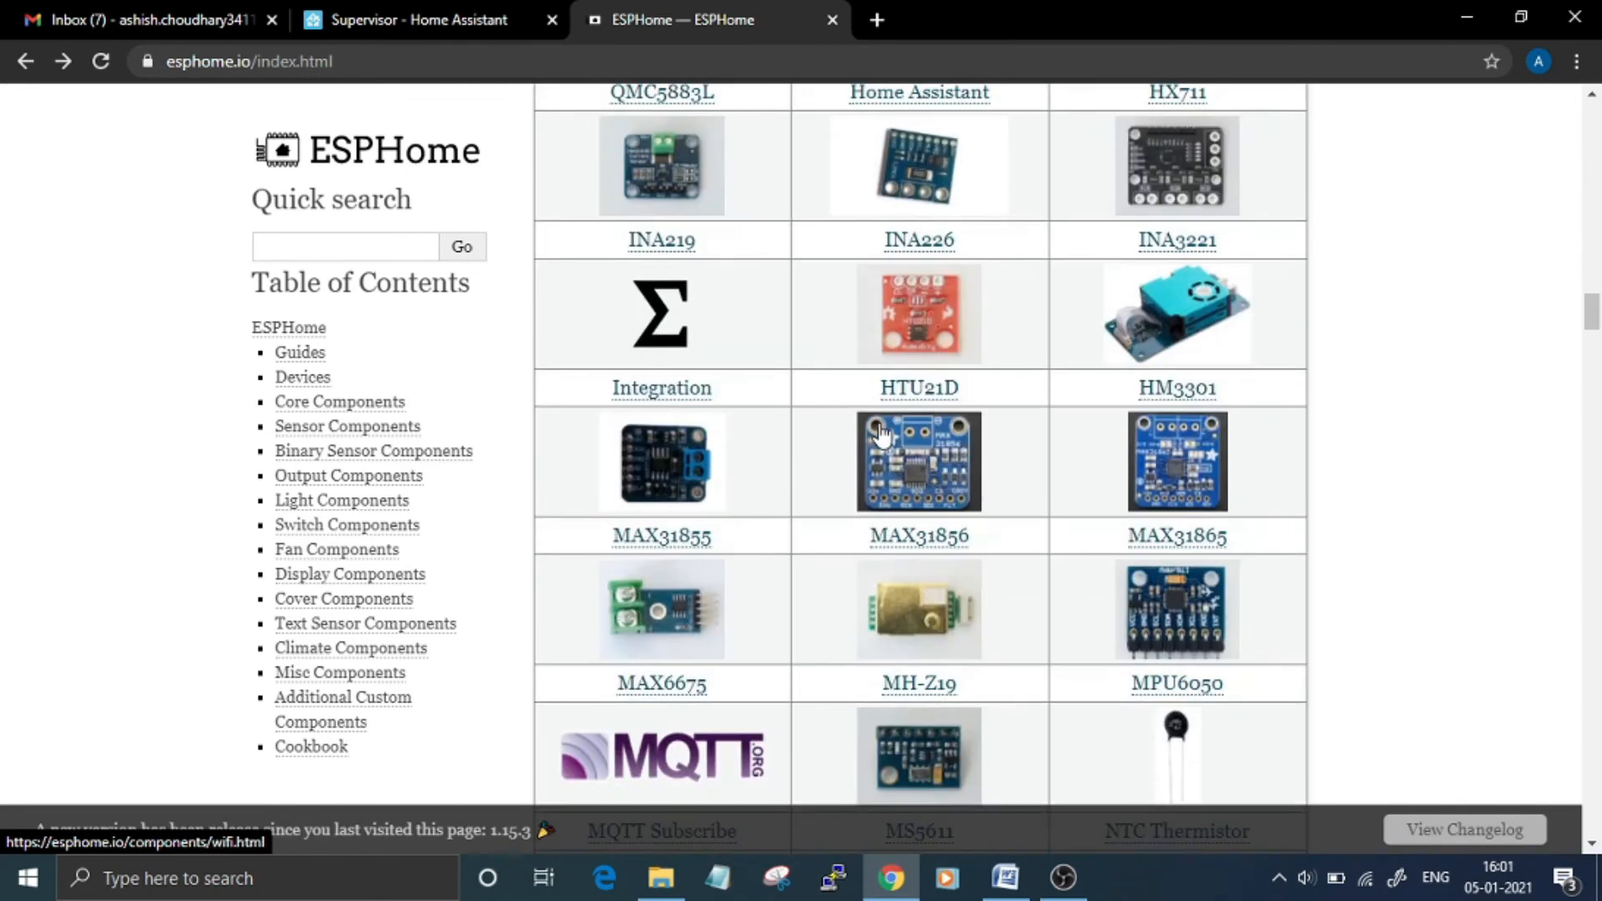
{"action": "scroll", "scroll_direction": "down", "scroll_amount": 3}
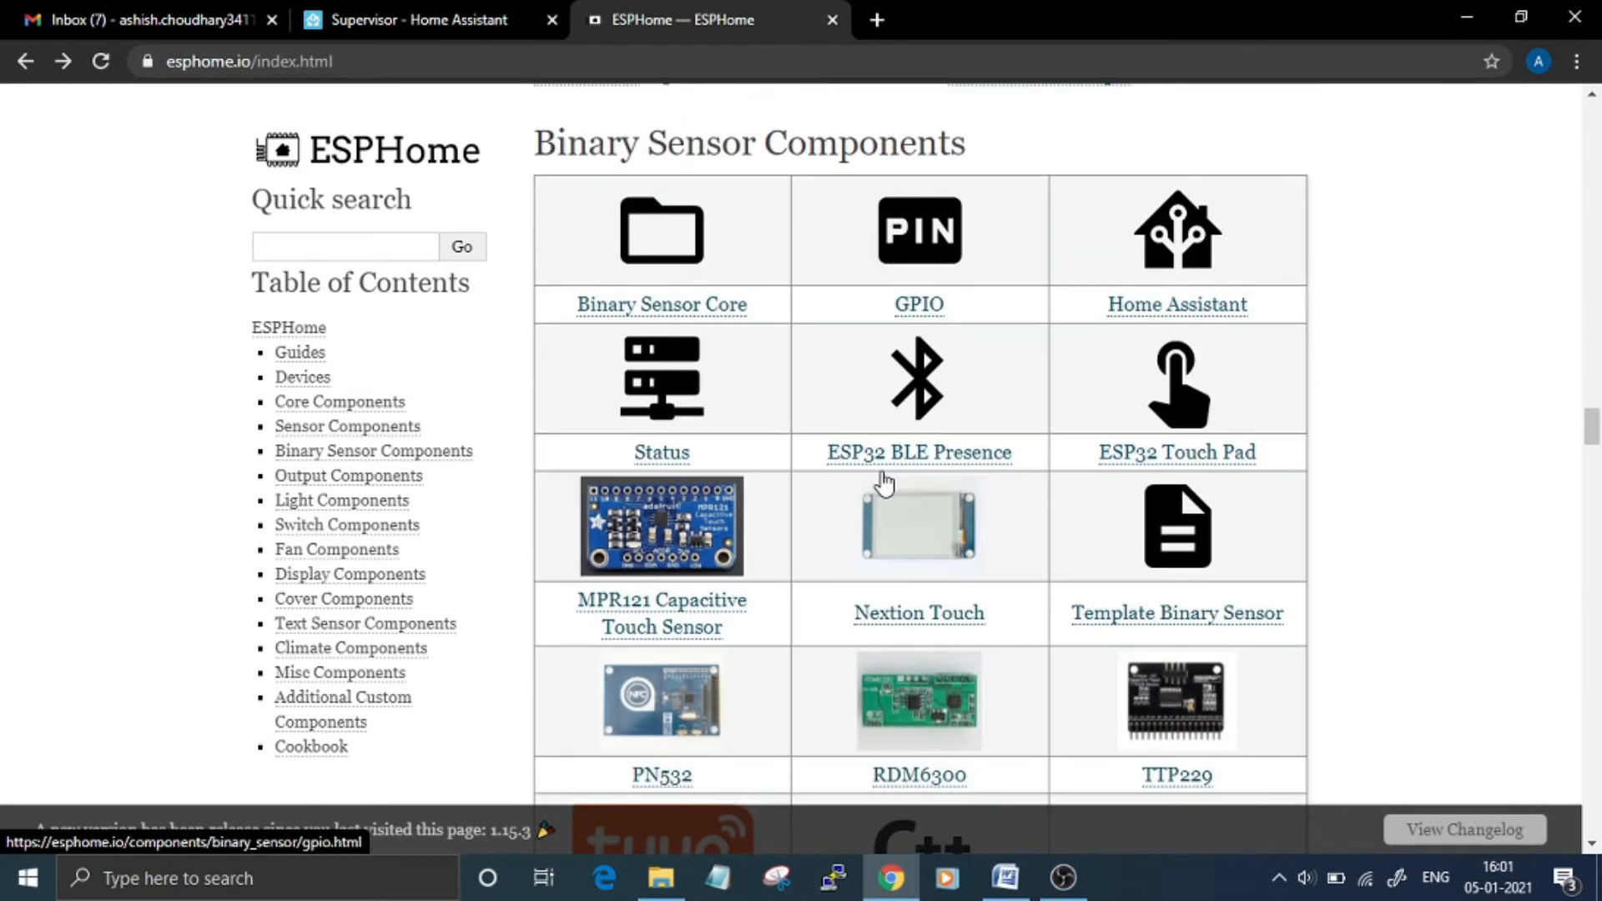
{"action": "scroll", "scroll_direction": "down", "scroll_amount": 3}
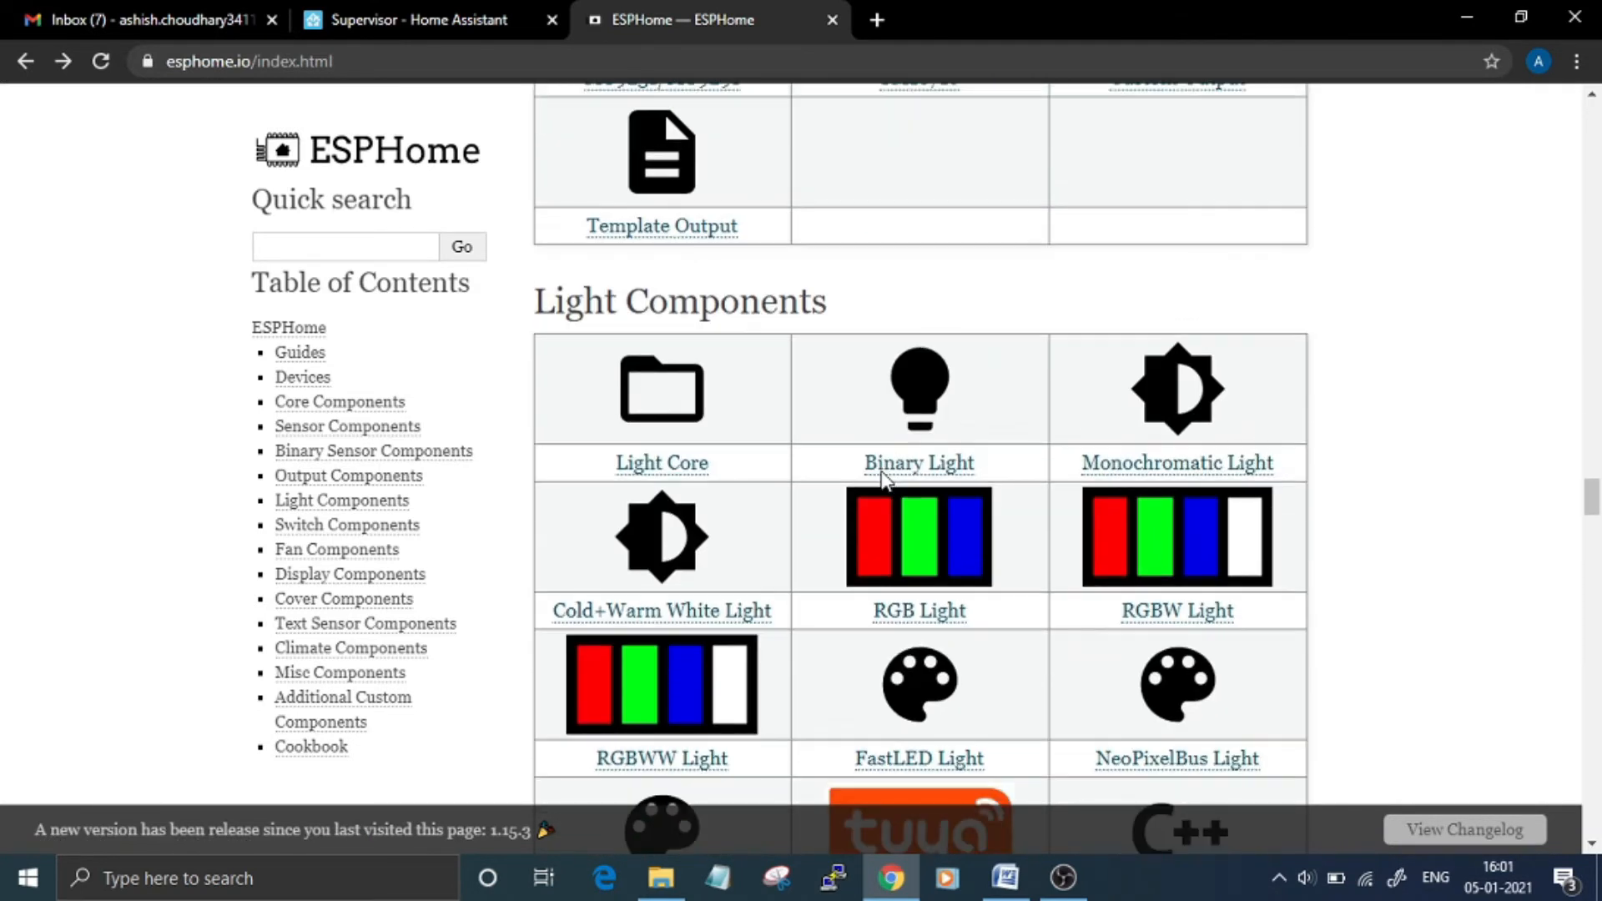
{"action": "scroll", "scroll_direction": "down", "scroll_amount": 3}
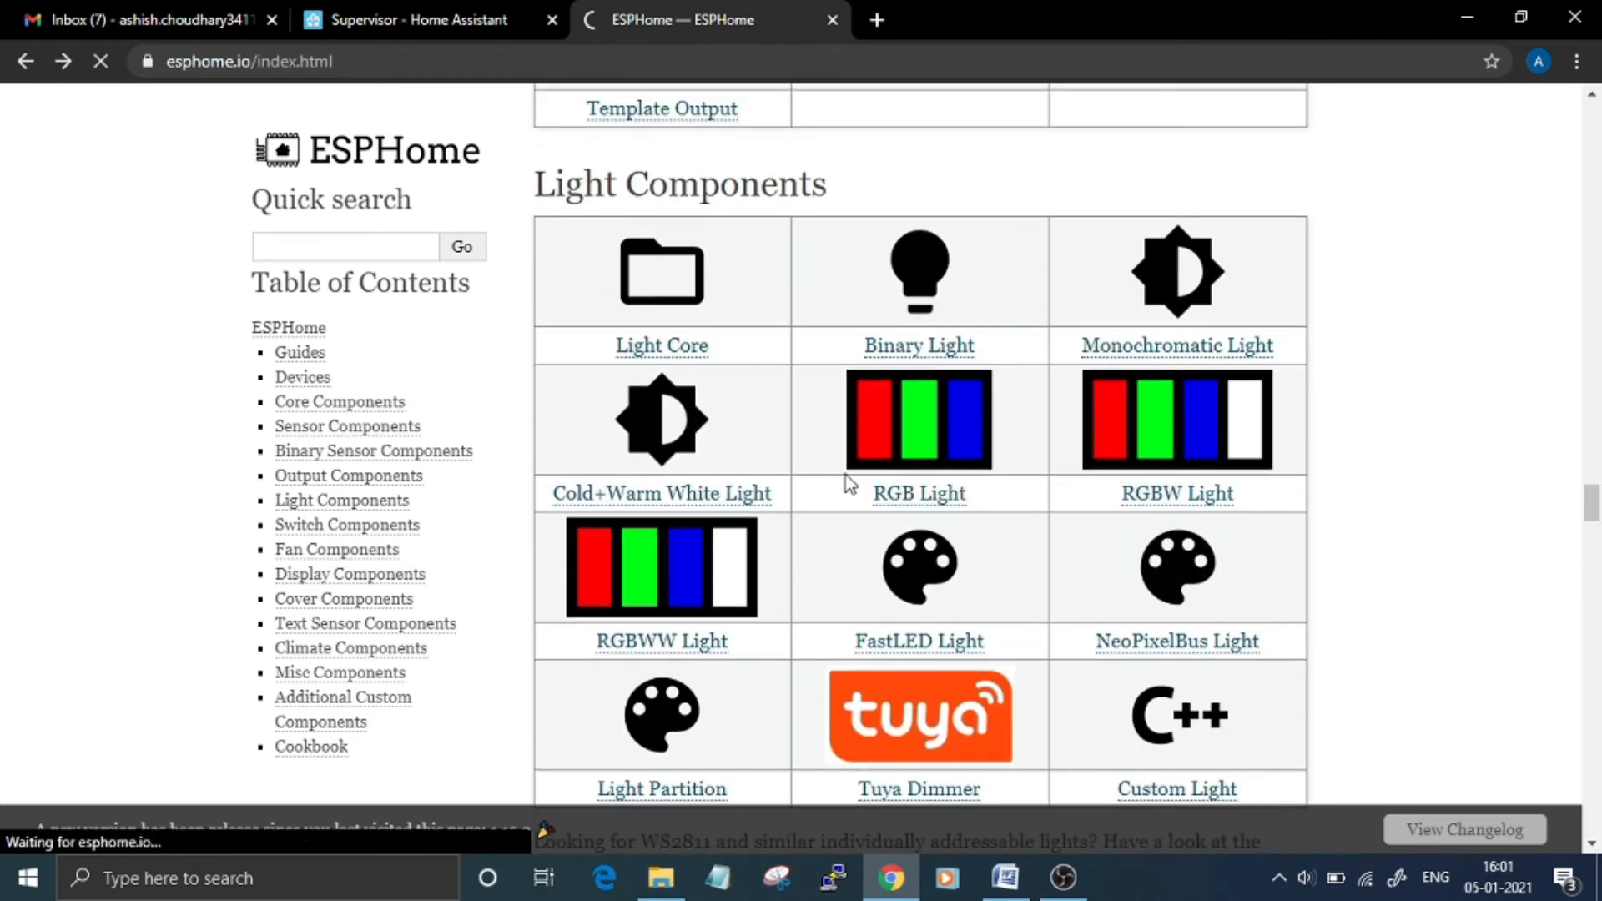
{"action": "left_click", "coordinate": [918, 494]}
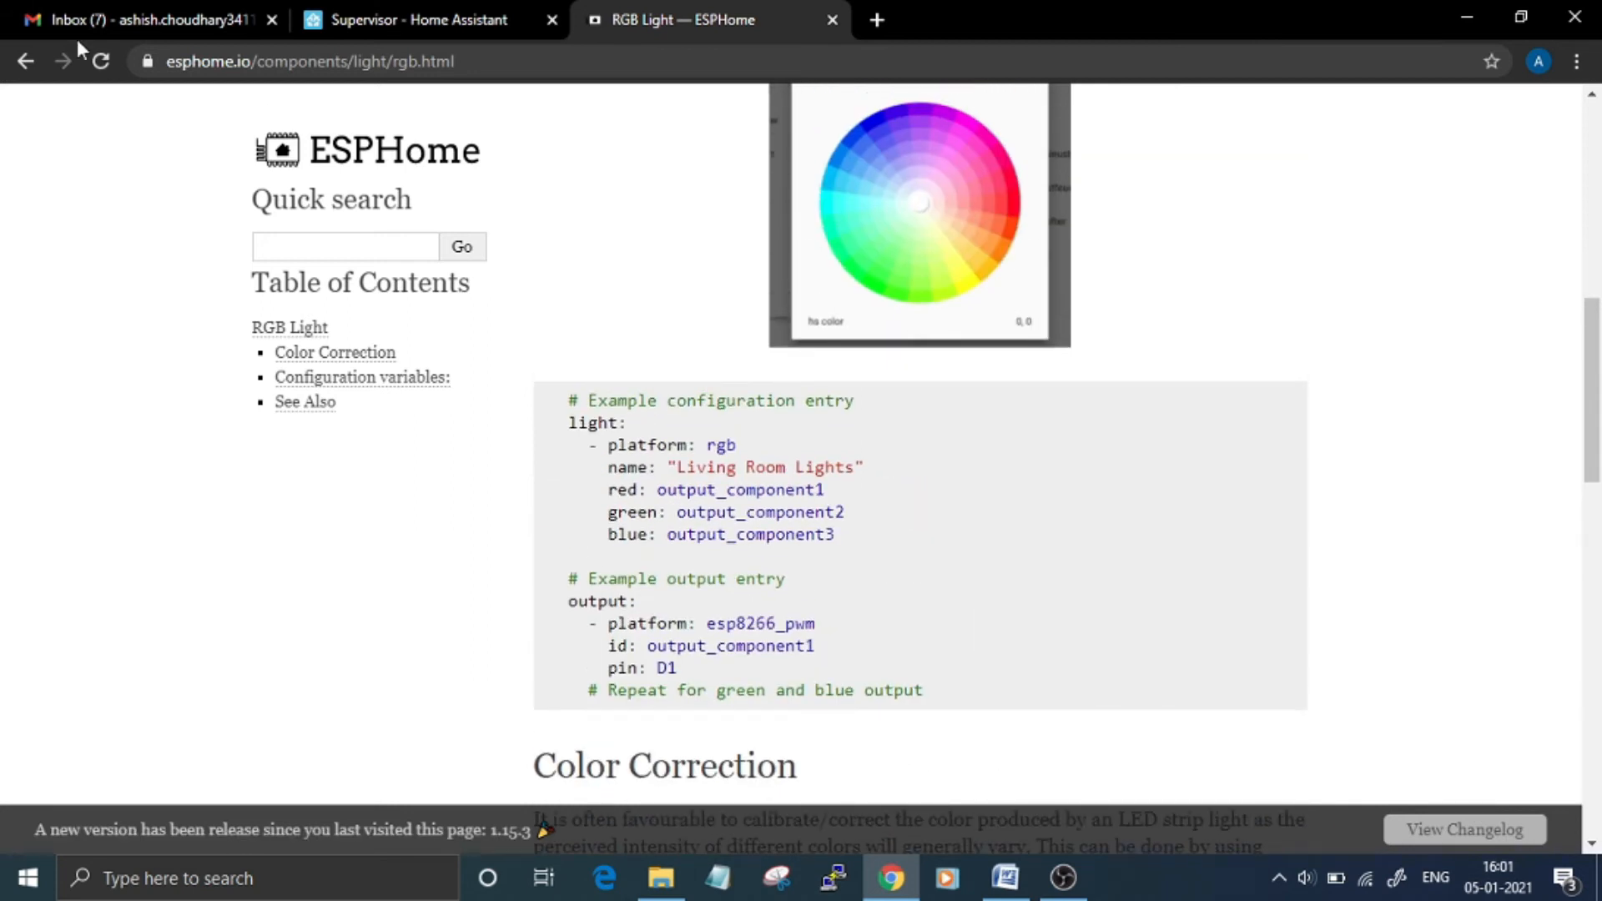
{"action": "left_click", "coordinate": [25, 62]}
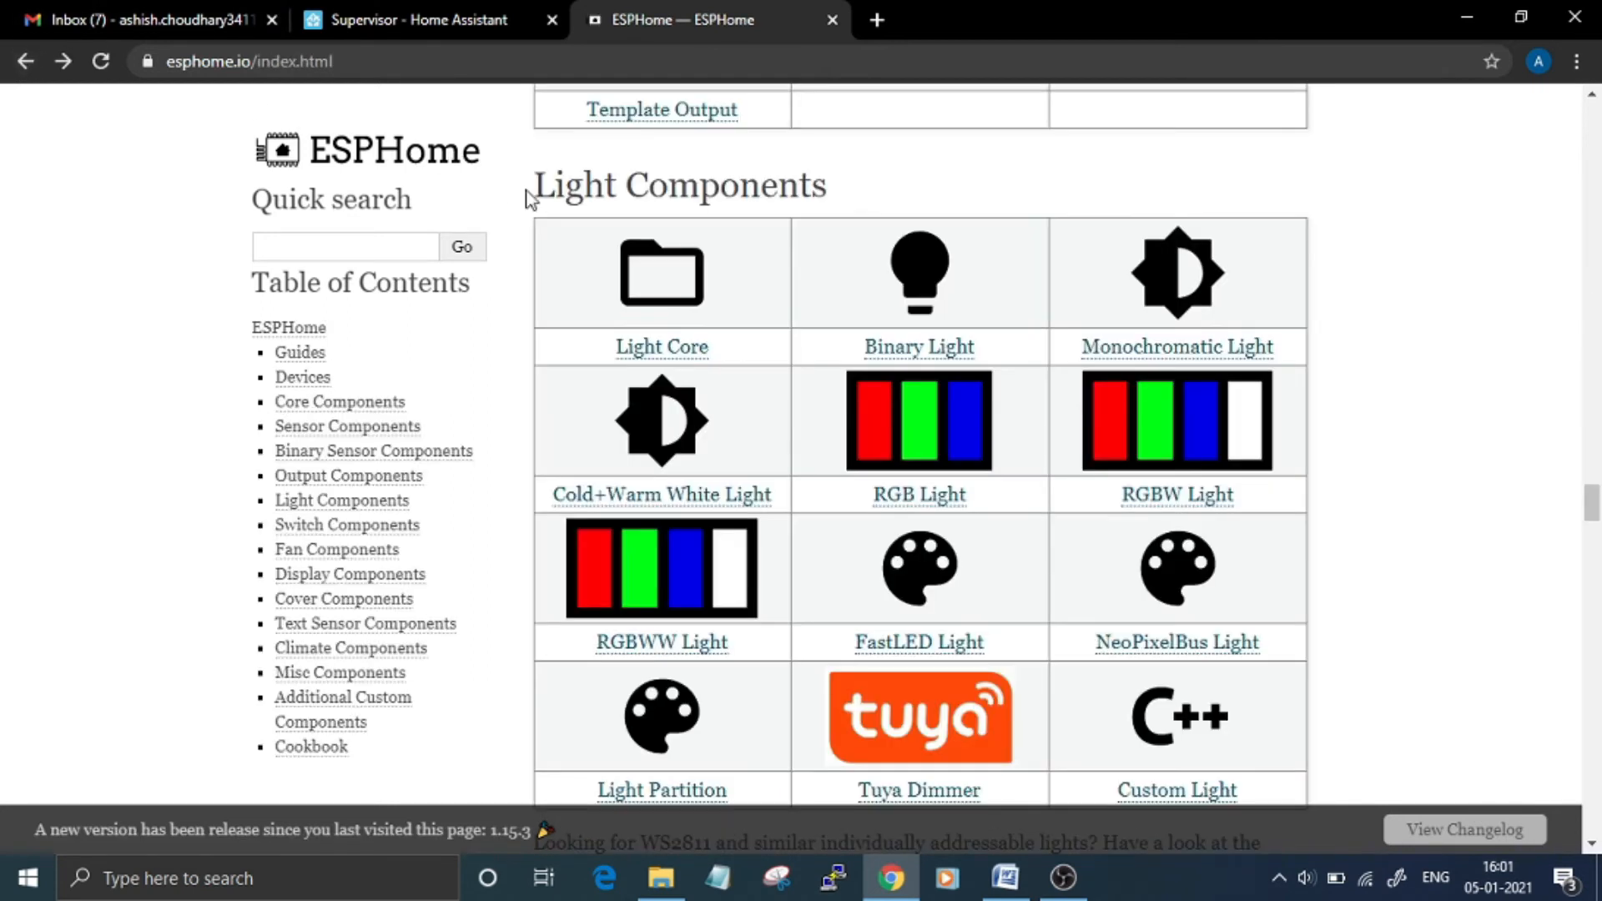
Back in Home Assistant, save office_temperature.yaml and close its editor.
{"action": "left_click", "coordinate": [427, 20]}
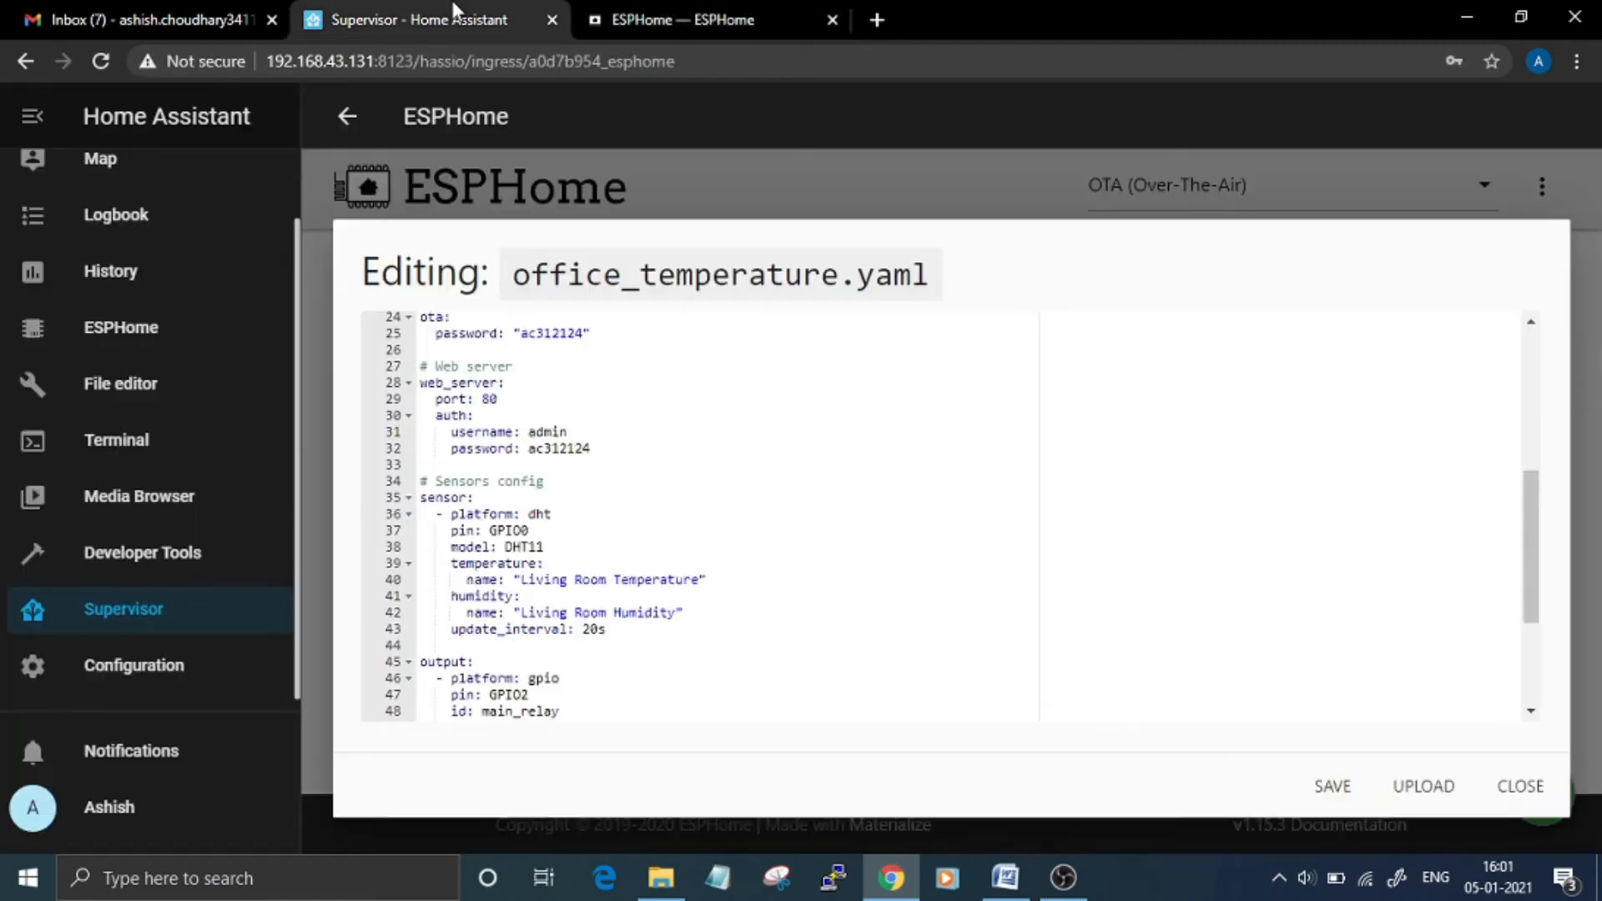
{"action": "scroll", "scroll_direction": "down", "scroll_amount": 3}
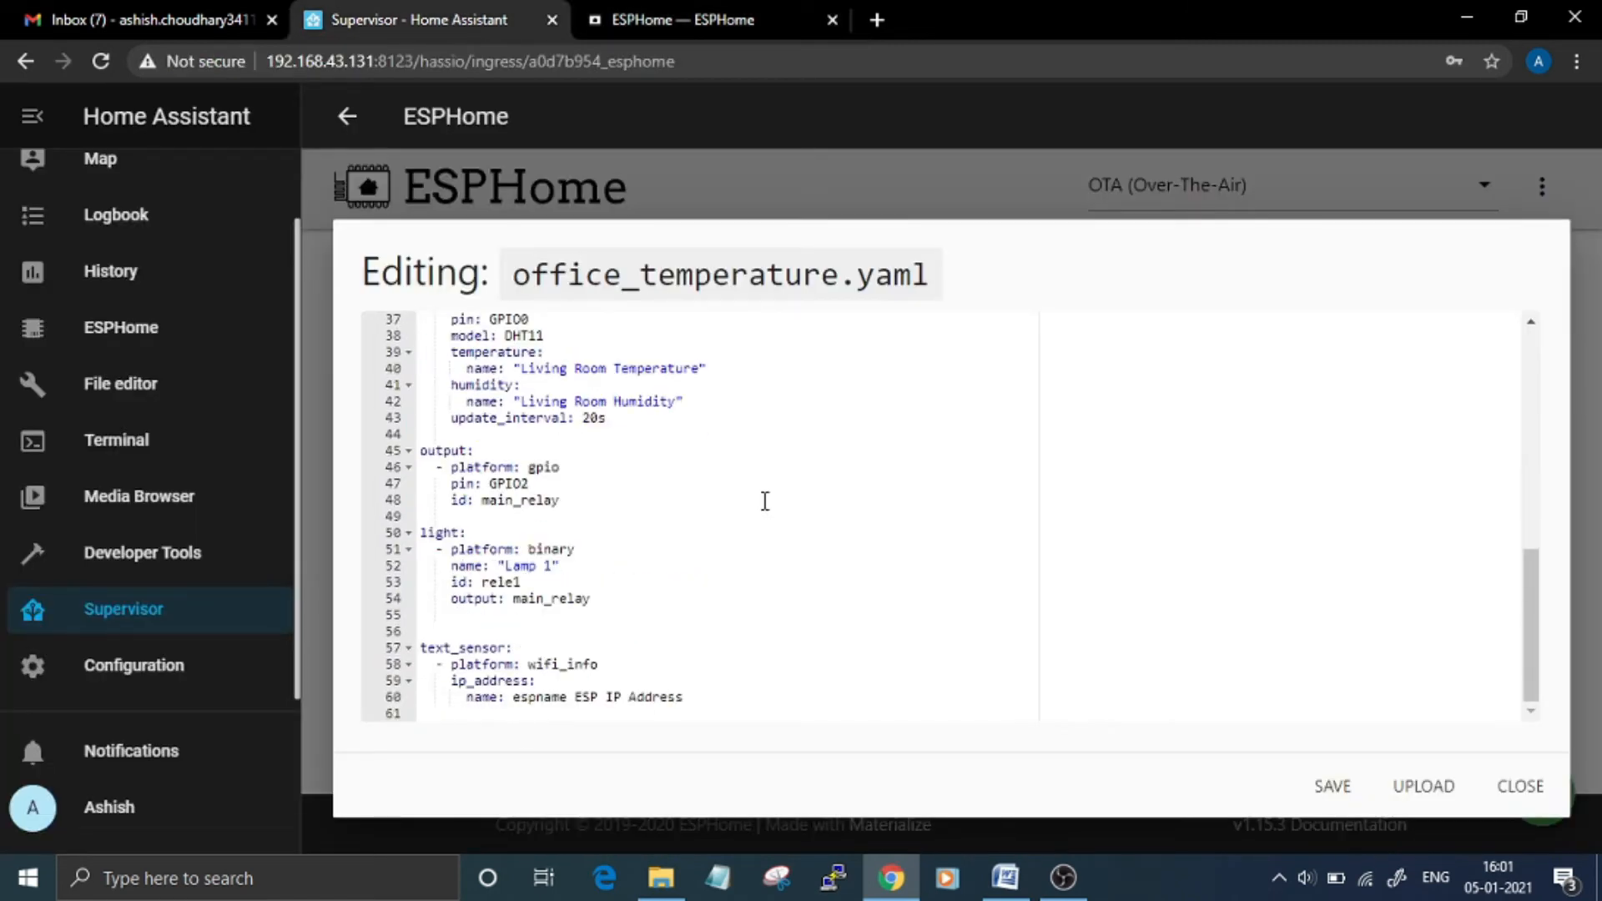
{"action": "mouse_move", "coordinate": [1312, 804]}
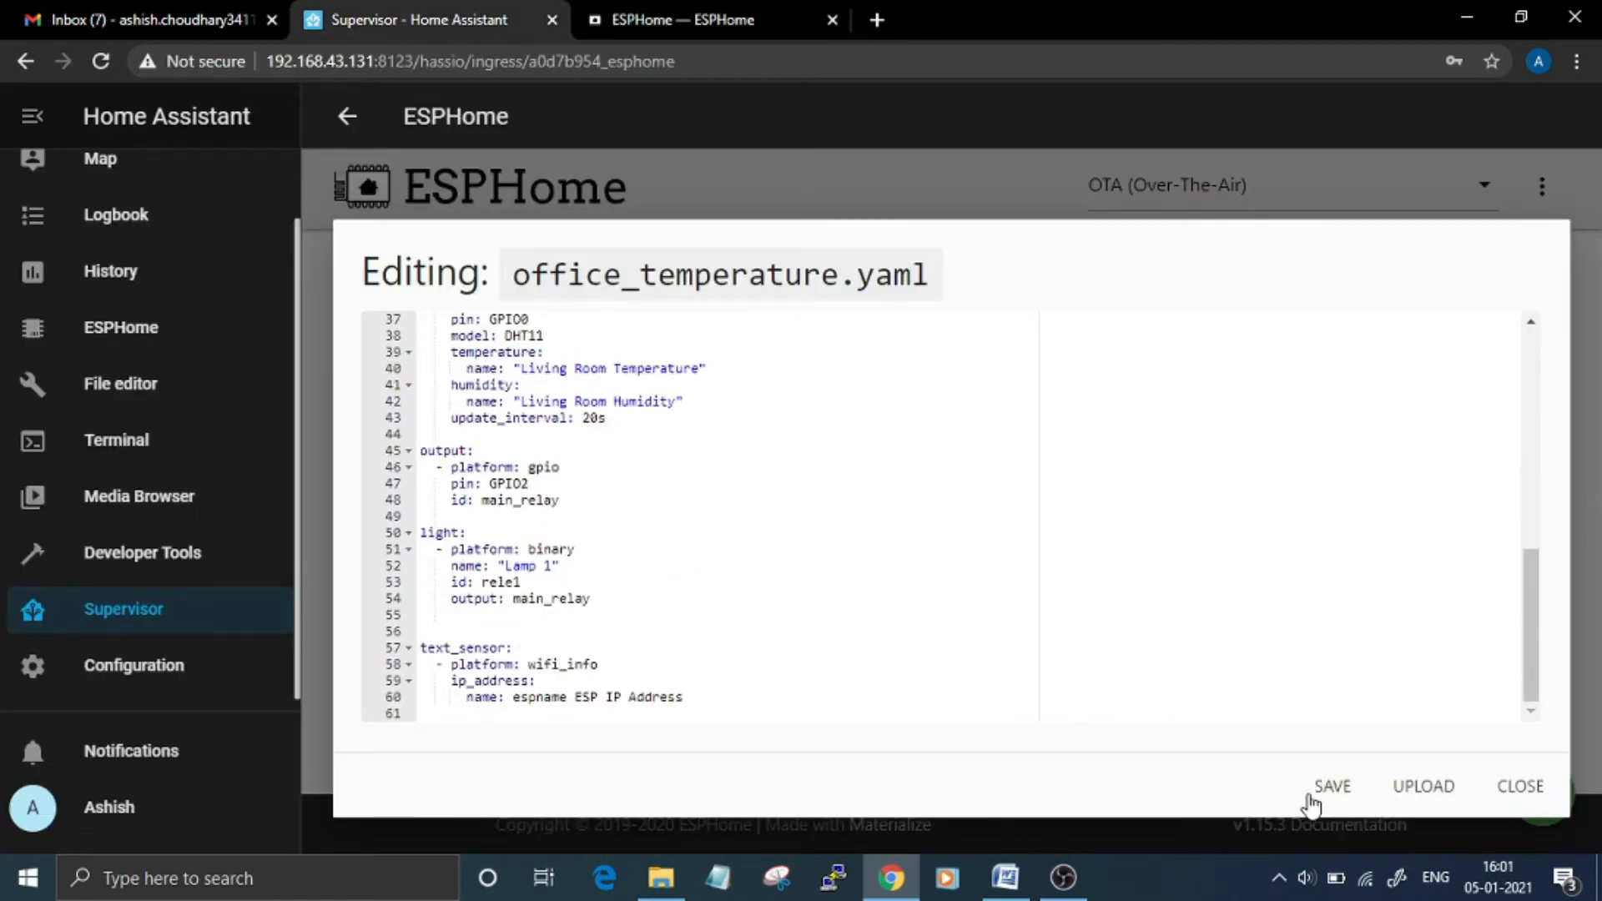
{"action": "left_click", "coordinate": [1331, 786]}
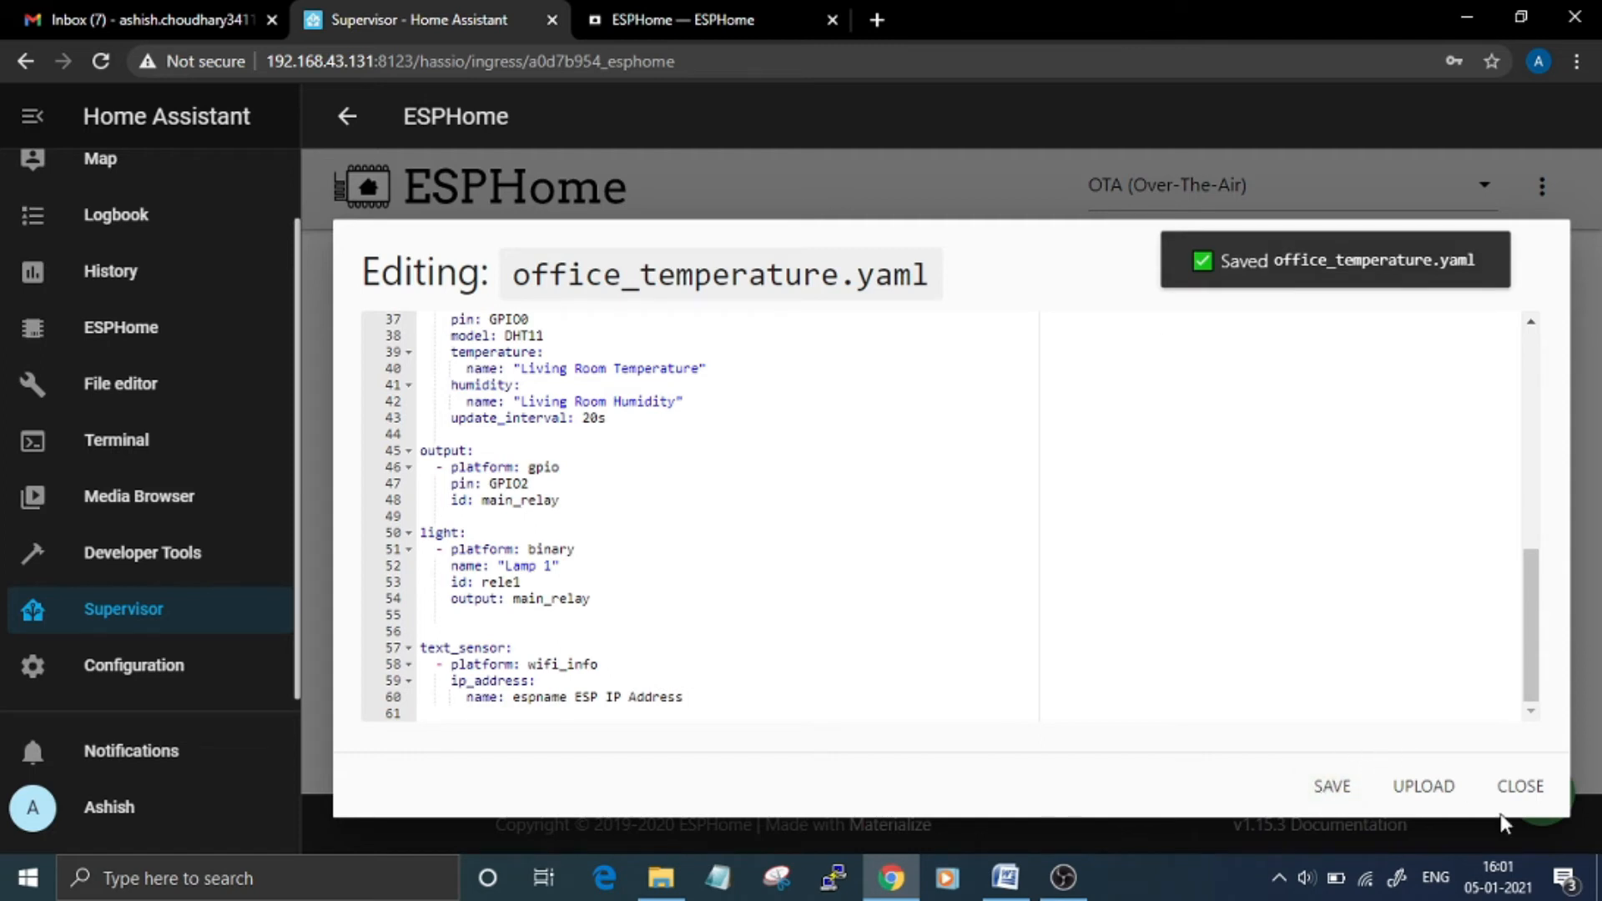
{"action": "left_click", "coordinate": [1520, 786]}
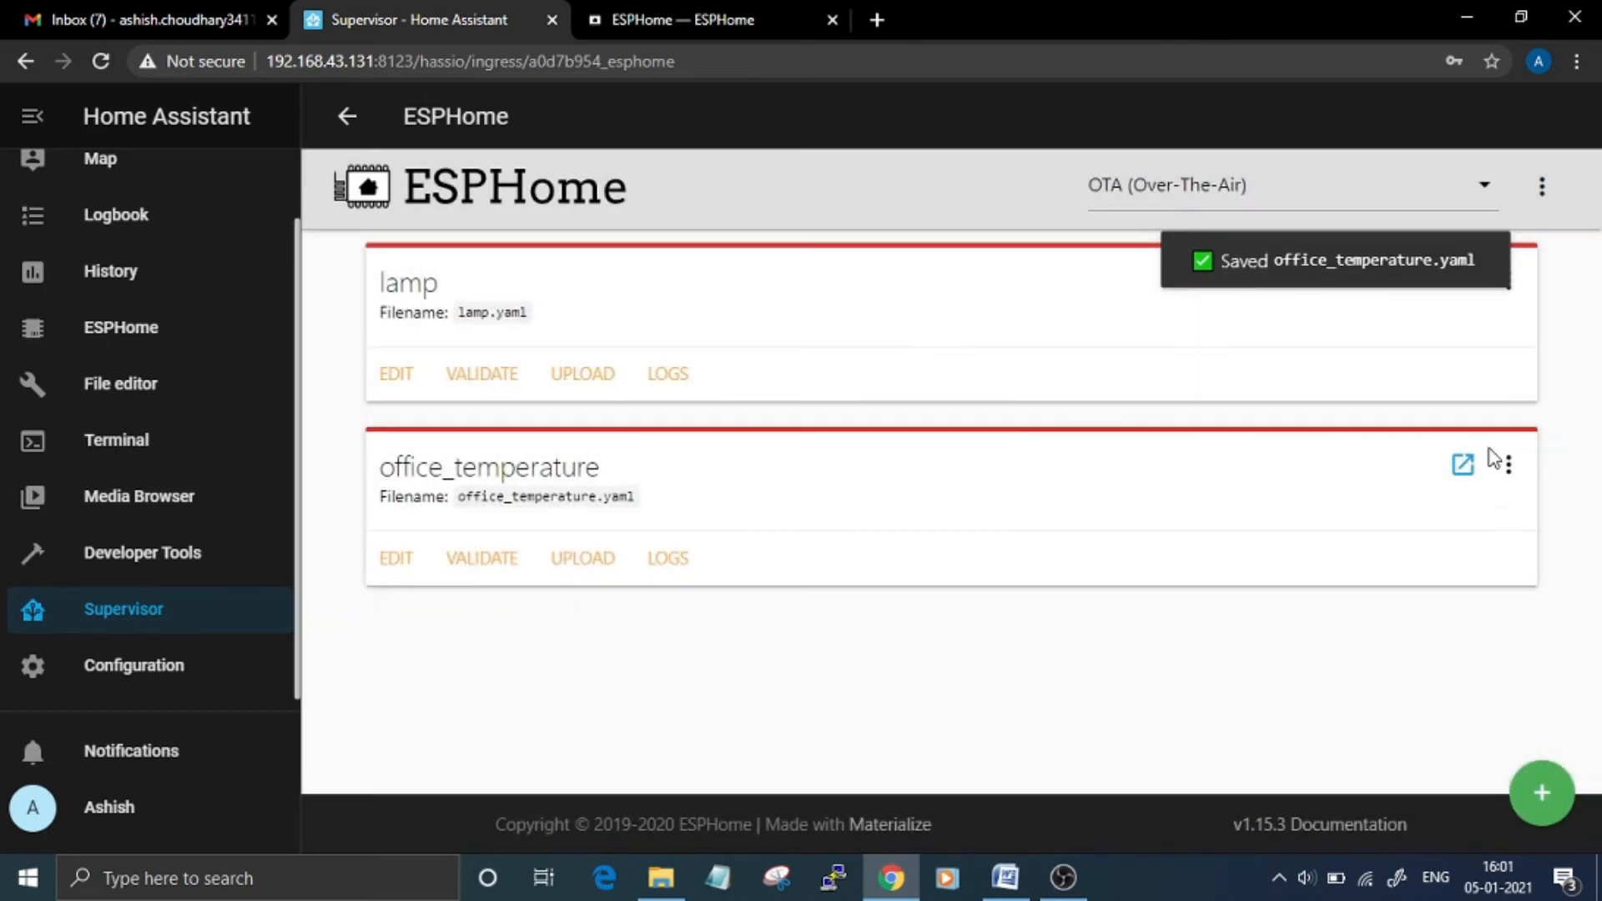
Compile the office_temperature firmware and download the resulting binary.
{"action": "left_click", "coordinate": [1508, 462]}
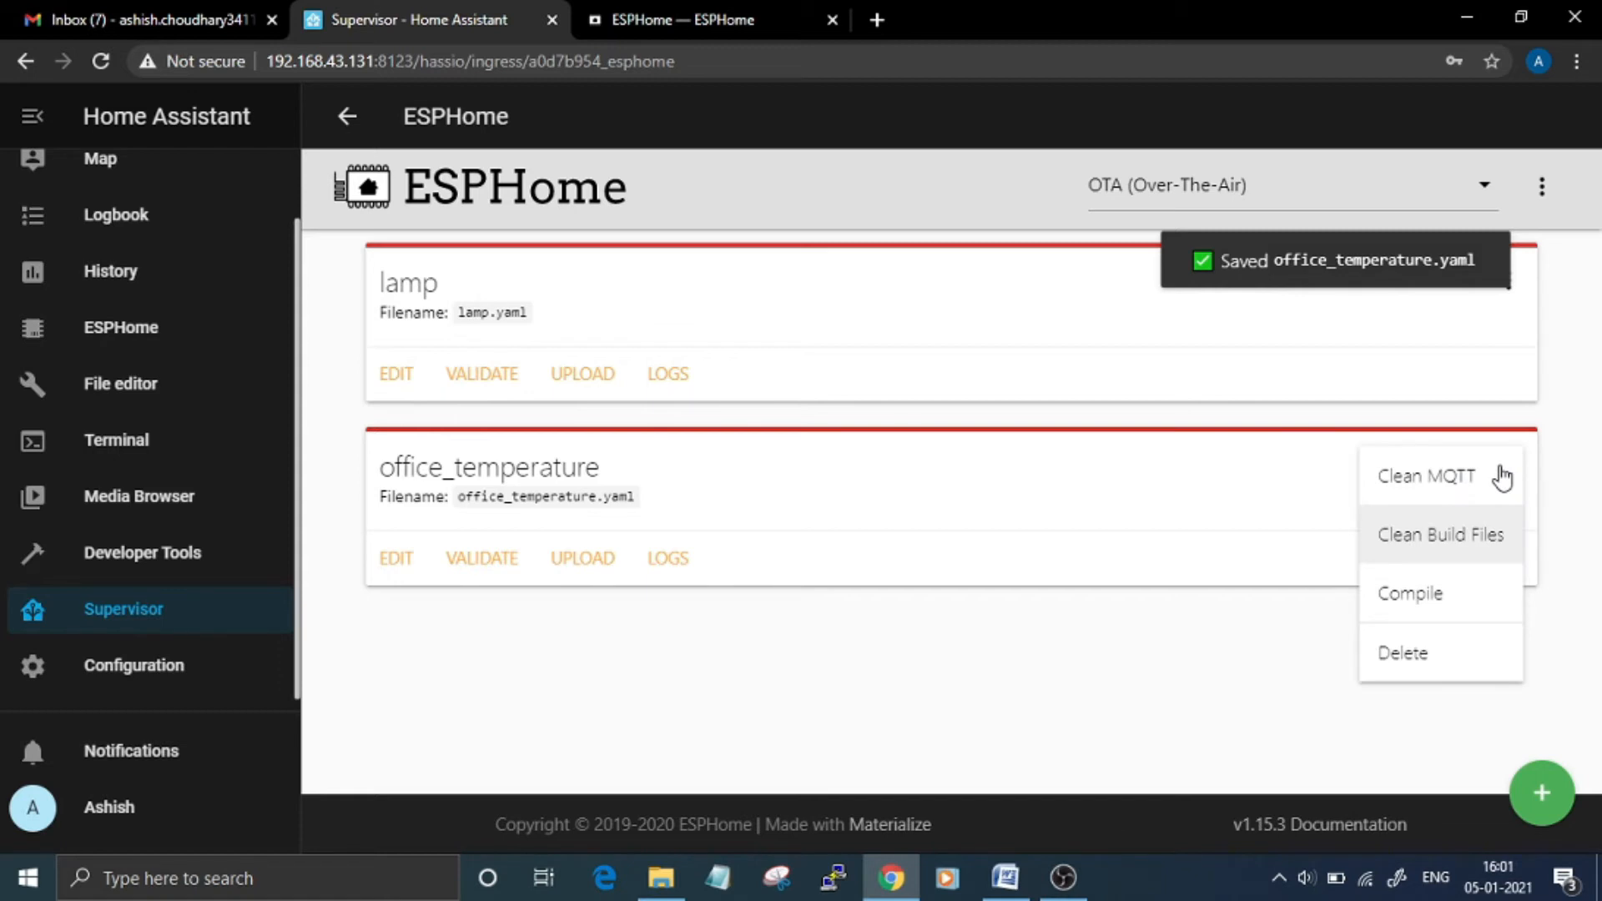
{"action": "left_click", "coordinate": [1410, 592]}
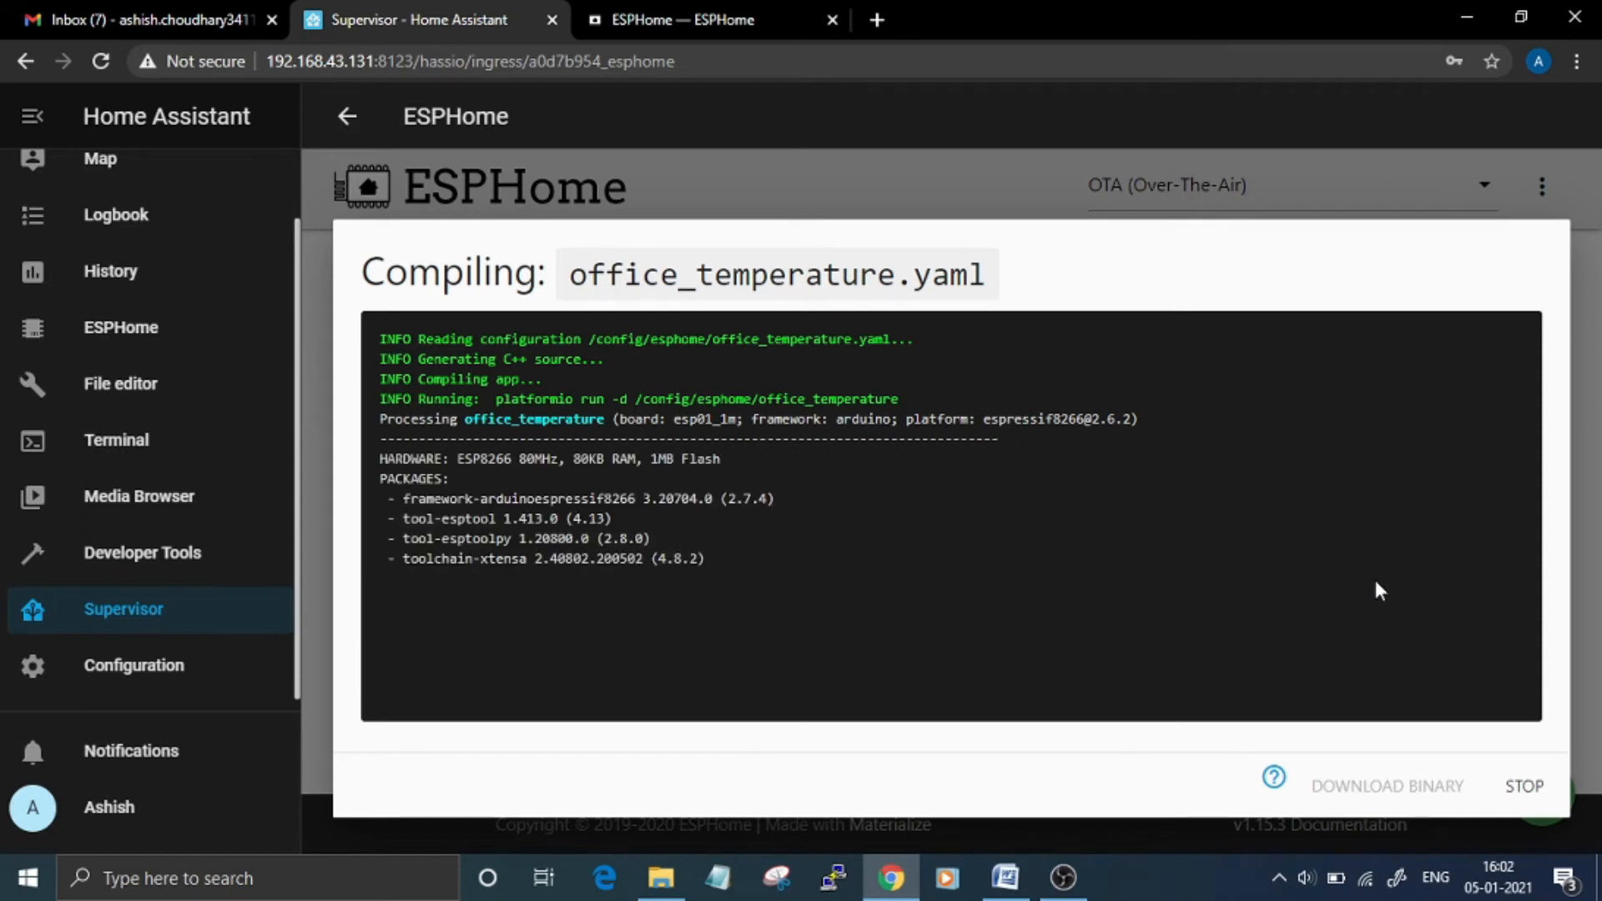
{"action": "scroll", "scroll_direction": "down", "scroll_amount": 3}
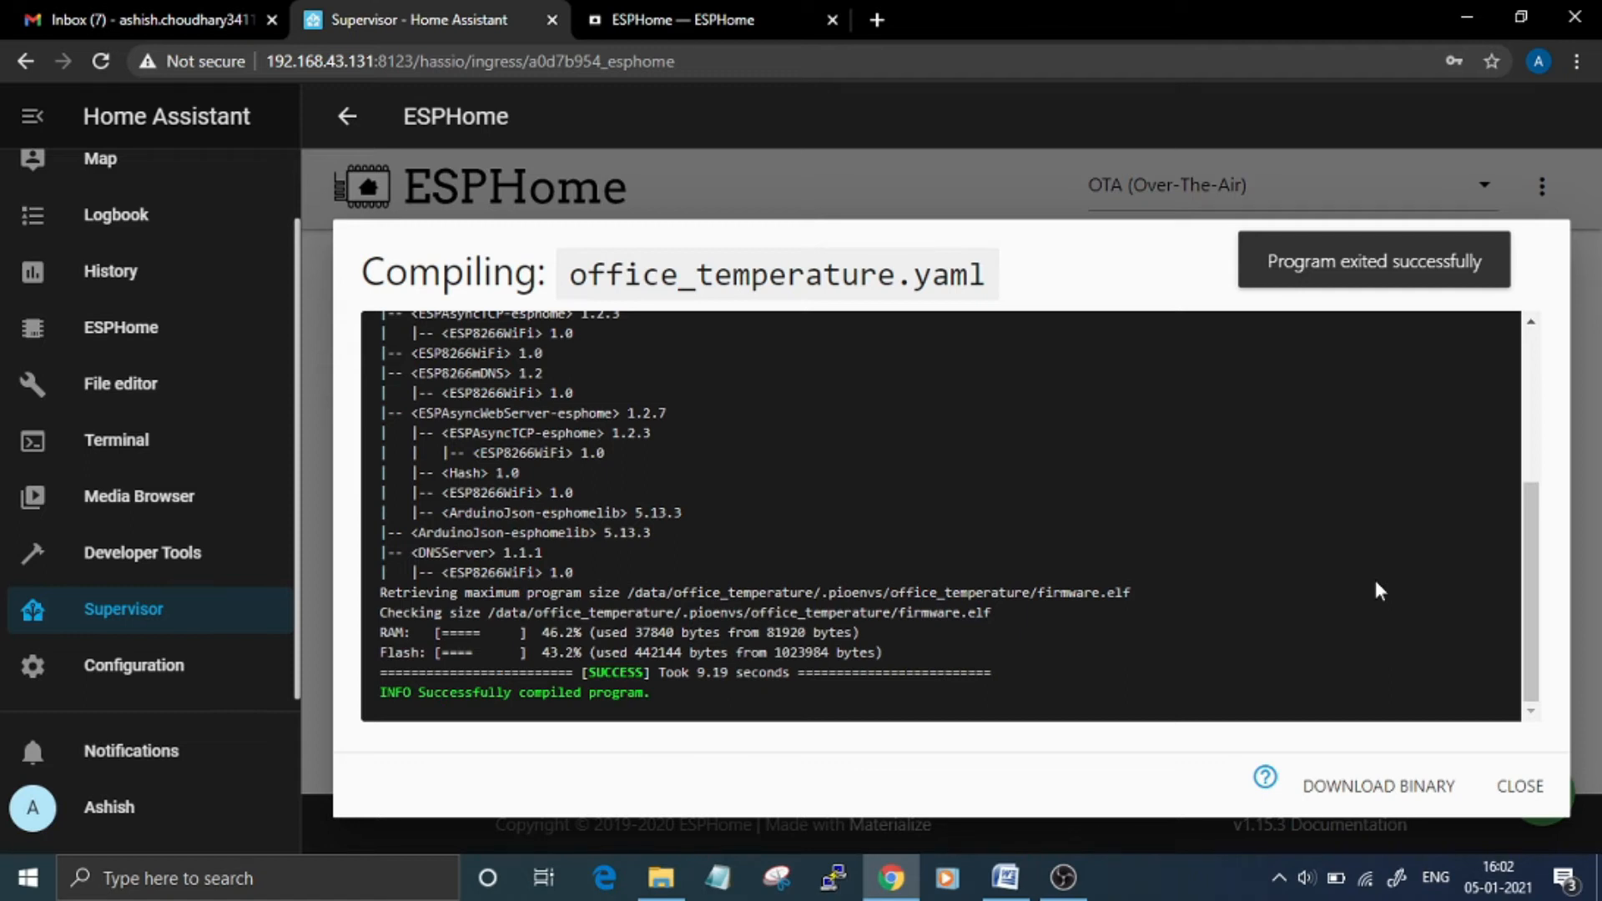
{"action": "mouse_move", "coordinate": [1368, 803]}
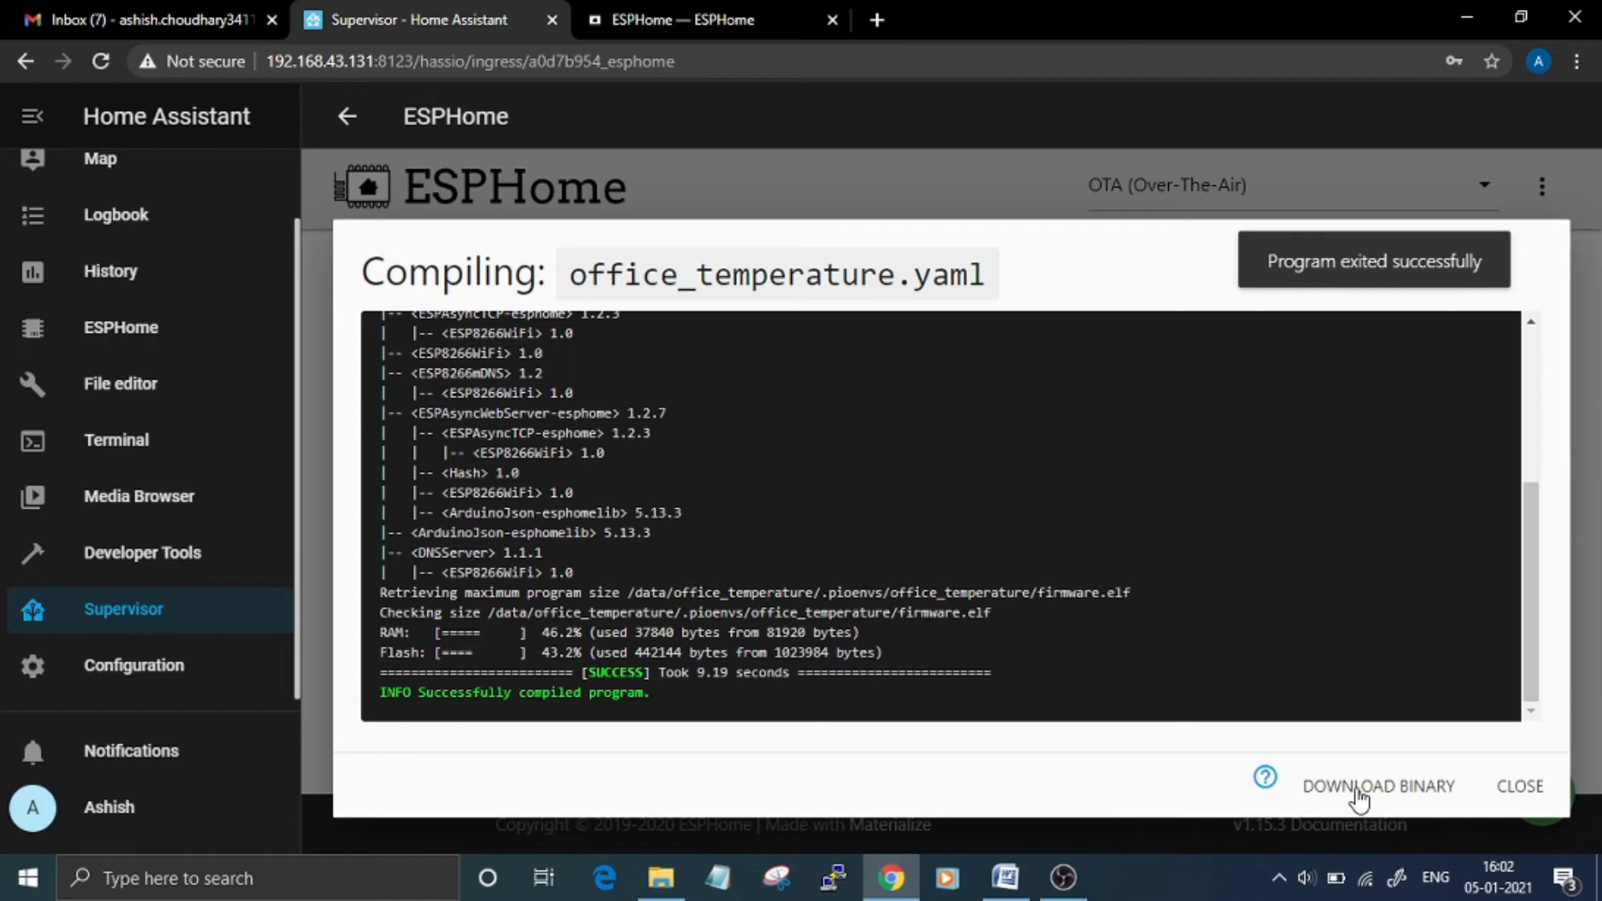
{"action": "left_click", "coordinate": [1378, 786]}
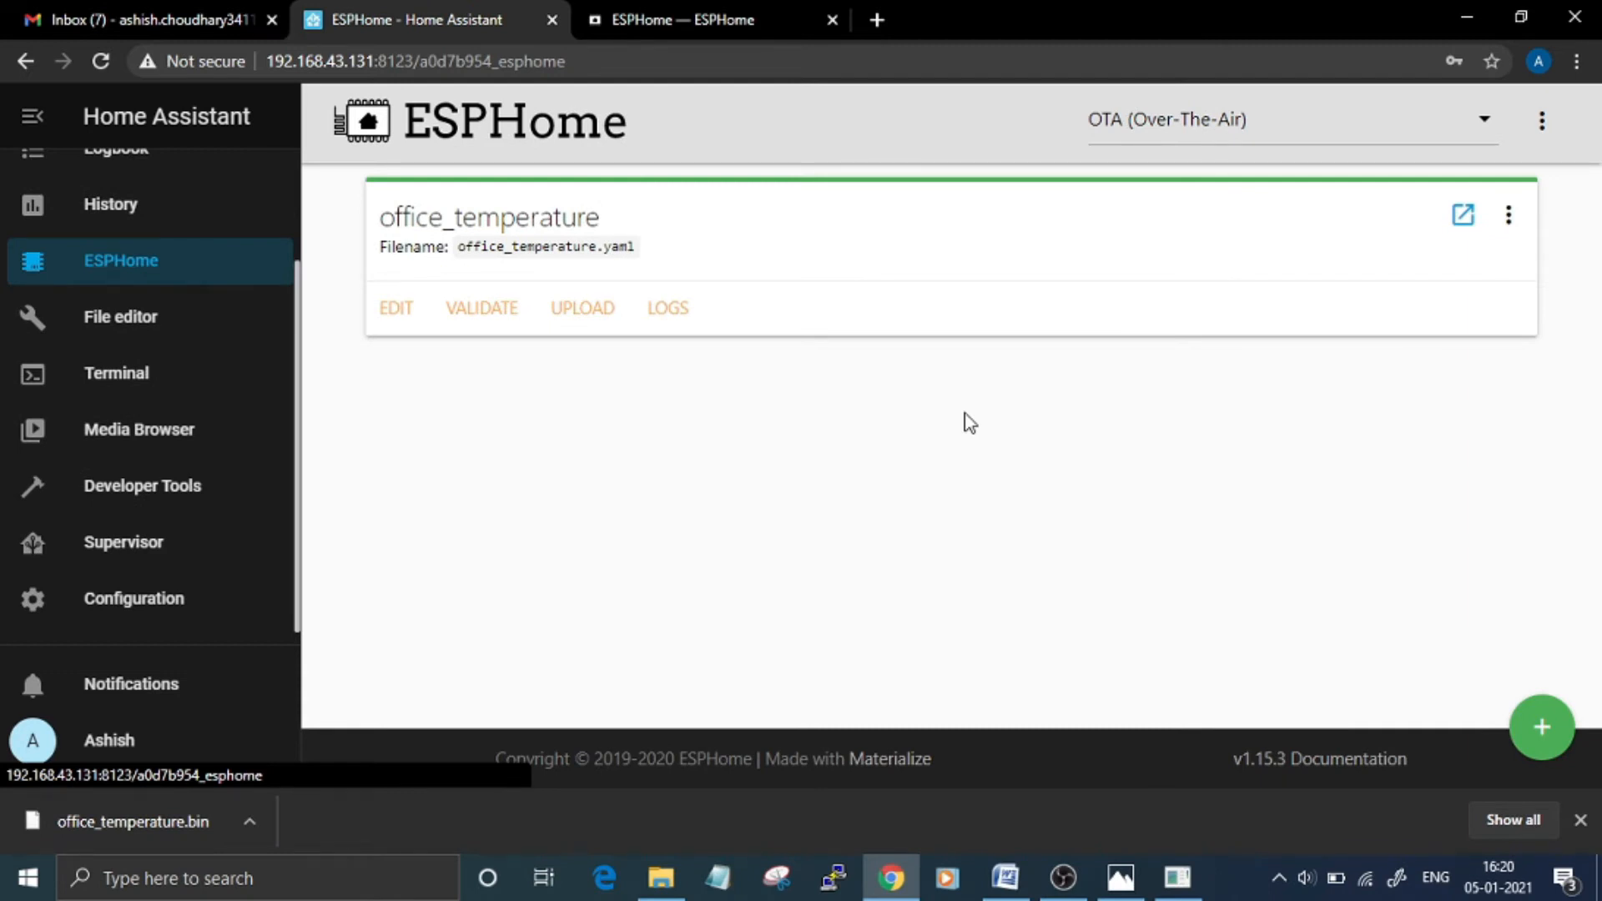
Show the flash.png Arduino-to-ESP01 wiring diagram and launch Tasmotizer from the taskbar.
{"action": "left_click", "coordinate": [1118, 878]}
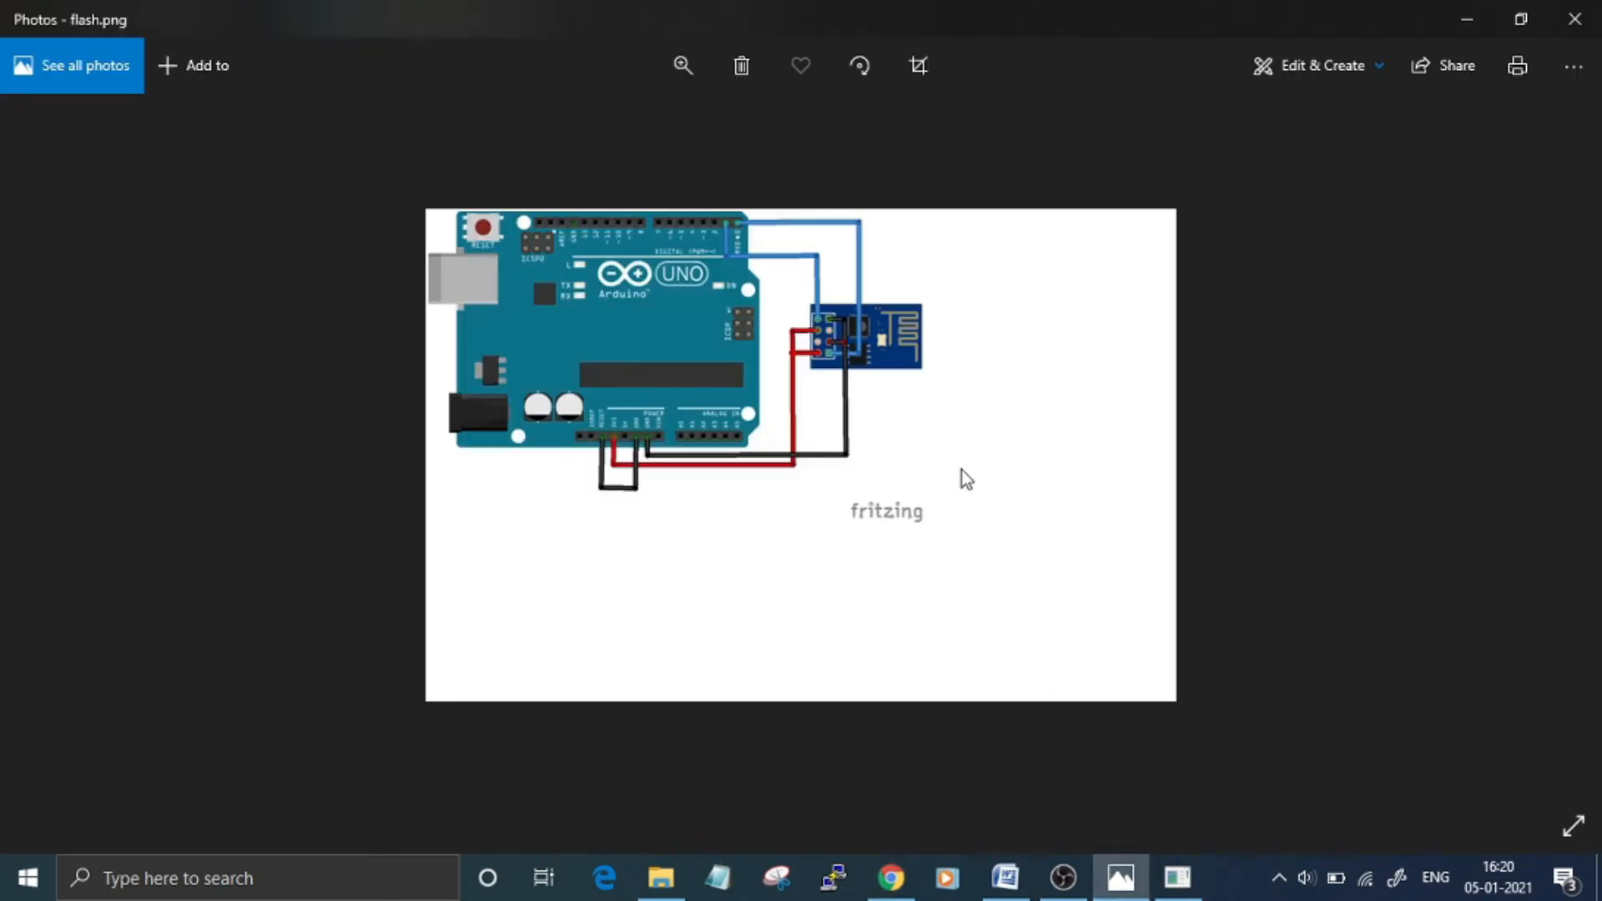
{"action": "mouse_move", "coordinate": [684, 372]}
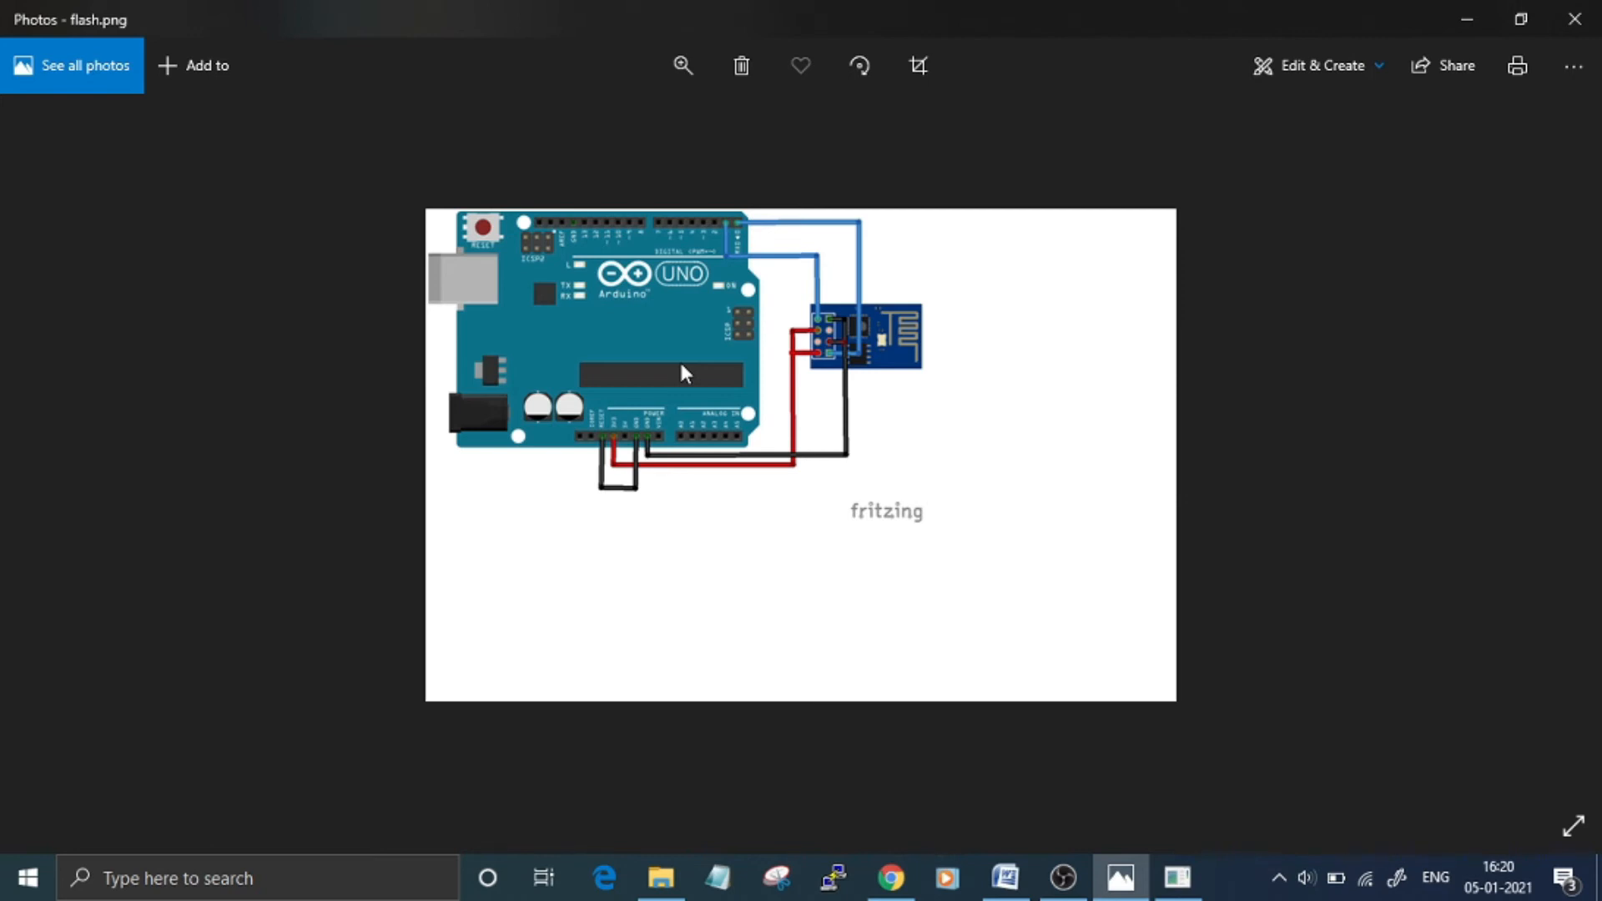
{"action": "mouse_move", "coordinate": [900, 501]}
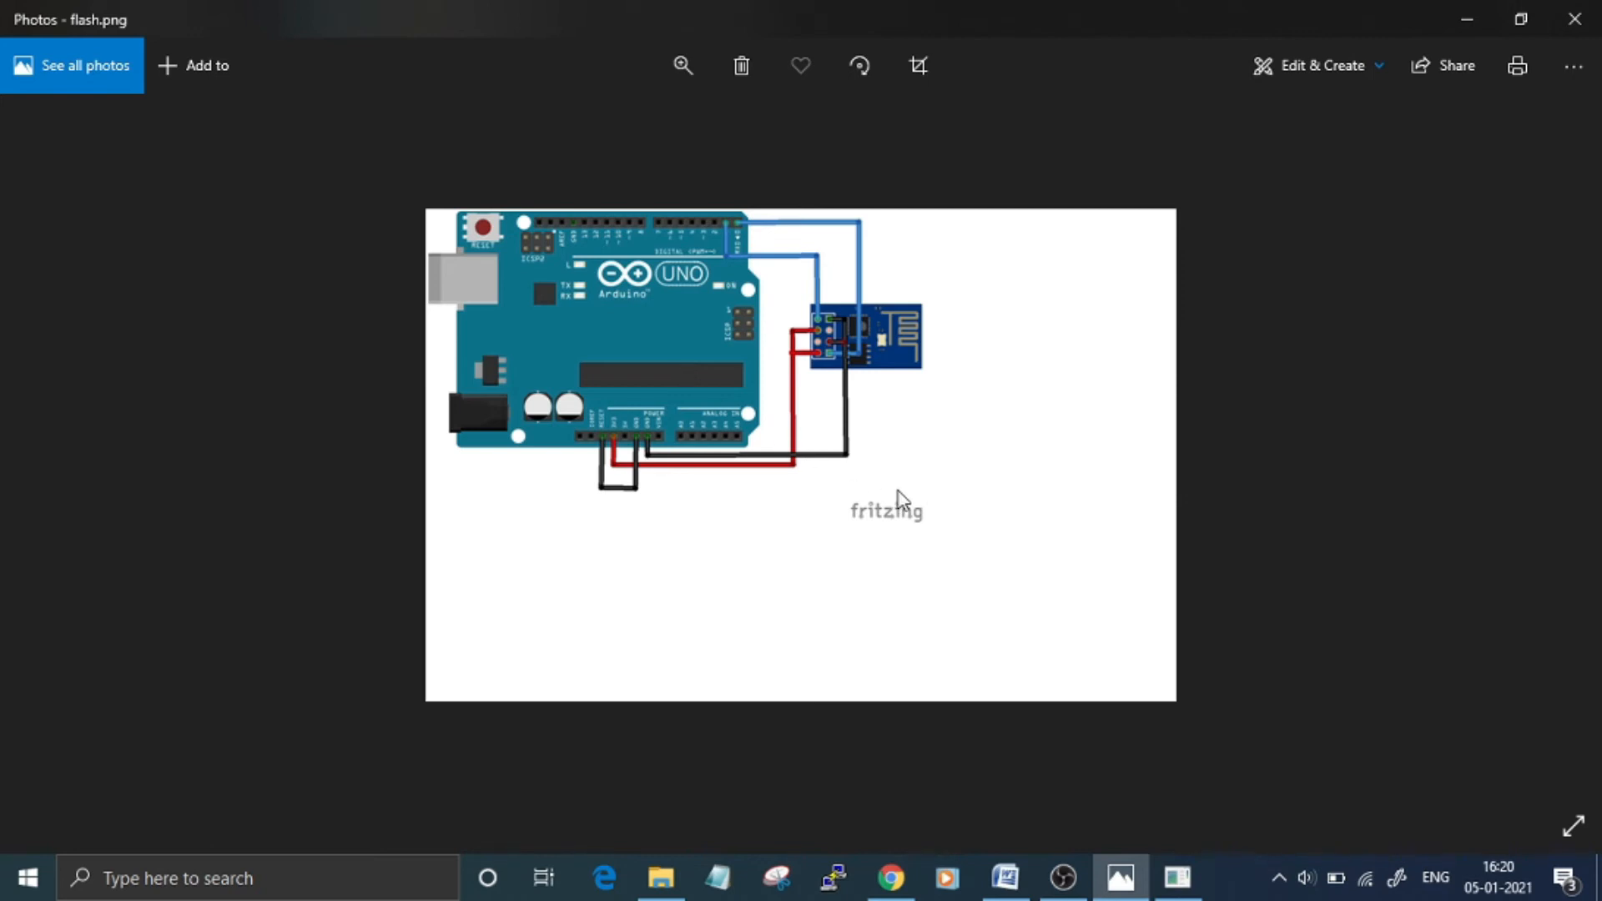
{"action": "mouse_move", "coordinate": [955, 517]}
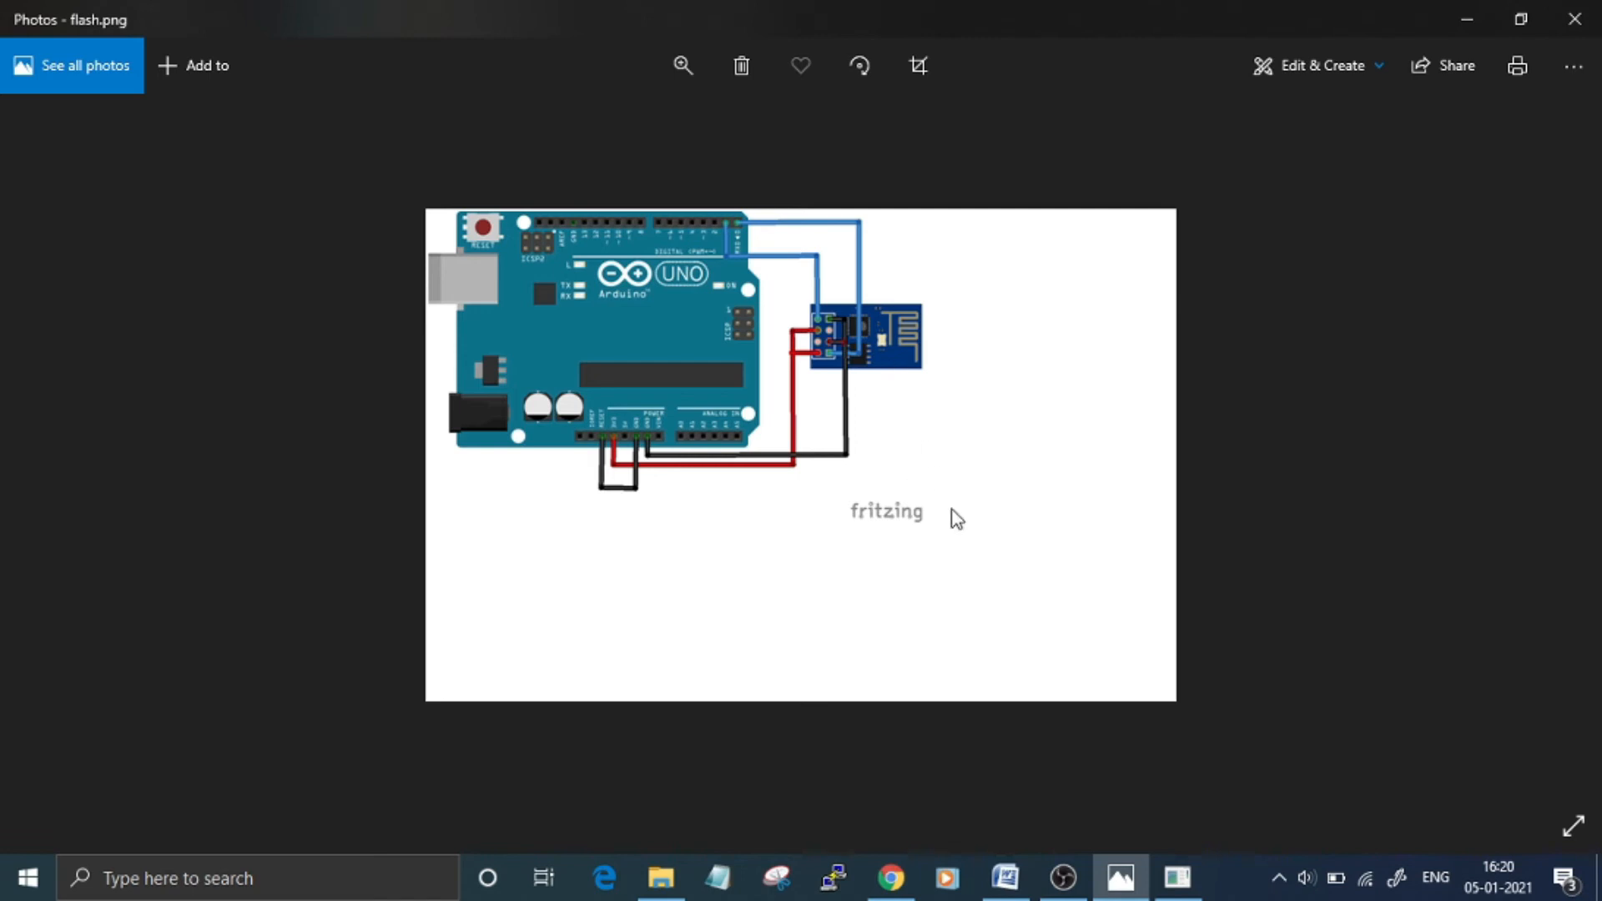
{"action": "left_click", "coordinate": [1176, 878]}
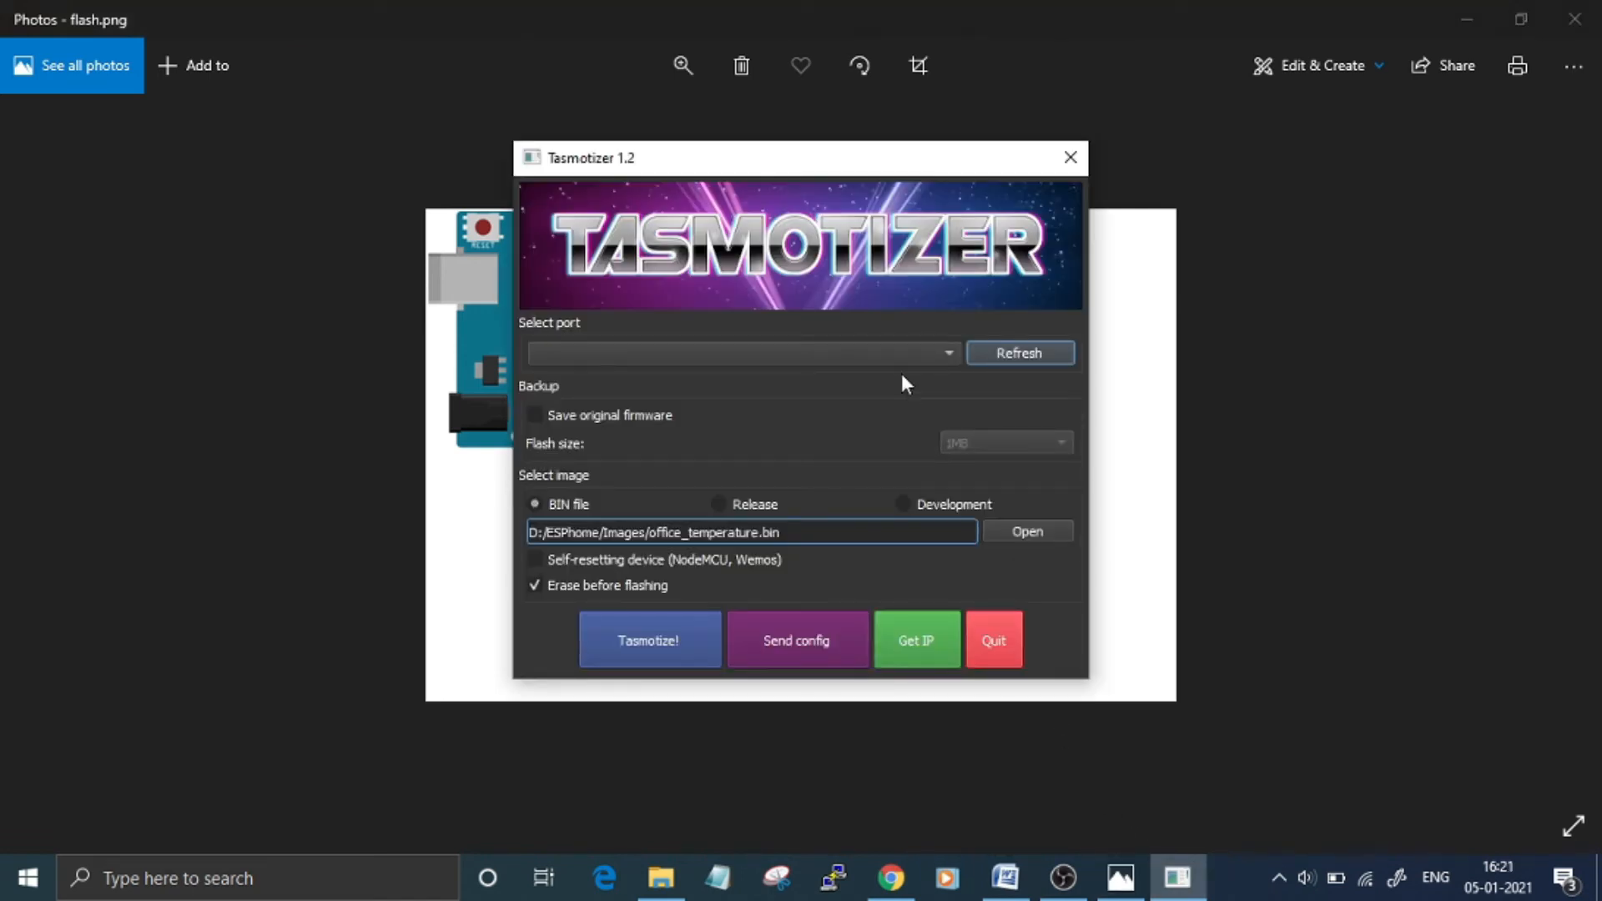
{"action": "mouse_move", "coordinate": [612, 271]}
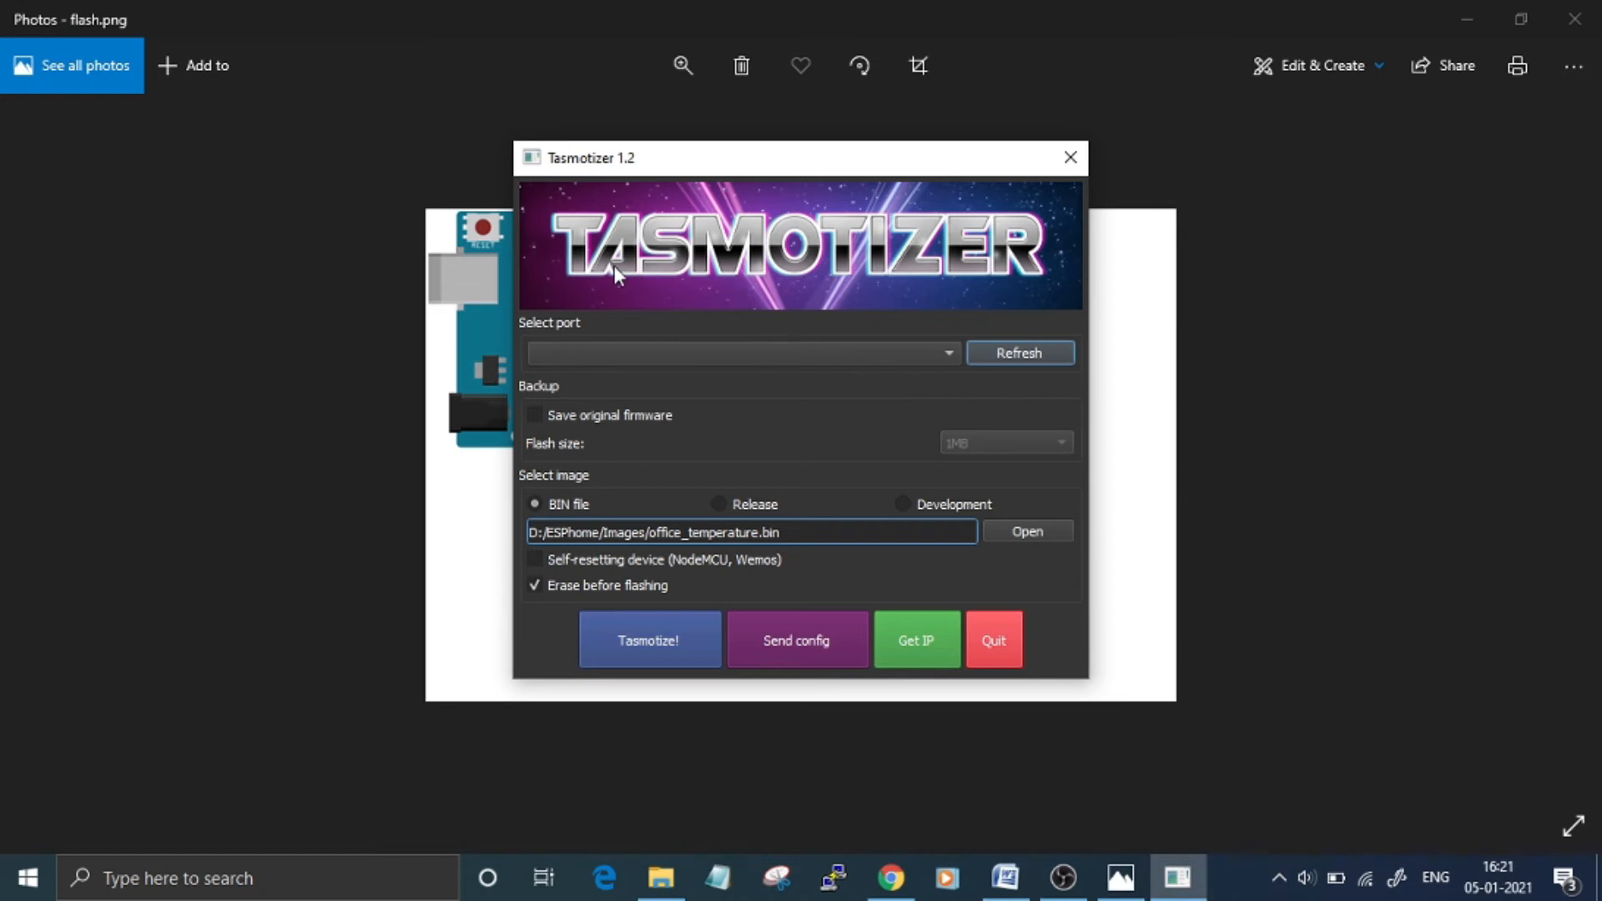
{"action": "mouse_move", "coordinate": [916, 289]}
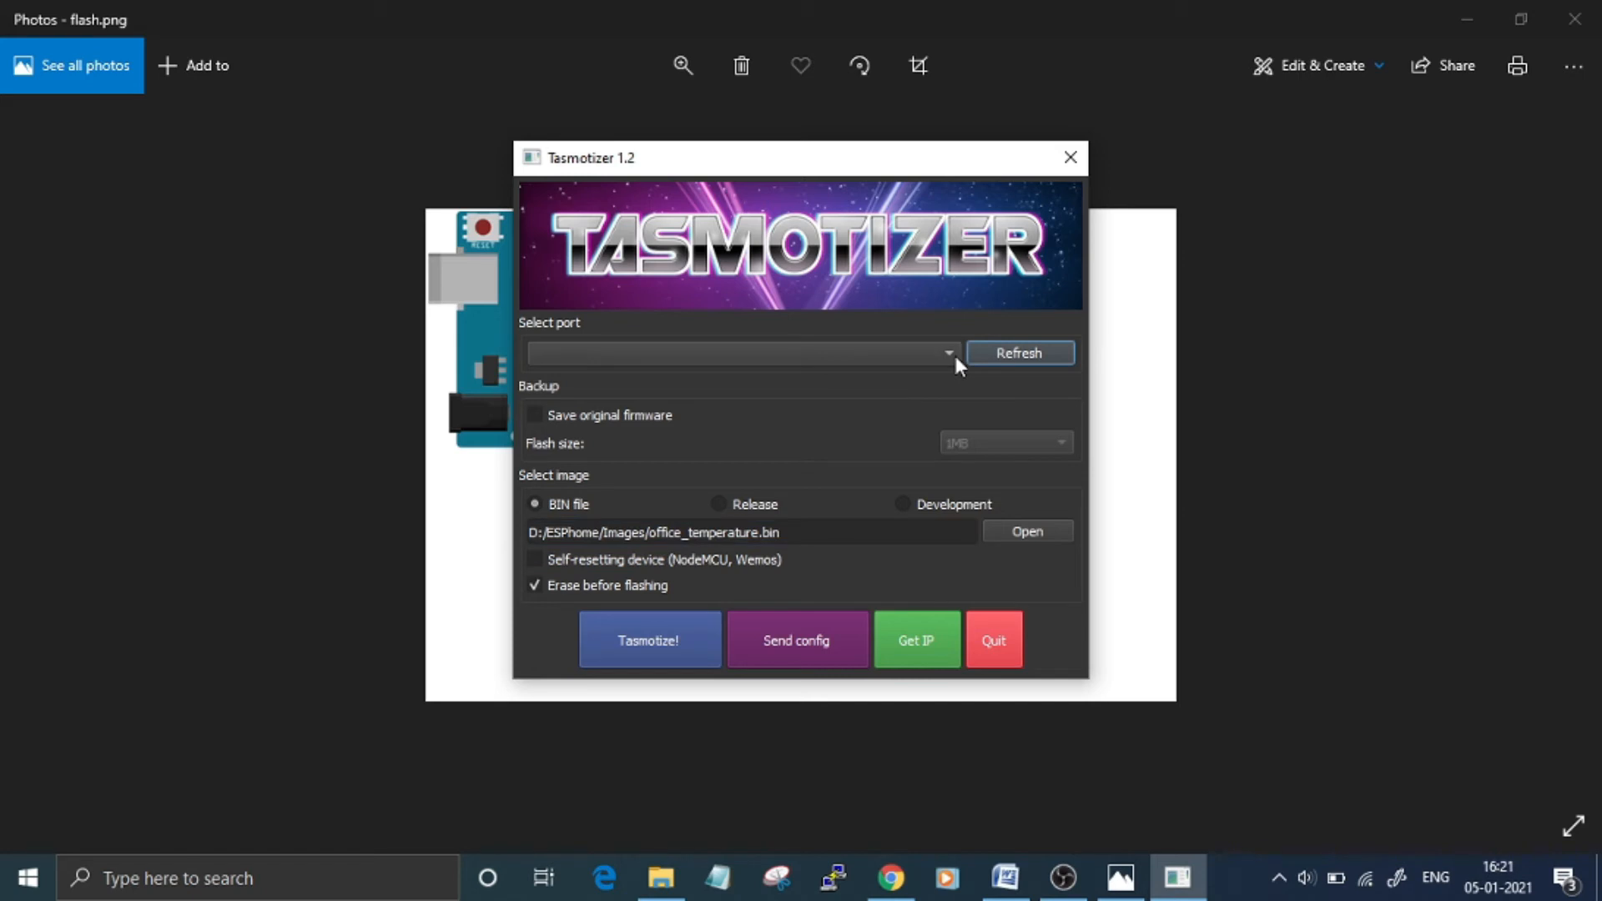
{"action": "mouse_move", "coordinate": [809, 534]}
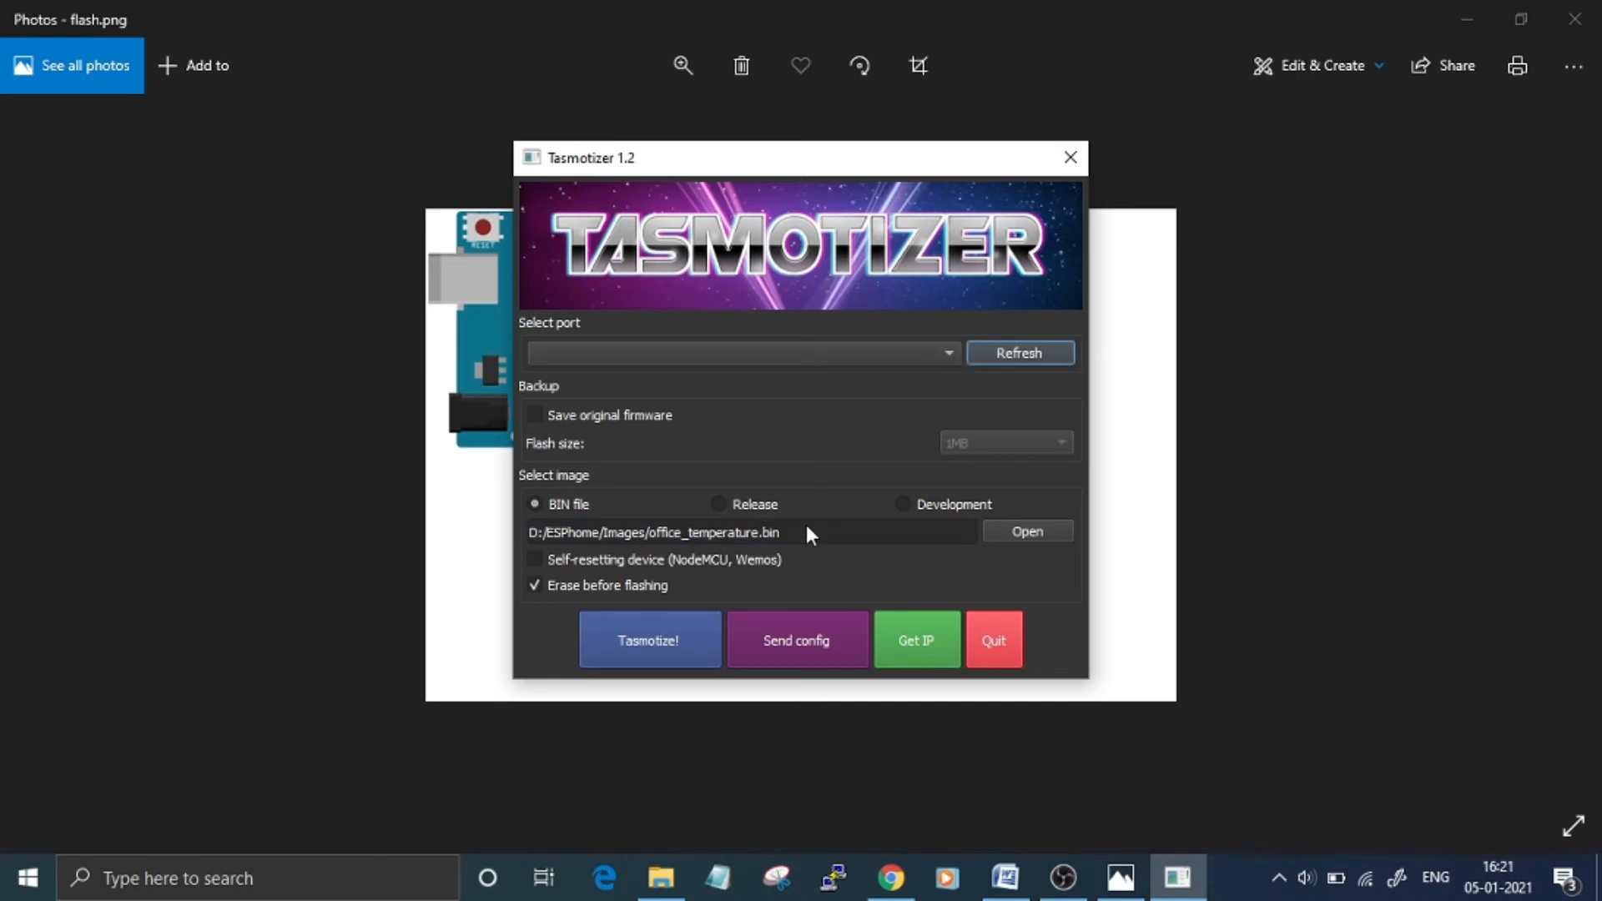
Focus the firmware image path holding office_temperature.bin in Tasmotizer.
{"action": "left_click", "coordinate": [746, 532]}
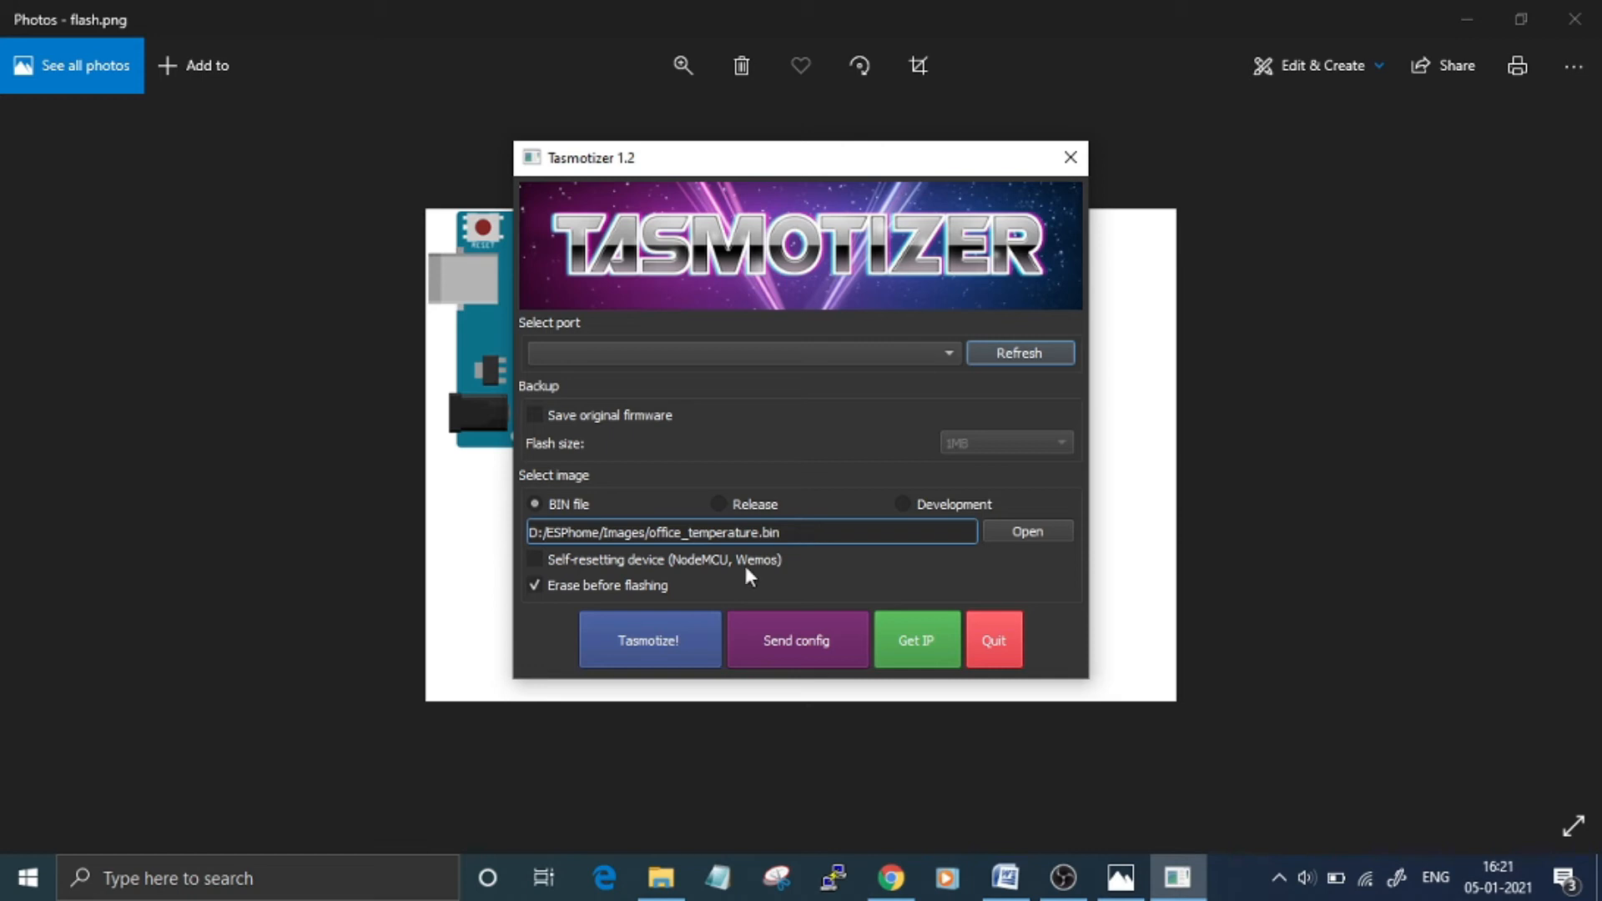
{"action": "mouse_move", "coordinate": [649, 639]}
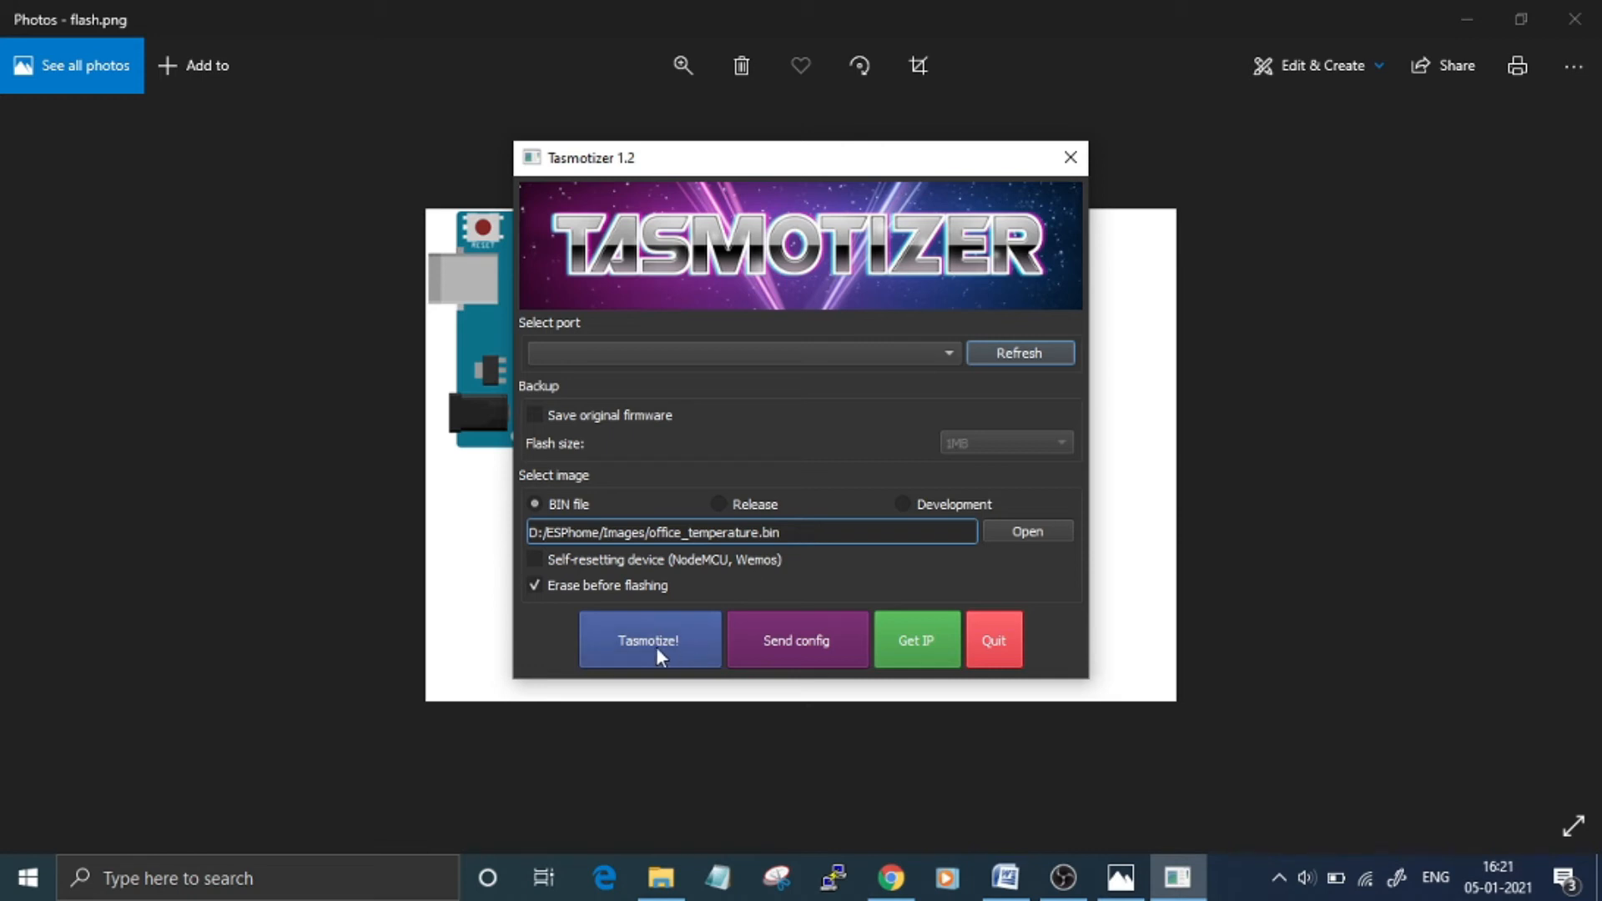
{"action": "mouse_move", "coordinate": [976, 149]}
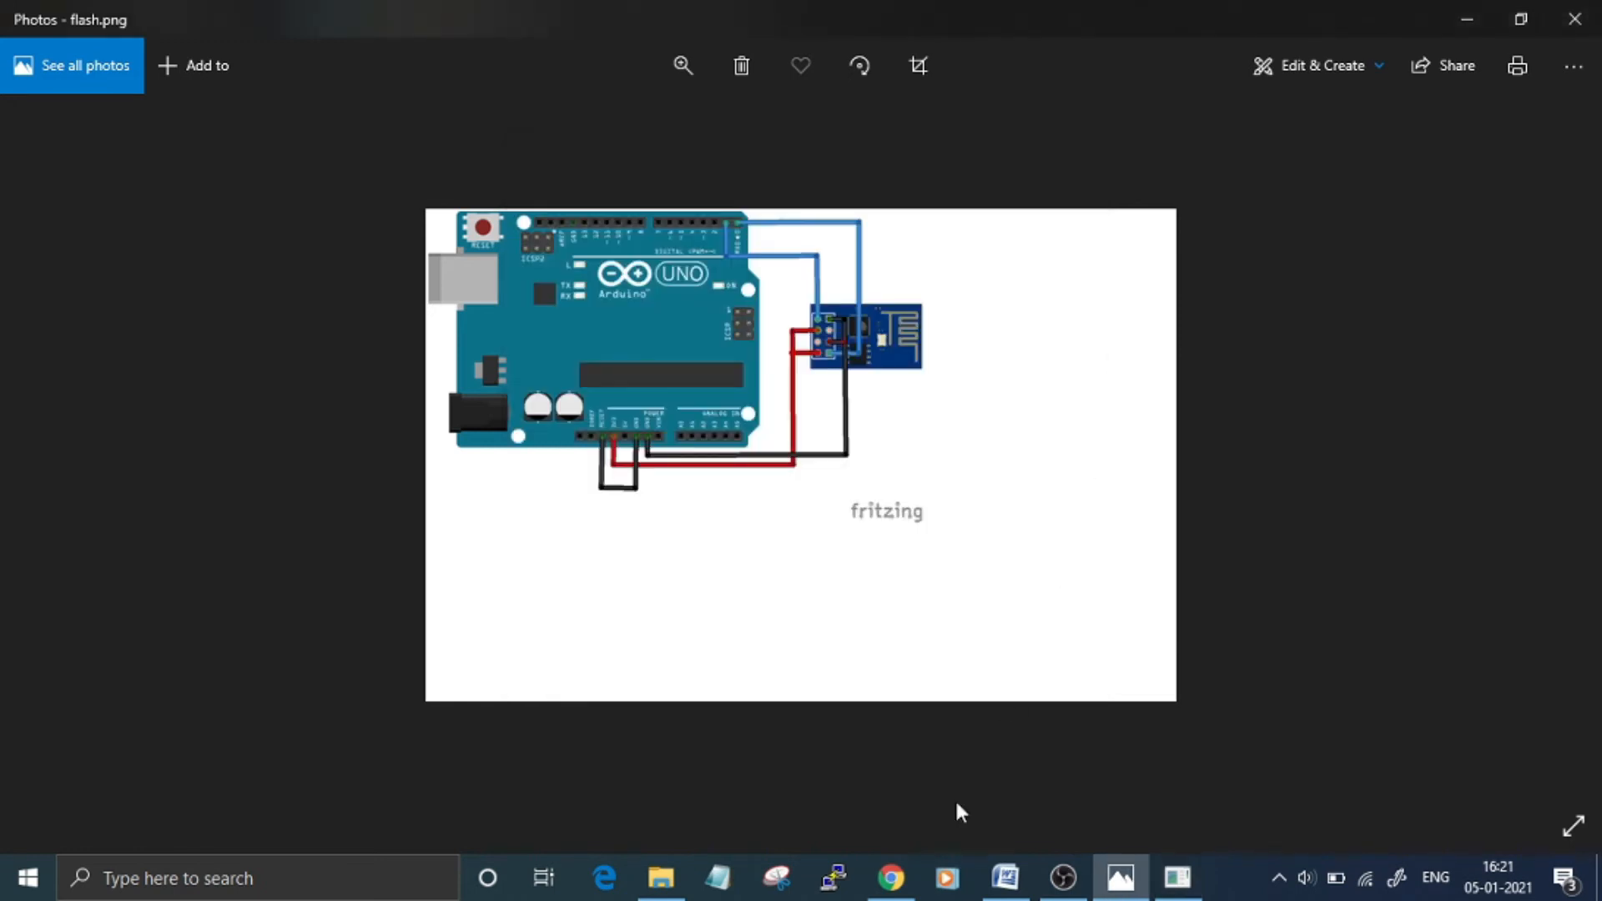
Return to the ESPHome dashboard listing the office_temperature node in Chrome.
{"action": "left_click", "coordinate": [890, 877]}
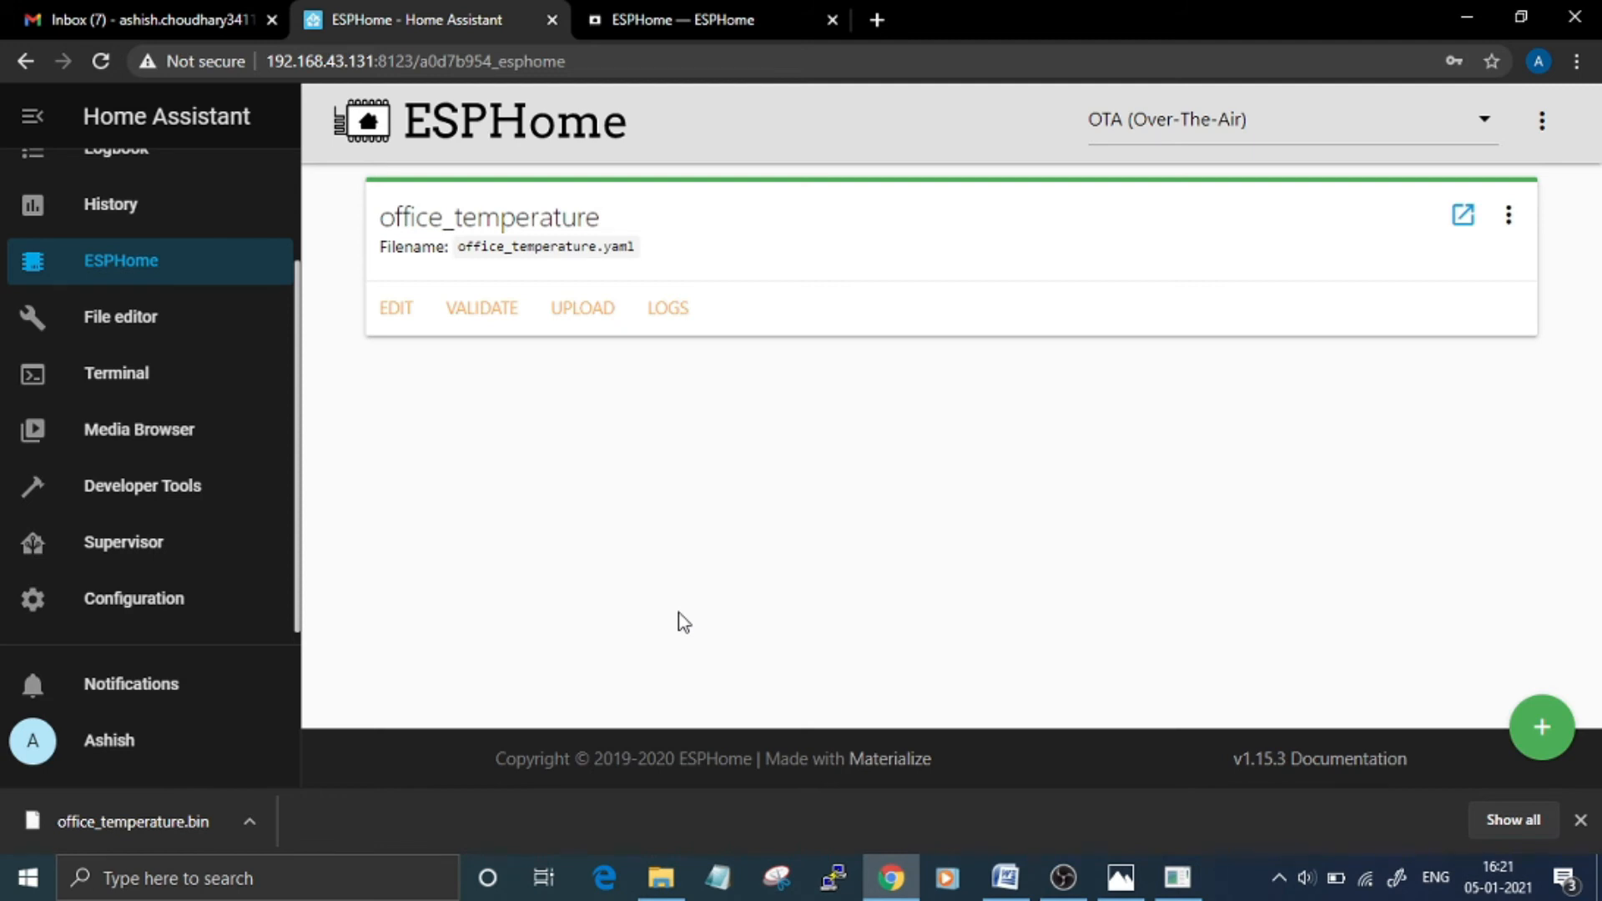
{"action": "mouse_move", "coordinate": [233, 543]}
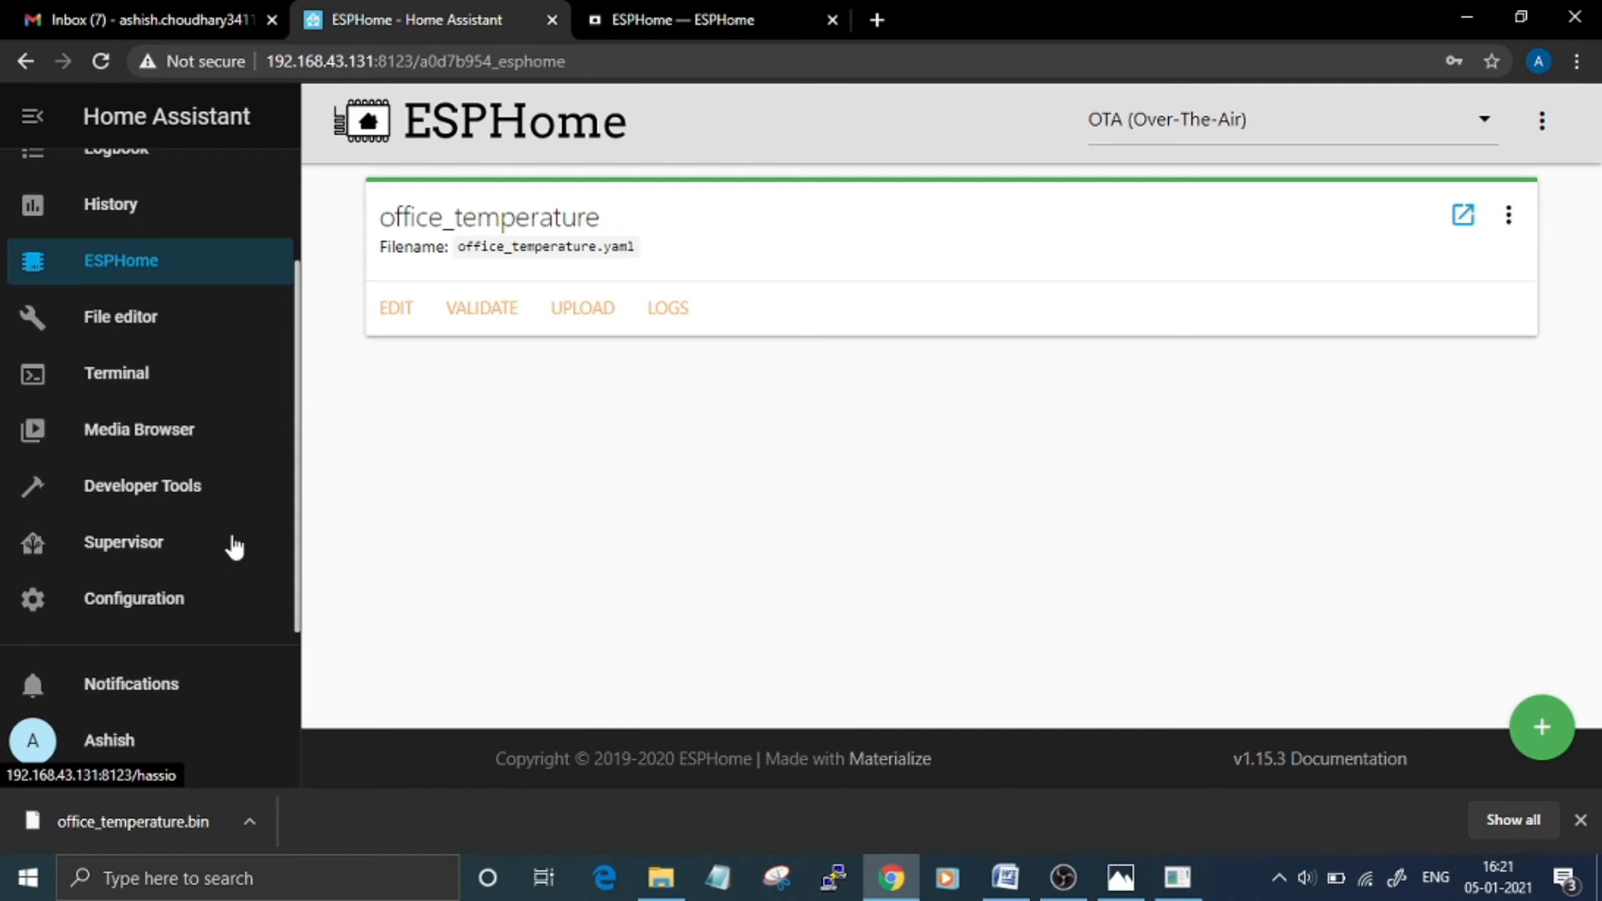
Navigate Configuration > Integrations to the ESPHome card for office_temperature (1 device, 8 entities).
{"action": "left_click", "coordinate": [134, 598]}
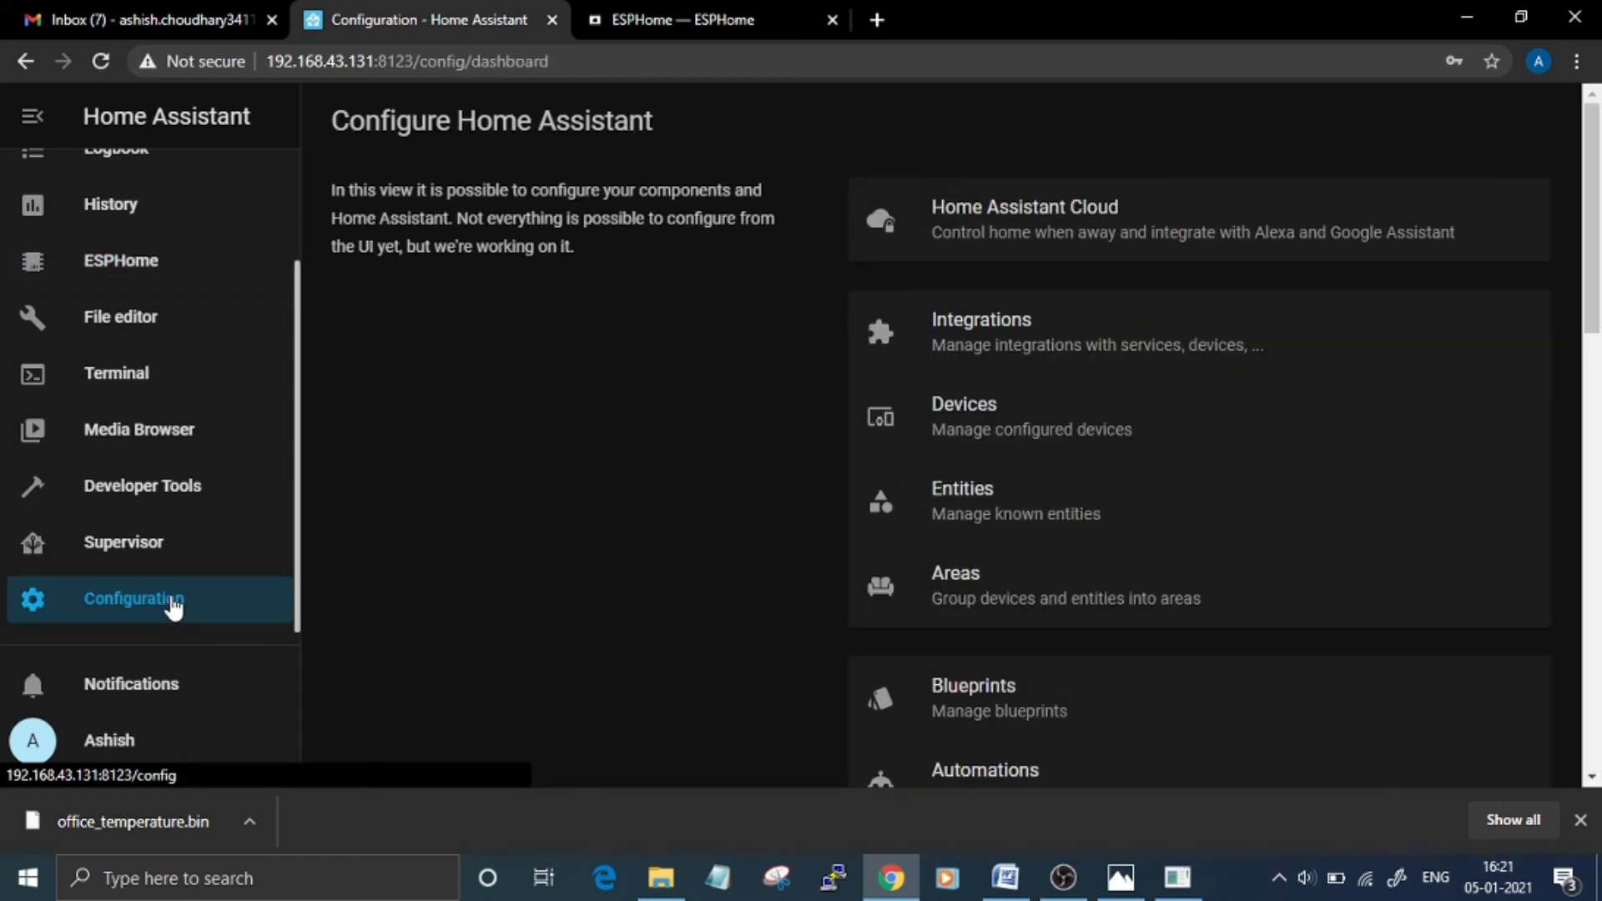
{"action": "left_click", "coordinate": [980, 331]}
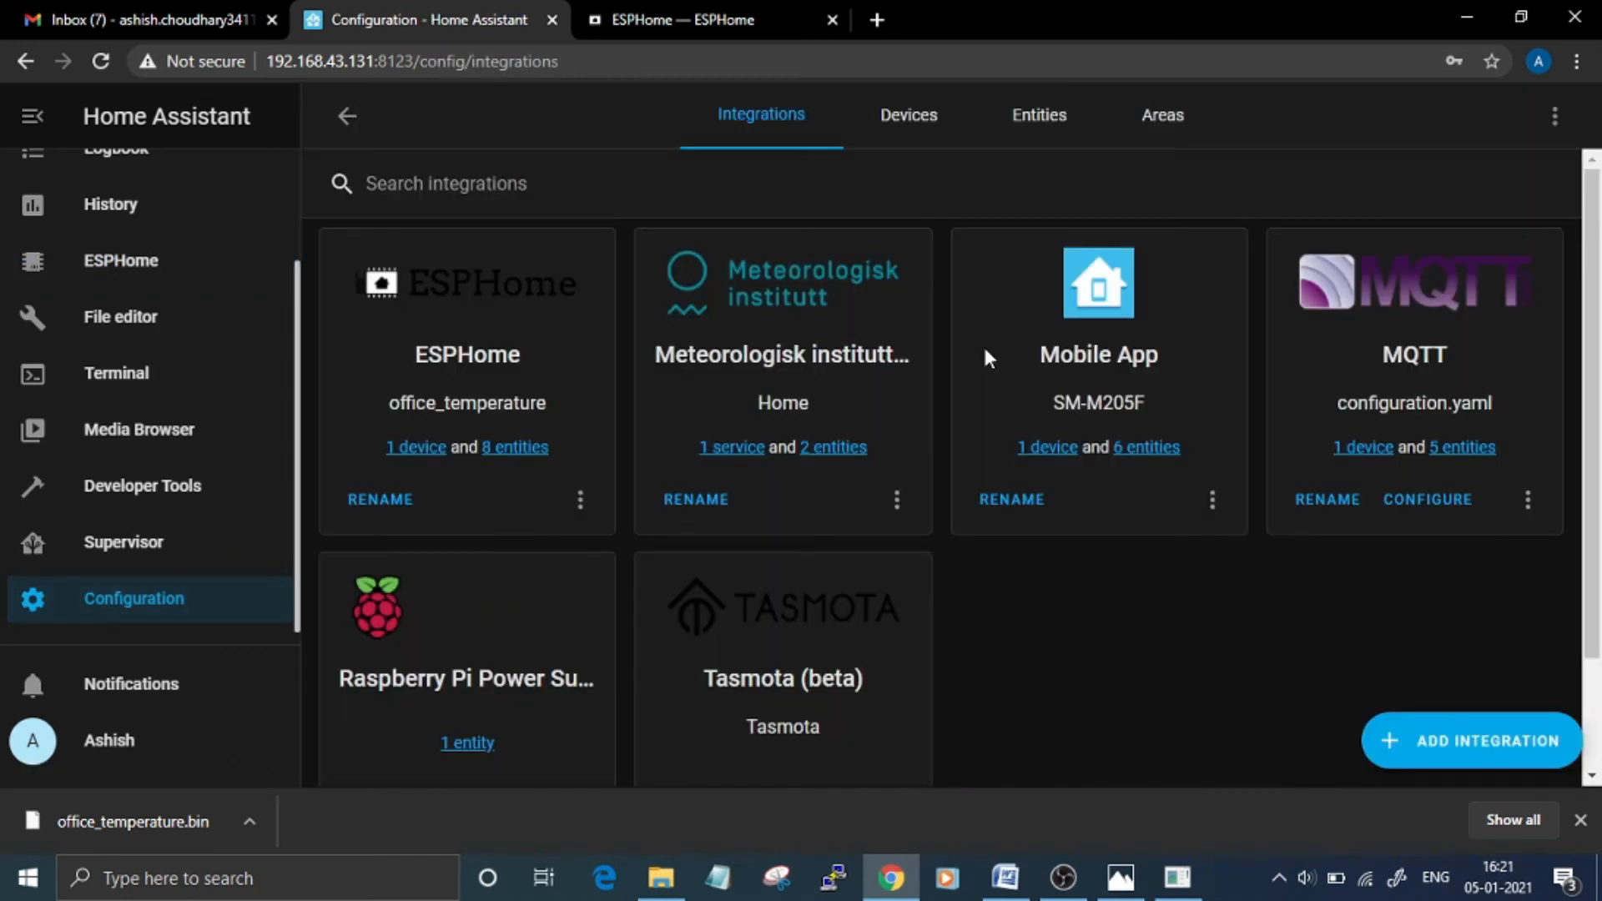
{"action": "mouse_move", "coordinate": [398, 349]}
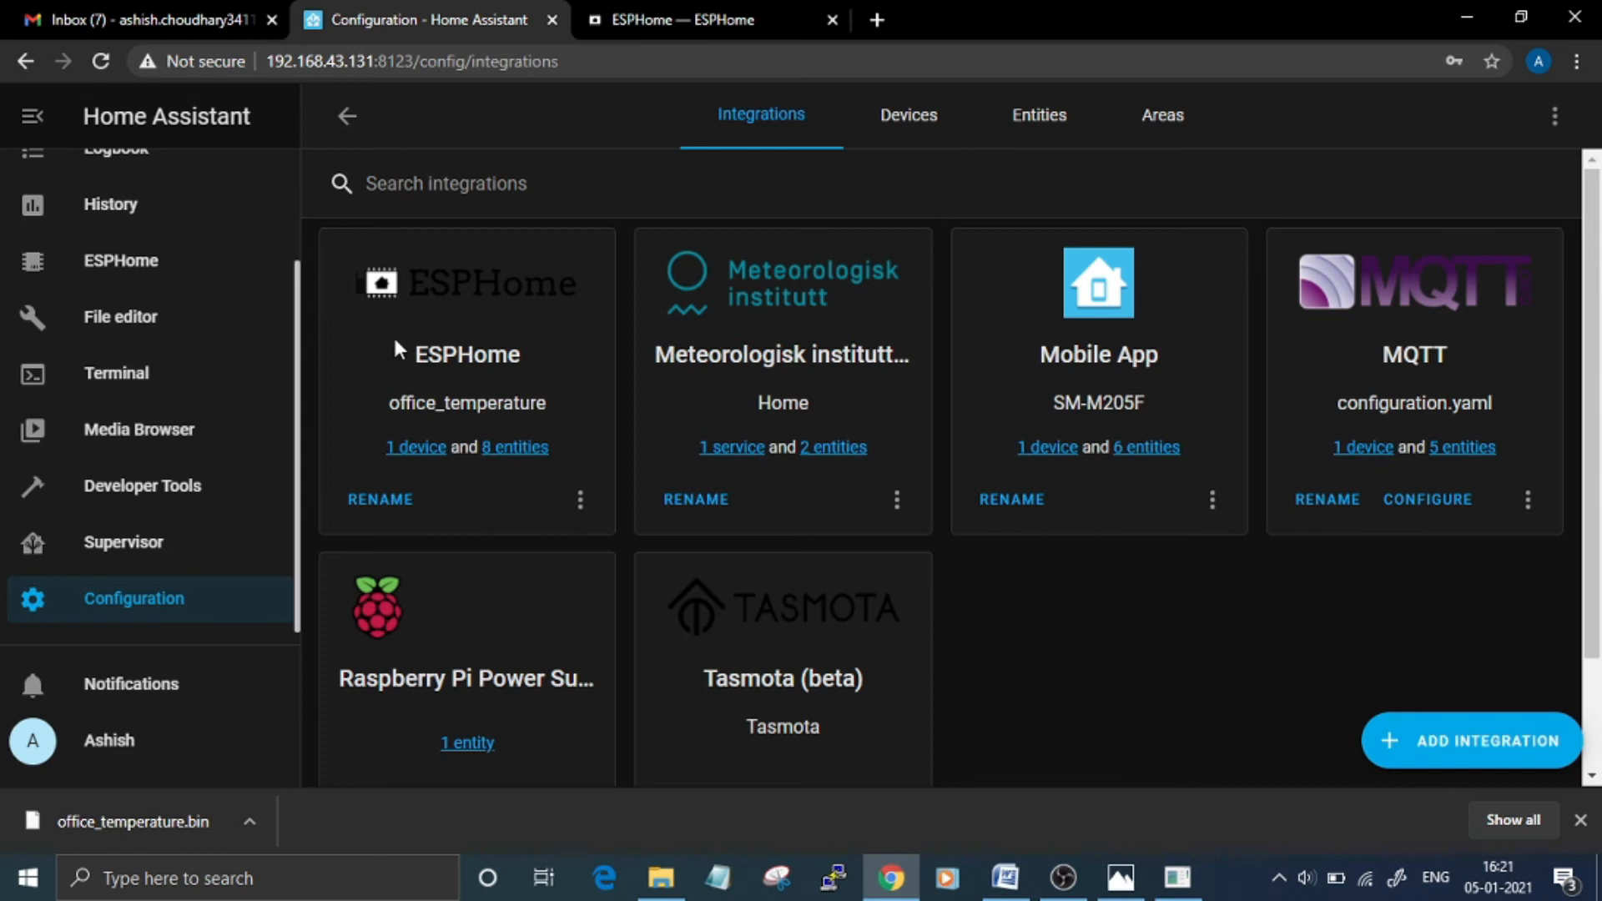
{"action": "double_click", "coordinate": [465, 354]}
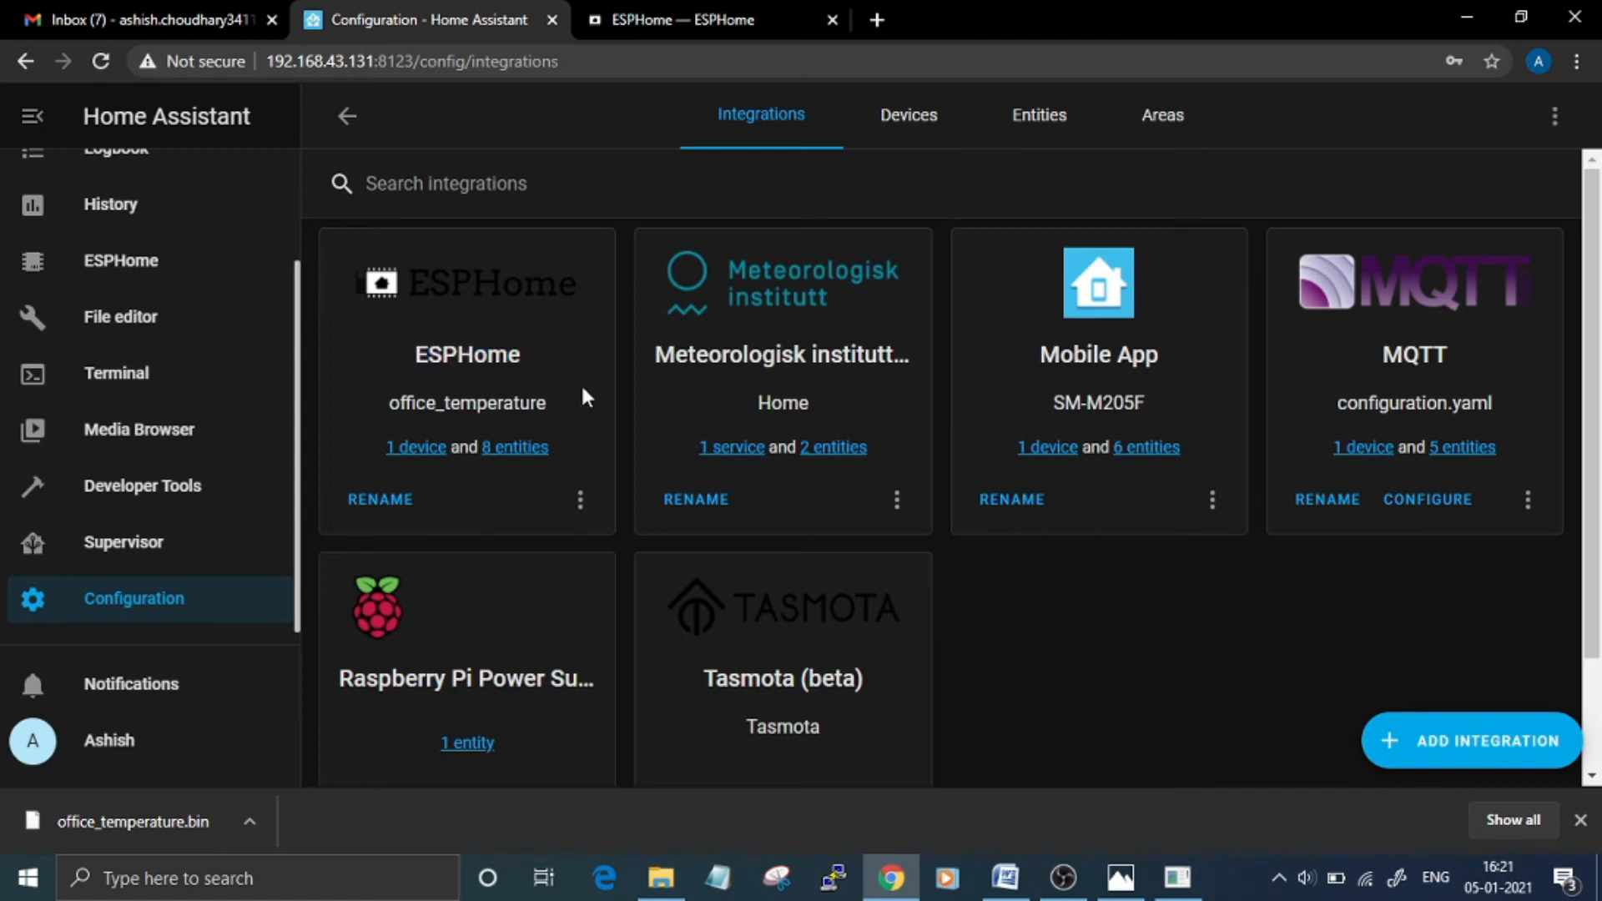
{"action": "mouse_move", "coordinate": [415, 447]}
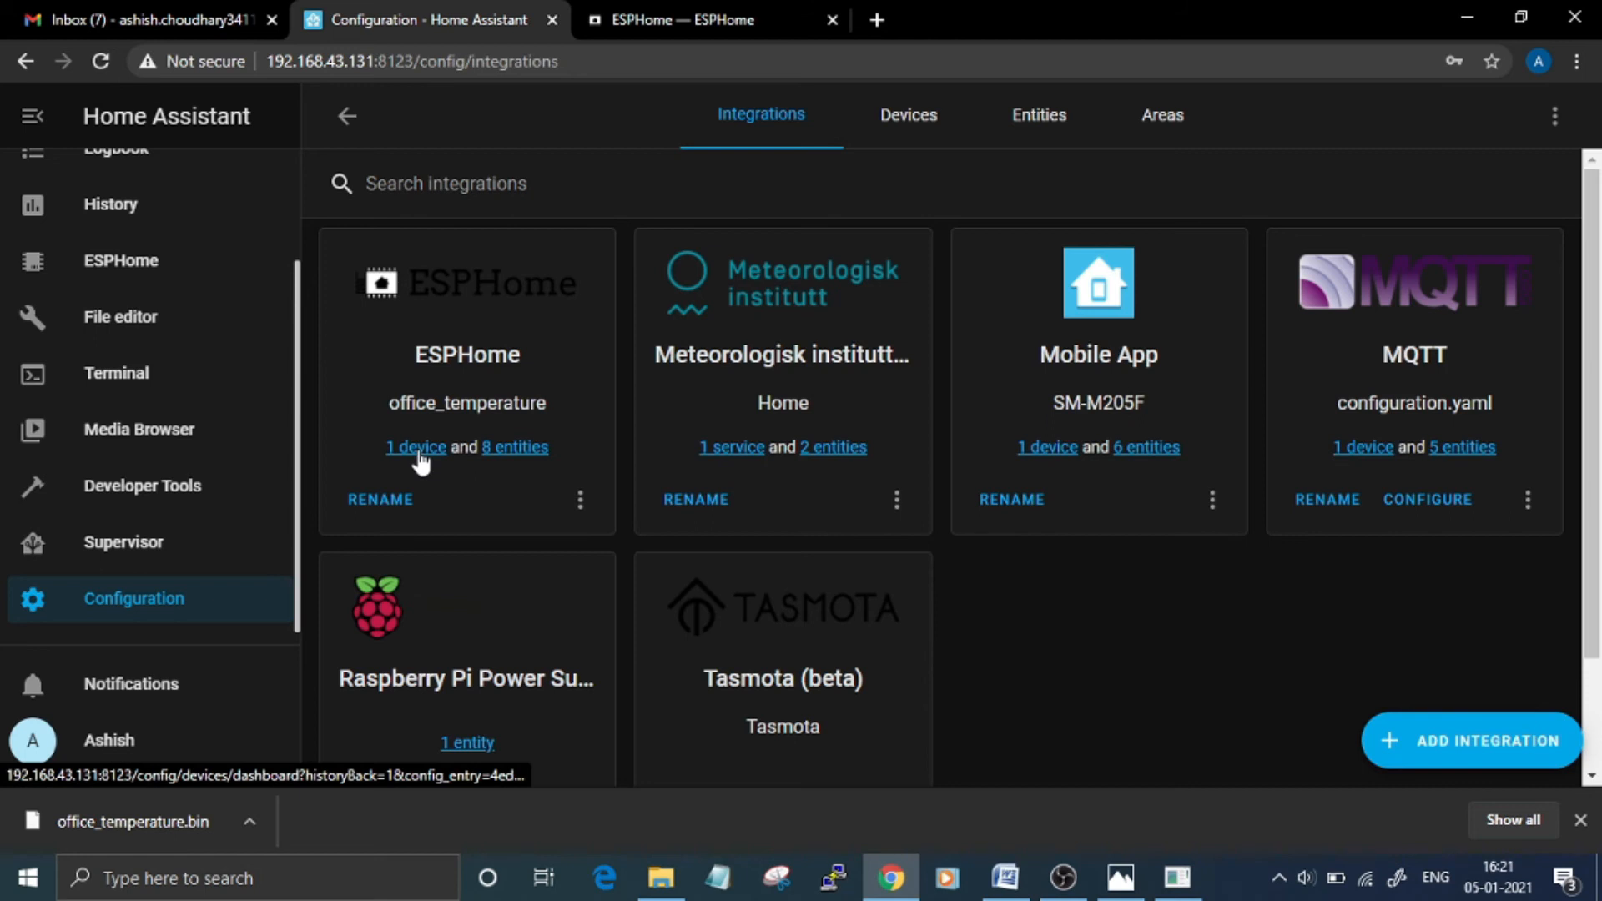
{"action": "left_click", "coordinate": [416, 447]}
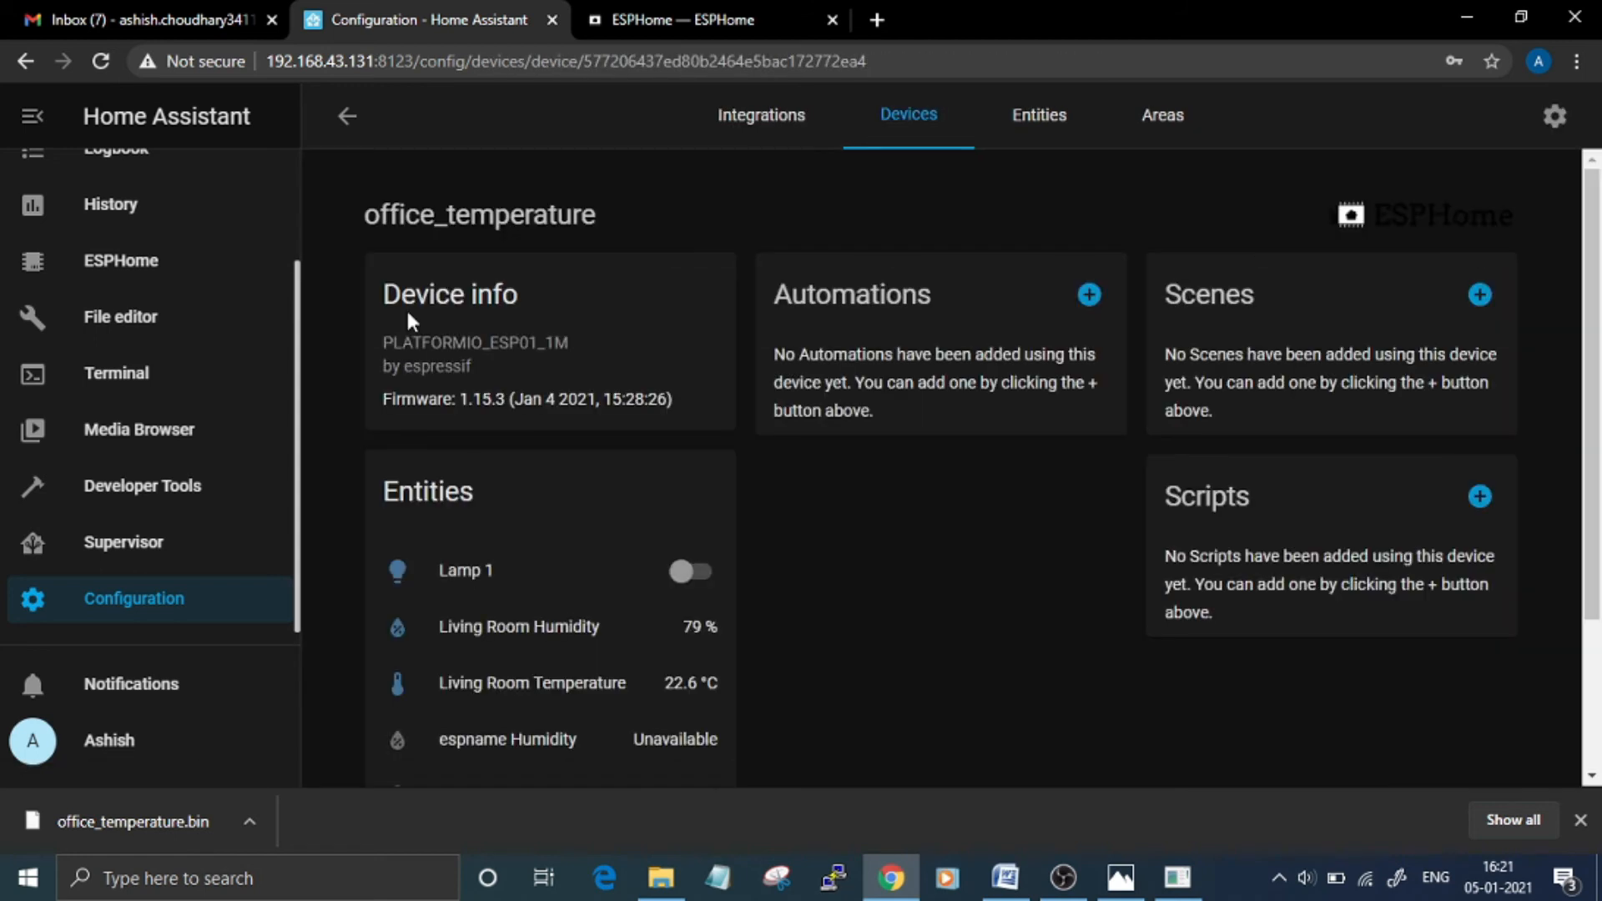
{"action": "scroll", "scroll_direction": "down", "scroll_amount": 3}
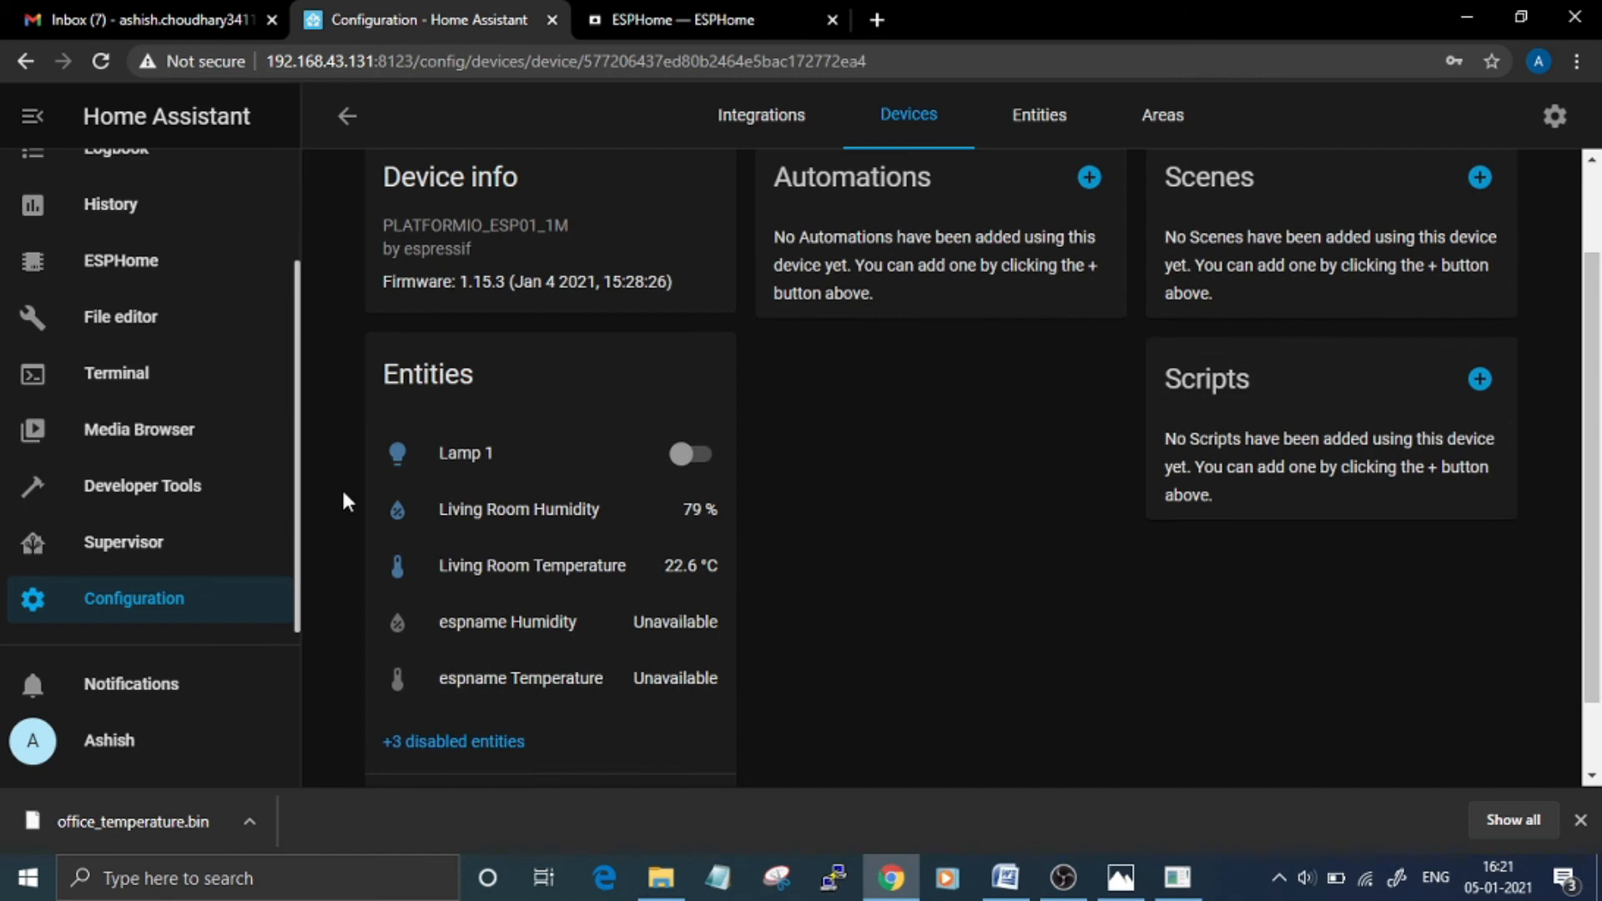
{"action": "mouse_move", "coordinate": [500, 457]}
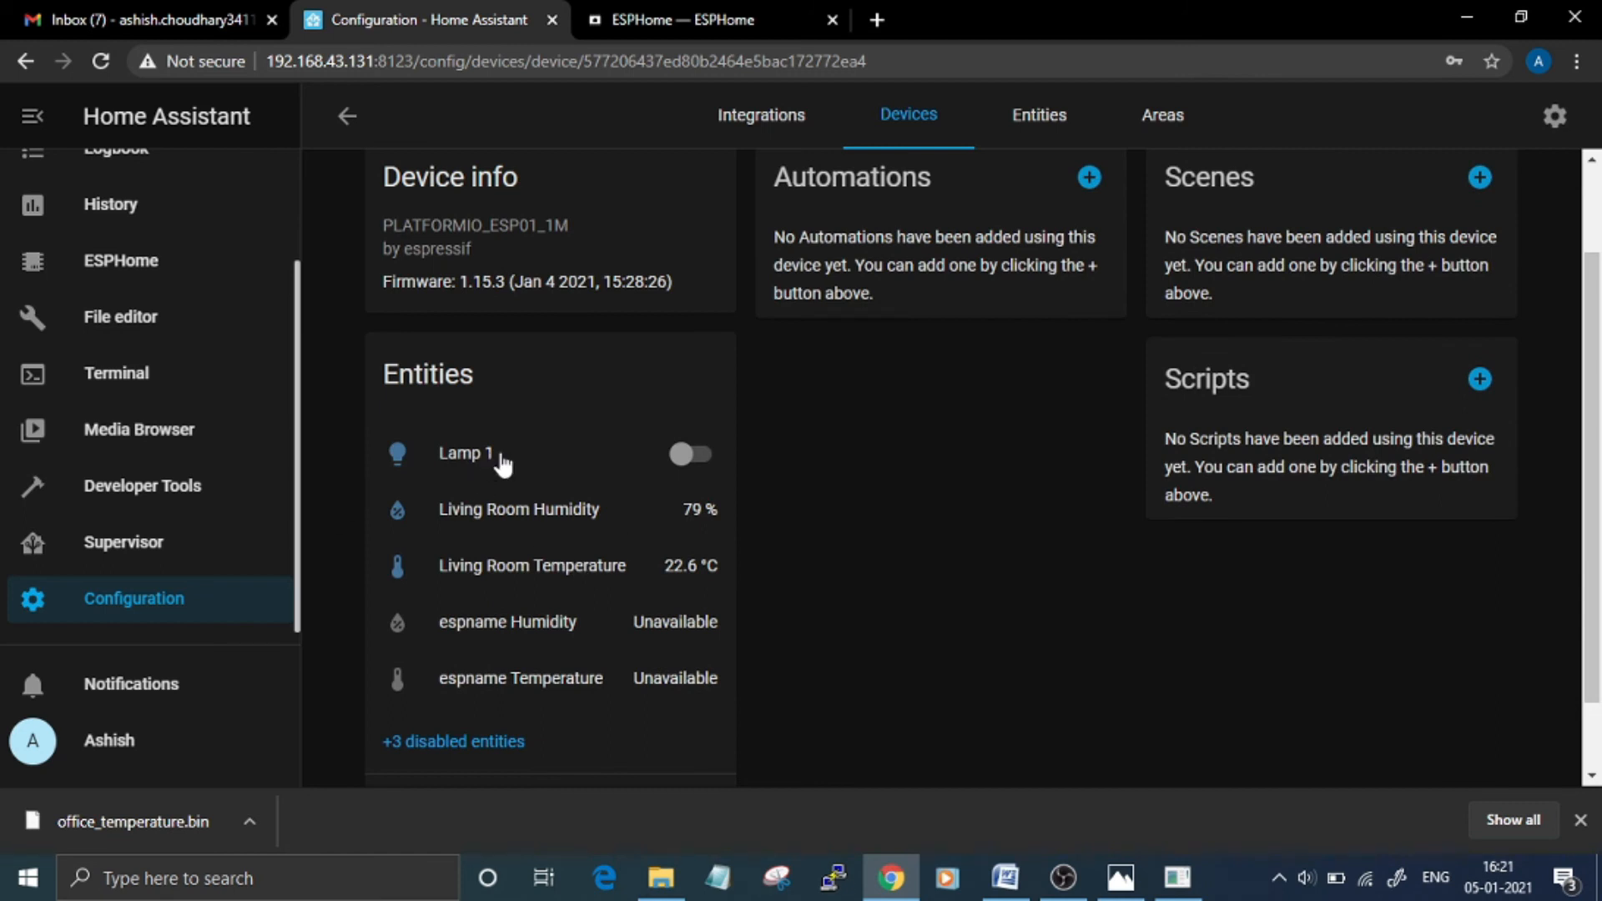
{"action": "left_click", "coordinate": [691, 454]}
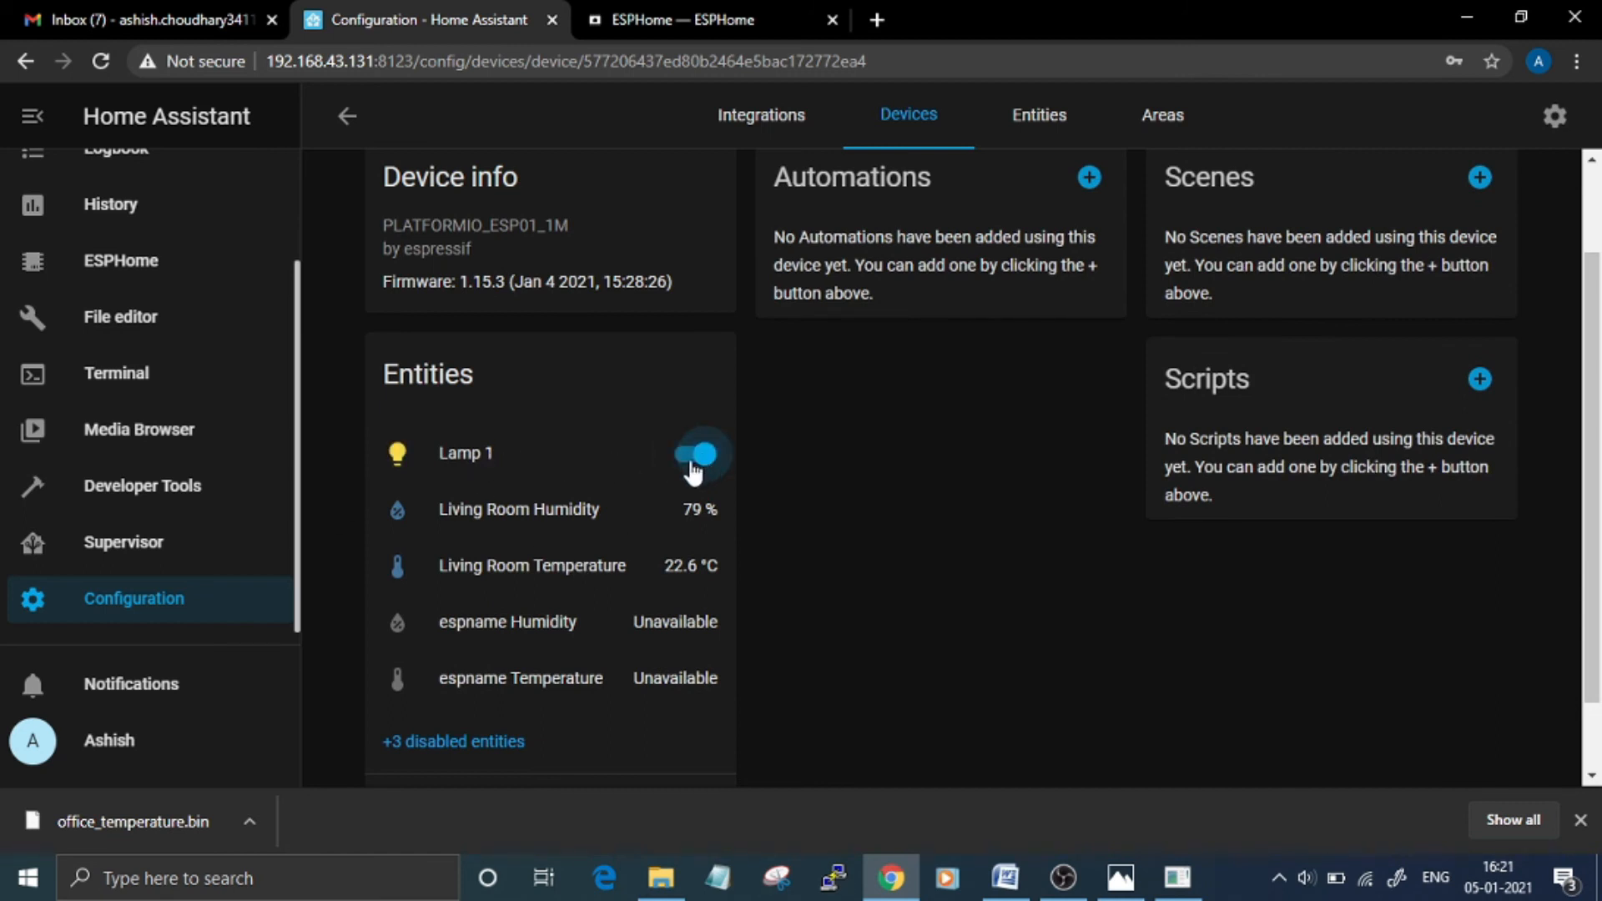
{"action": "left_click", "coordinate": [699, 453]}
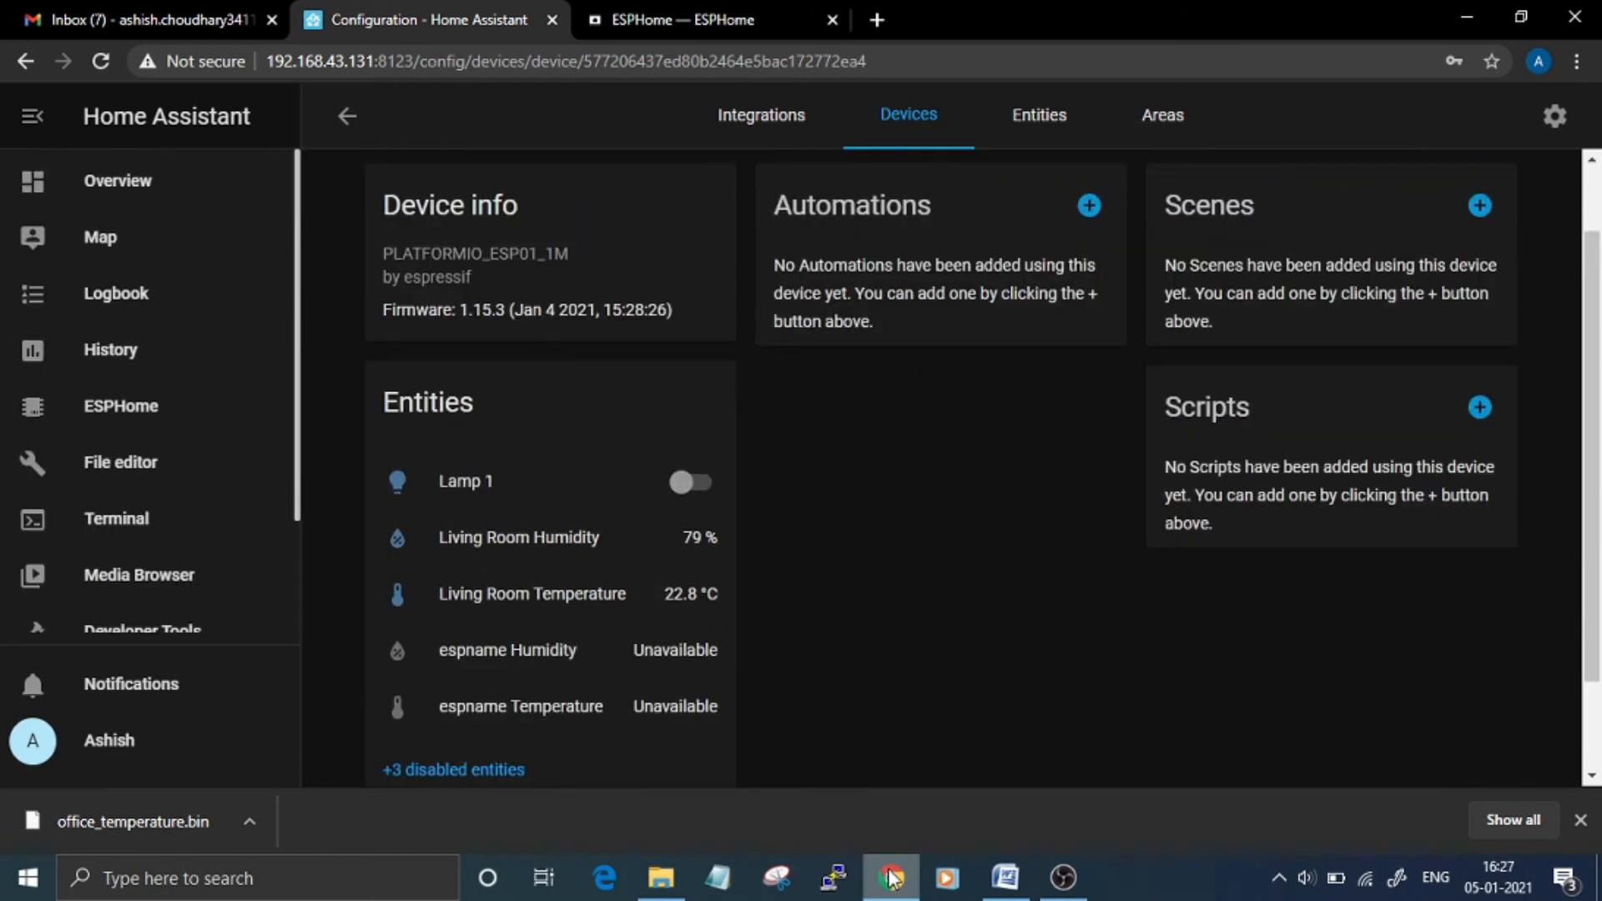
{"action": "mouse_move", "coordinate": [424, 671]}
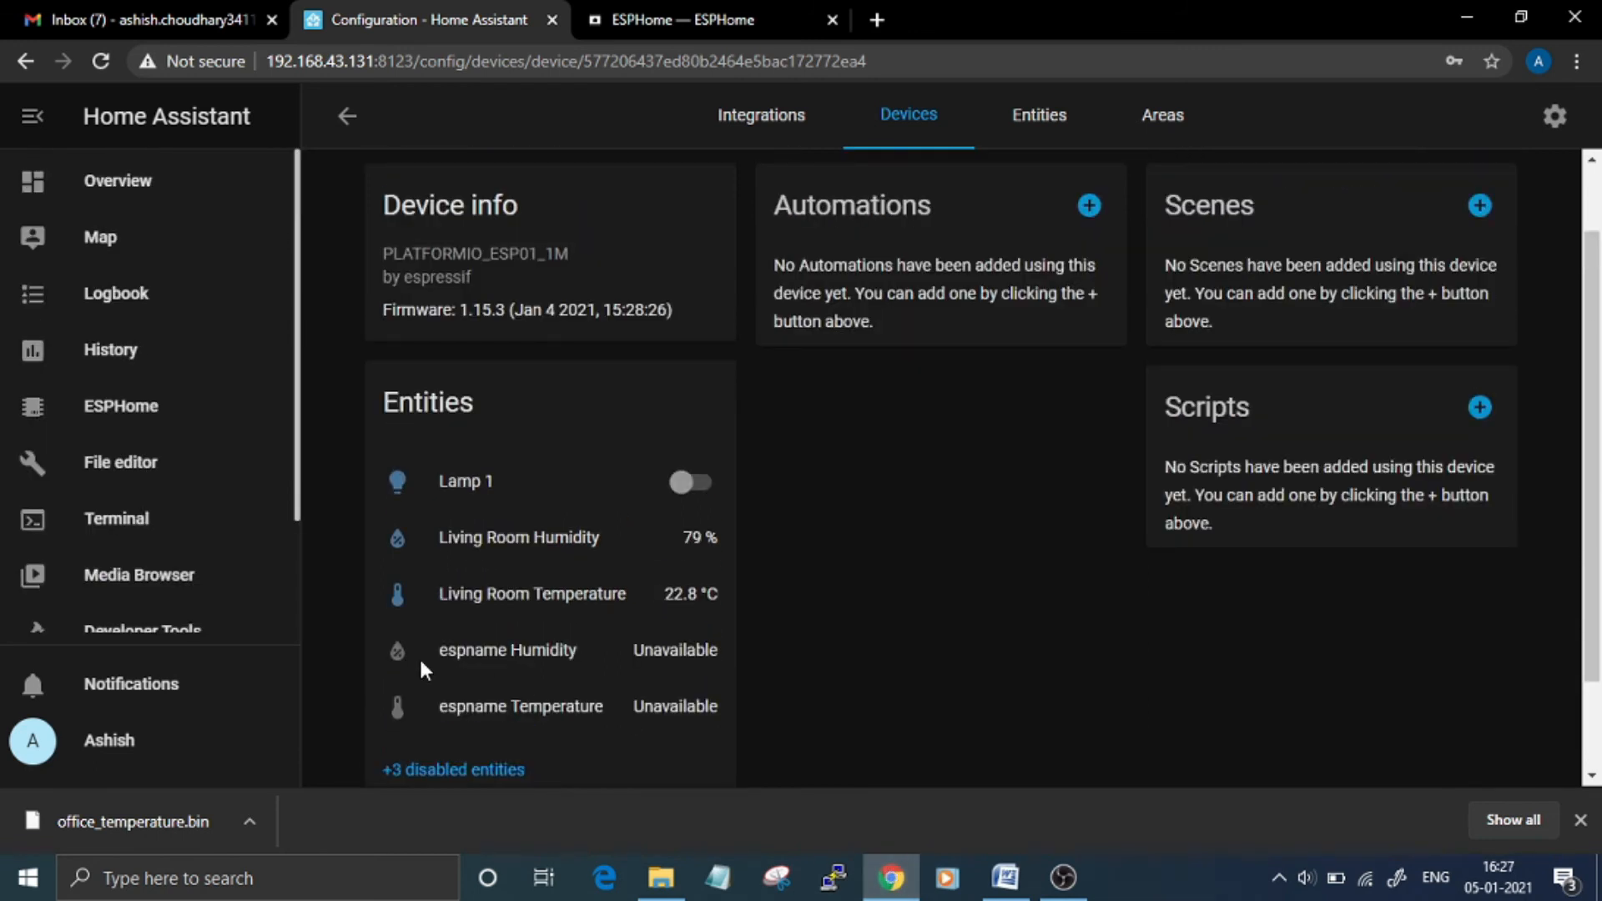
{"action": "scroll", "scroll_direction": "down", "scroll_amount": 3}
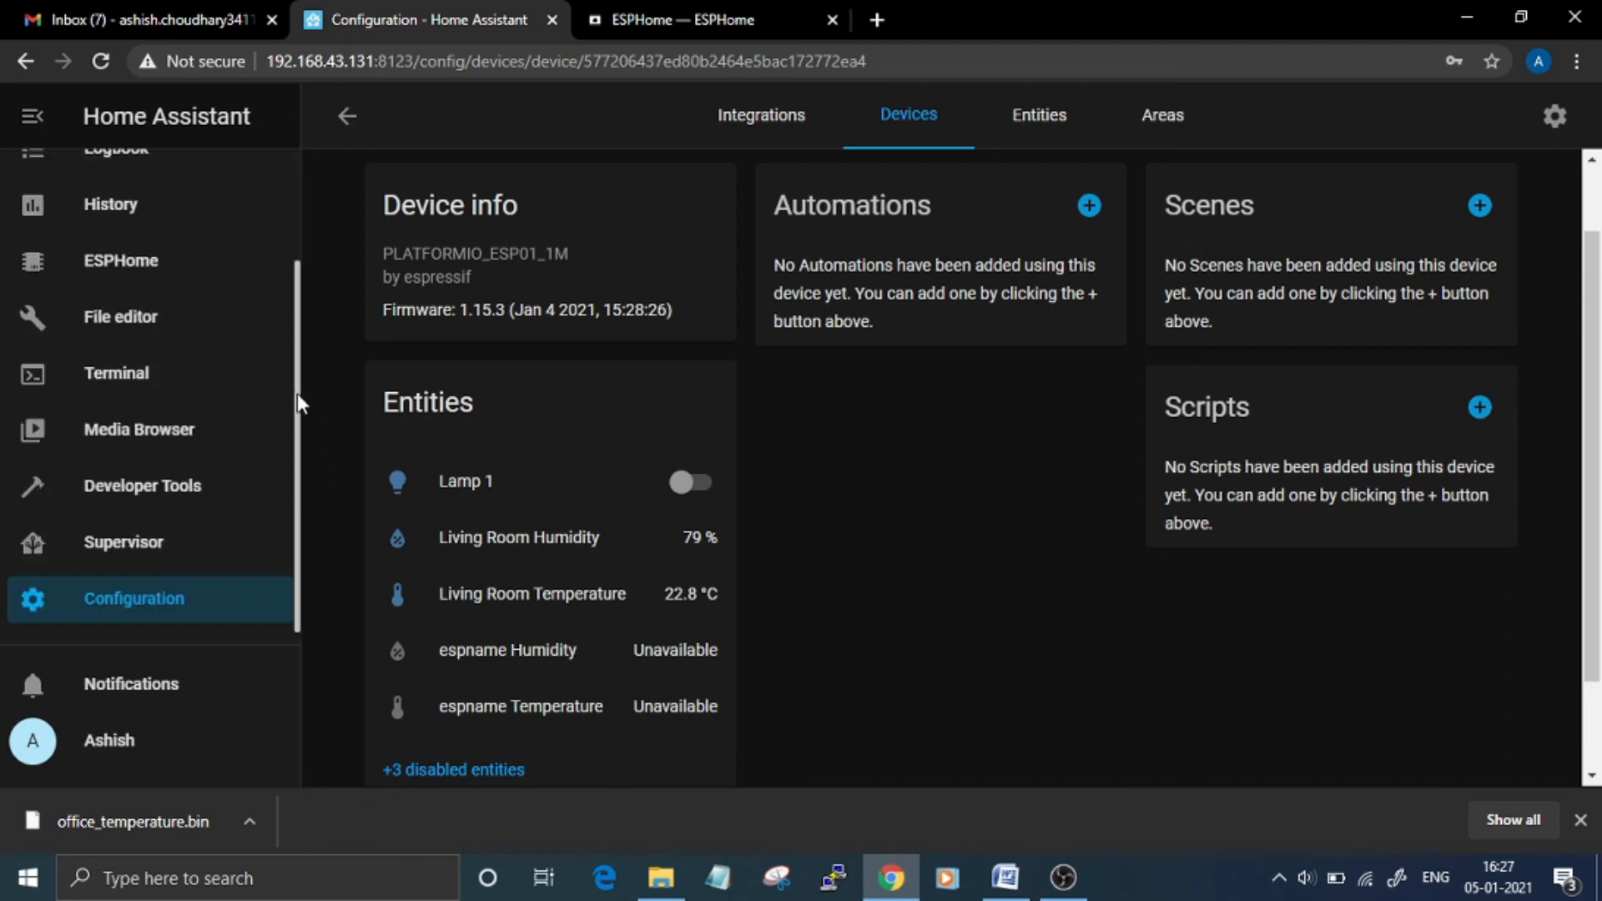
Put the Home dashboard into edit mode via Edit Dashboard and start adding a new card.
{"action": "left_click", "coordinate": [116, 180]}
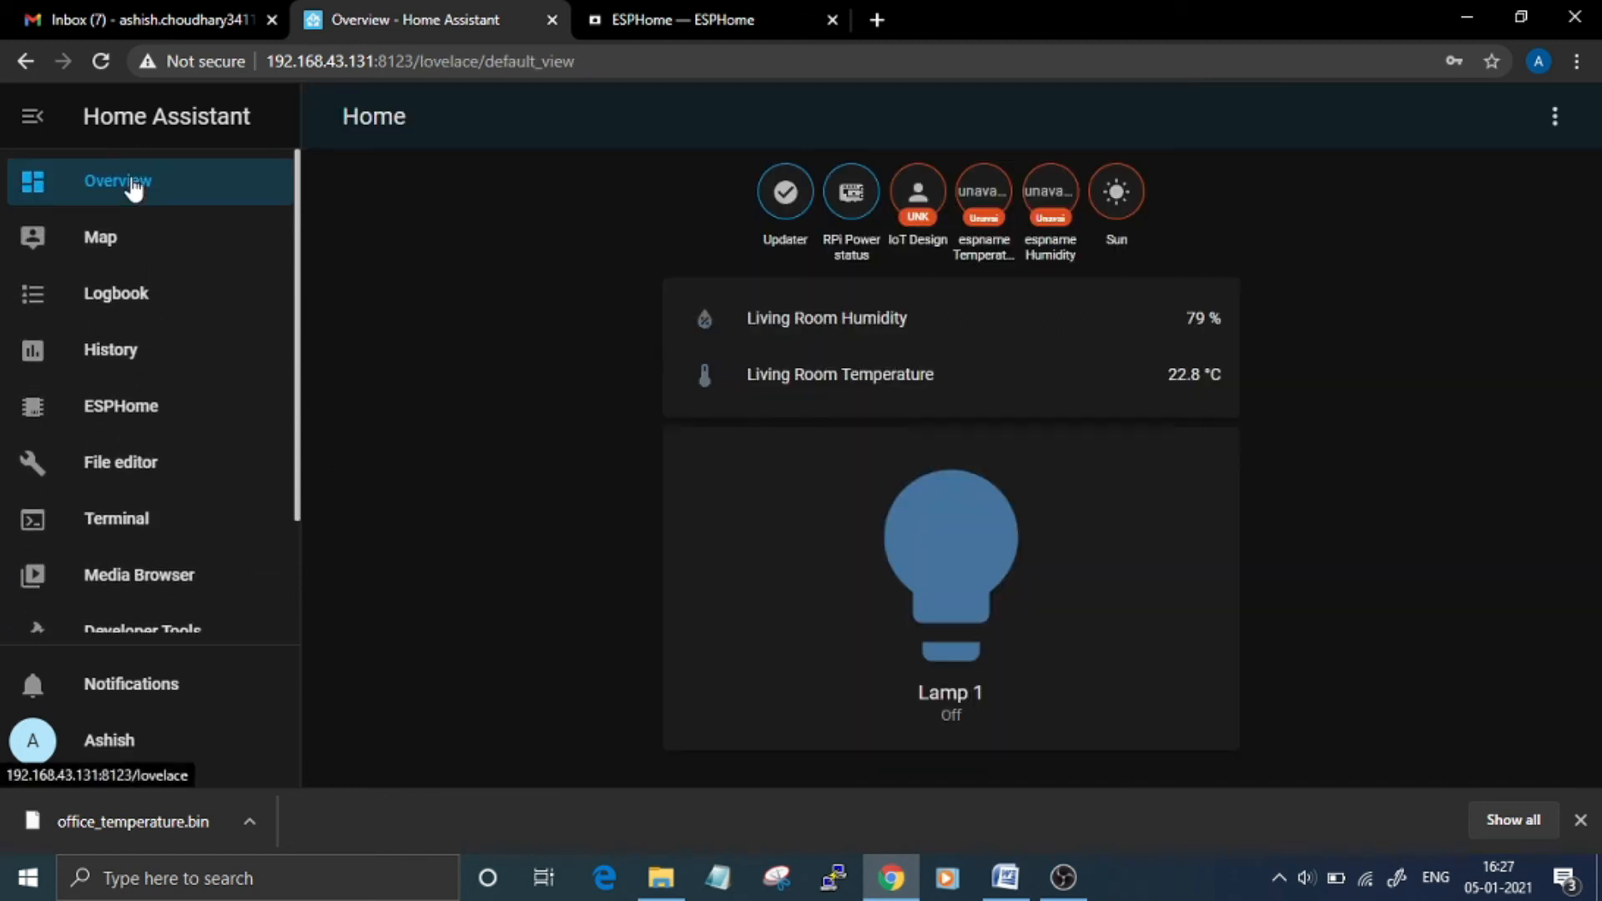
{"action": "mouse_move", "coordinate": [1440, 162]}
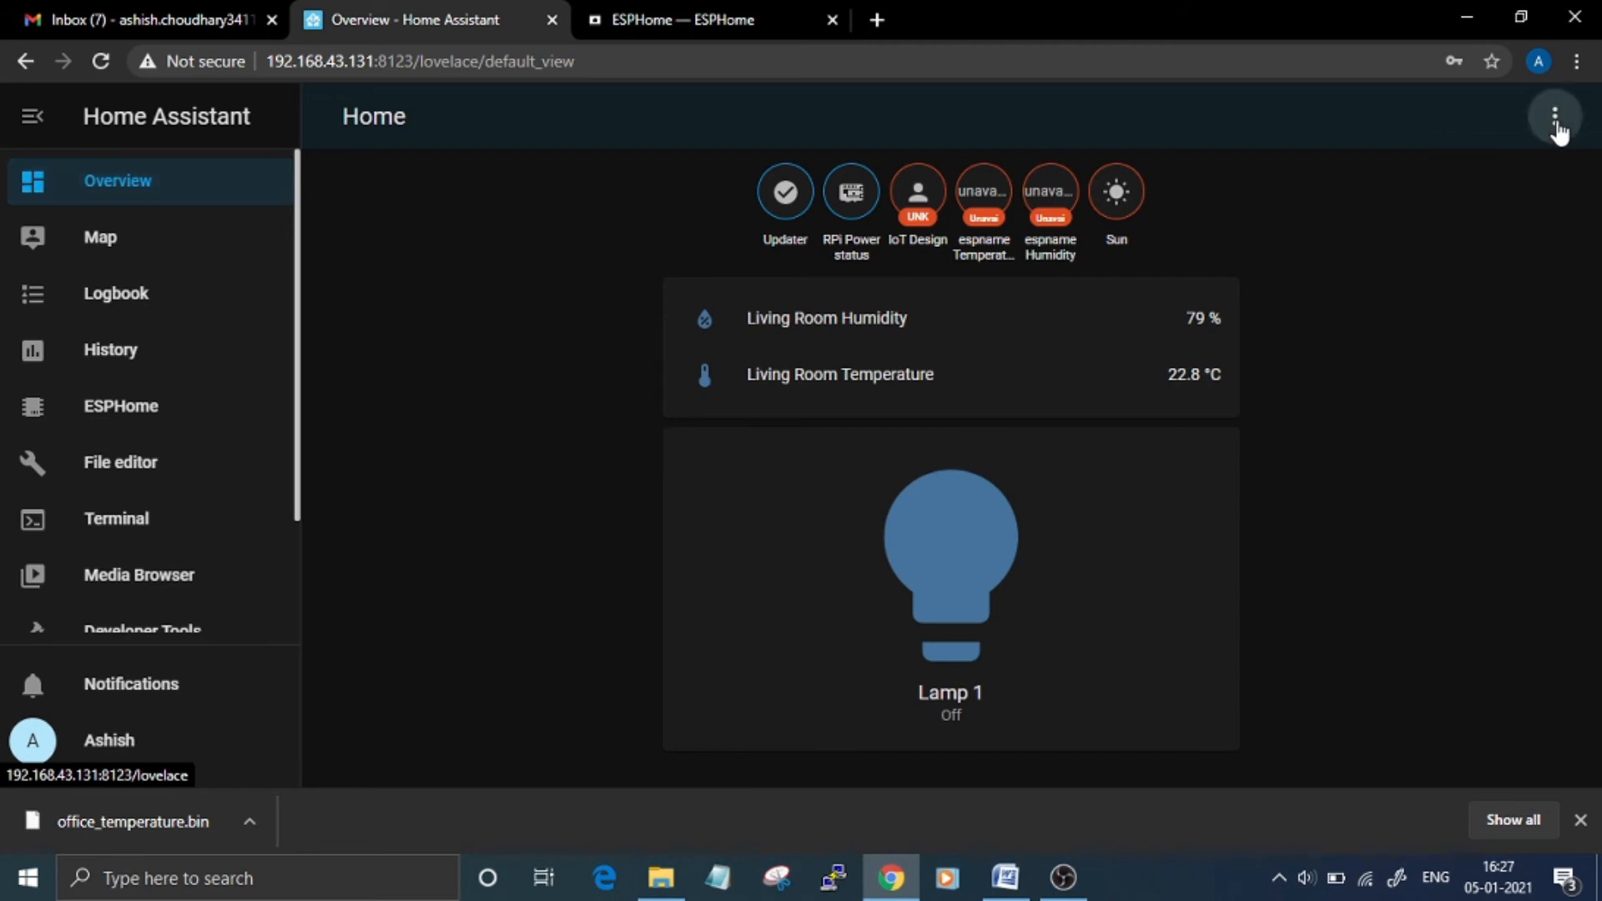
{"action": "left_click", "coordinate": [1553, 117]}
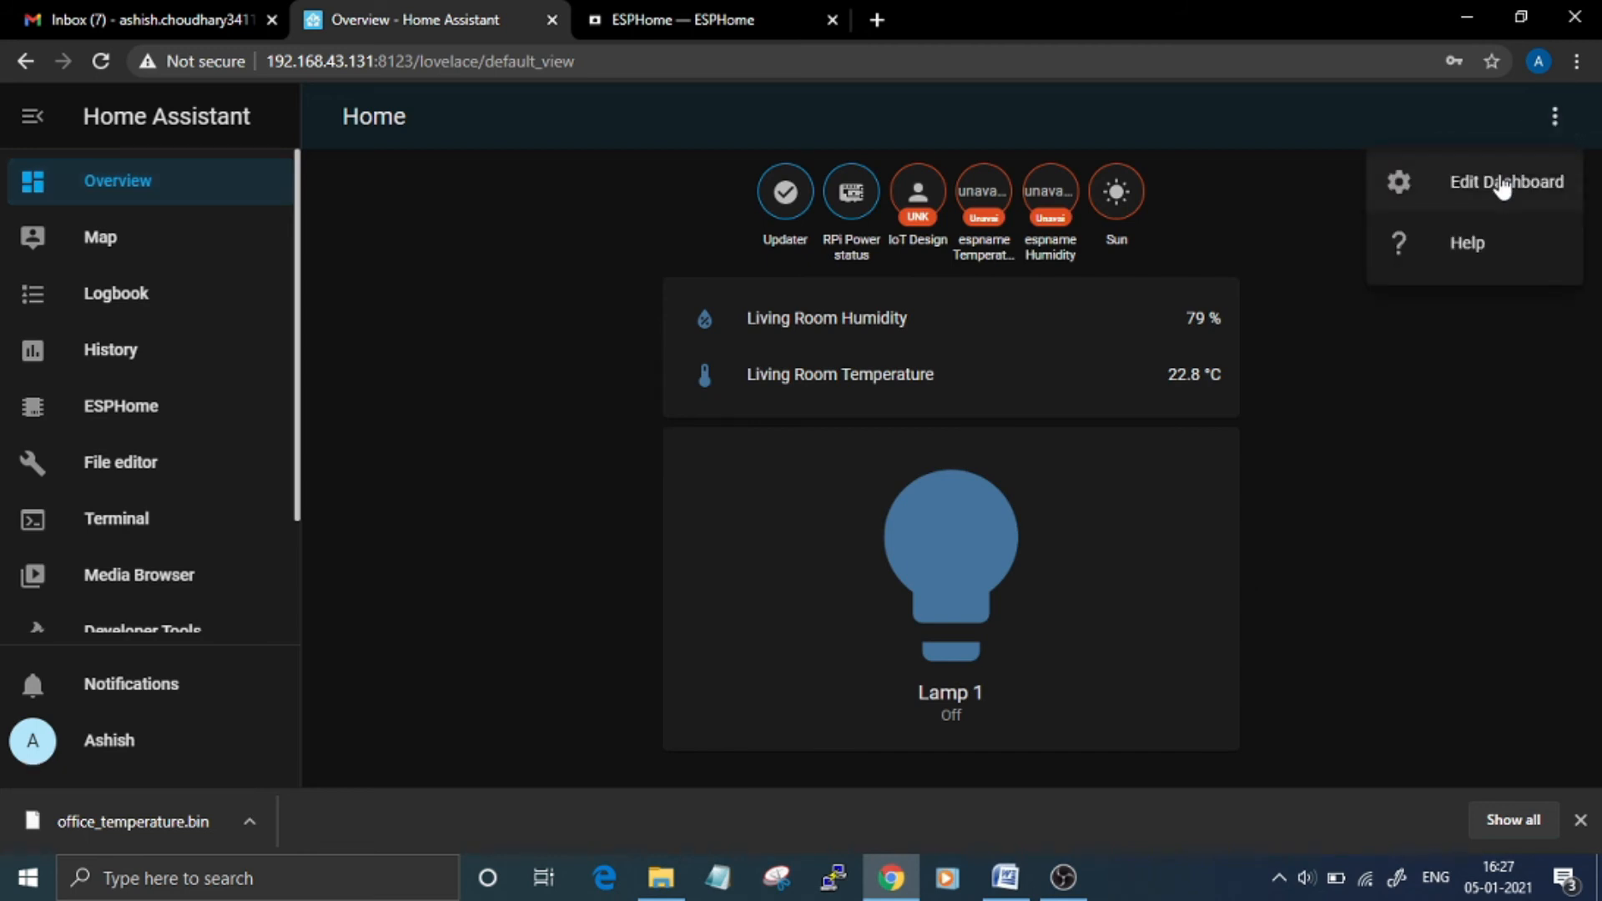
{"action": "left_click", "coordinate": [1505, 182]}
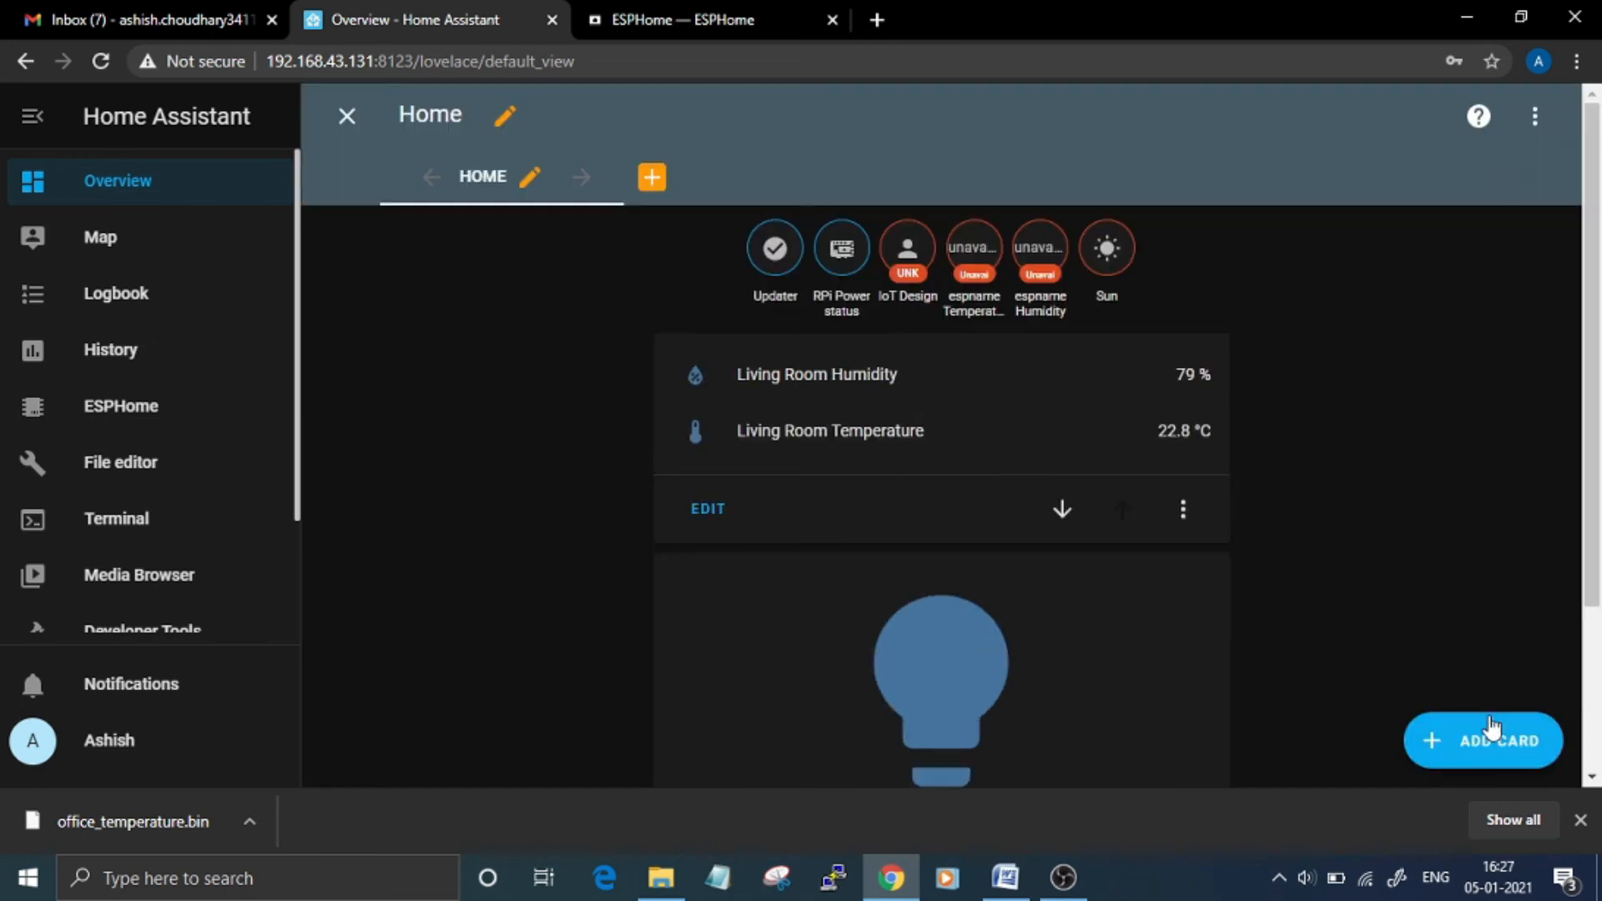
{"action": "left_click", "coordinate": [1482, 739]}
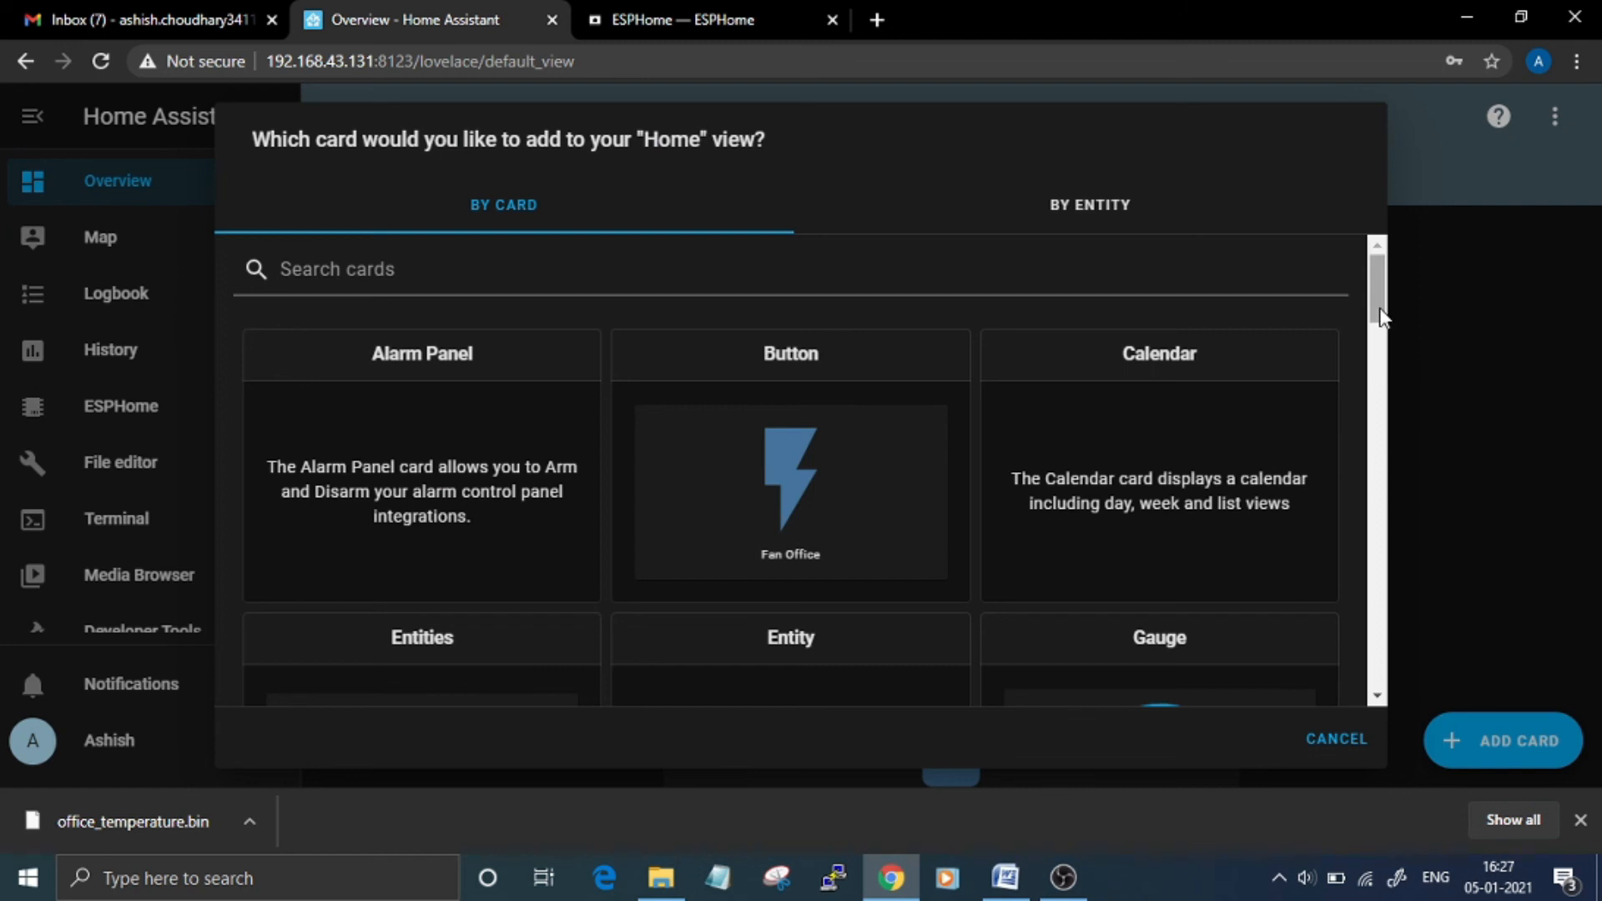
Configure an Entities card with Lamp 1 as its first entity and begin choosing the second.
{"action": "scroll", "scroll_direction": "down", "scroll_amount": 3}
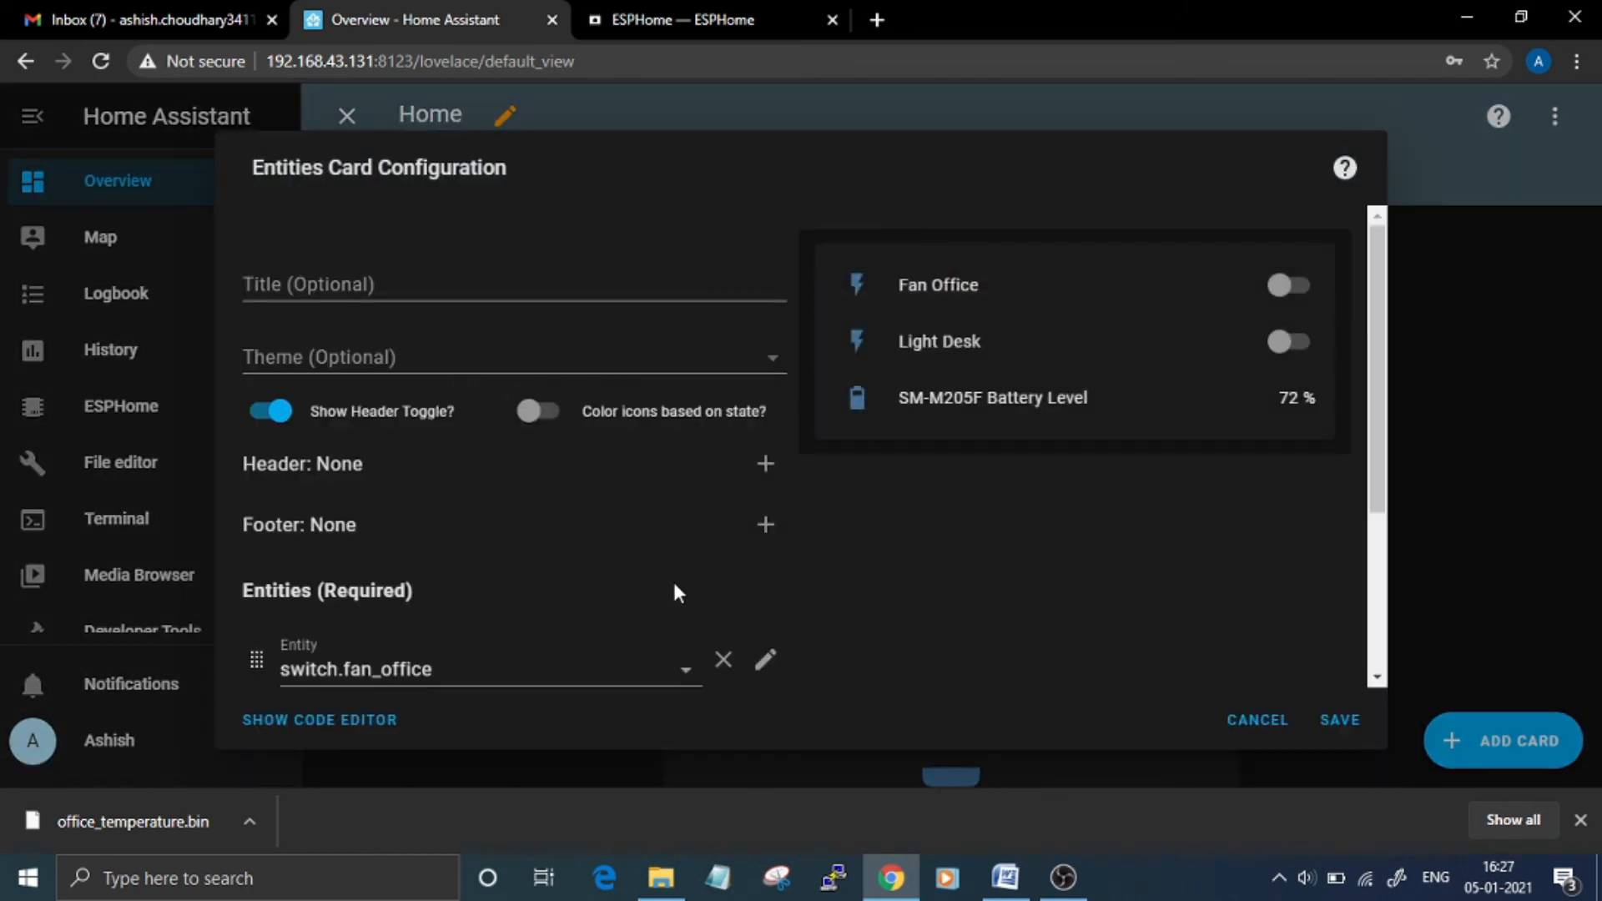
{"action": "scroll", "scroll_direction": "down", "scroll_amount": 3}
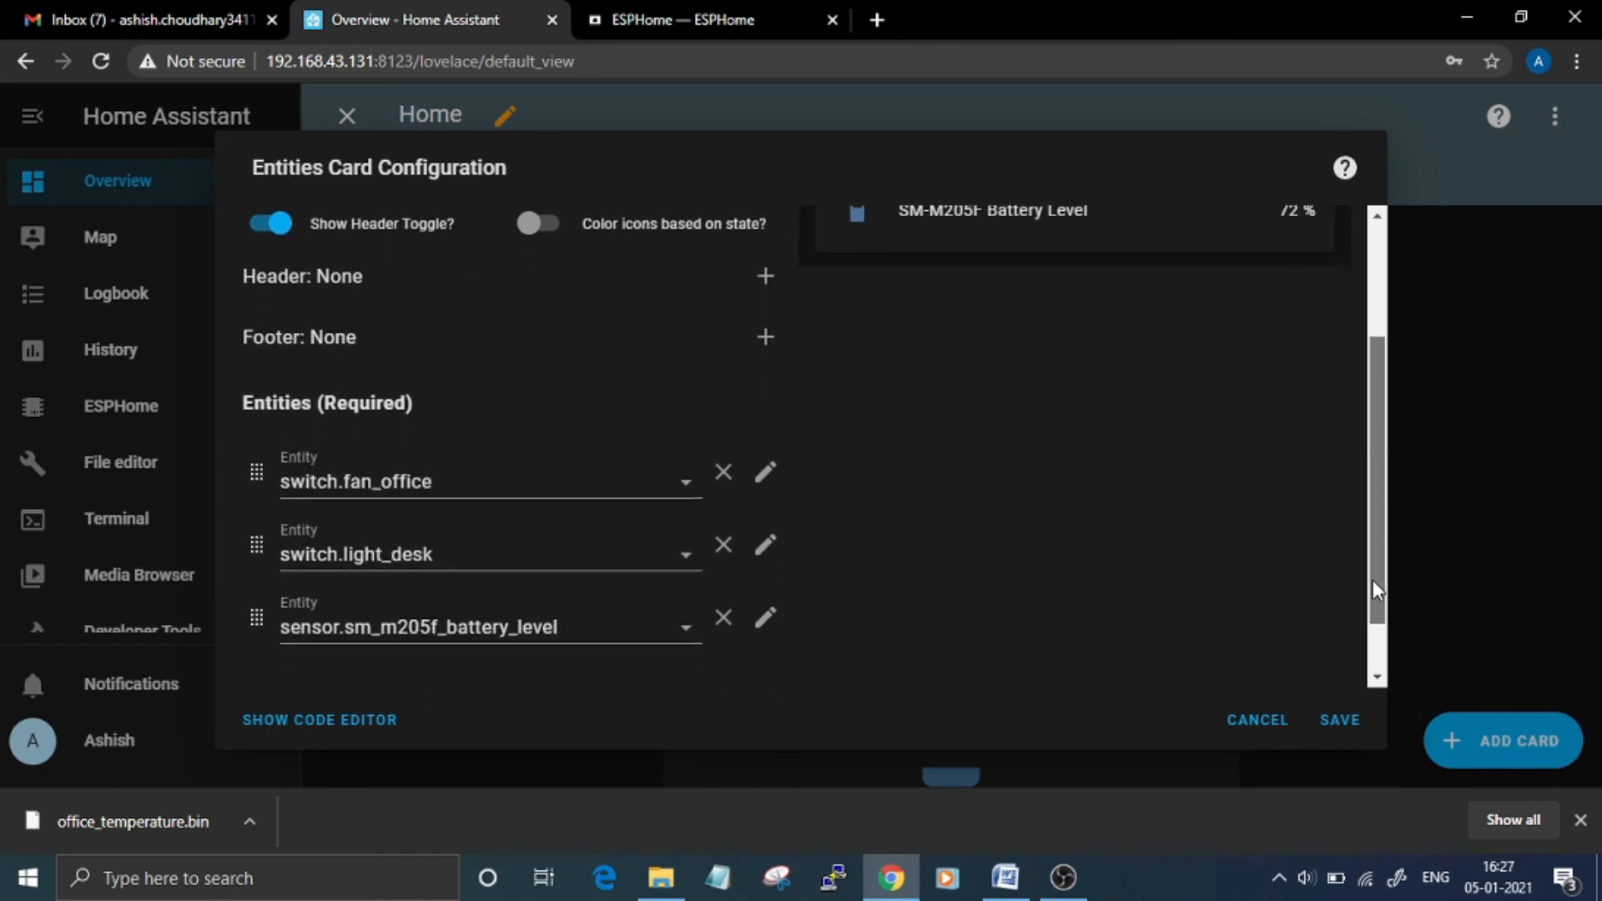
{"action": "scroll", "scroll_direction": "down", "scroll_amount": 3}
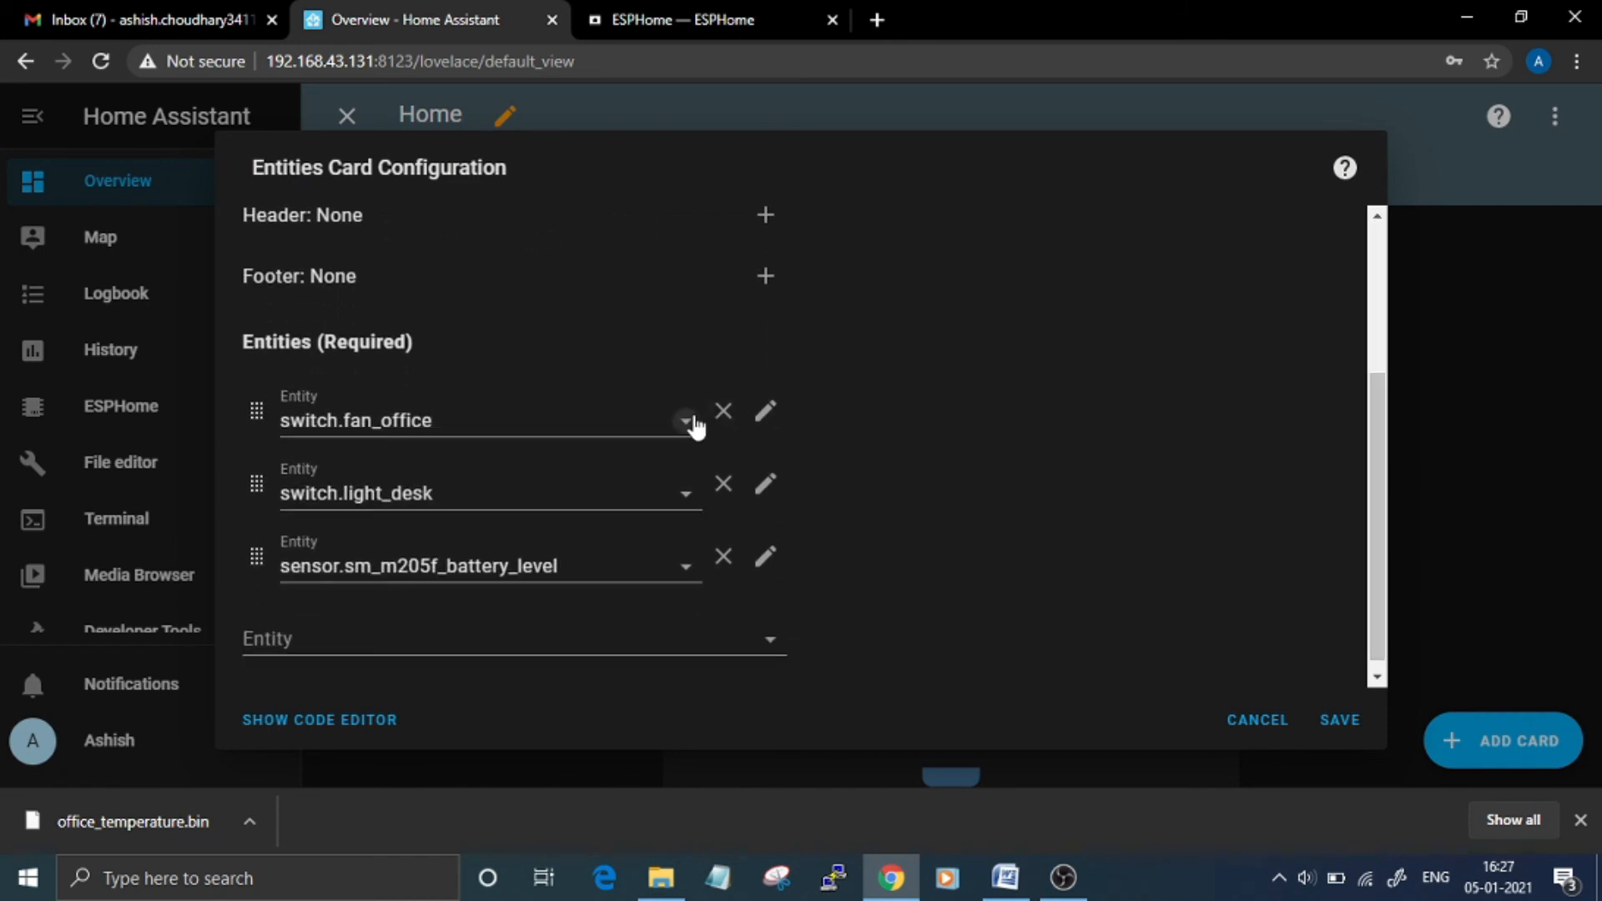
{"action": "left_click", "coordinate": [686, 421]}
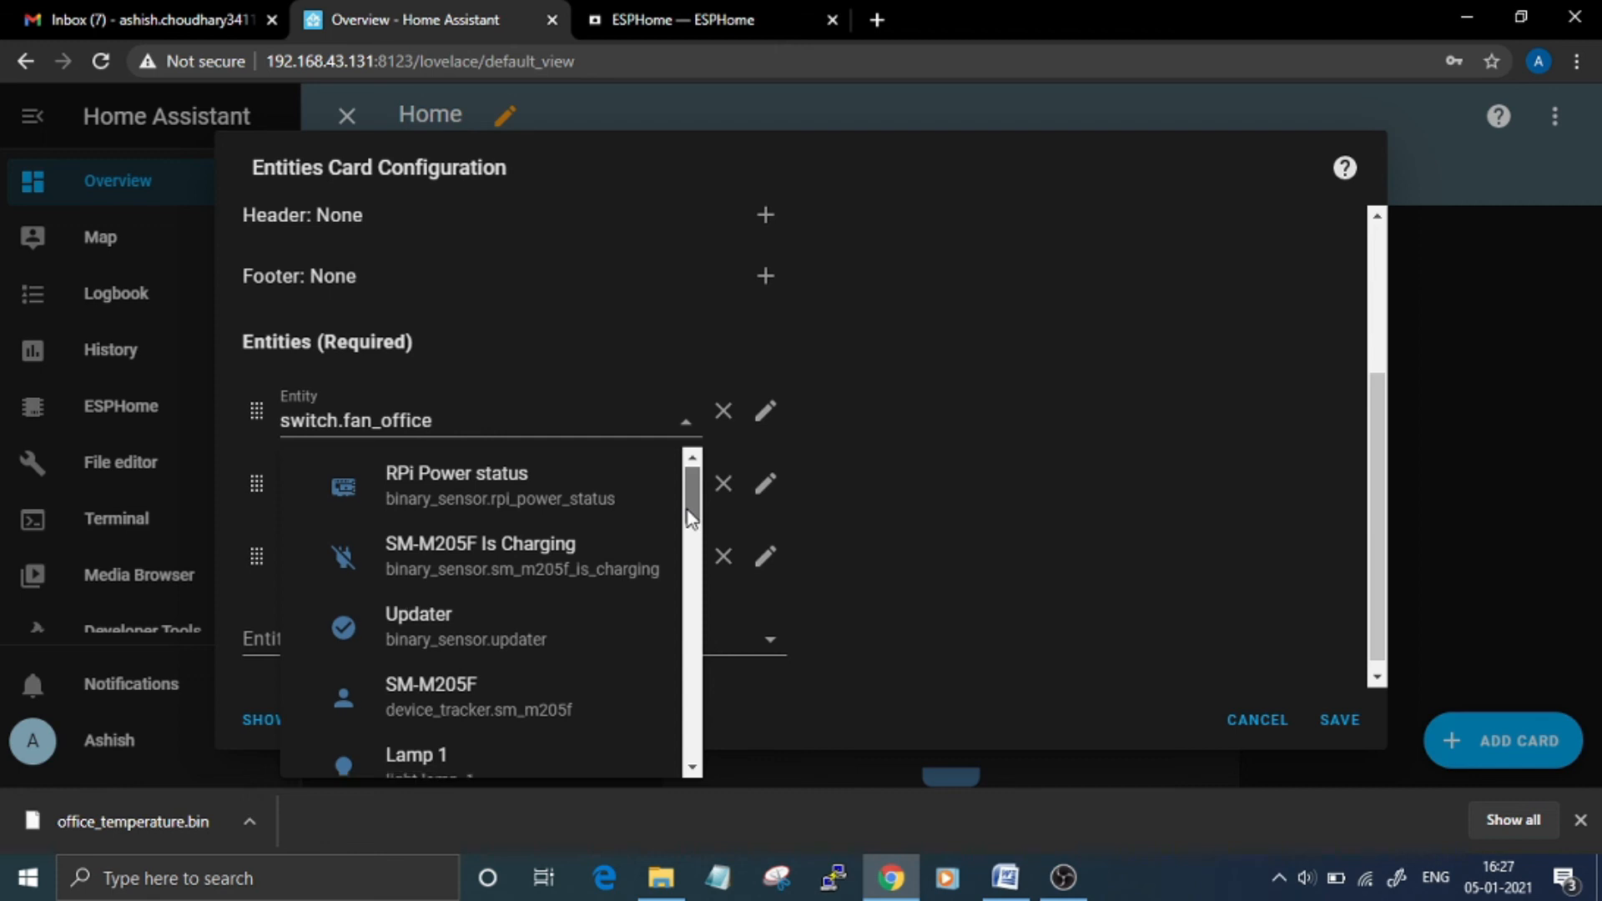
{"action": "scroll", "scroll_direction": "down", "scroll_amount": 3}
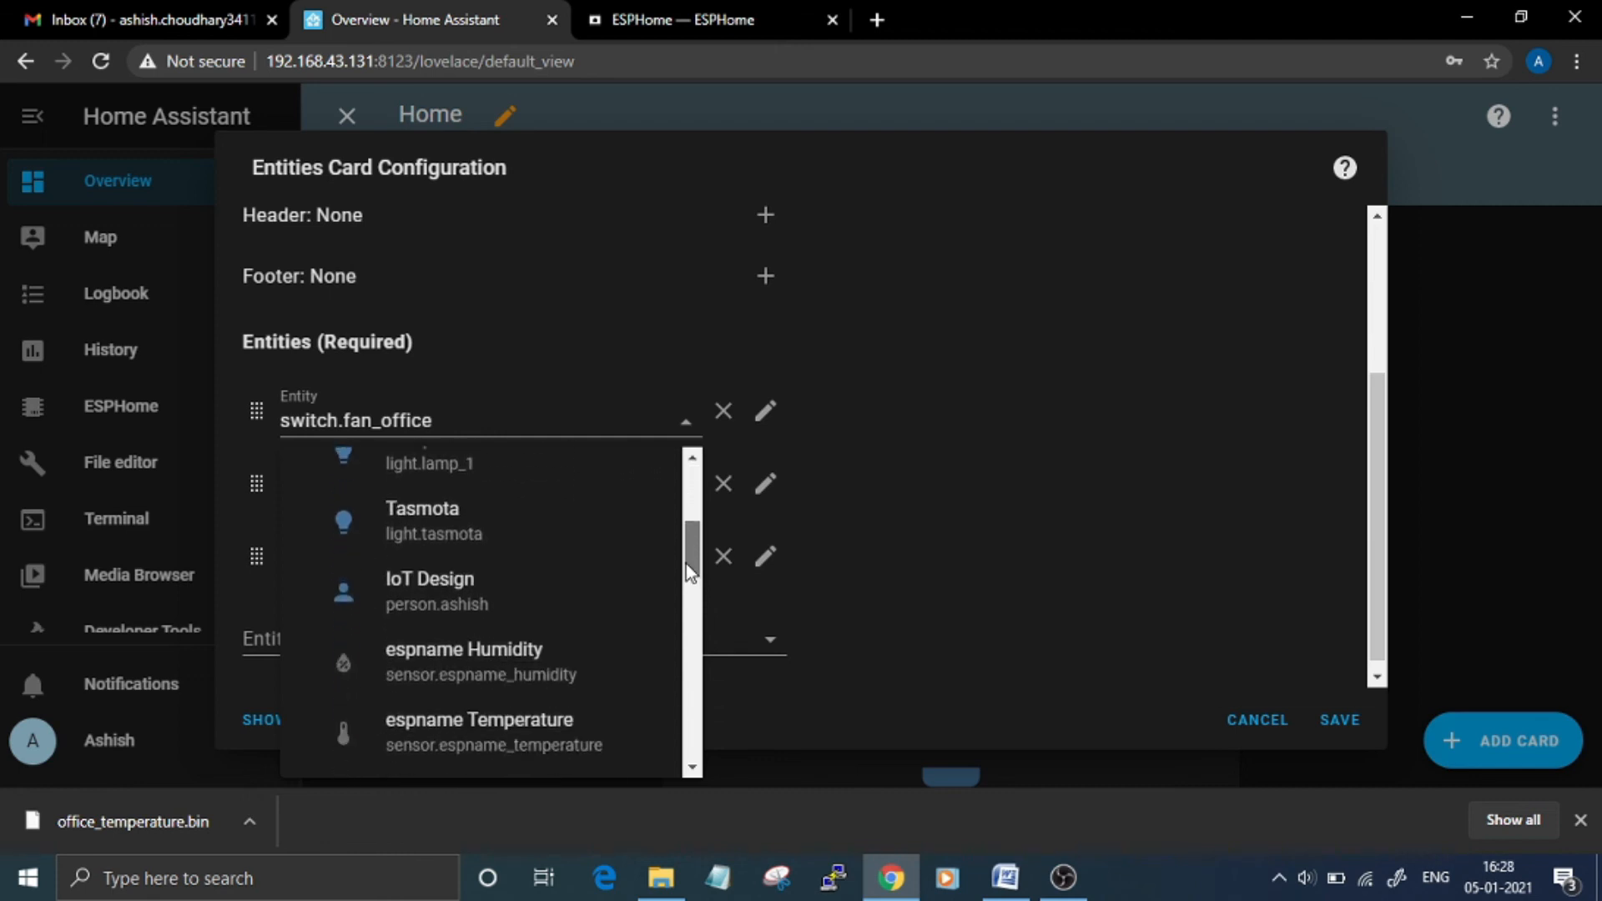
{"action": "scroll", "scroll_direction": "down", "scroll_amount": 3}
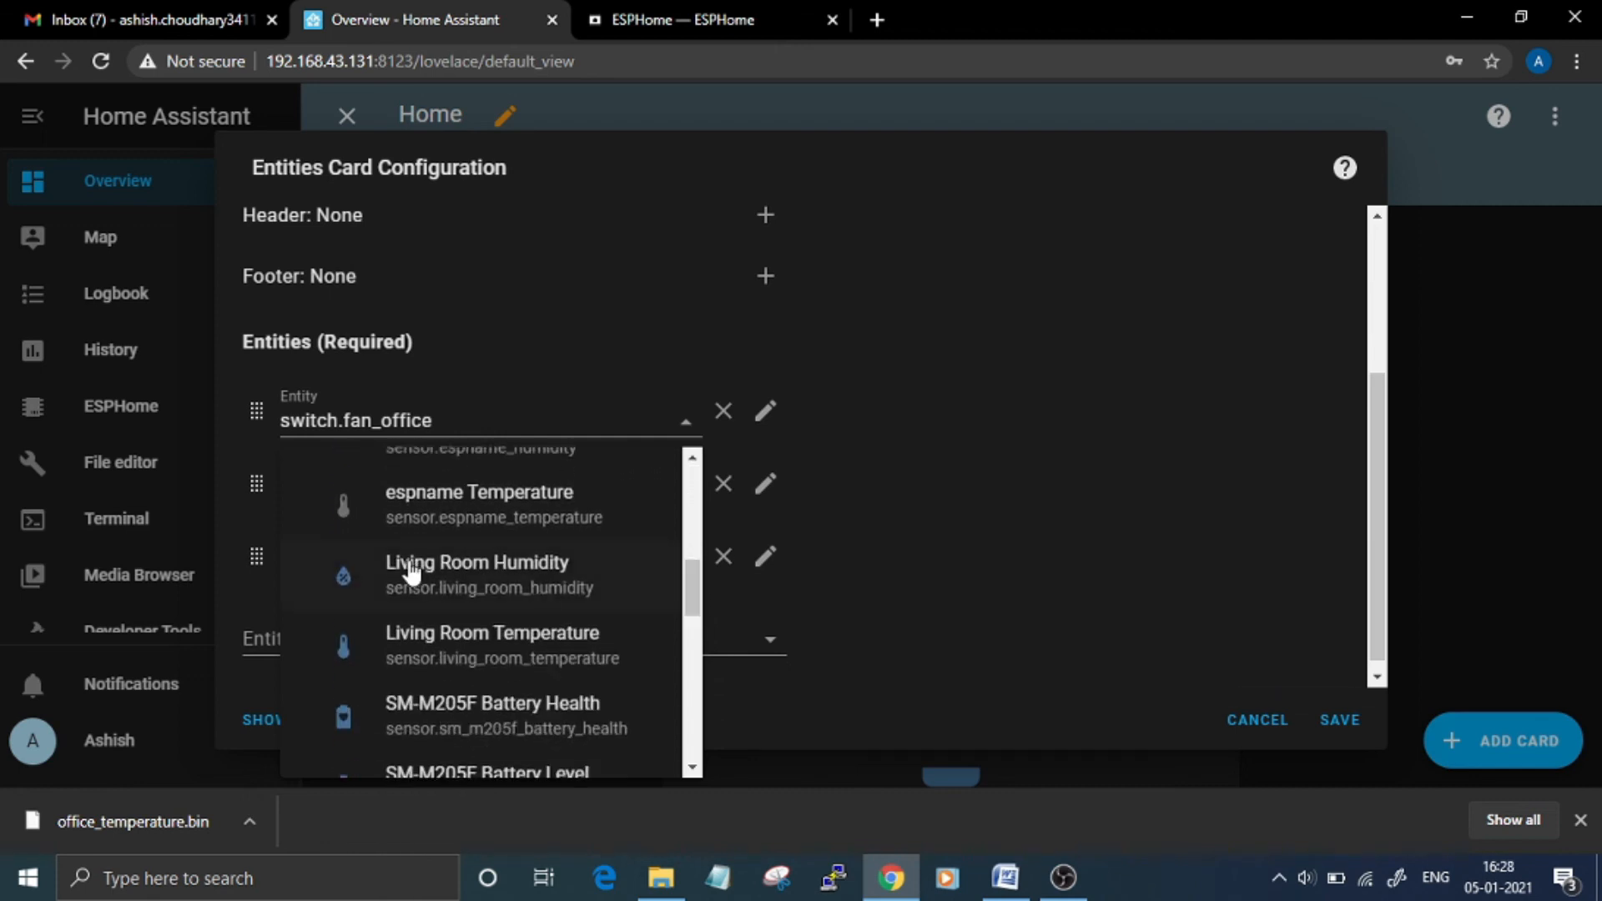
{"action": "mouse_move", "coordinate": [621, 594]}
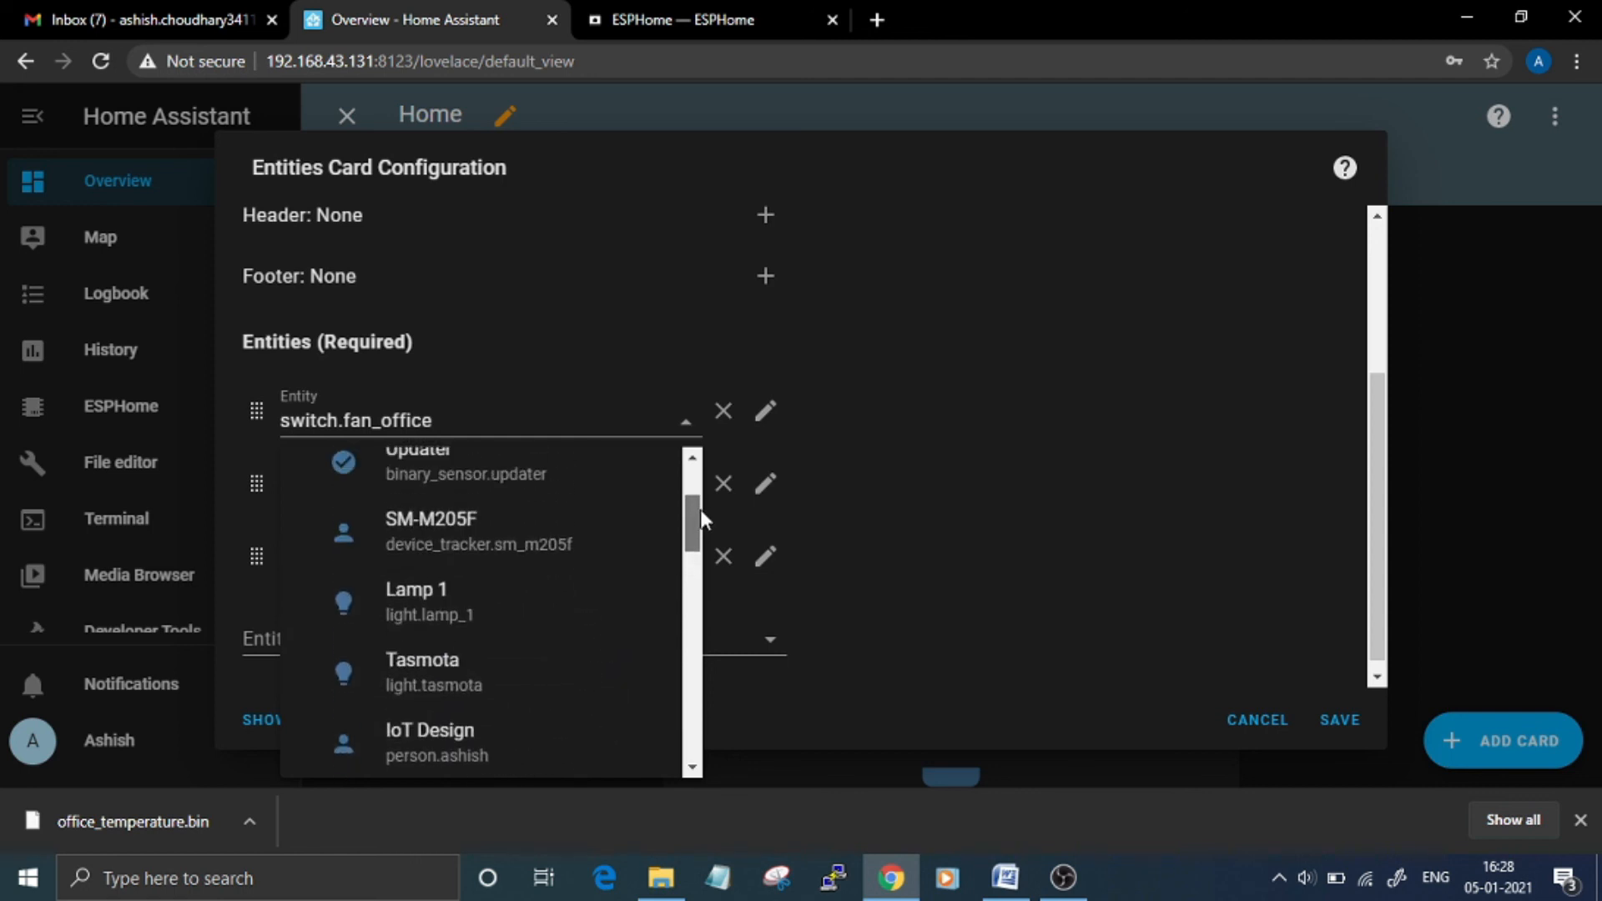
{"action": "mouse_move", "coordinate": [472, 599]}
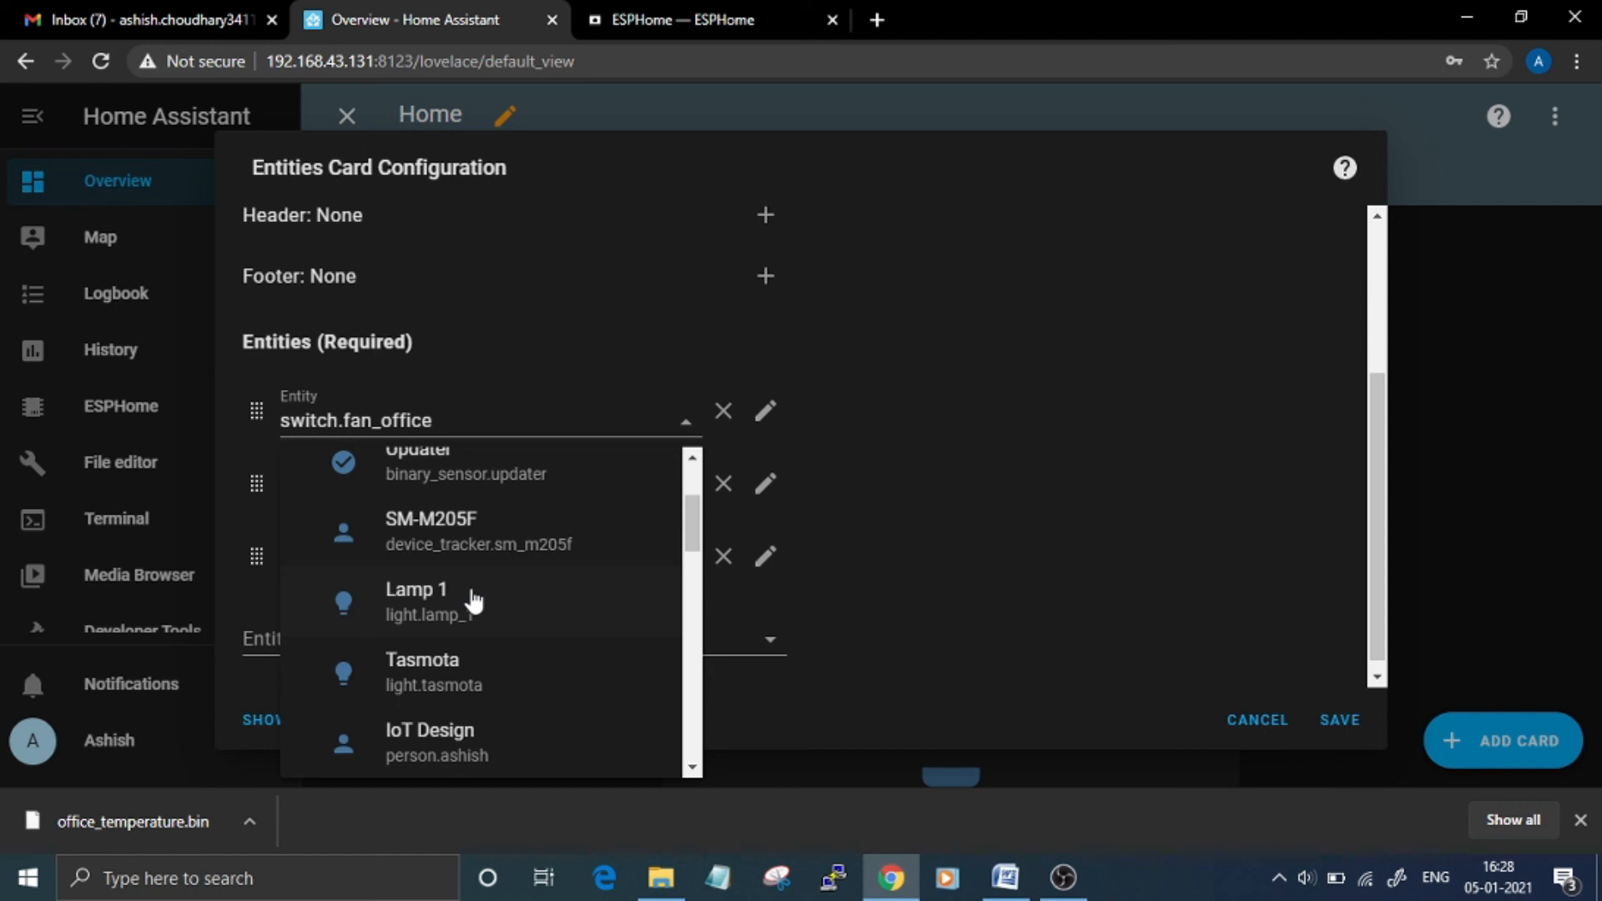
{"action": "left_click", "coordinate": [418, 600]}
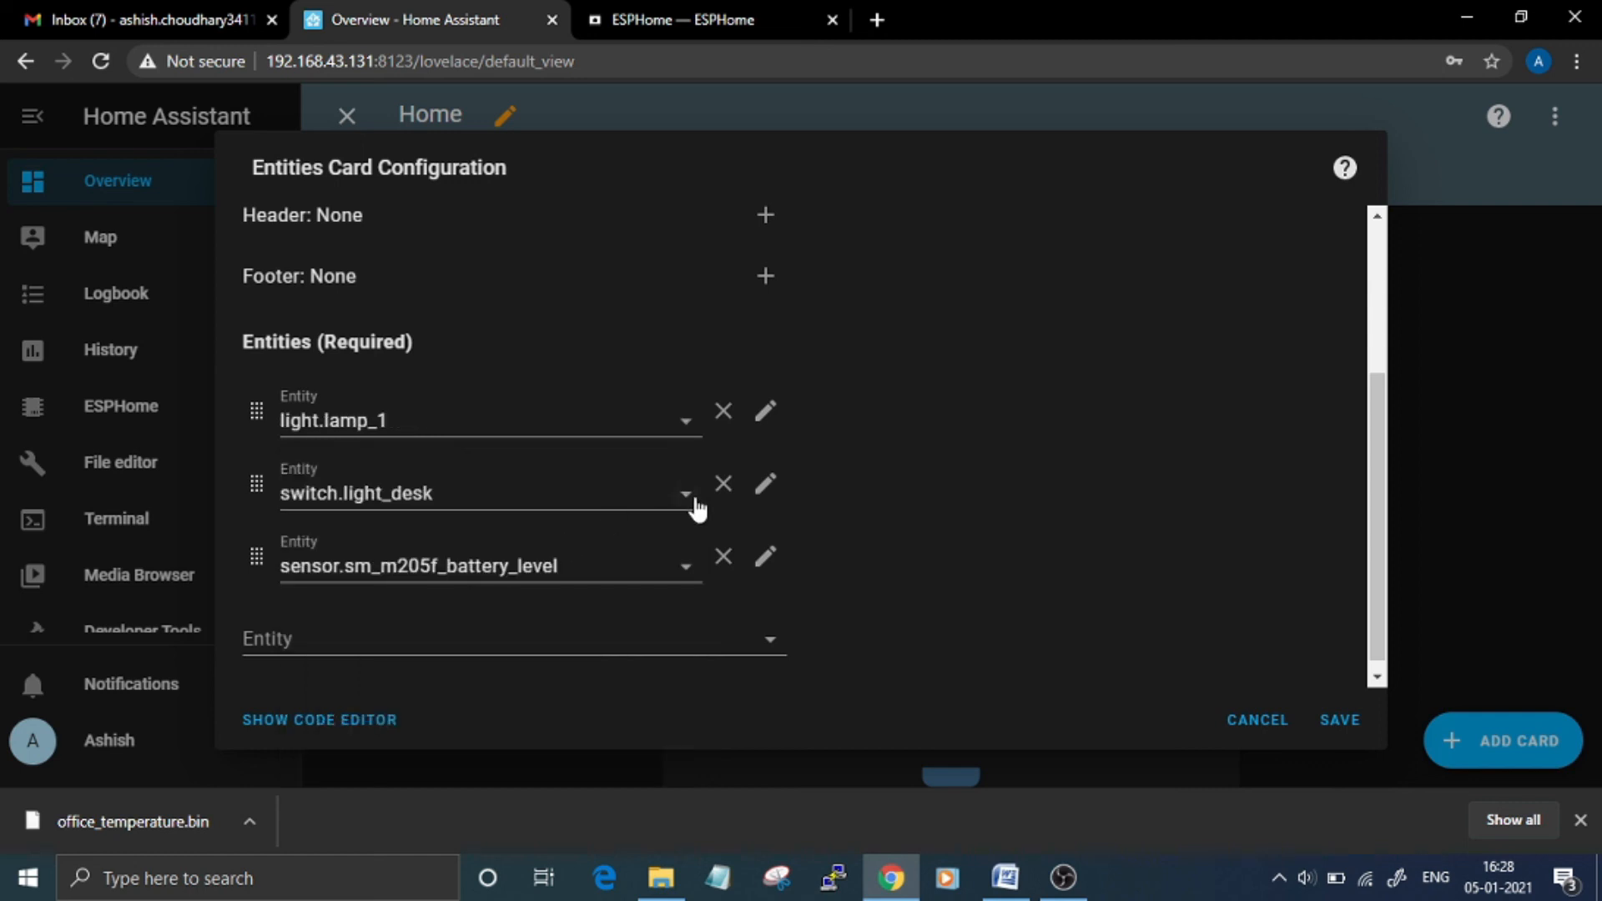
{"action": "left_click", "coordinate": [685, 492]}
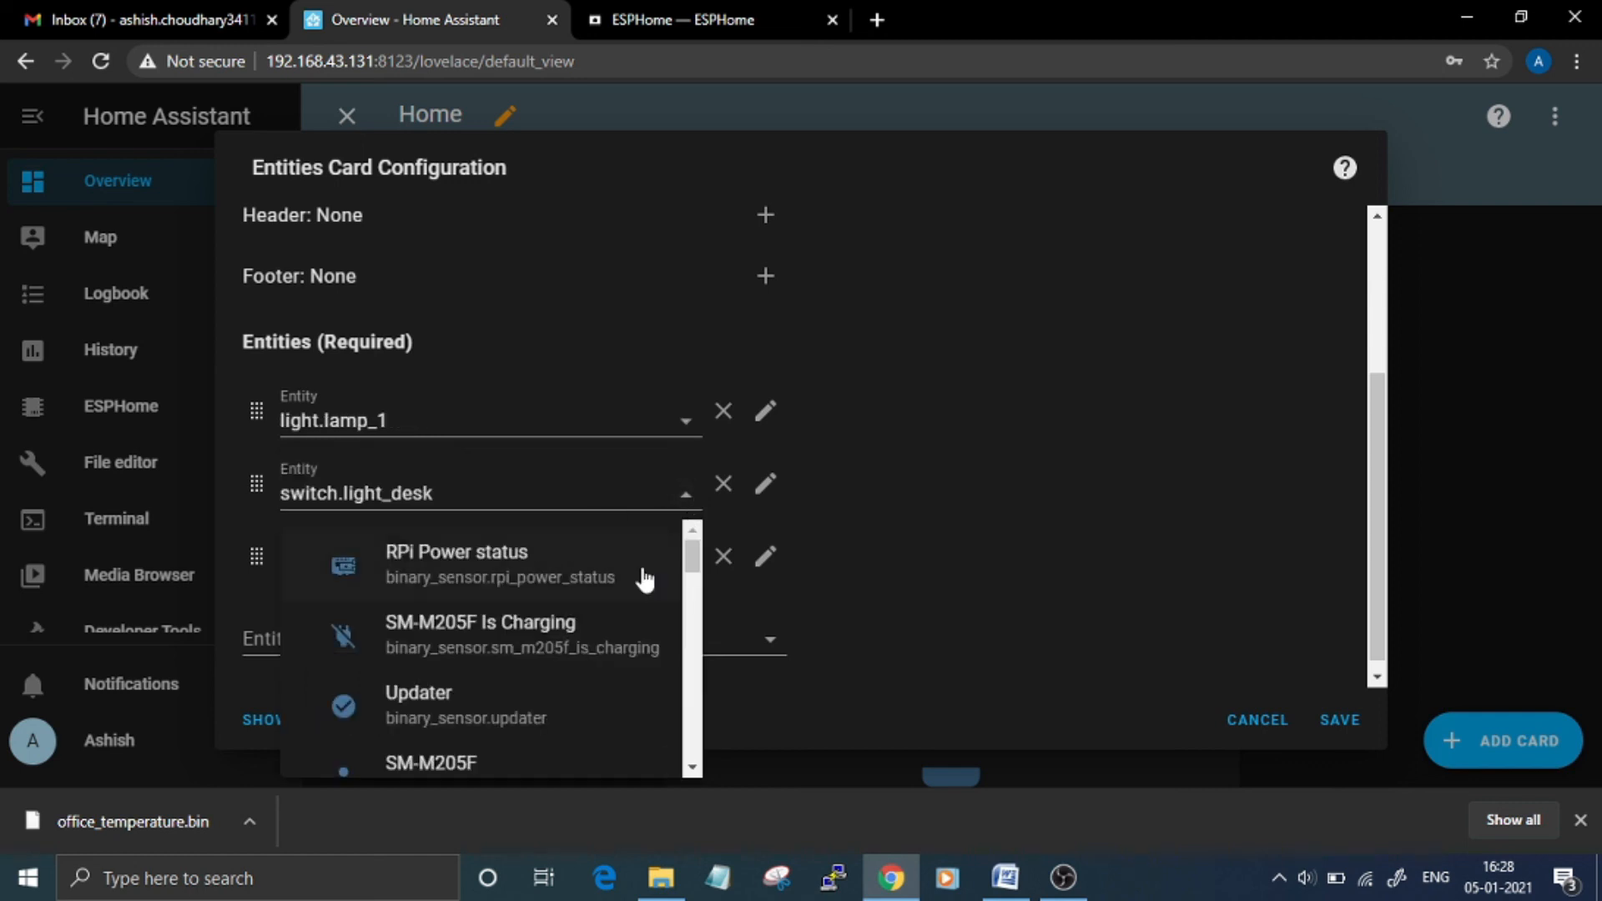
{"action": "mouse_move", "coordinate": [1094, 679]}
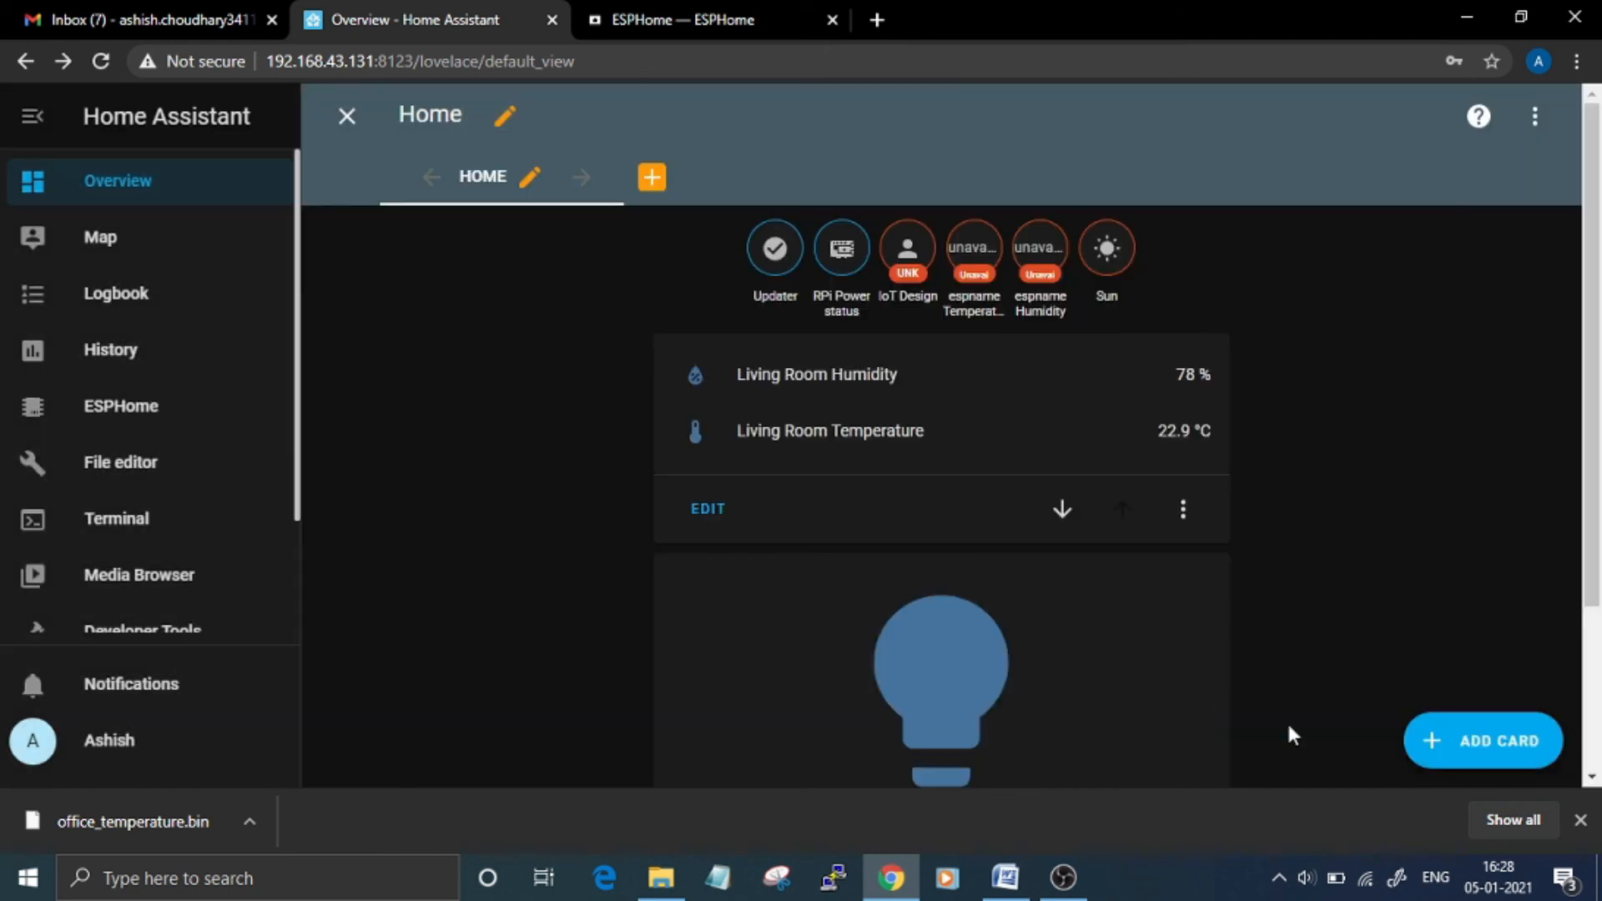
Exit dashboard edit mode and toggle the Lamp 1 card on and off twice, leaving it off.
{"action": "left_click", "coordinate": [347, 115]}
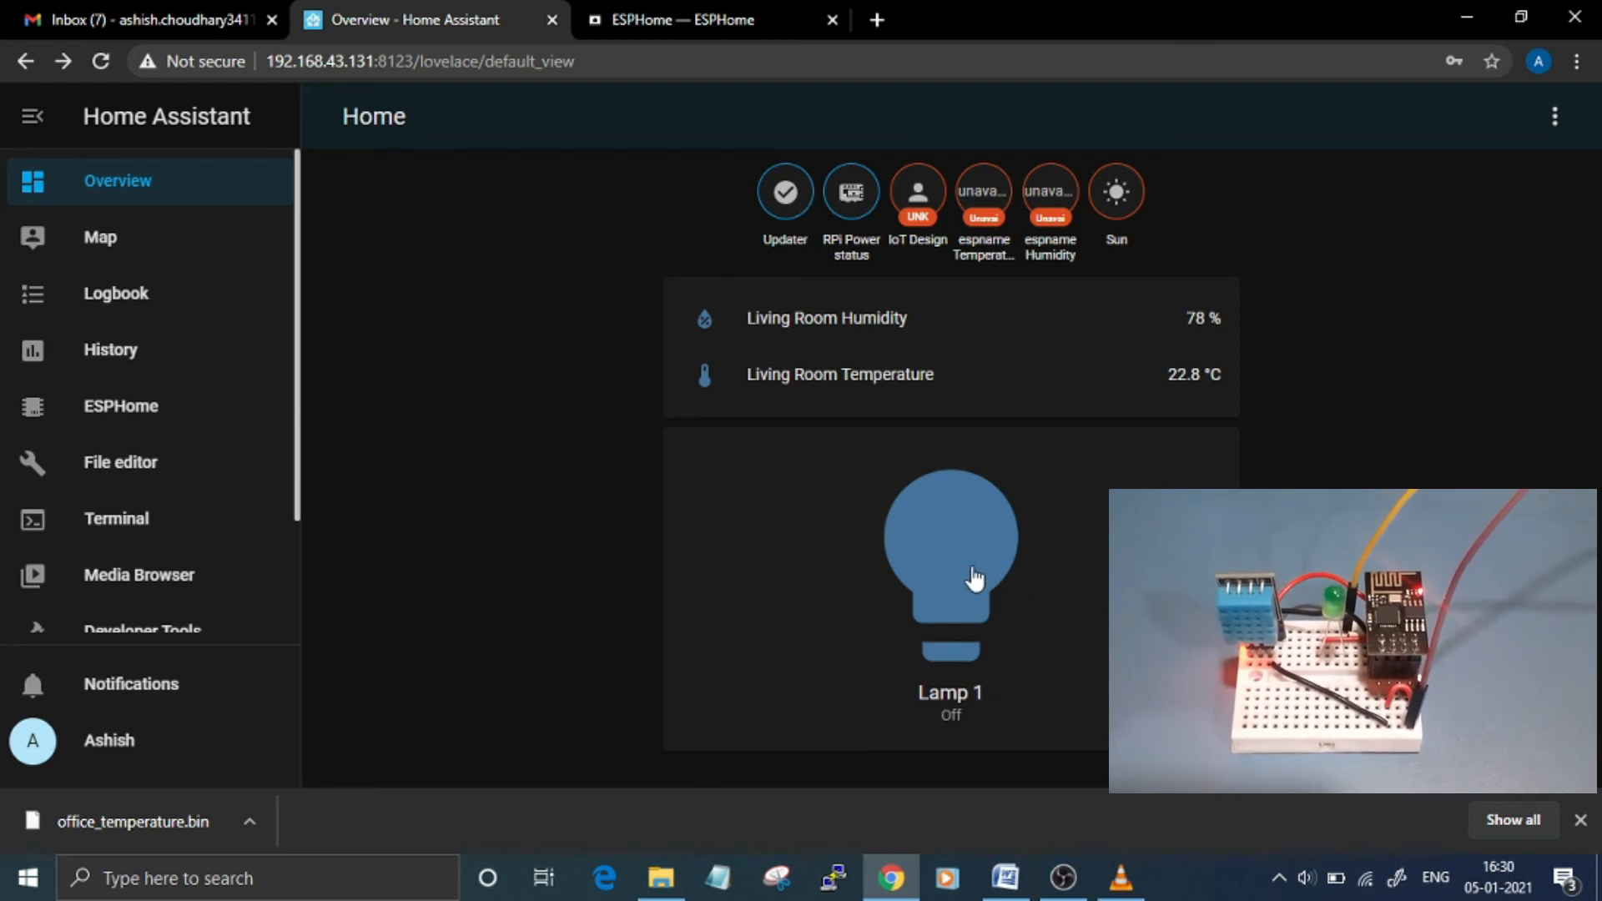
{"action": "left_click", "coordinate": [949, 568]}
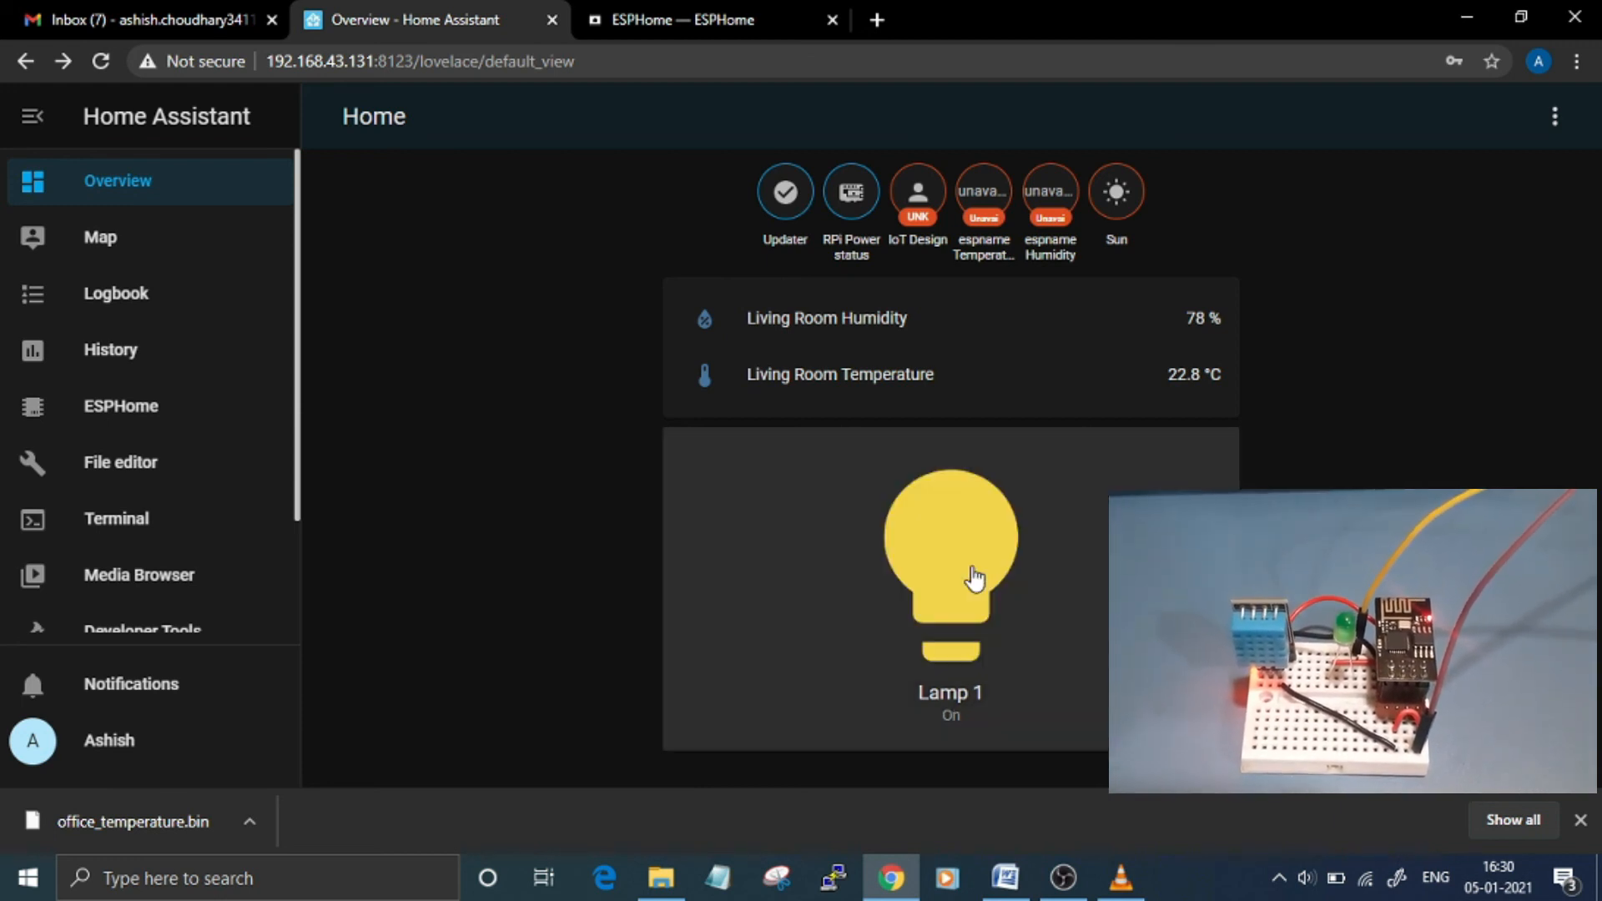
{"action": "left_click", "coordinate": [950, 552]}
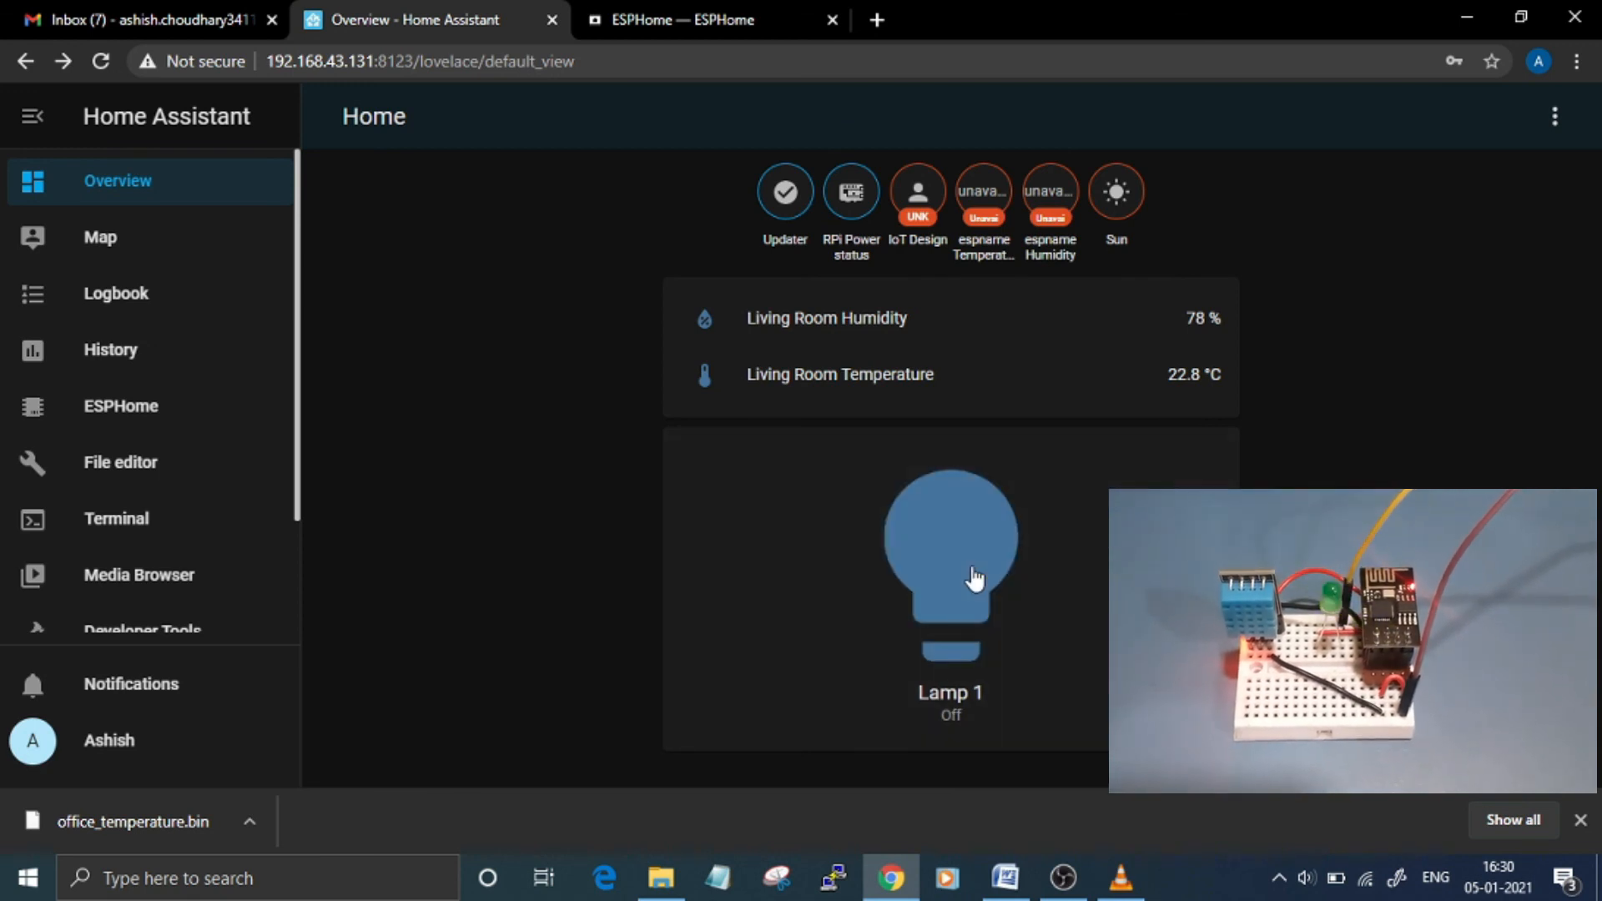
{"action": "left_click", "coordinate": [950, 554]}
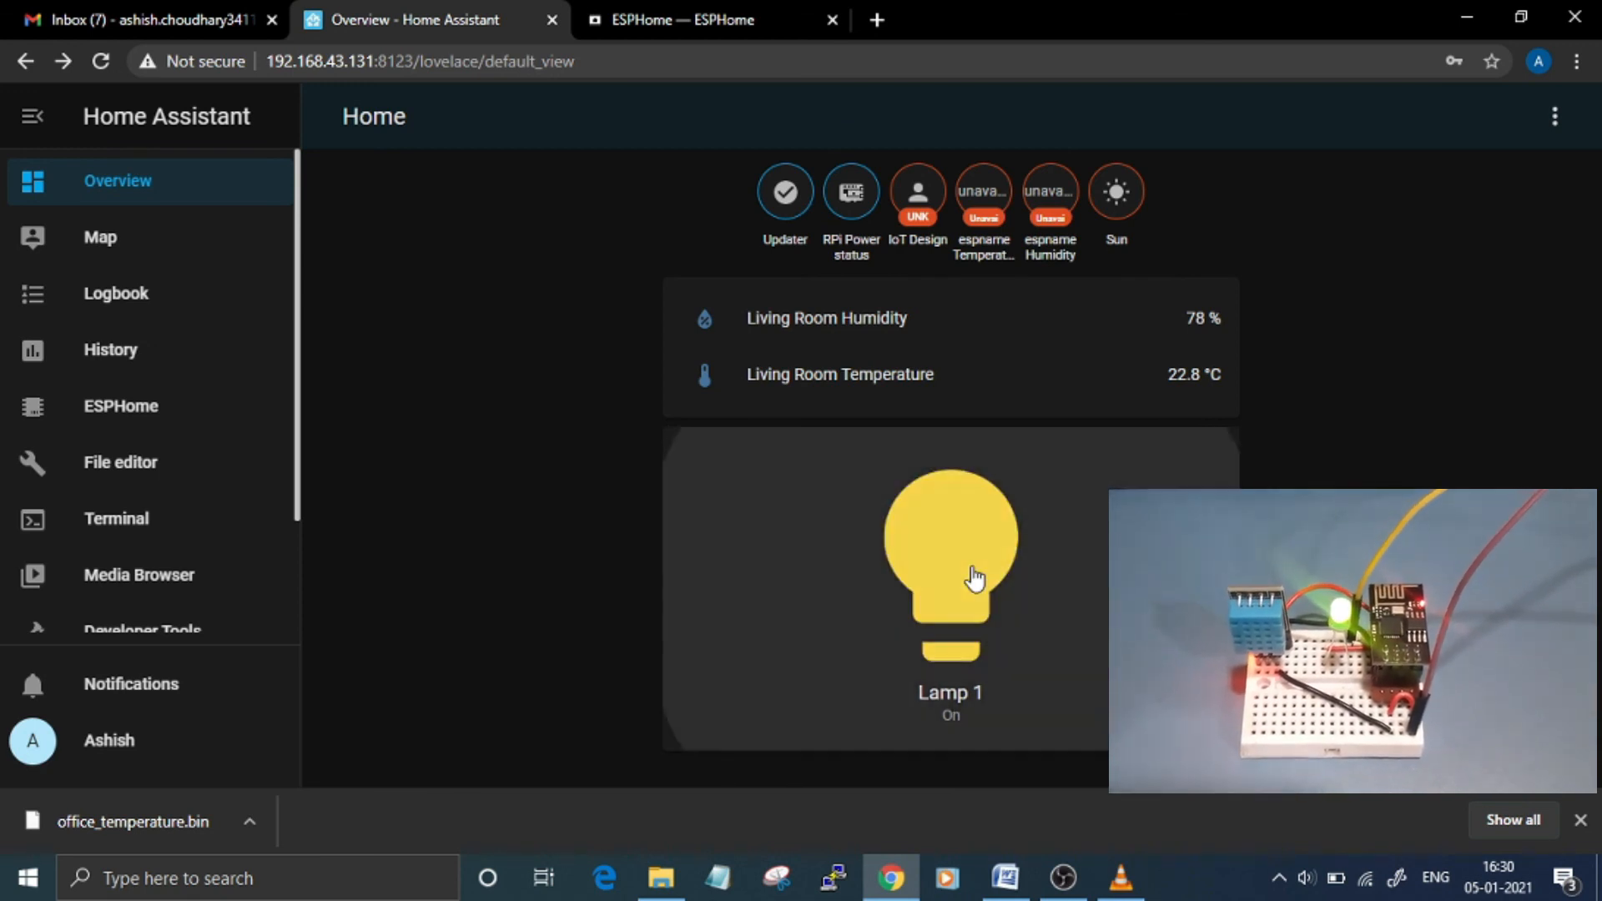
{"action": "left_click", "coordinate": [948, 549]}
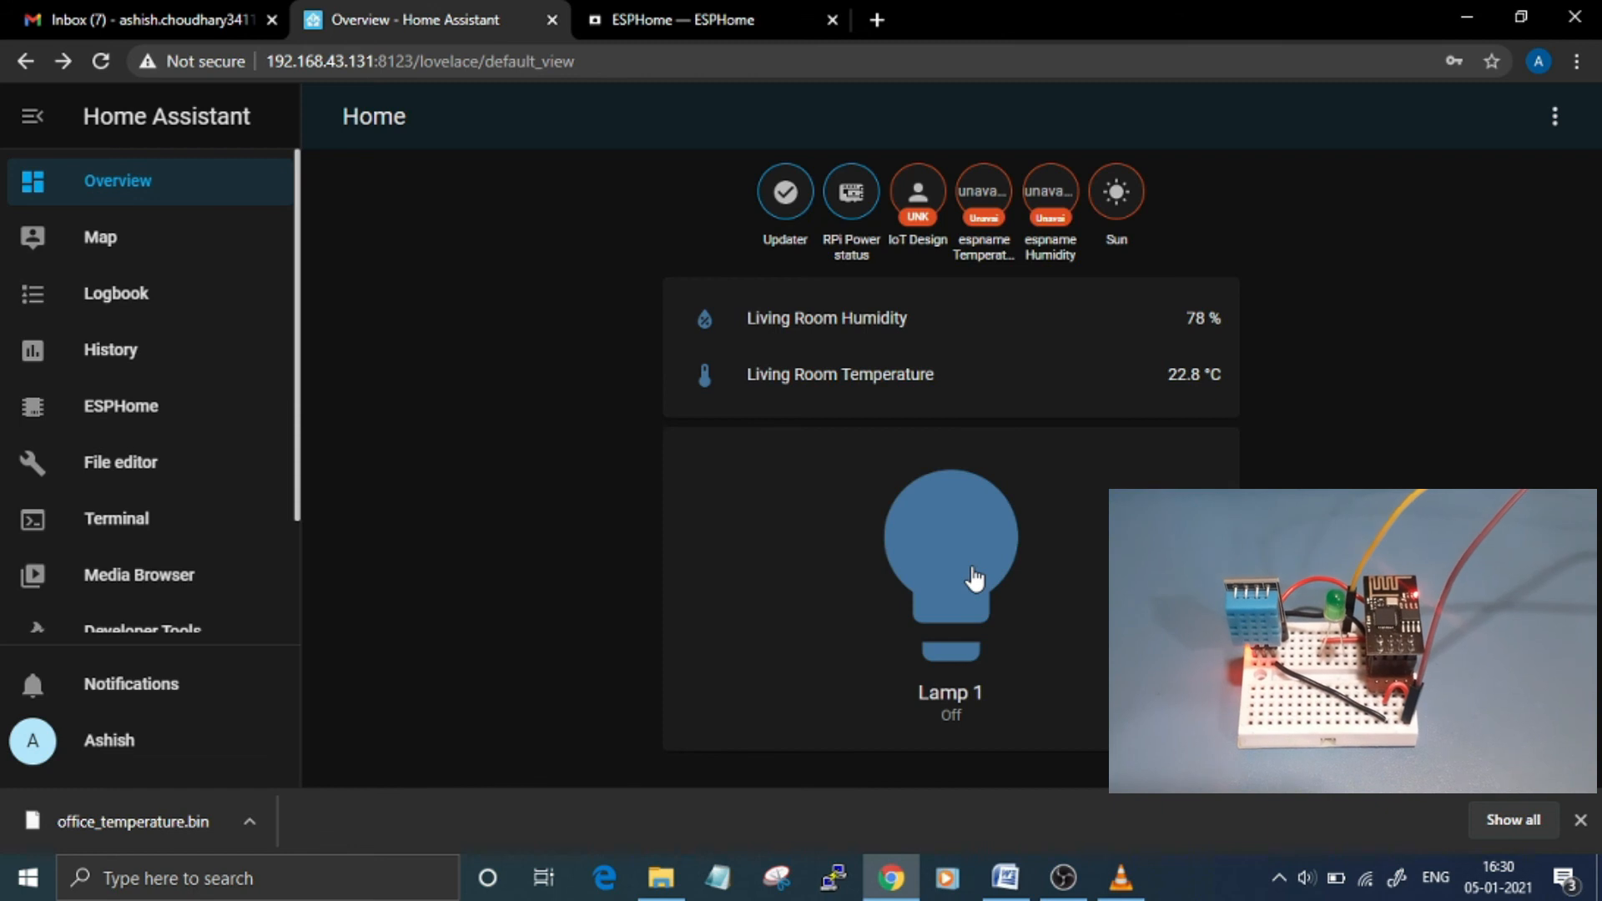